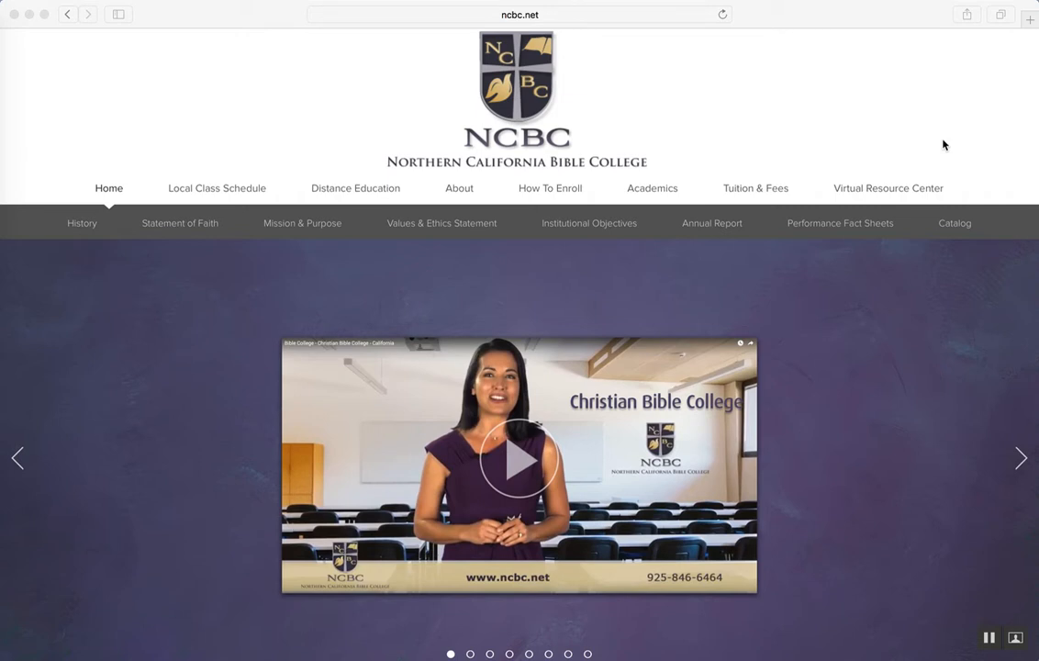
mouse_move(444, 235)
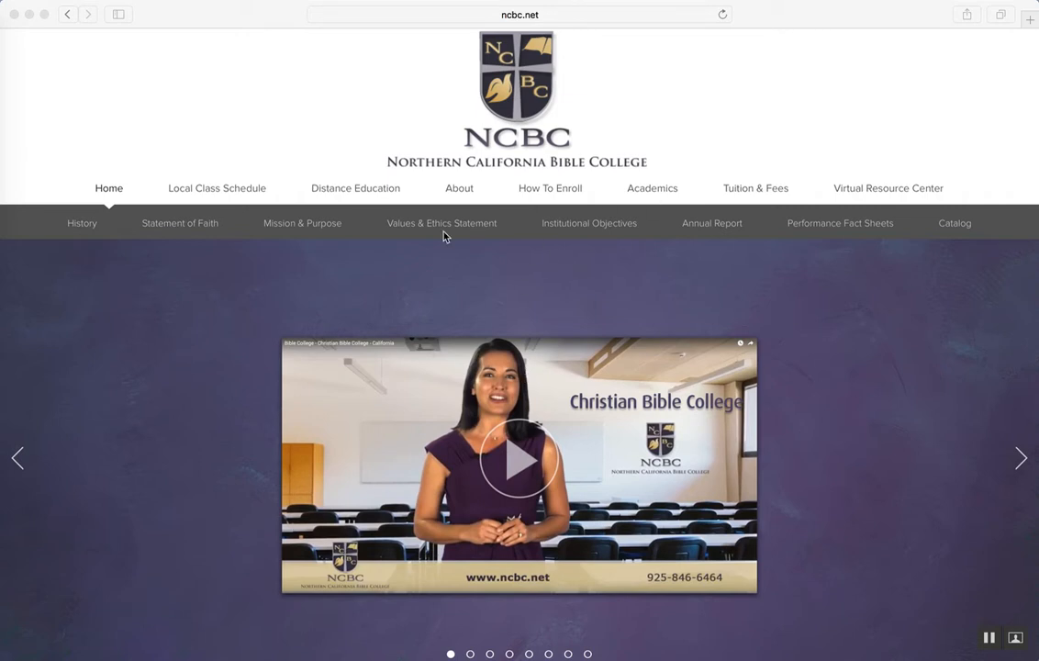
mouse_move(229, 305)
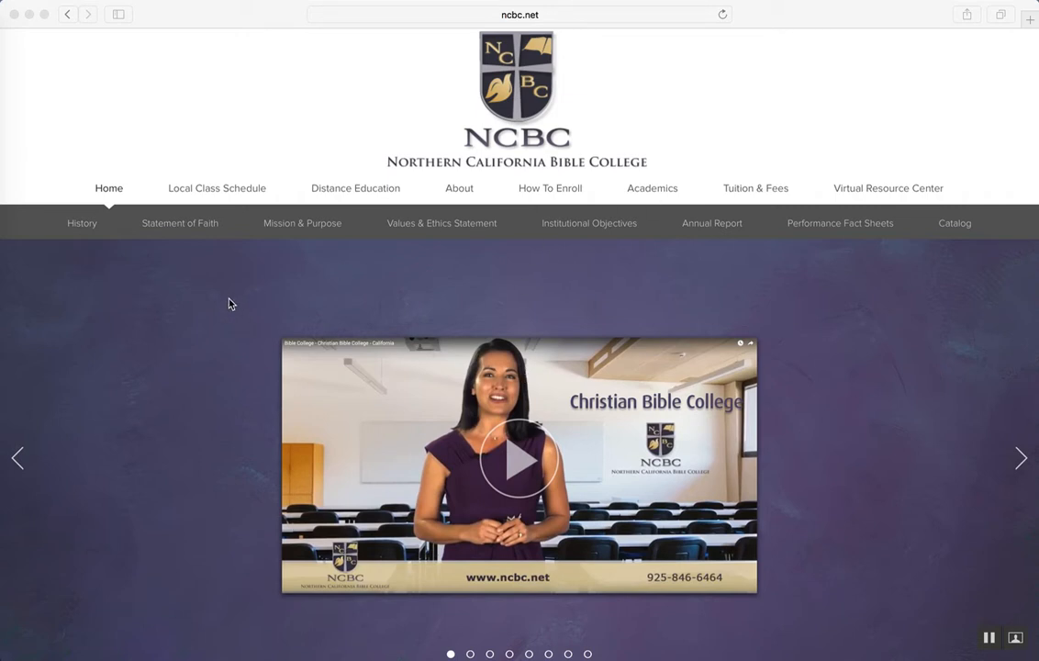
mouse_move(486, 79)
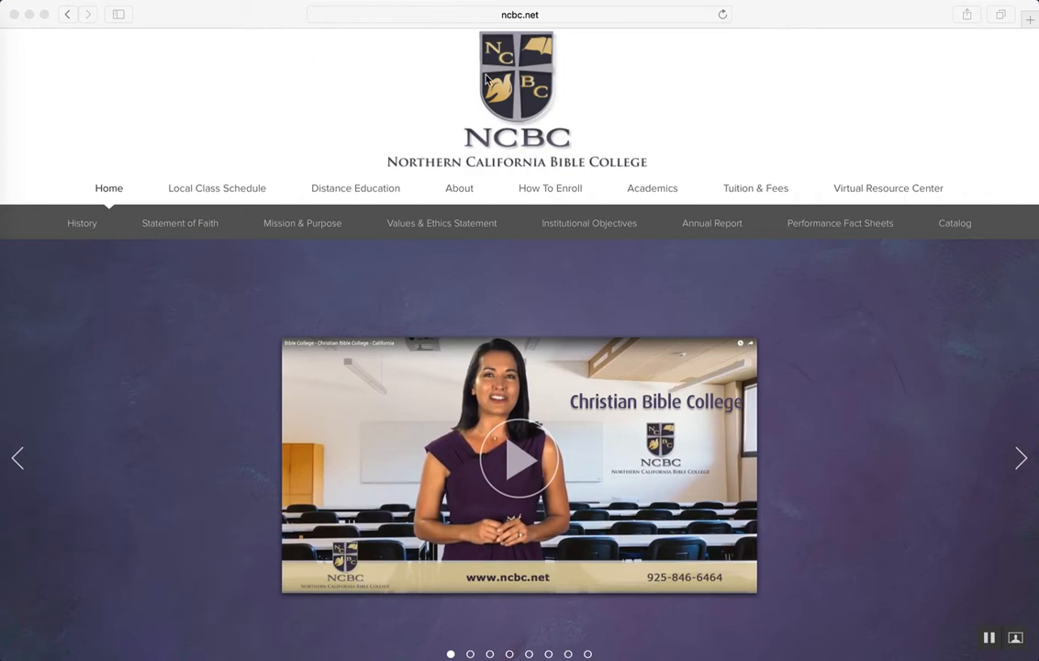
mouse_move(874, 193)
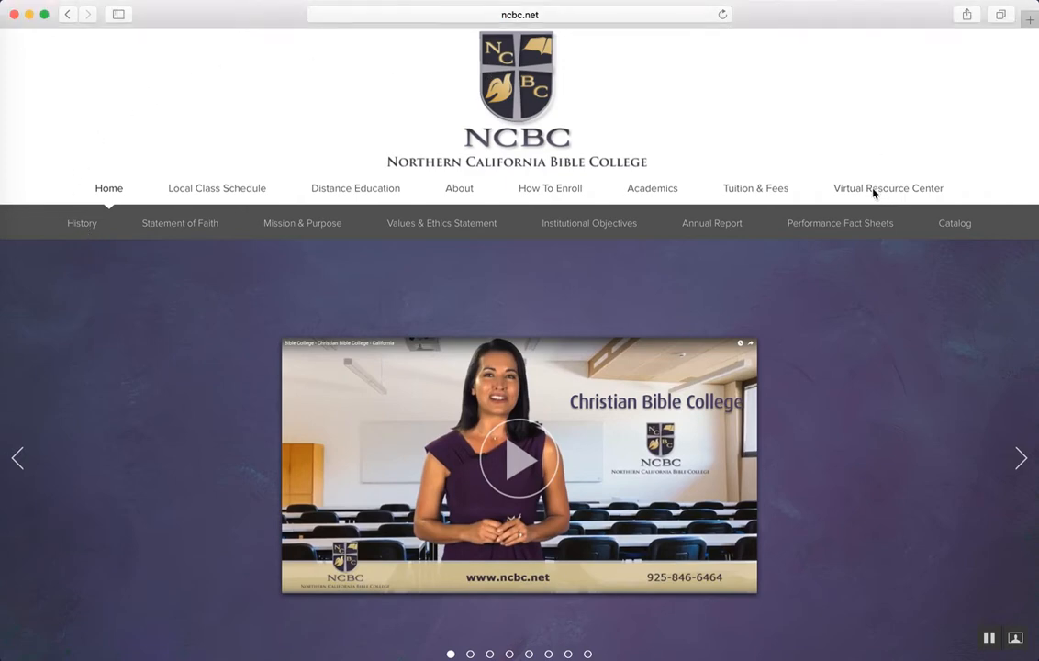
- Go to the Virtual Resource Center page on ncbc.net and scroll through its contents
left_click(889, 187)
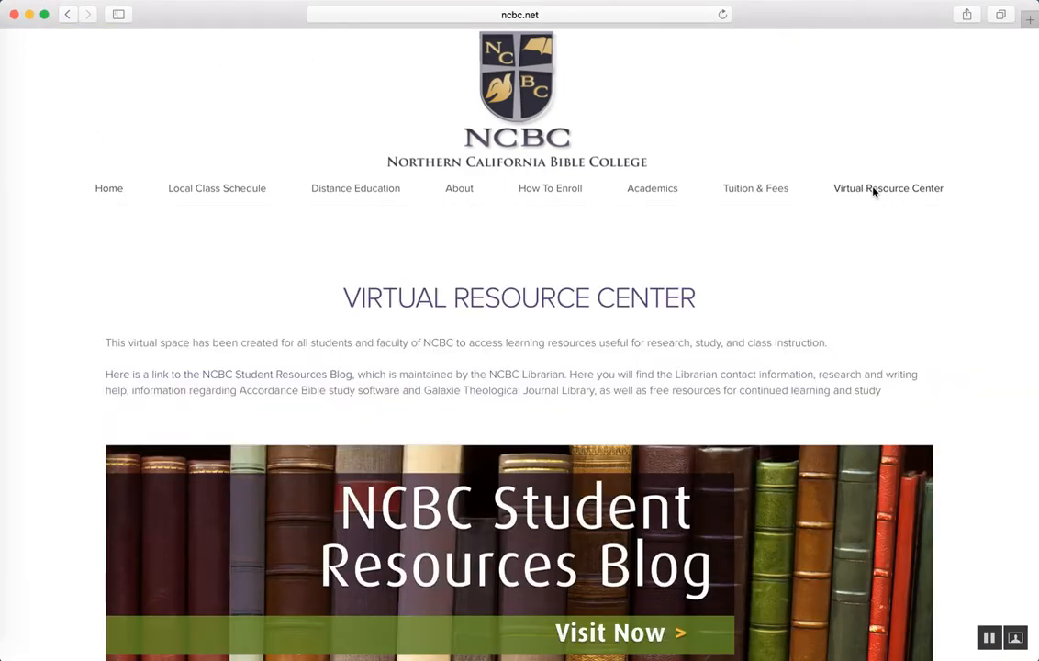
scroll("down", 3)
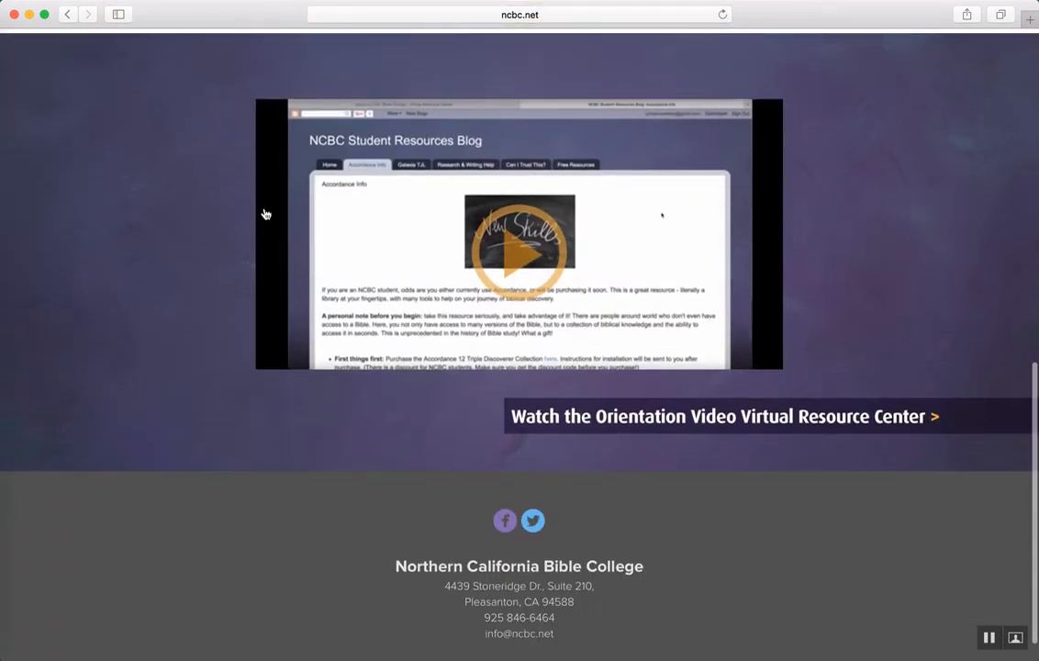
mouse_move(875, 266)
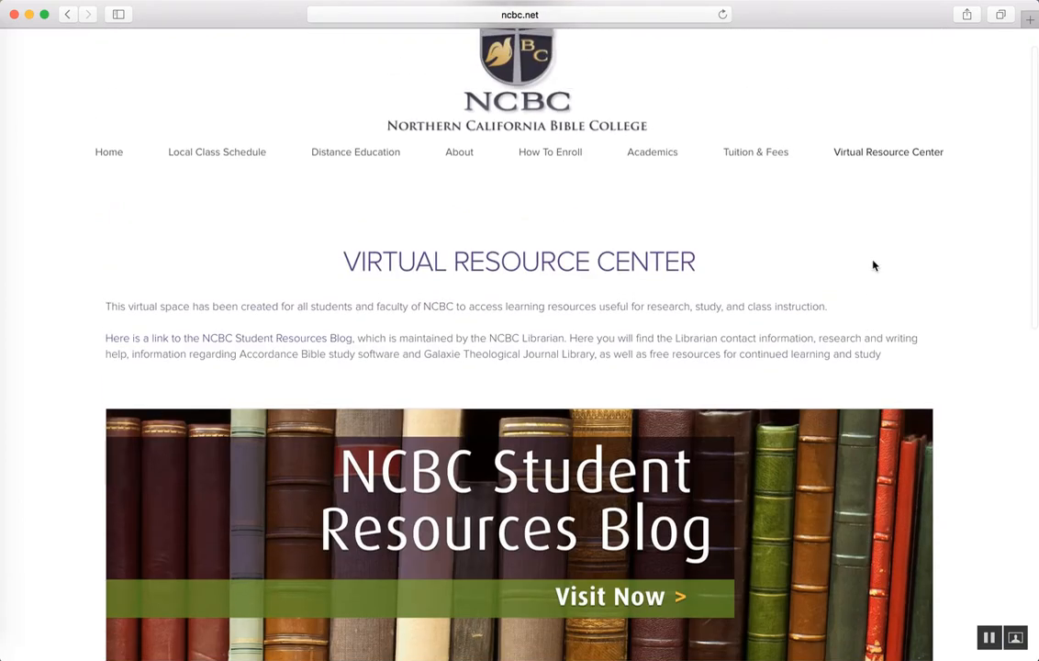
scroll("down", 3)
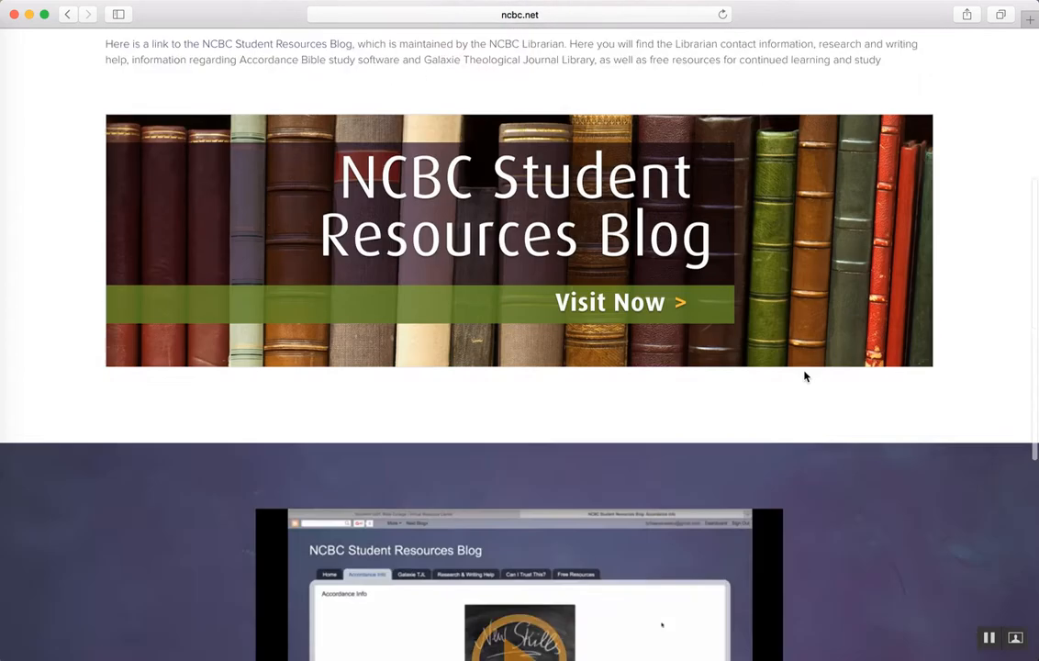
scroll("up", 3)
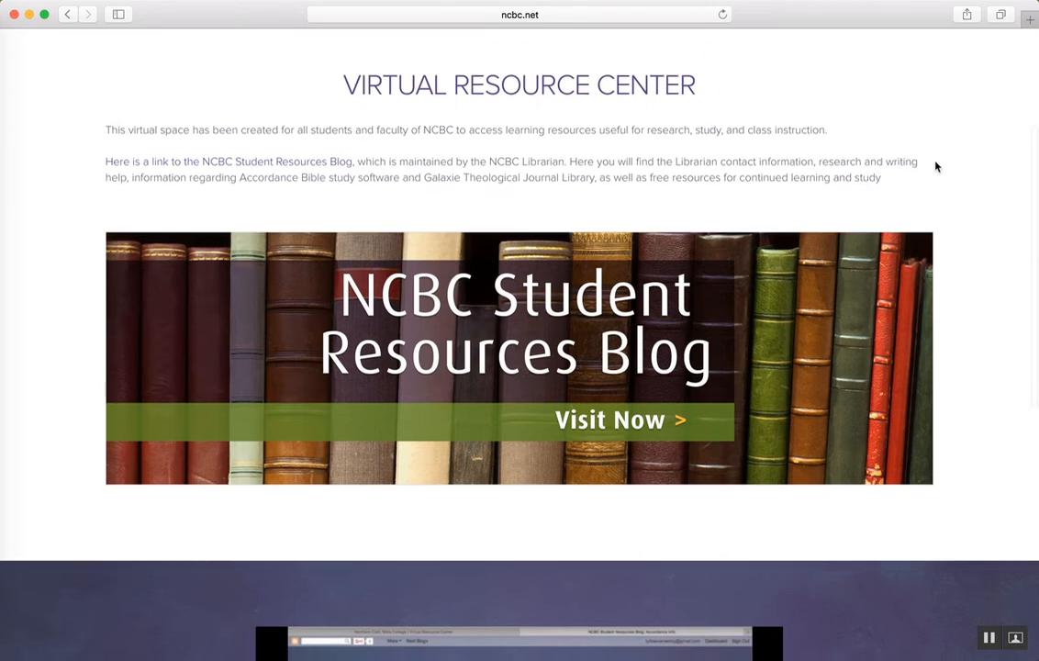
scroll("down", 3)
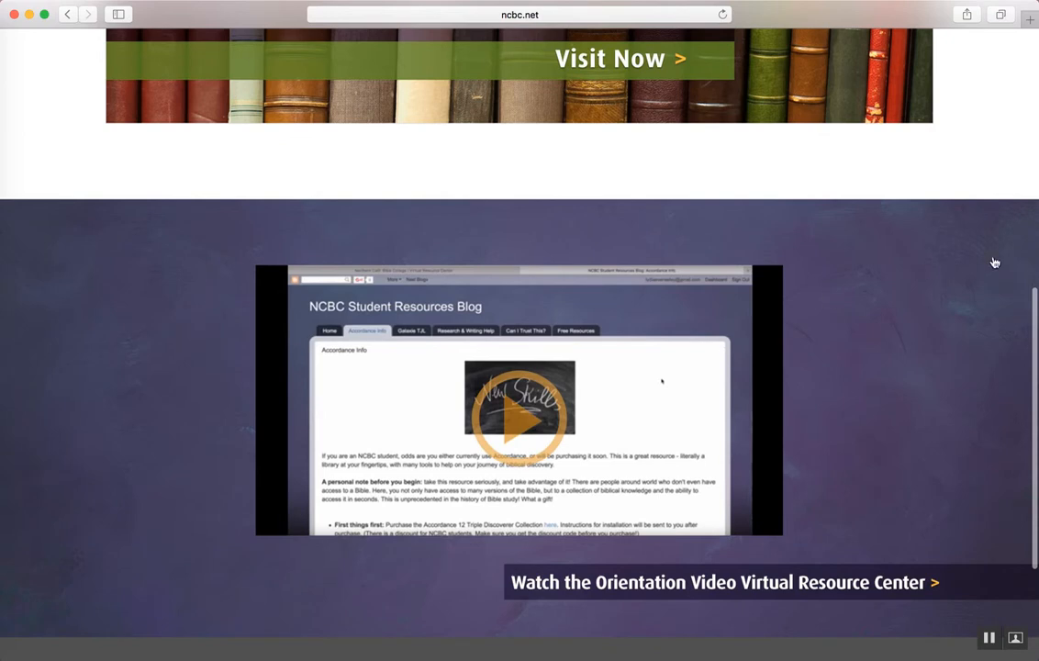
scroll("up", 3)
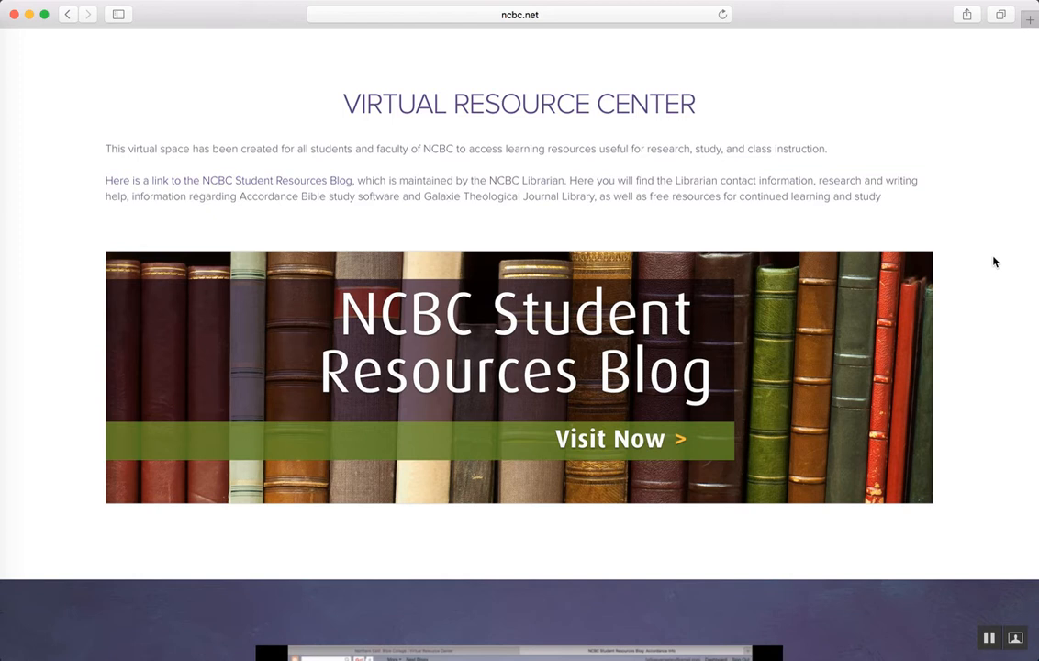
- Follow the Student Resources Blog banner so the blog's Welcome post opens in a new tab
scroll("up", 3)
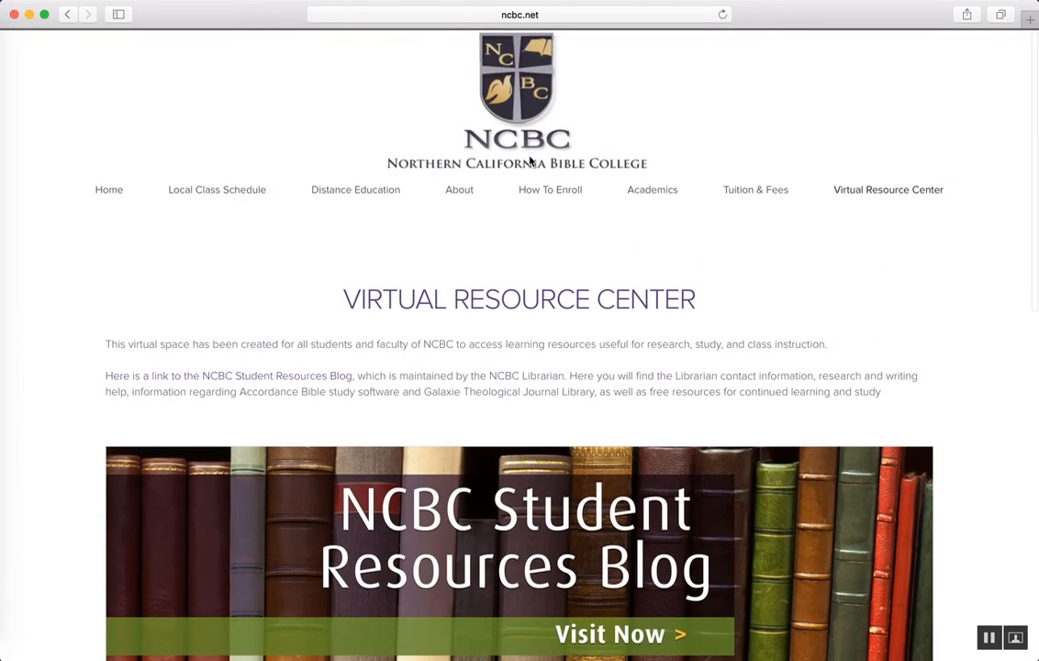
scroll("down", 3)
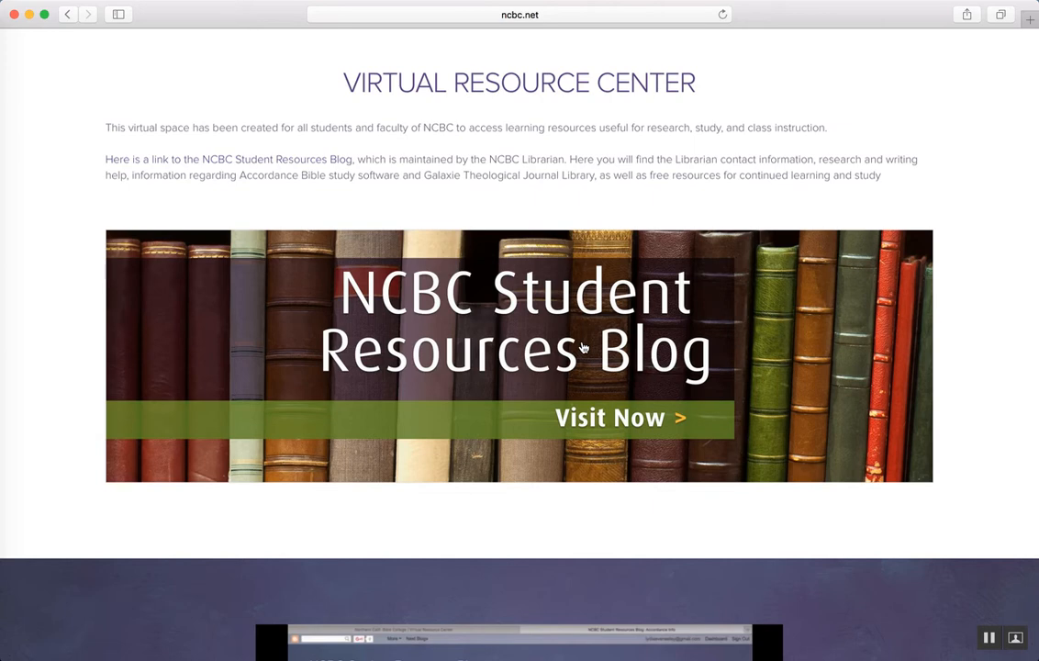
left_click(610, 417)
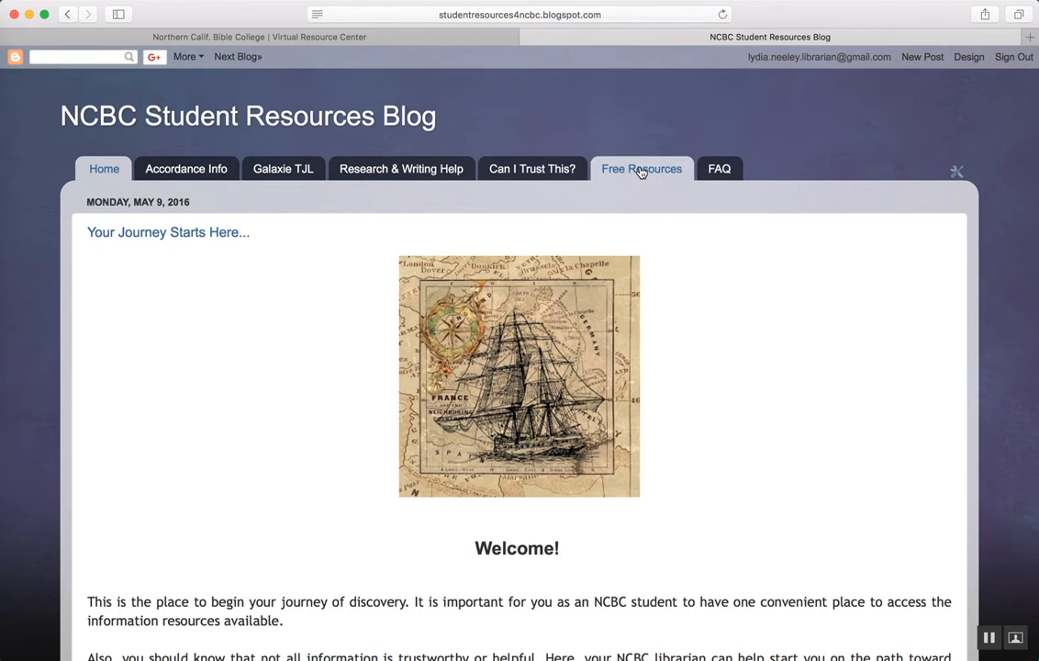
mouse_move(401, 169)
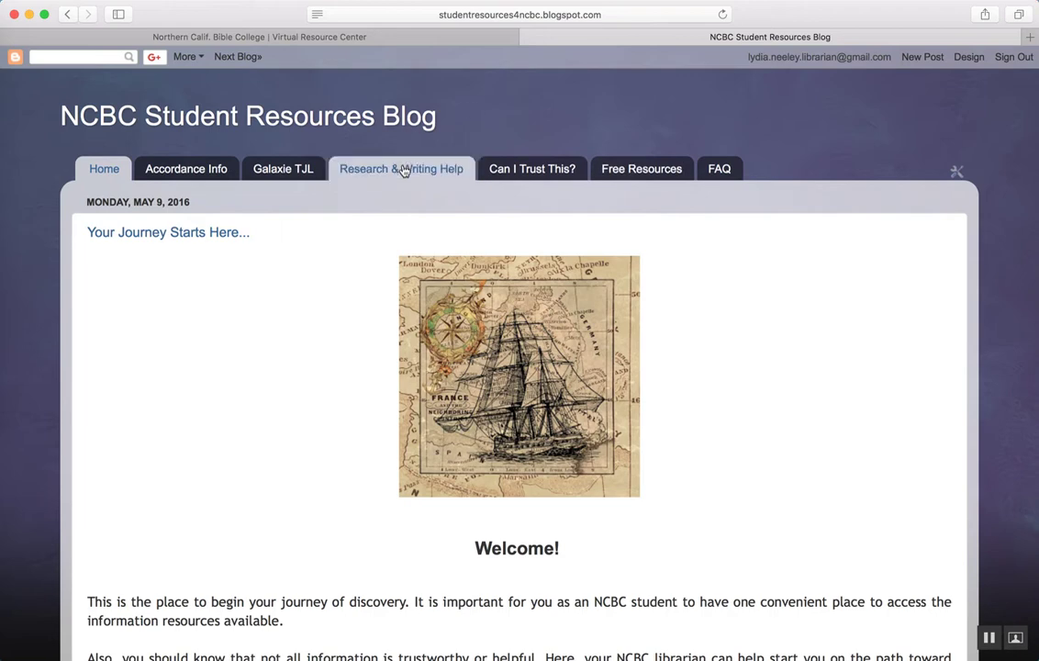
- View the Research & Writing Help page, reading down to 'citation manager' and back to the top
left_click(400, 169)
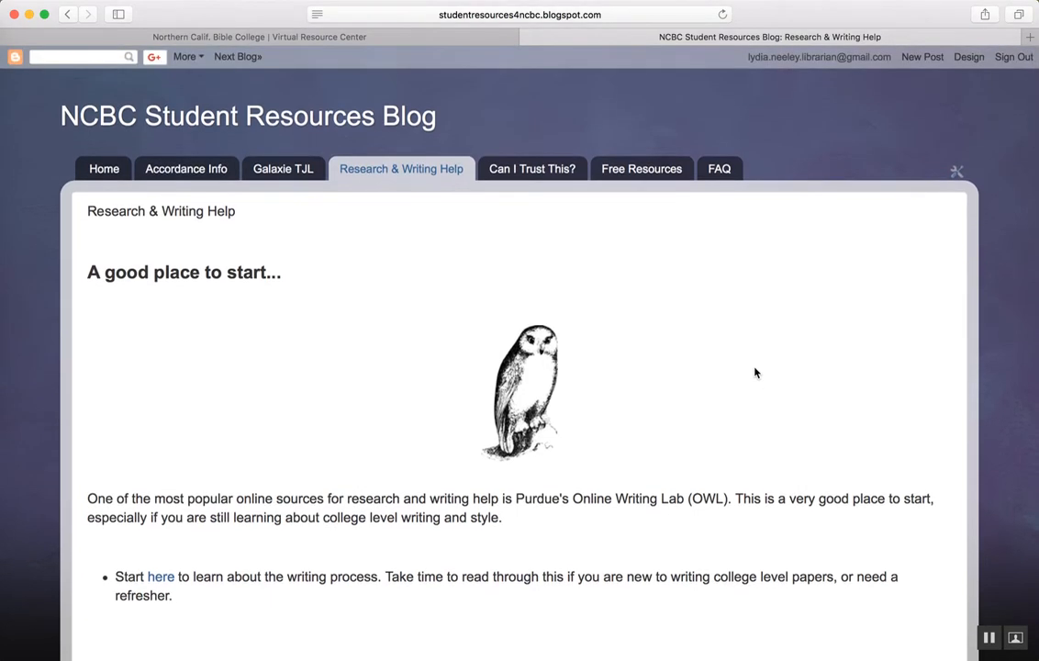
scroll("down", 3)
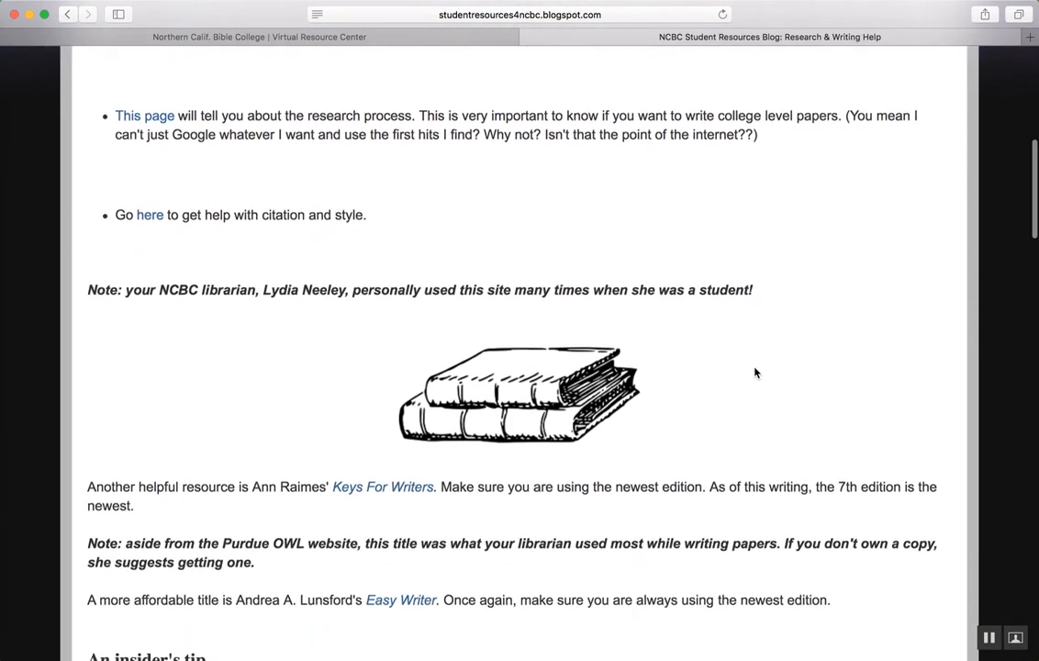
scroll("down", 3)
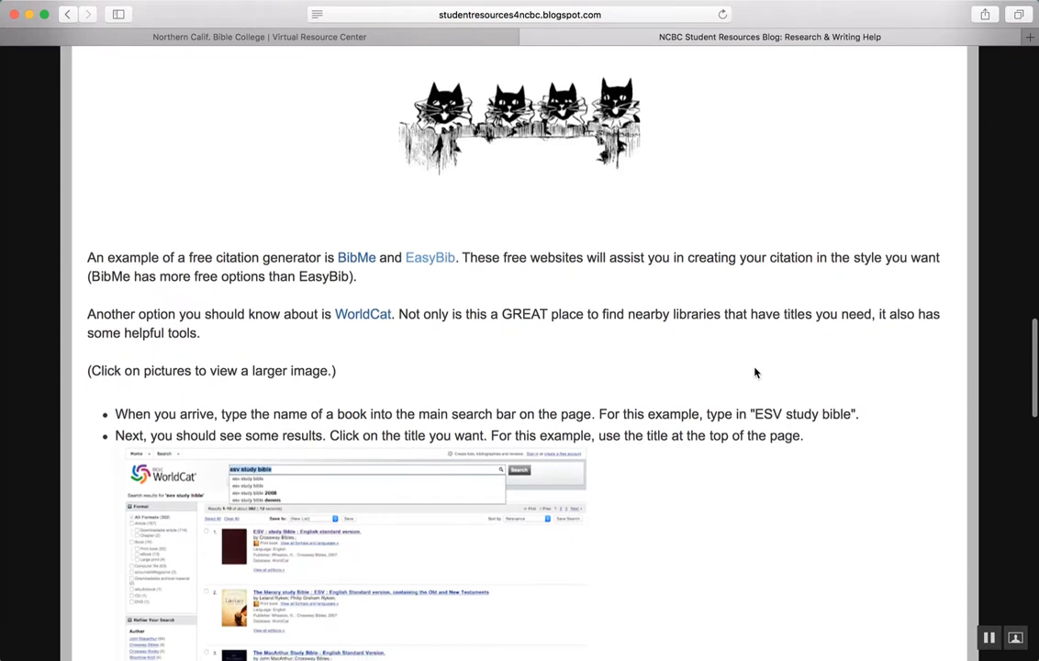
scroll("down", 3)
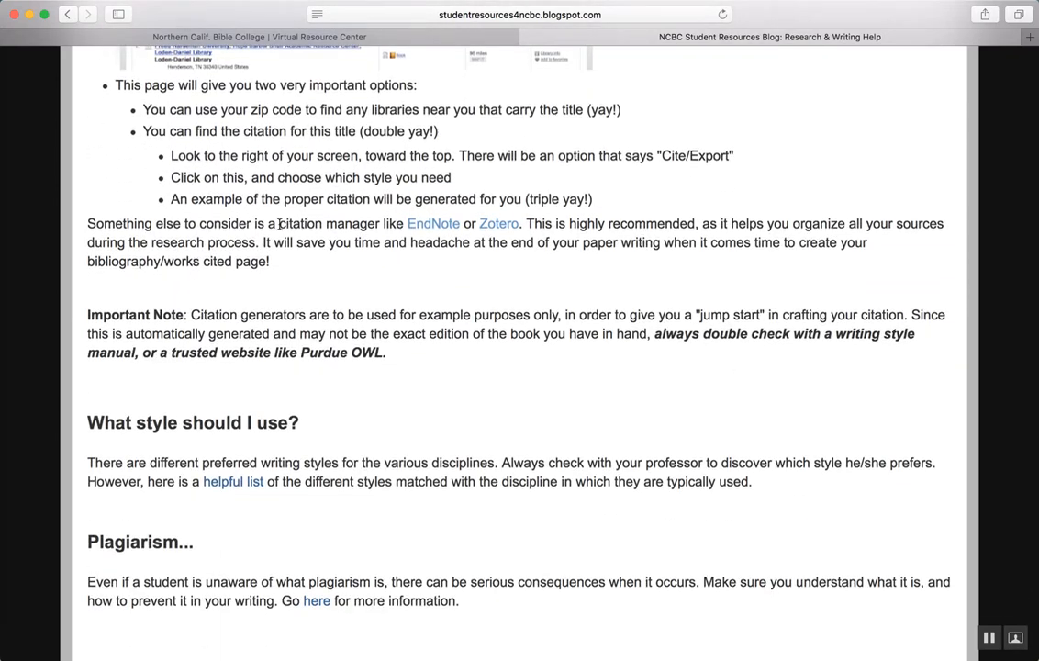
double_click(329, 224)
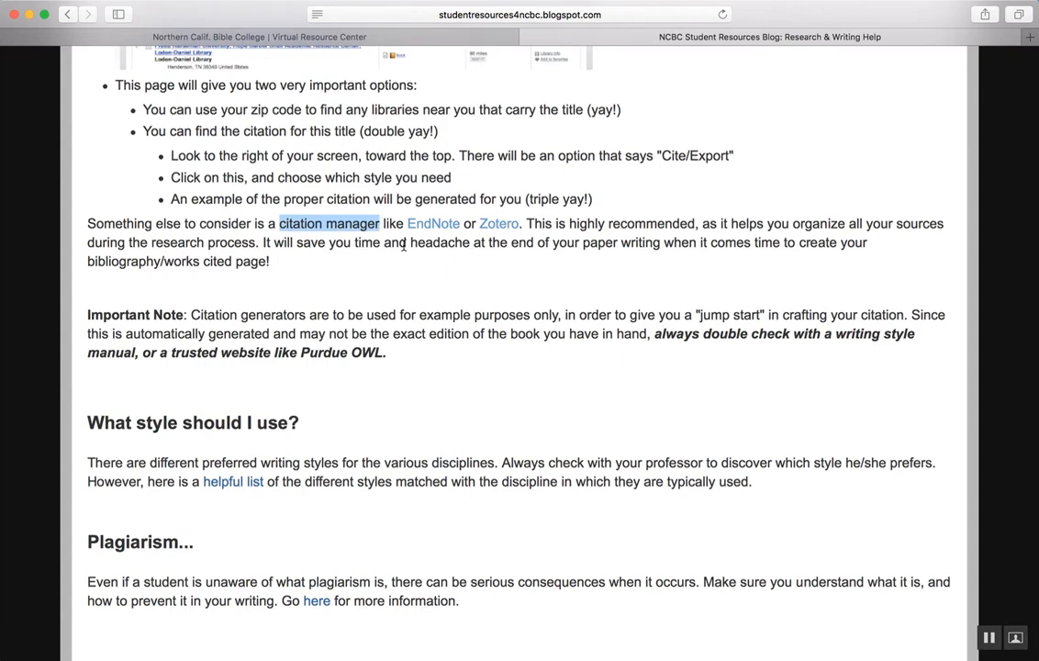
mouse_move(690, 327)
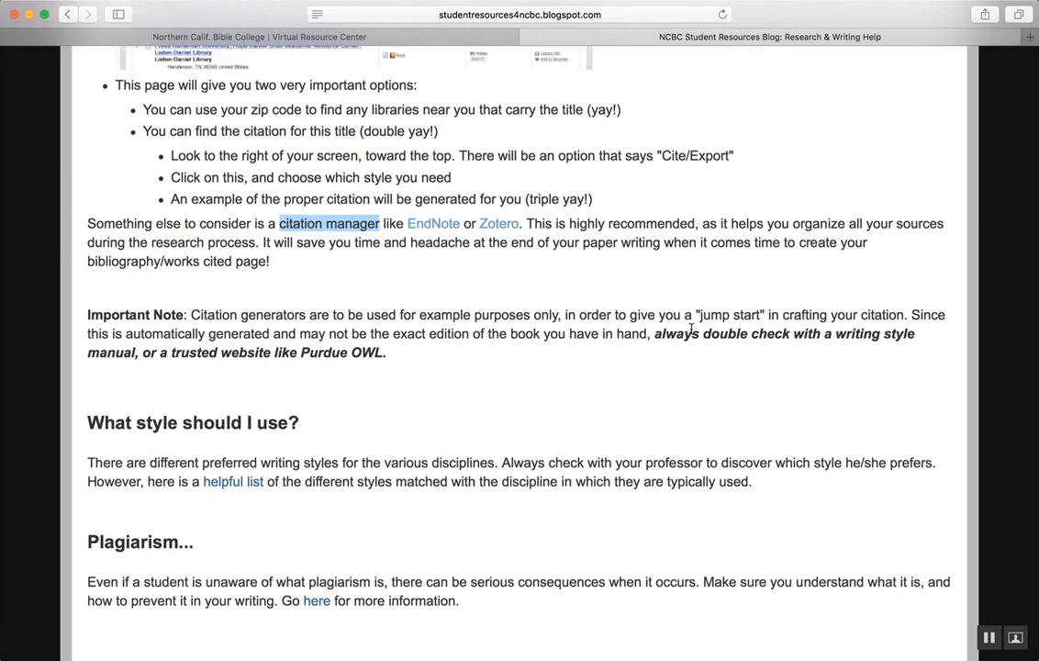
scroll("up", 3)
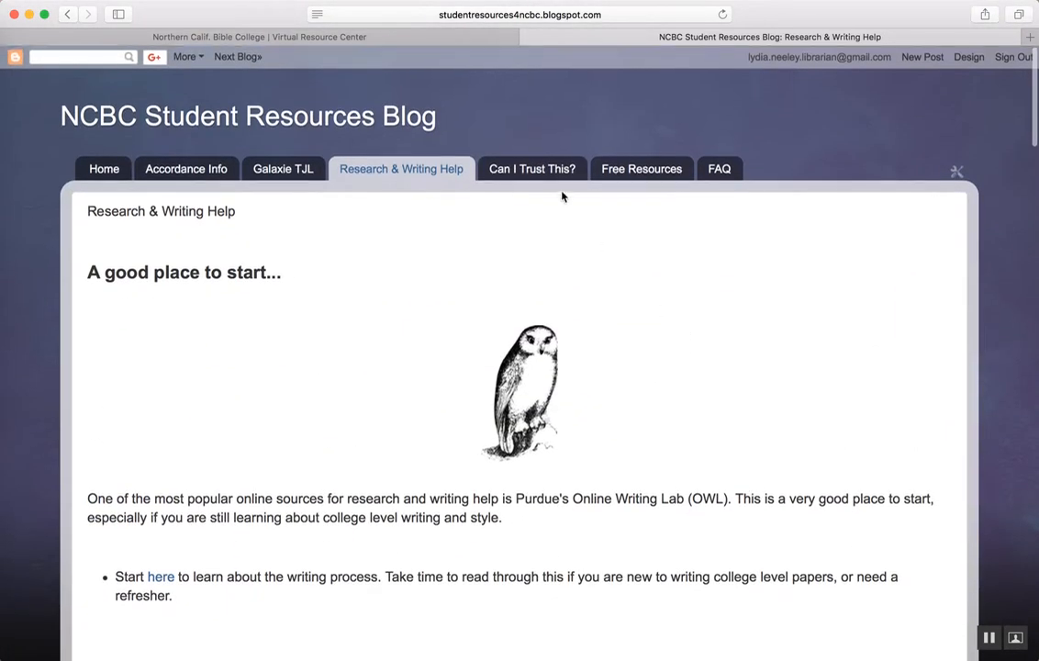
scroll("down", 3)
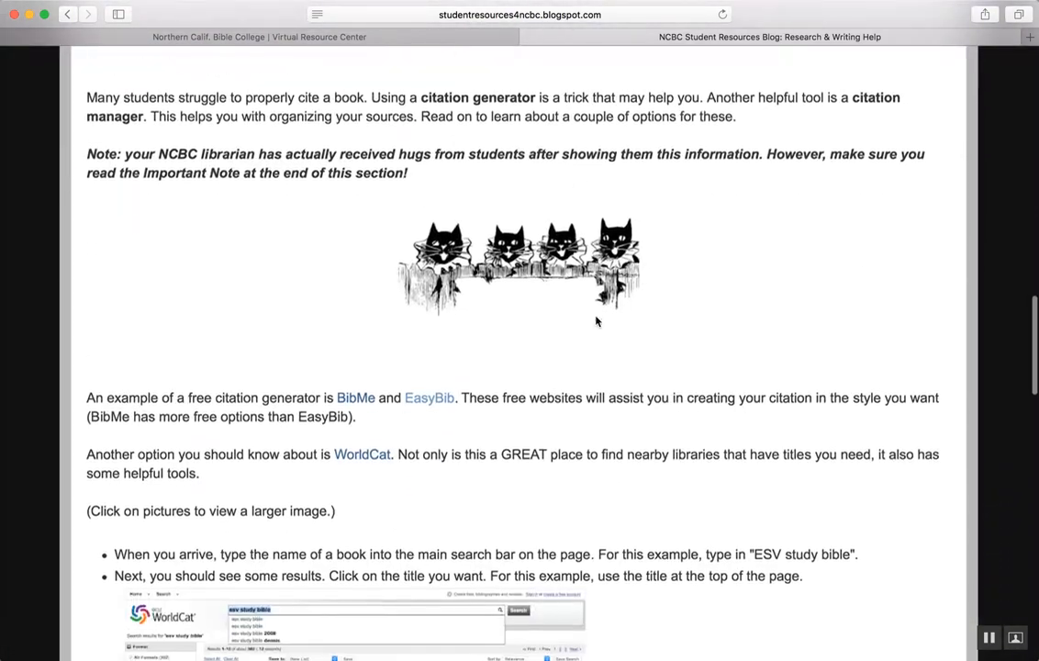
scroll("up", 3)
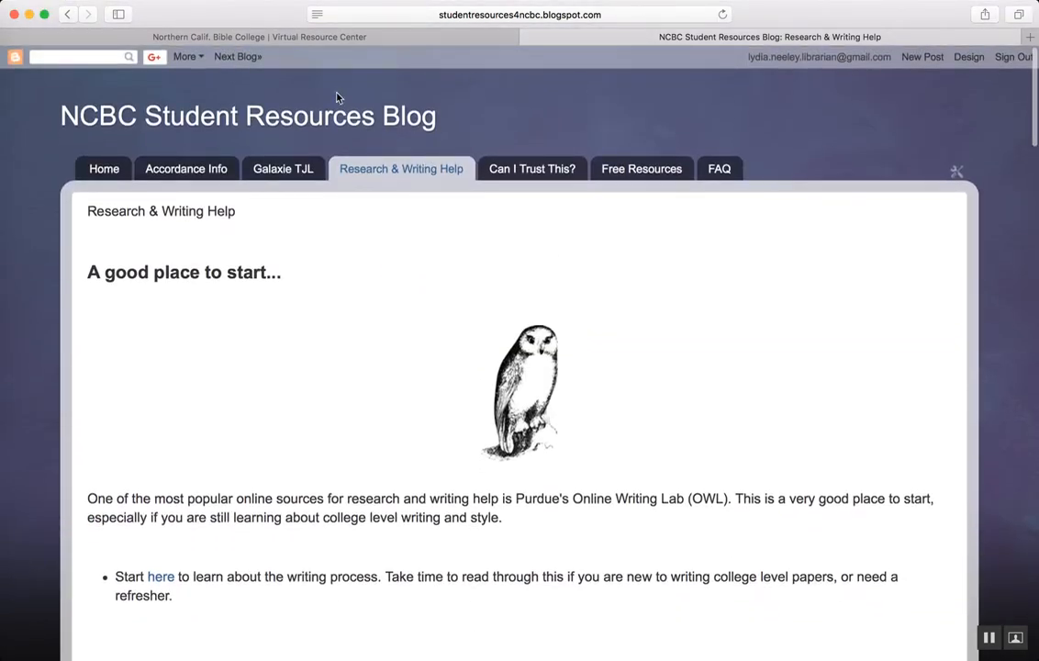
mouse_move(282, 169)
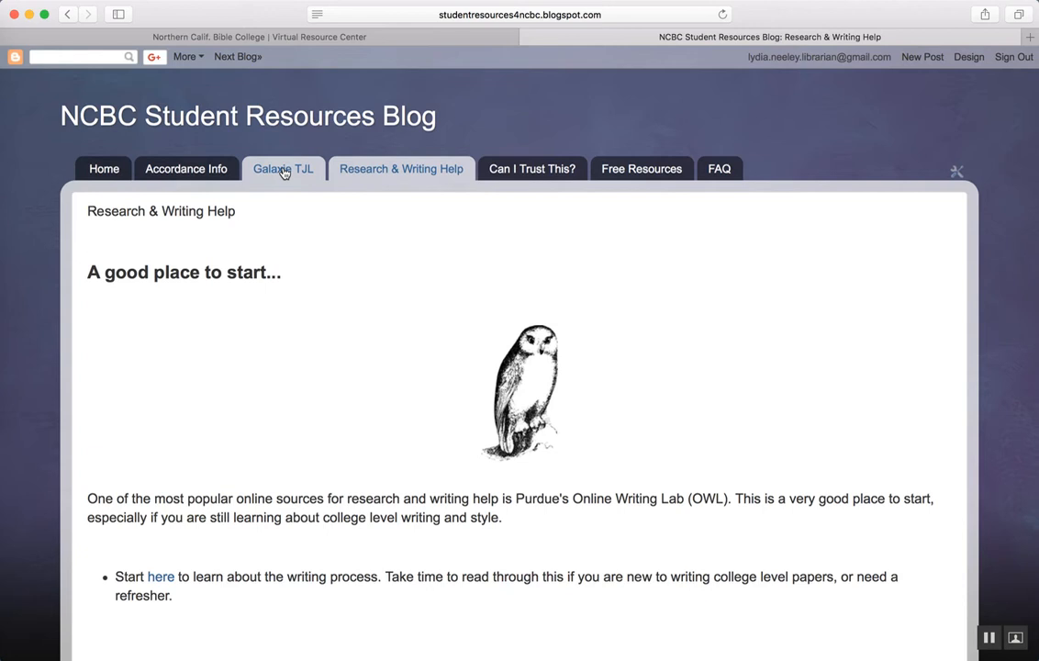
- Switch to the blog's Galaxie TJL page about the Theological Journal Library
left_click(283, 169)
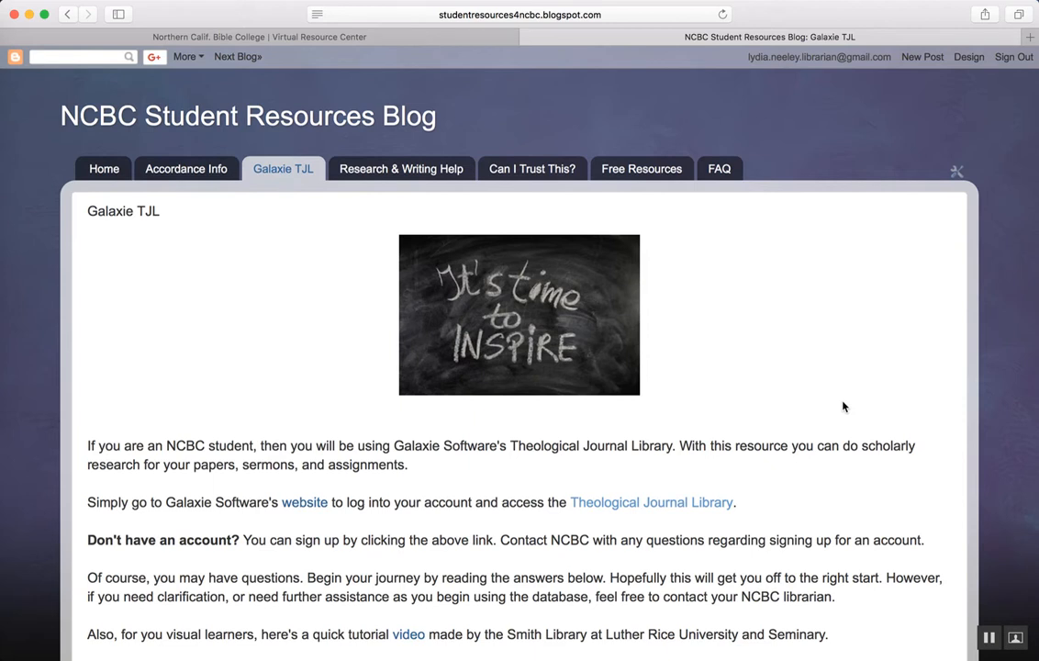
mouse_move(643, 114)
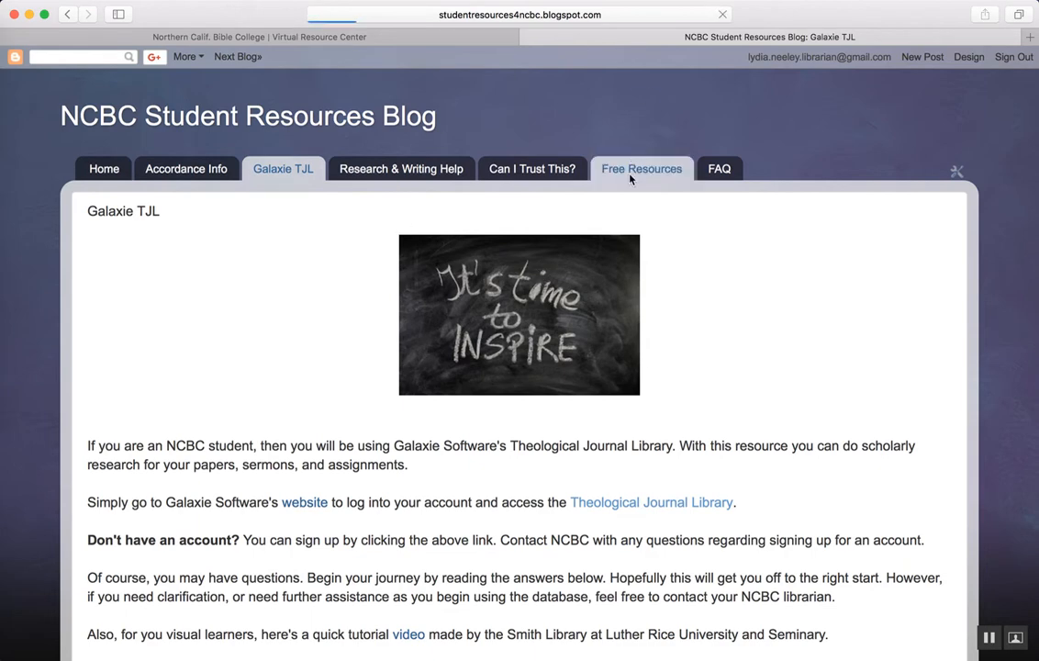
left_click(641, 169)
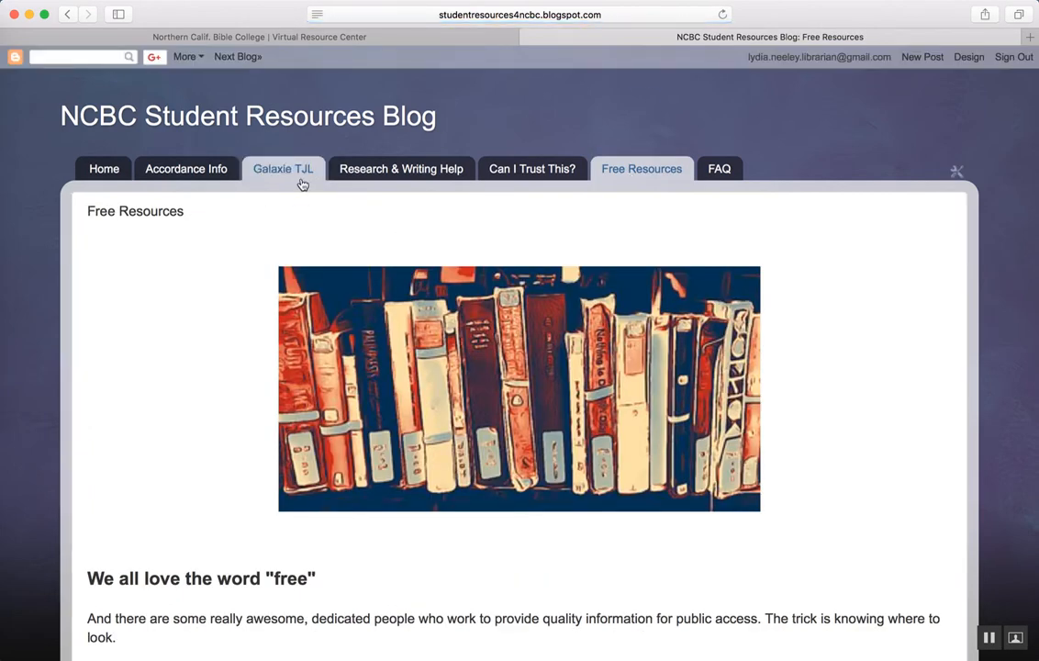
mouse_move(281, 169)
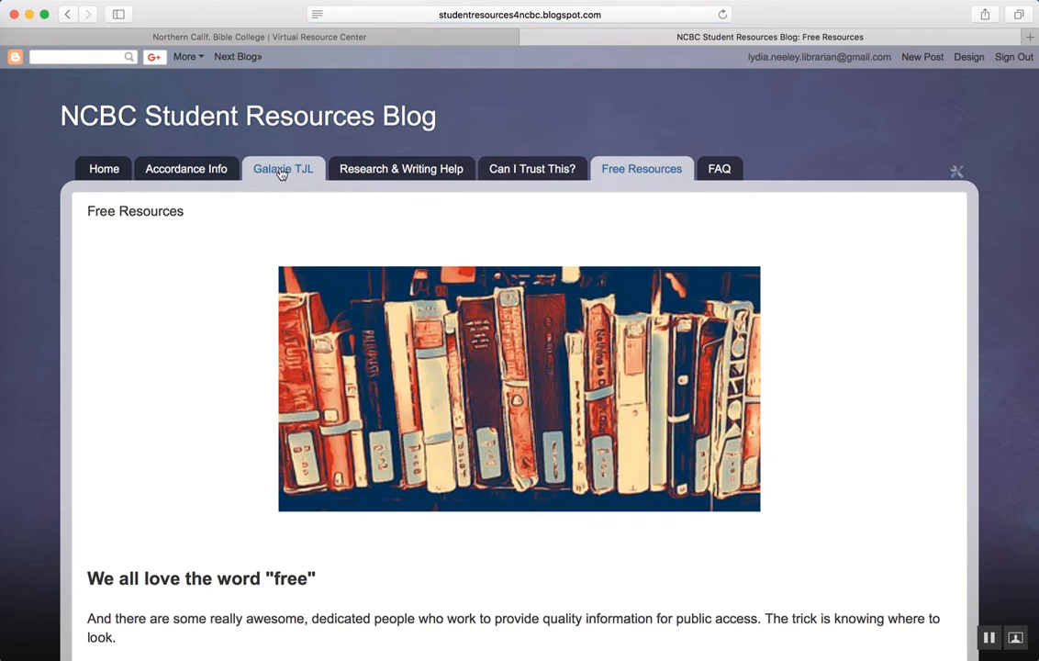
scroll("down", 3)
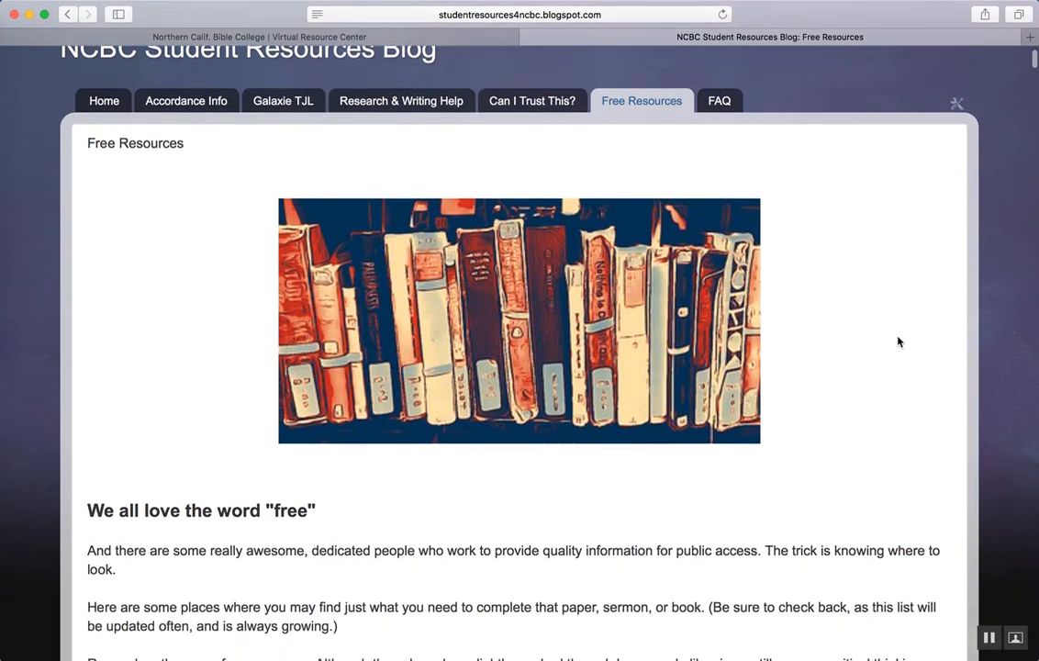
scroll("down", 3)
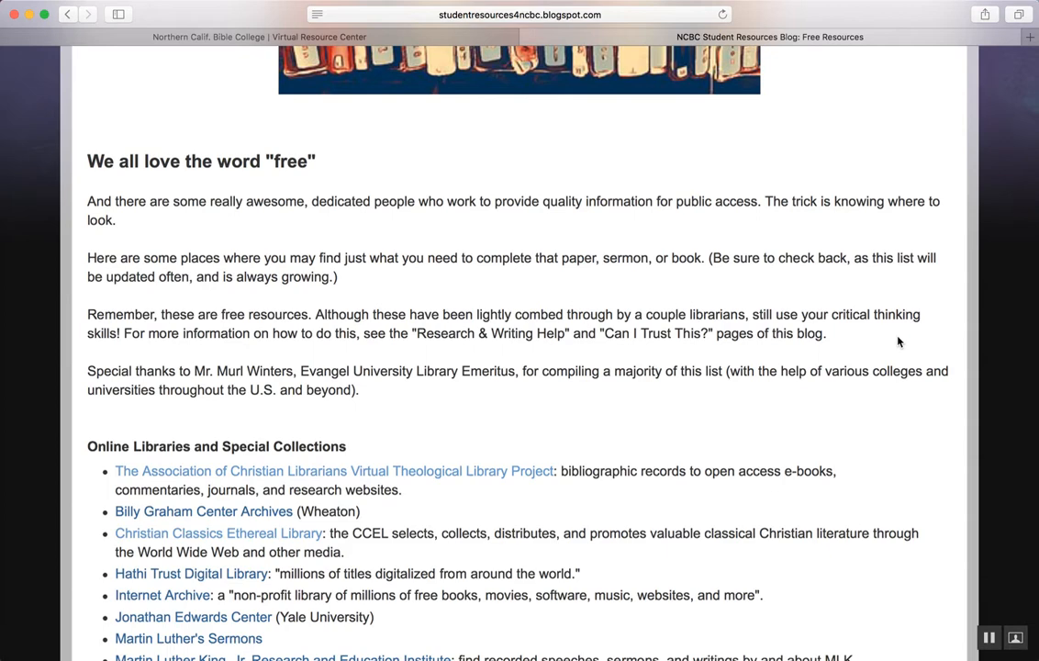
mouse_move(849, 312)
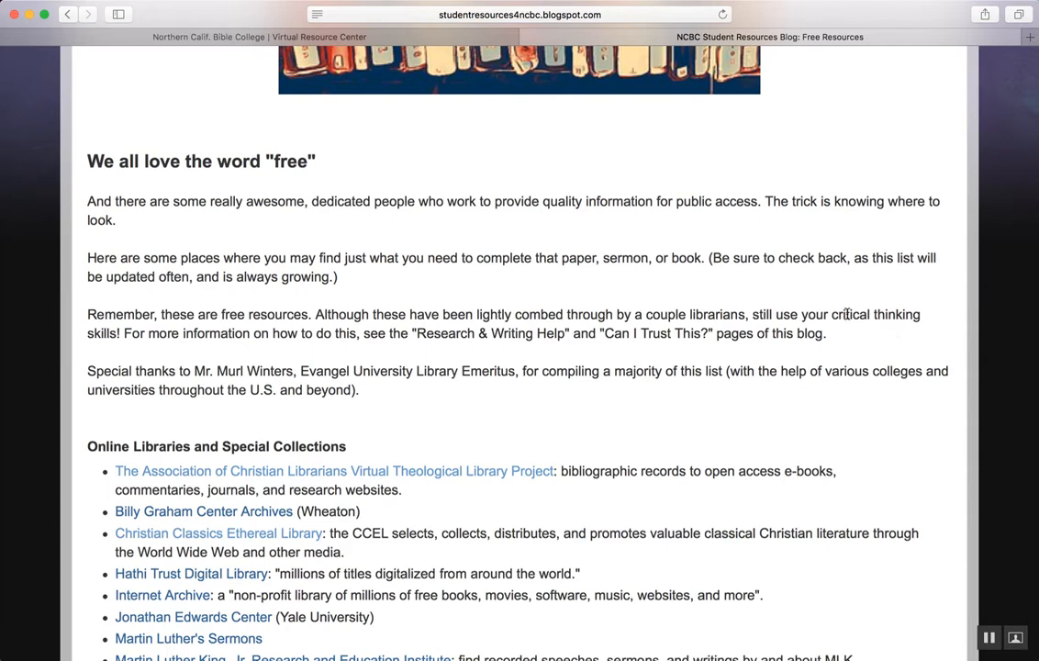
scroll("down", 3)
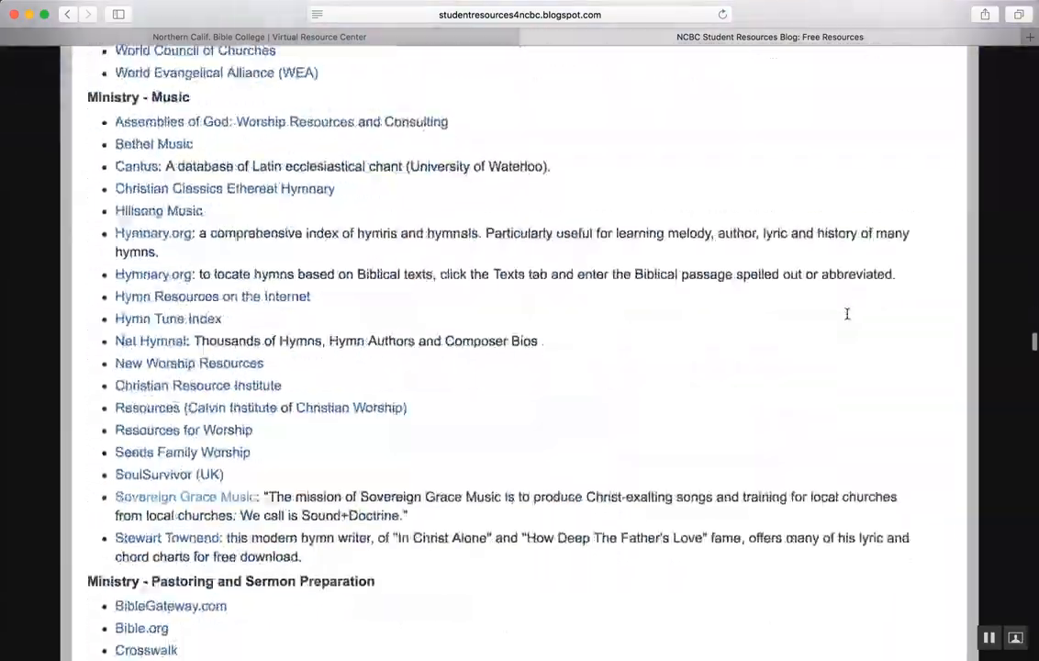
scroll("down", 3)
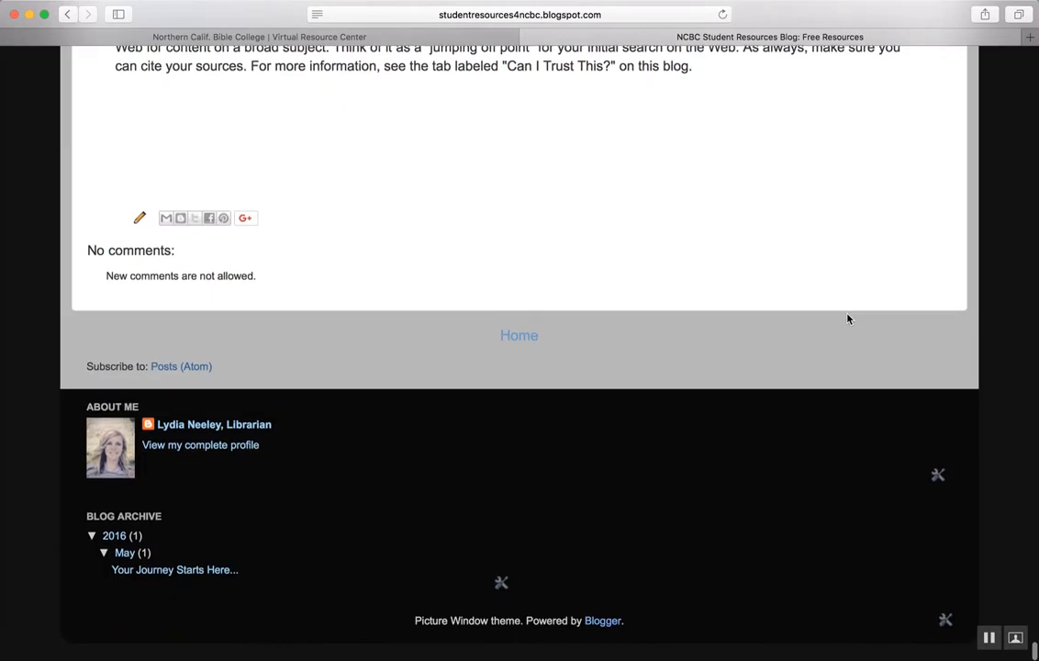
scroll("up", 3)
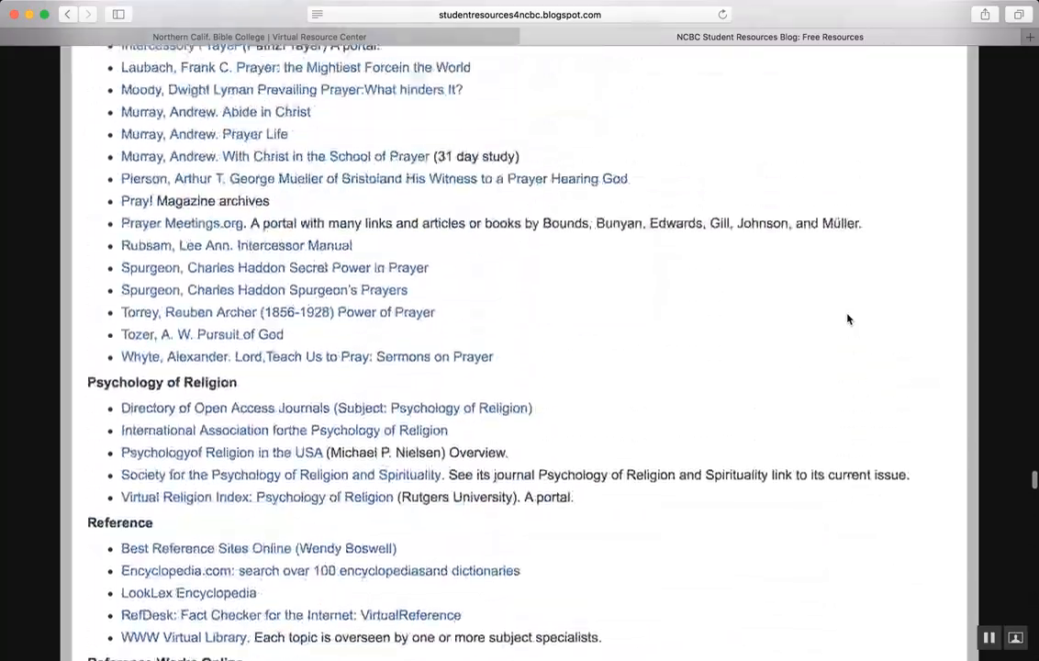
scroll("up", 3)
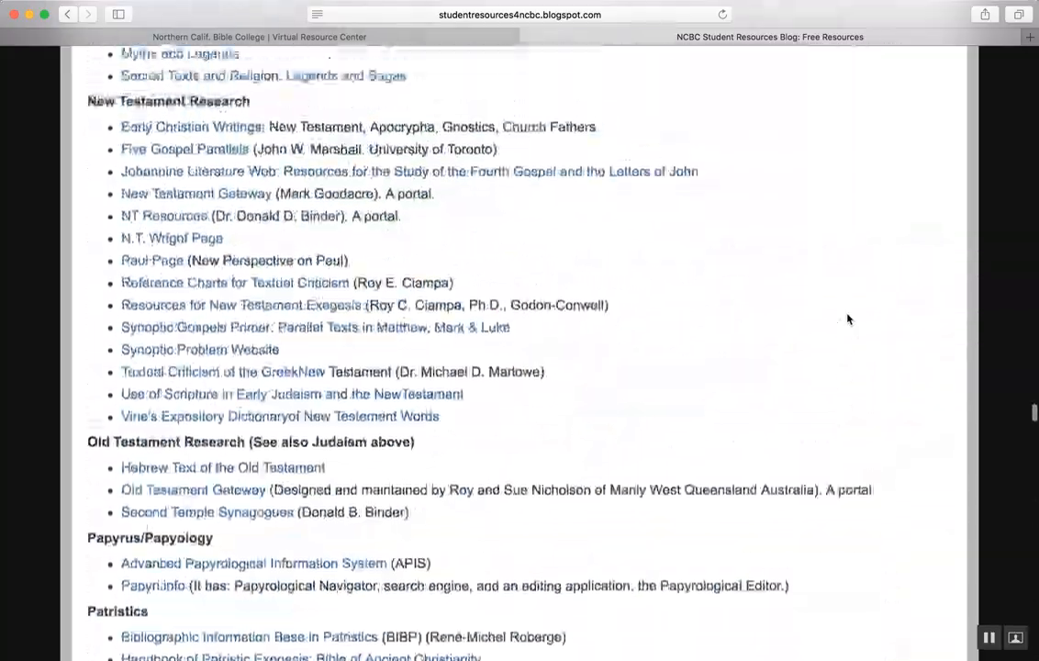
scroll("up", 3)
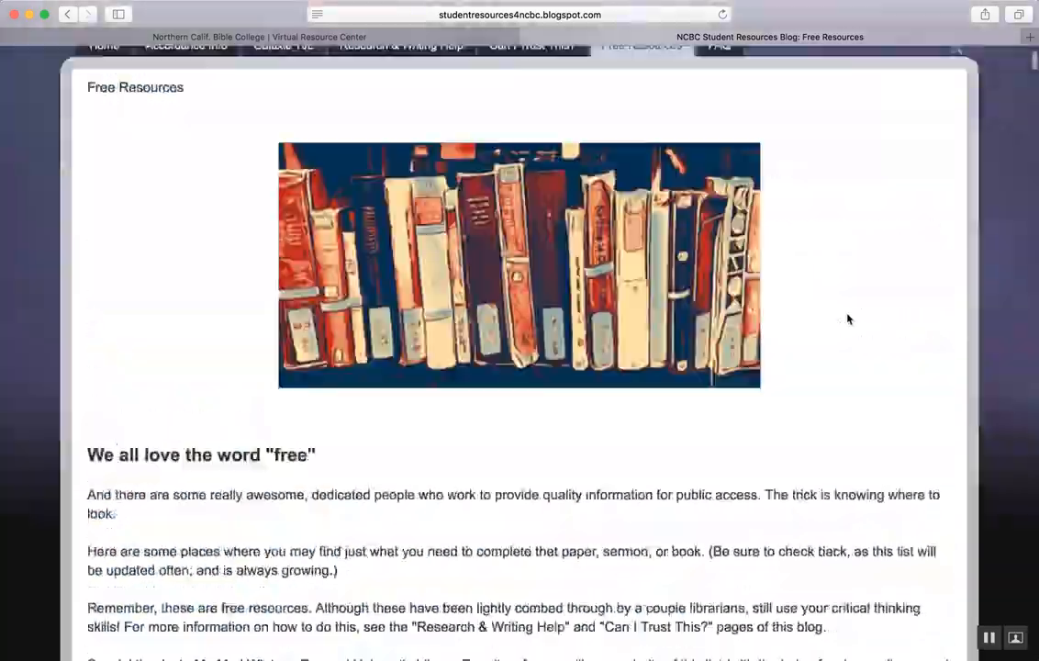
- Scroll the Free Resources page to the Online Libraries and Special Collections list
scroll("up", 3)
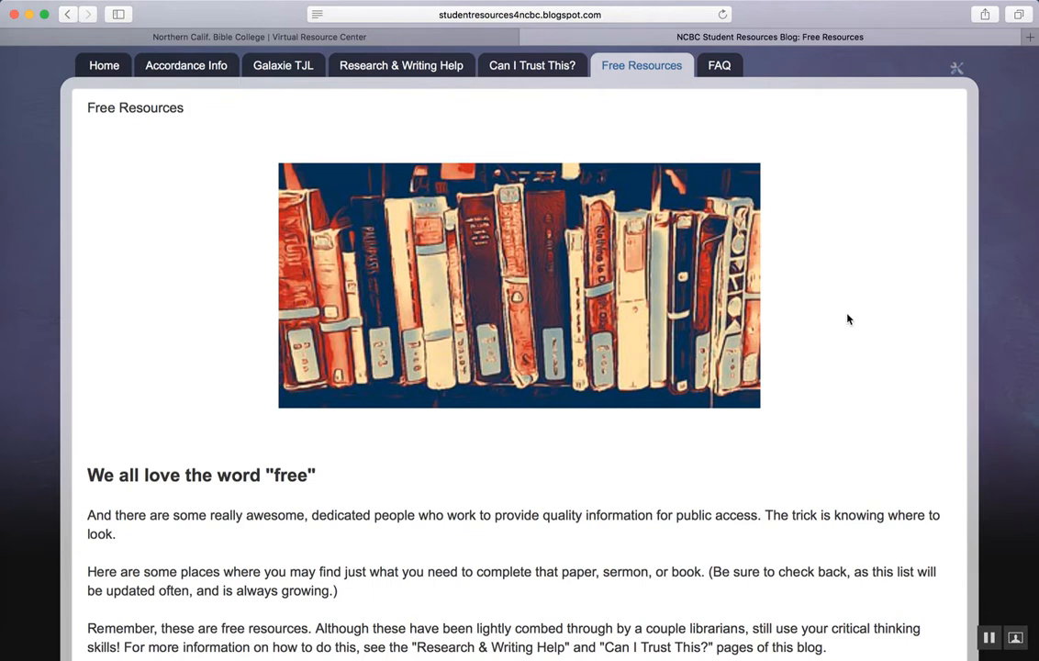
mouse_move(804, 172)
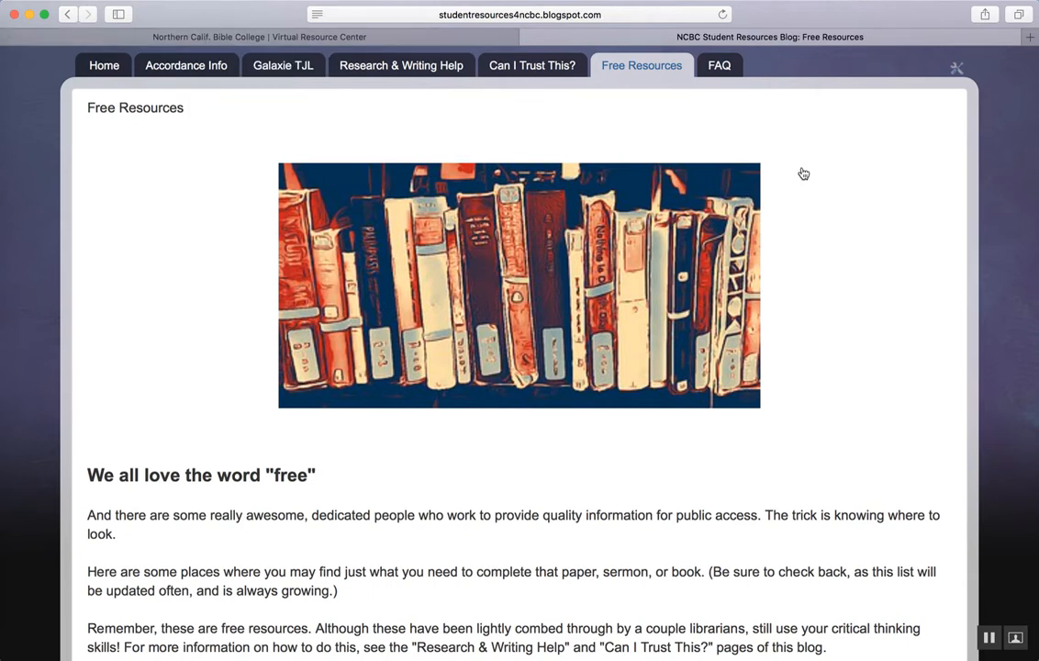
mouse_move(735, 138)
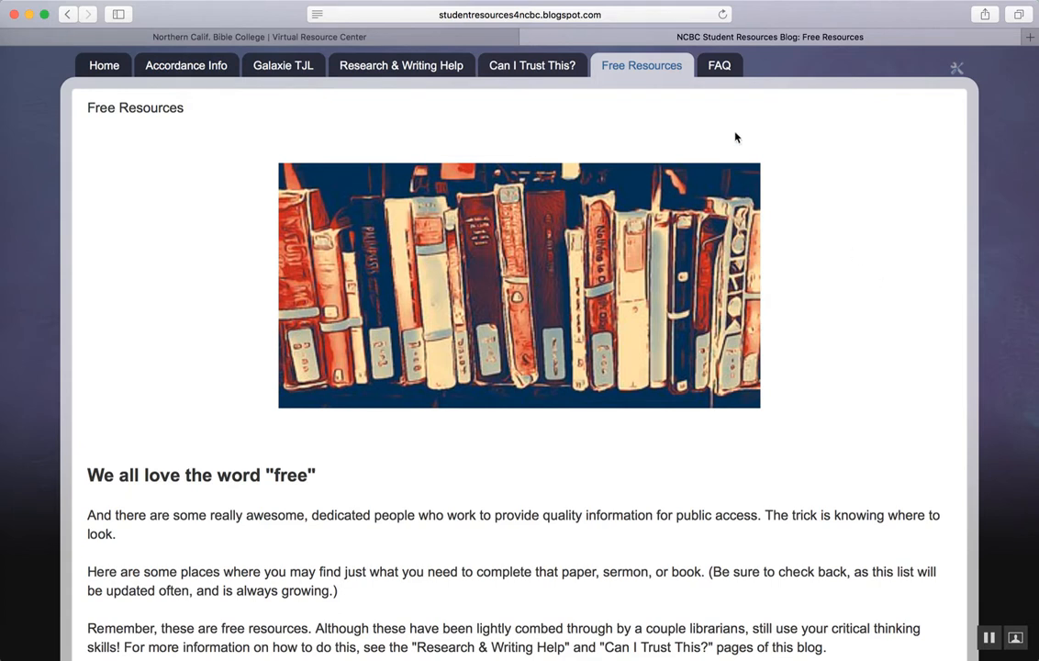
mouse_move(858, 267)
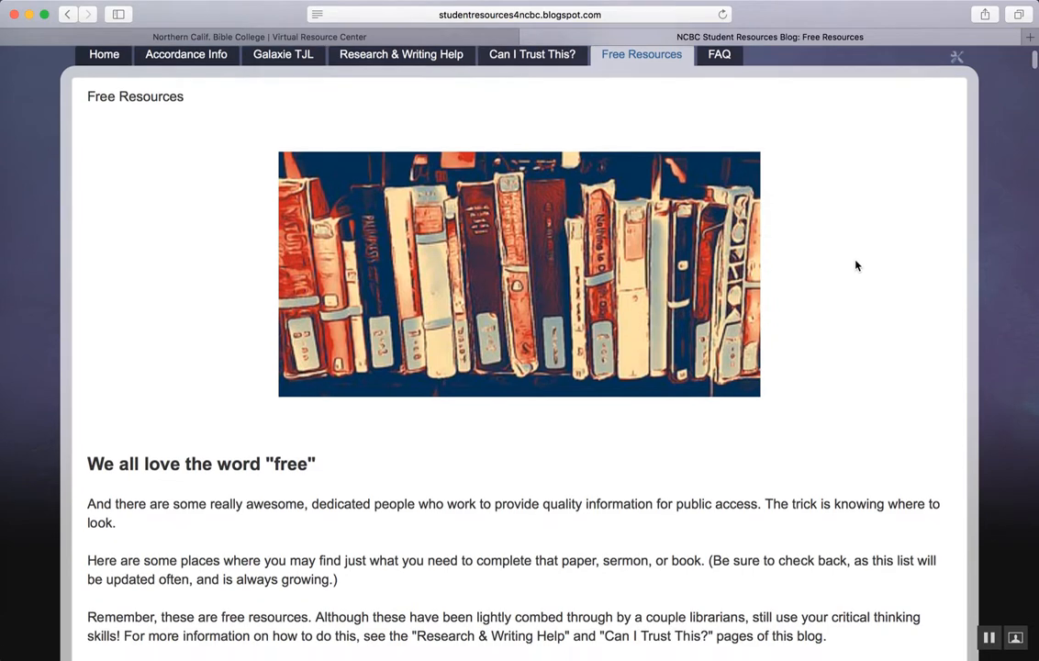
scroll("down", 3)
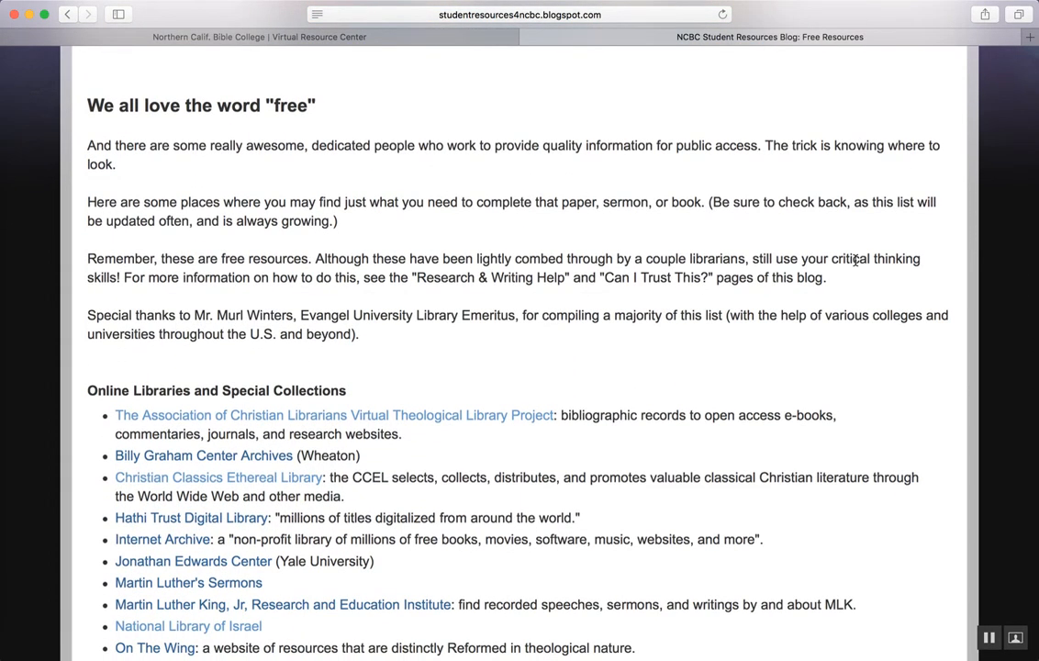
mouse_move(448, 384)
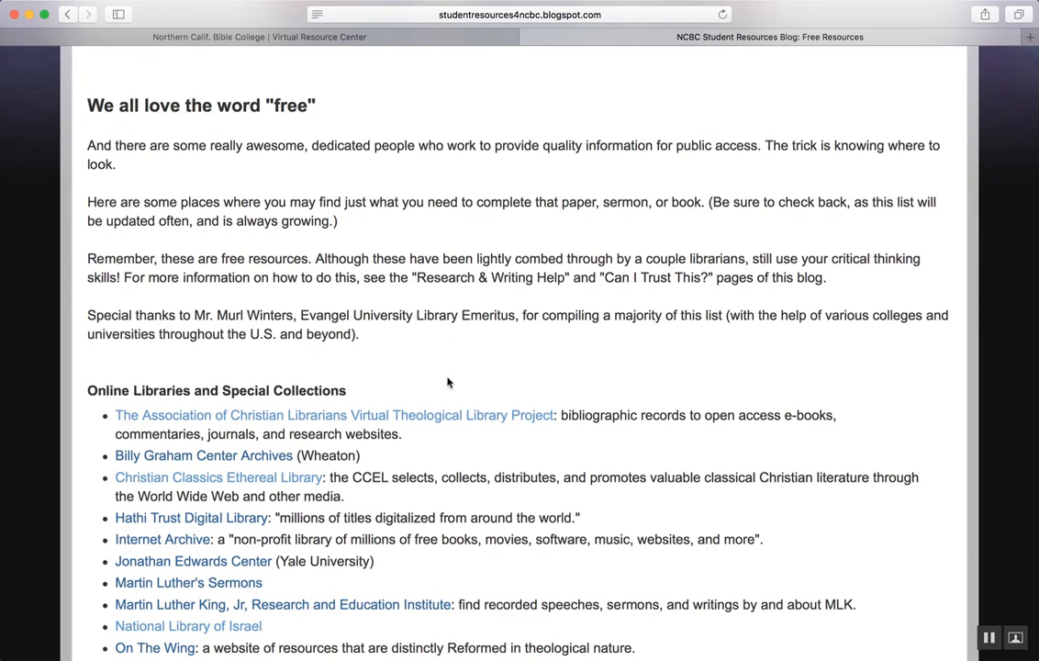
mouse_move(424, 421)
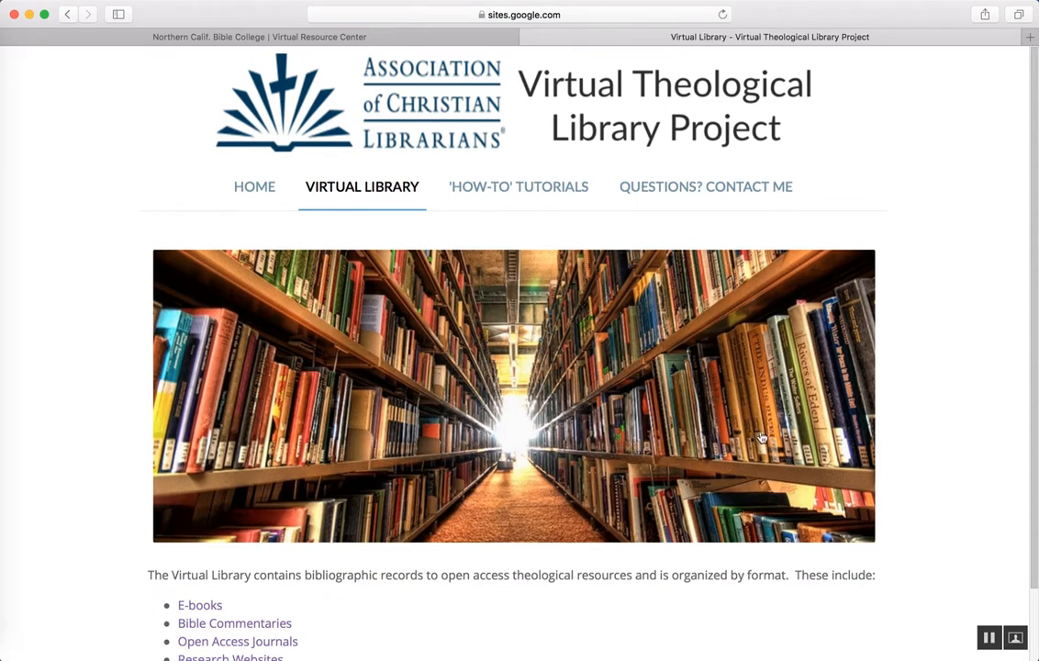
mouse_move(933, 364)
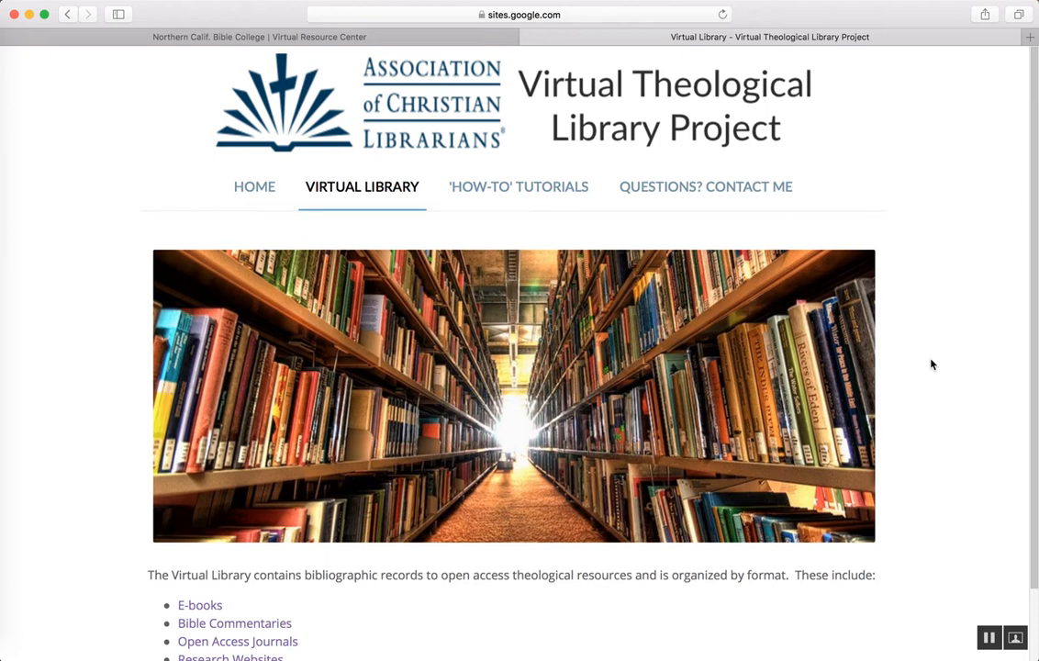
- From the ACL Virtual Library list, enter the Bible Commentaries collection
scroll("down", 3)
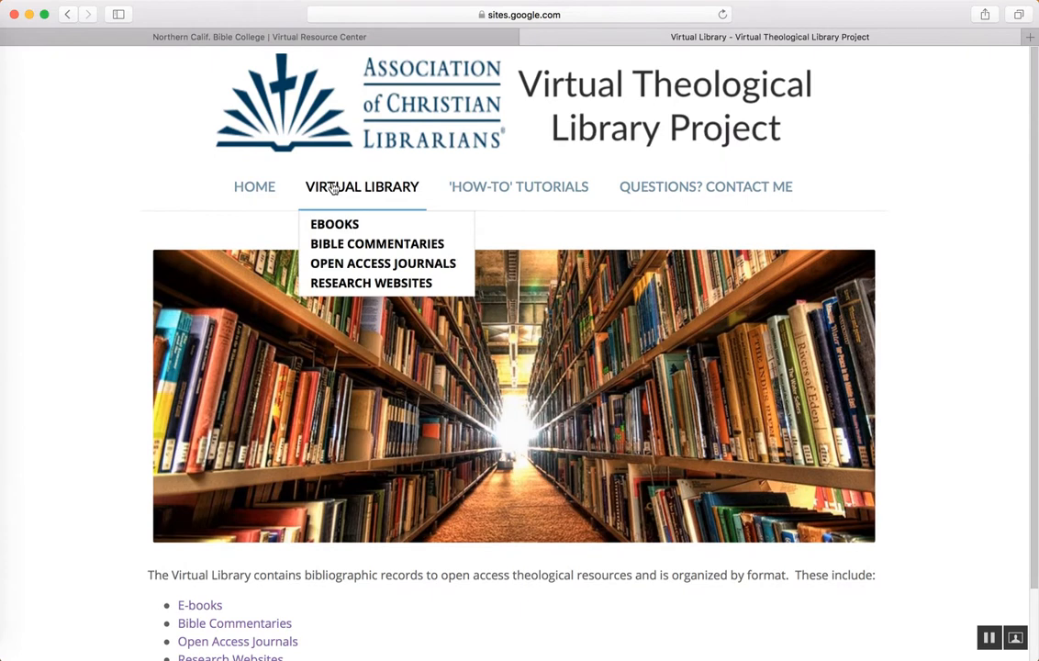
mouse_move(878, 125)
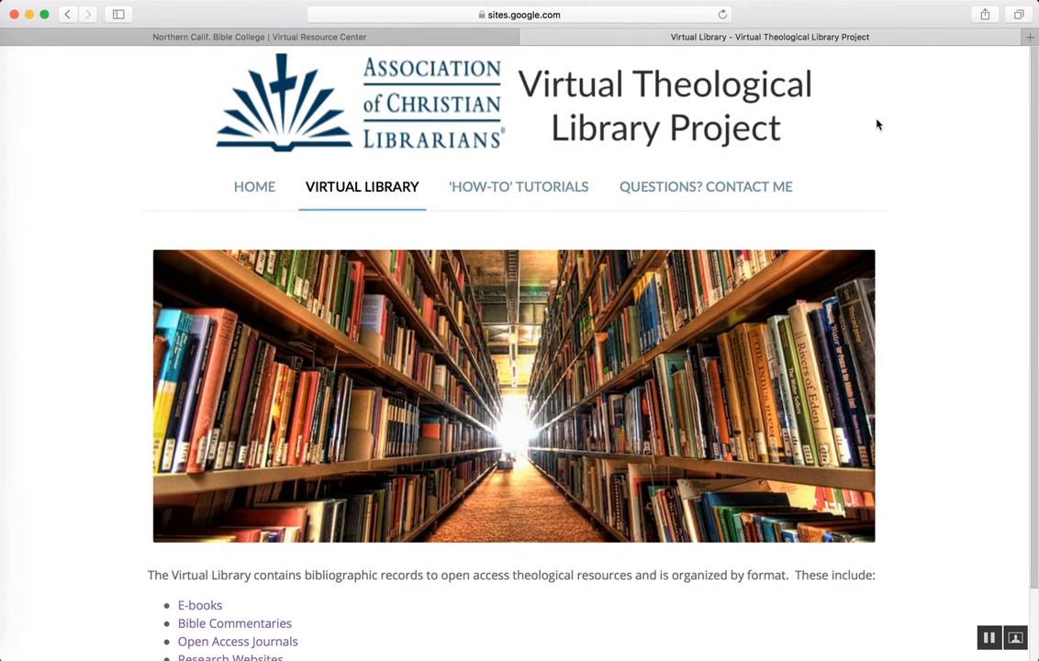
mouse_move(412, 87)
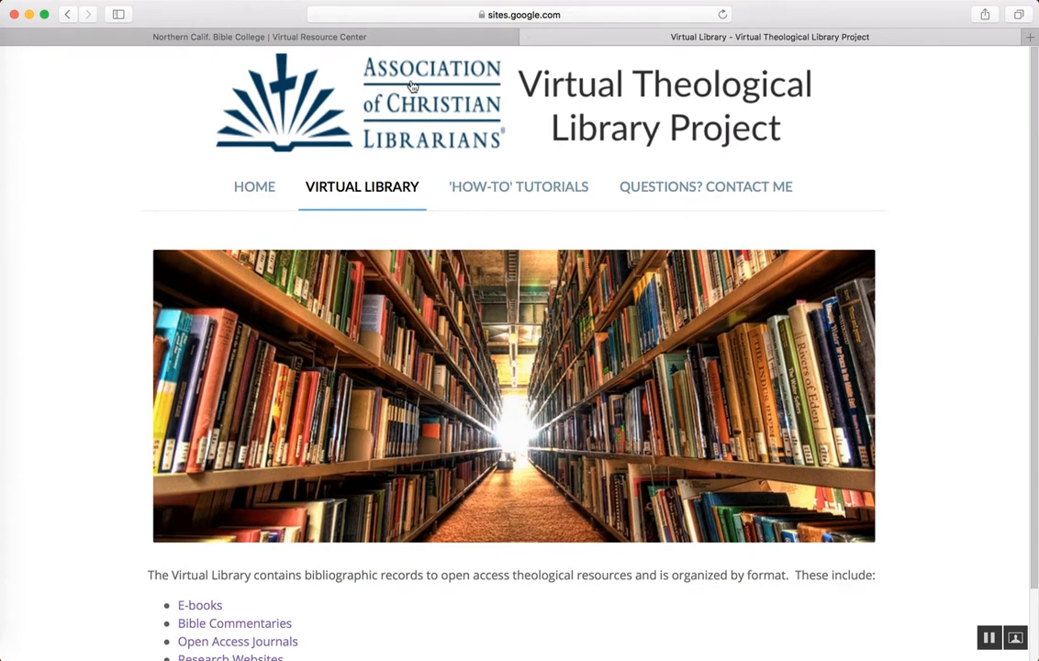
mouse_move(121, 140)
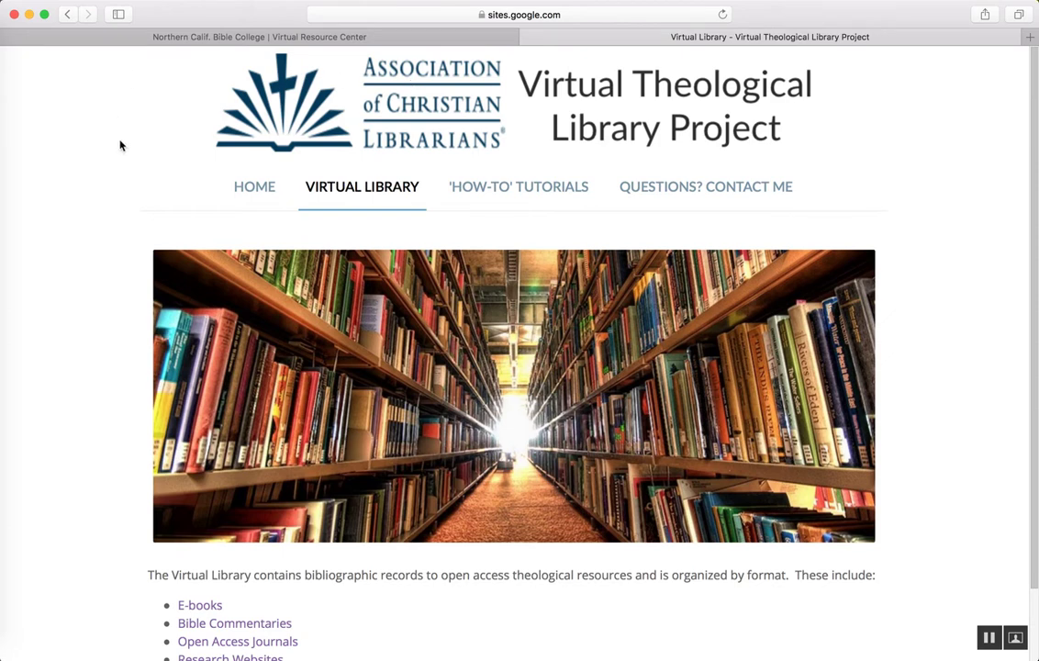
mouse_move(502, 123)
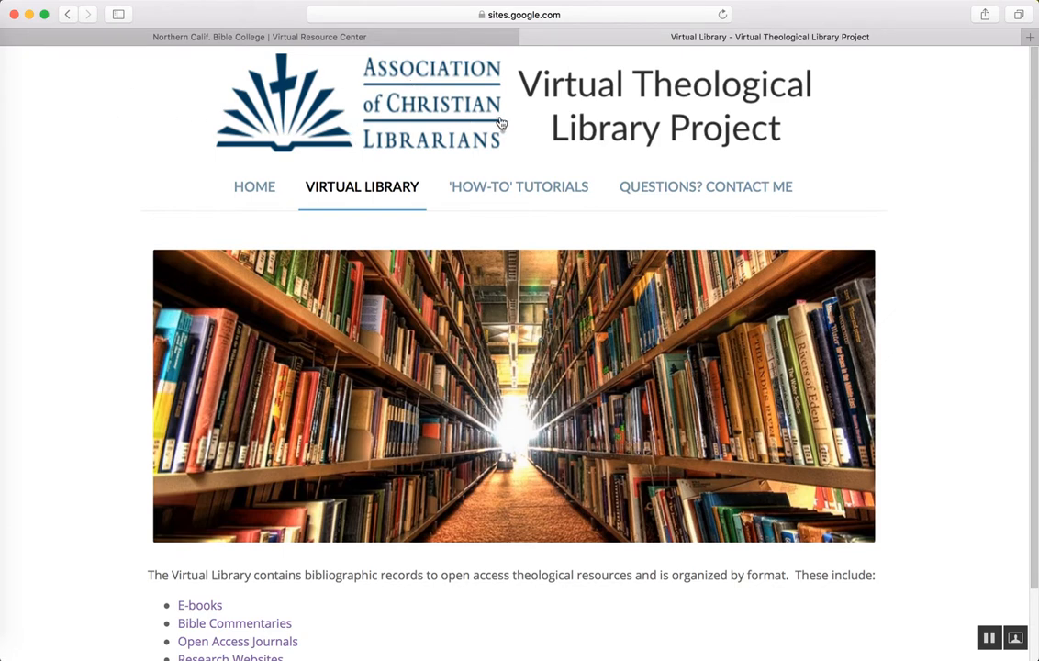
mouse_move(171, 128)
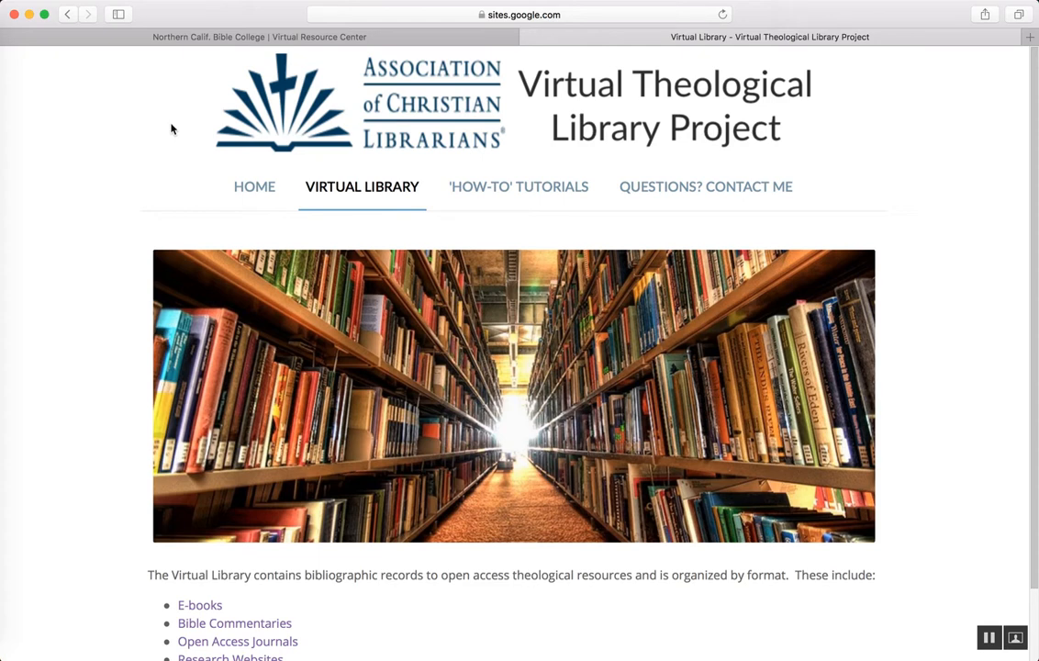
scroll("down", 3)
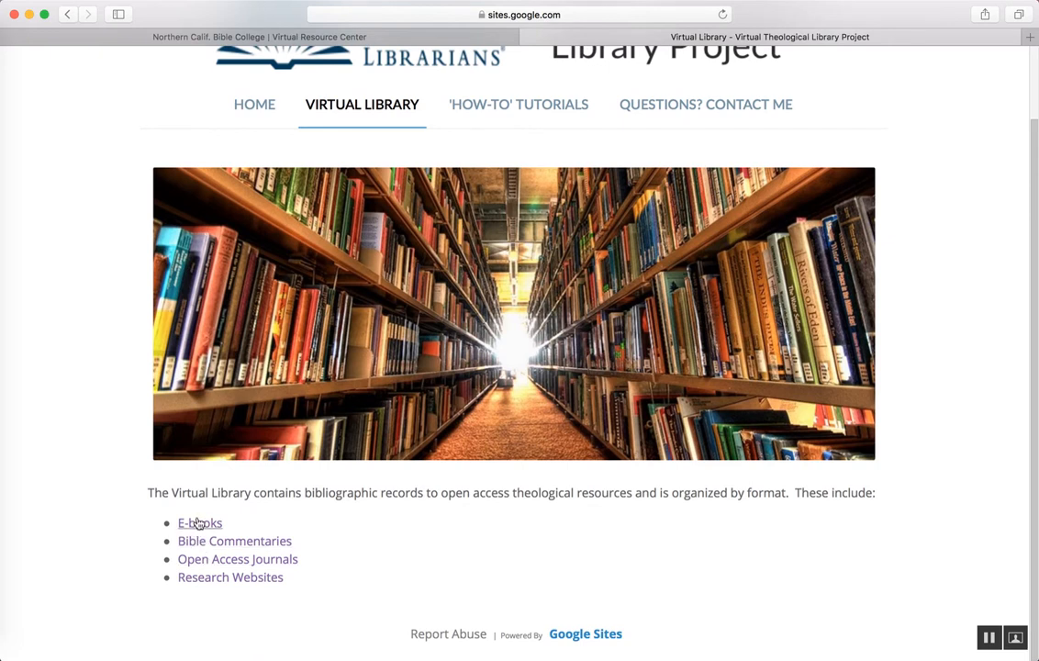
mouse_move(209, 568)
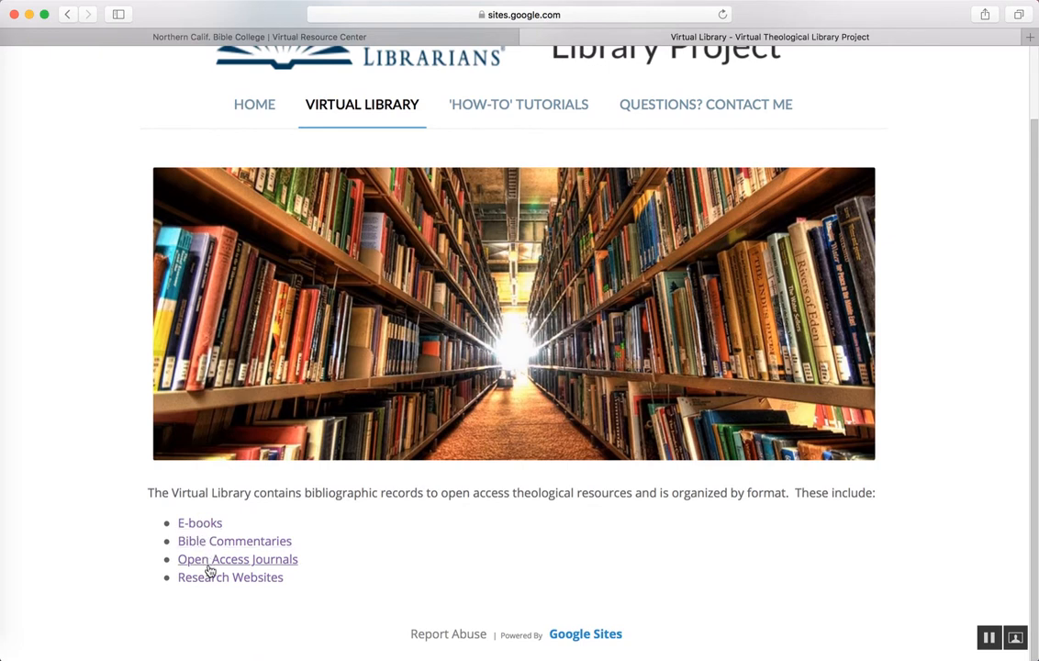
mouse_move(235, 539)
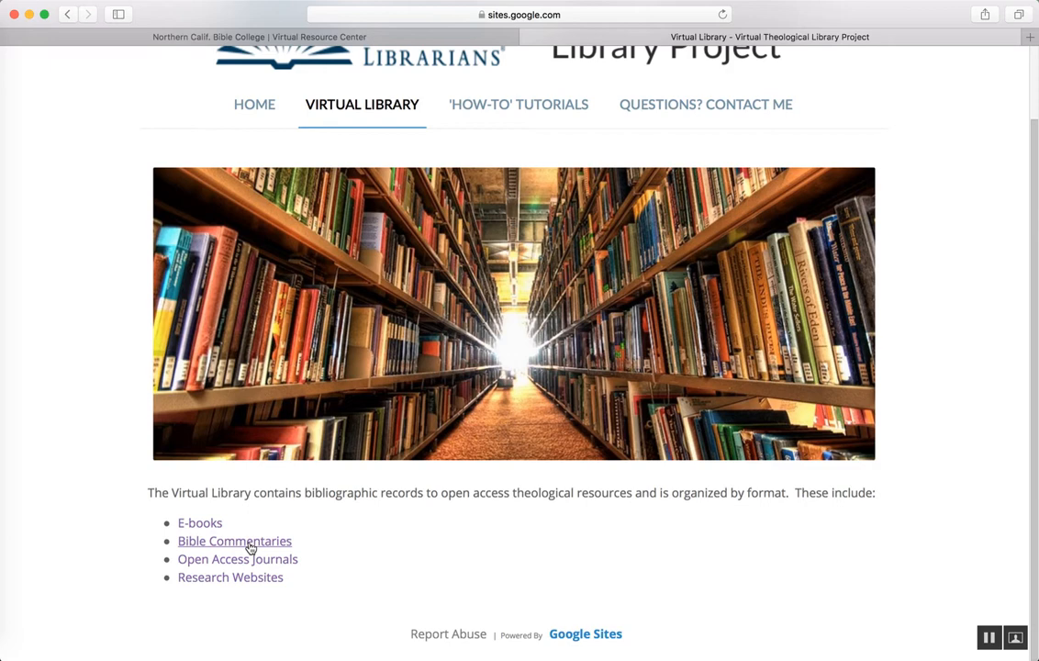
left_click(235, 540)
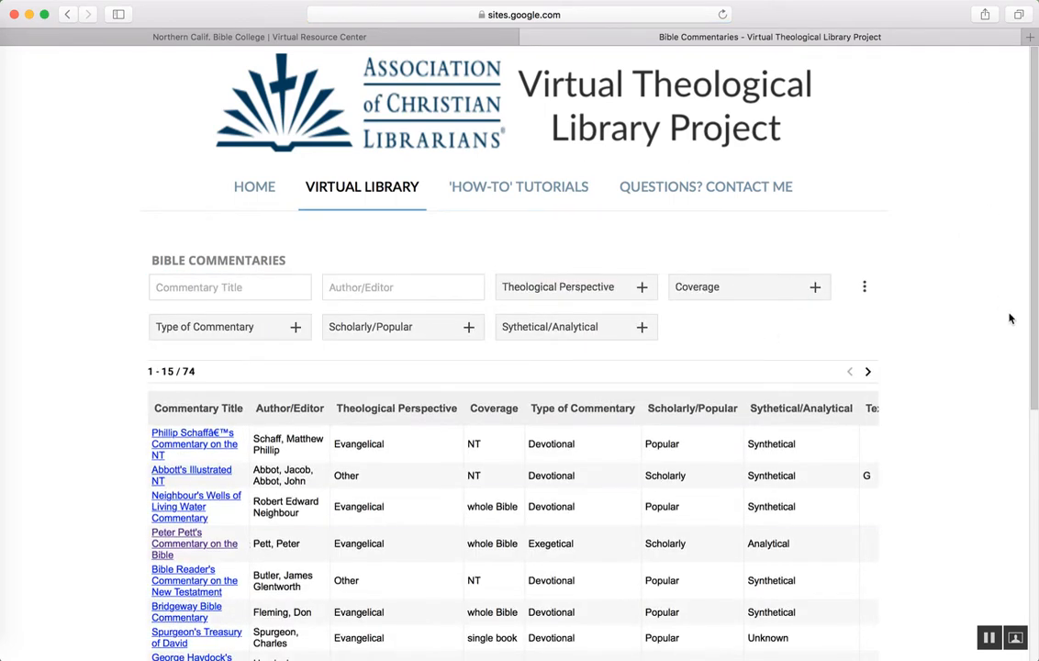
mouse_move(560, 257)
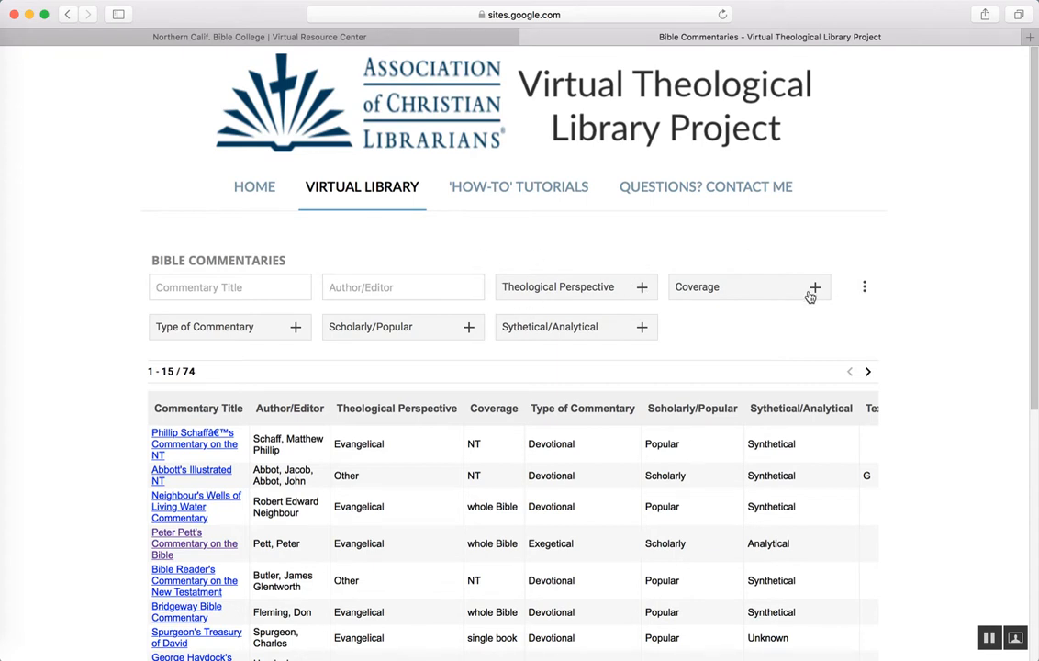
- Filter the commentaries to whole-Bible coverage and Scholarly type
left_click(815, 287)
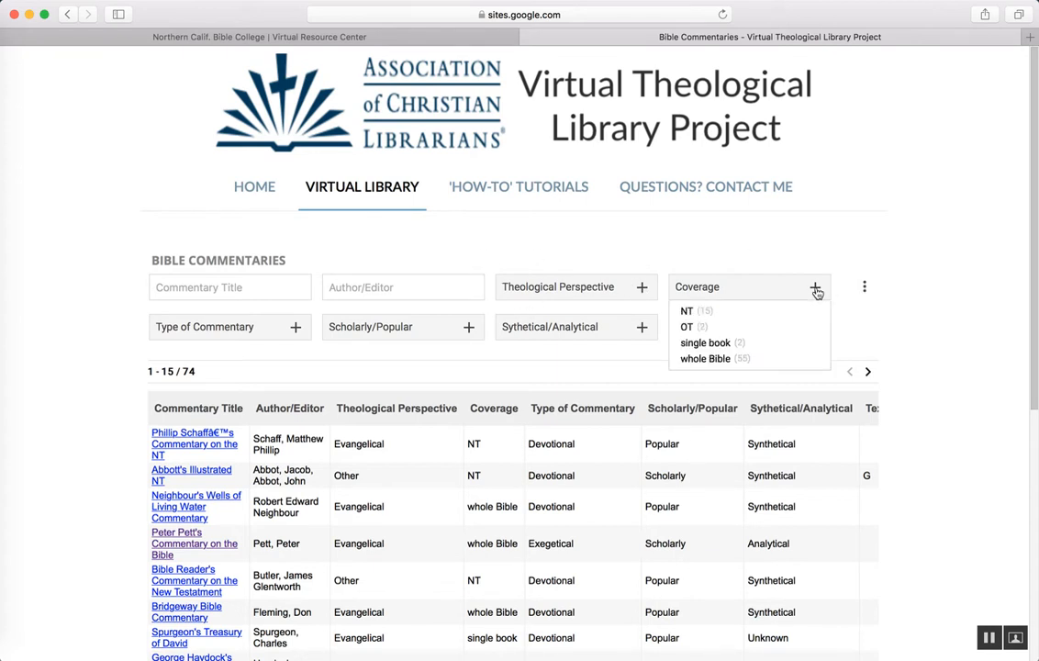
mouse_move(712, 327)
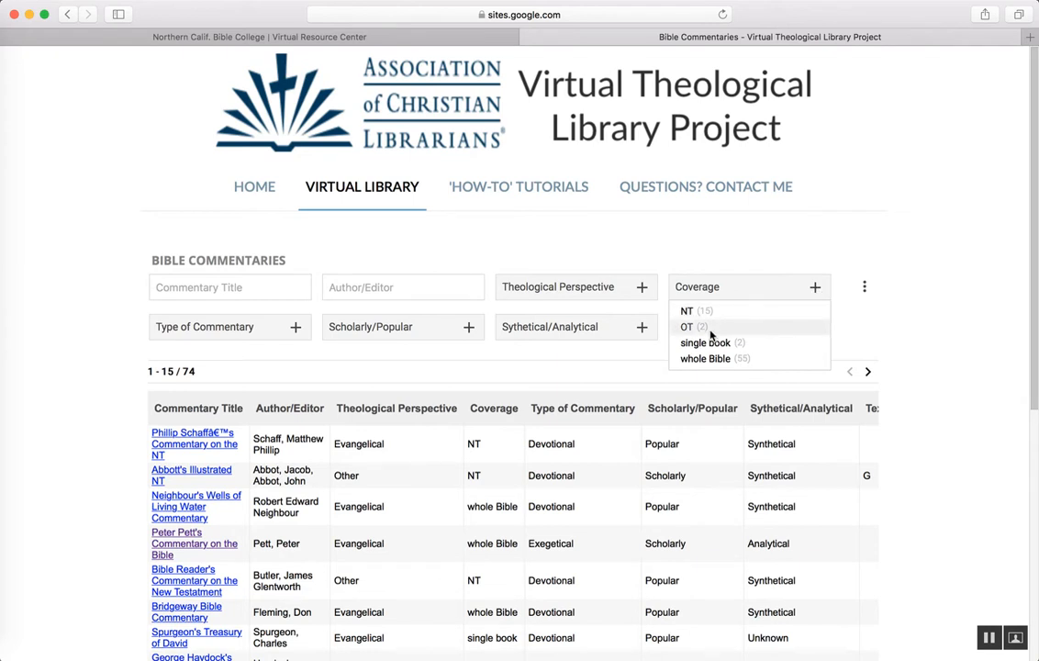
mouse_move(720, 358)
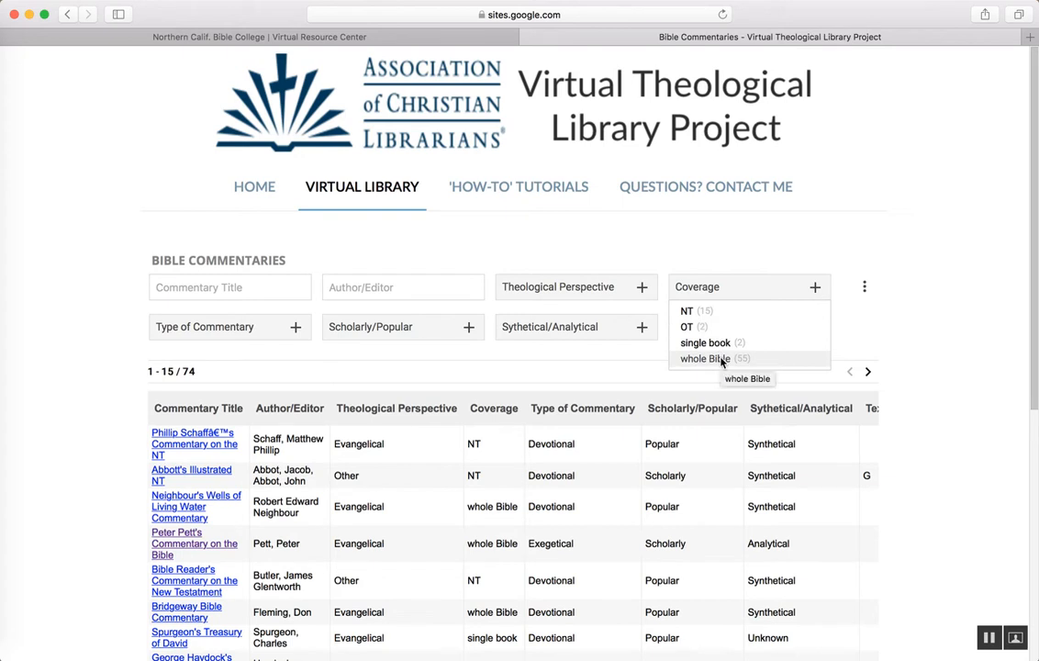
left_click(705, 358)
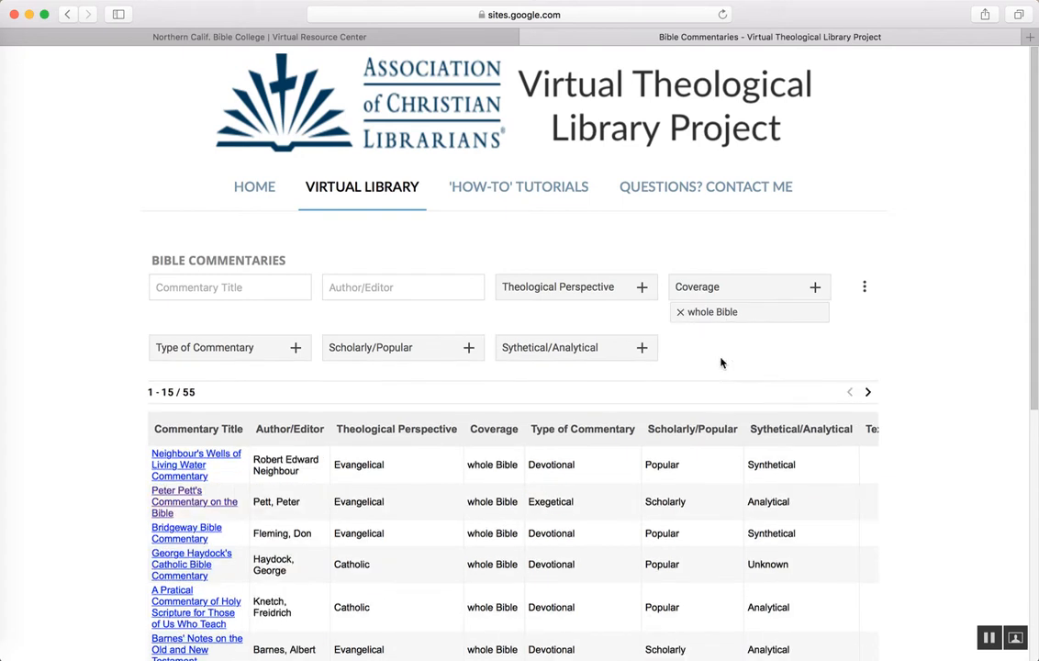
mouse_move(470, 349)
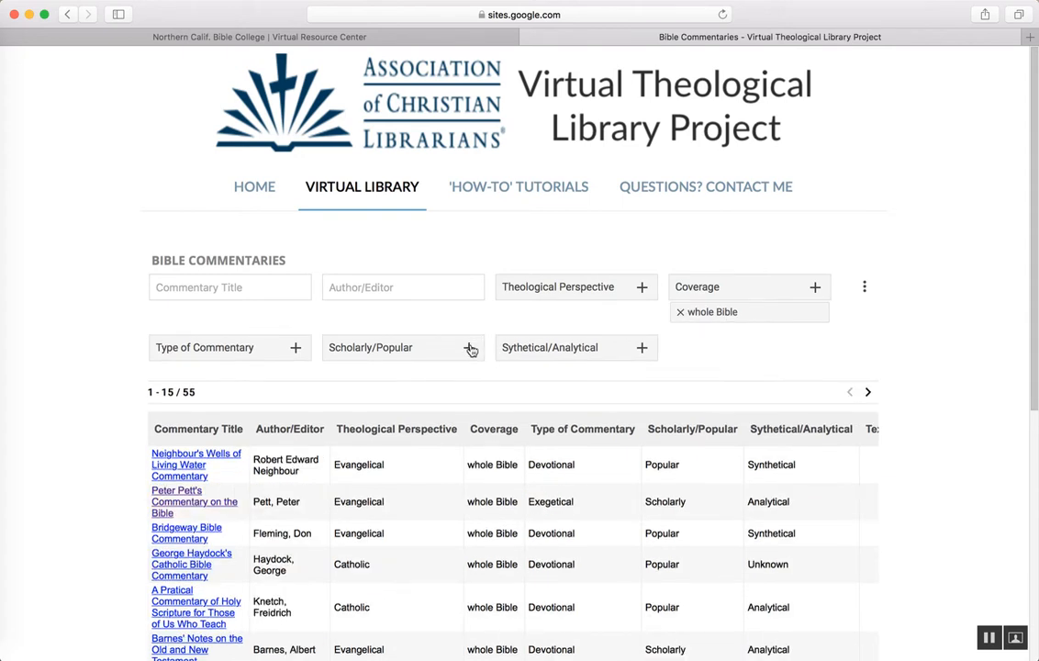
left_click(471, 347)
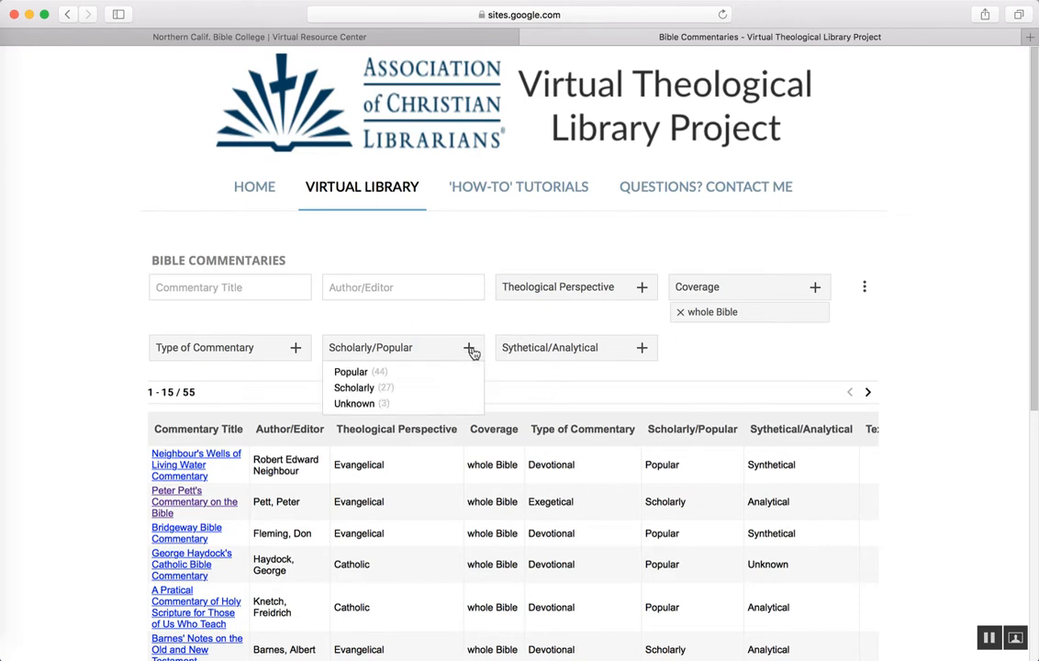
mouse_move(356, 404)
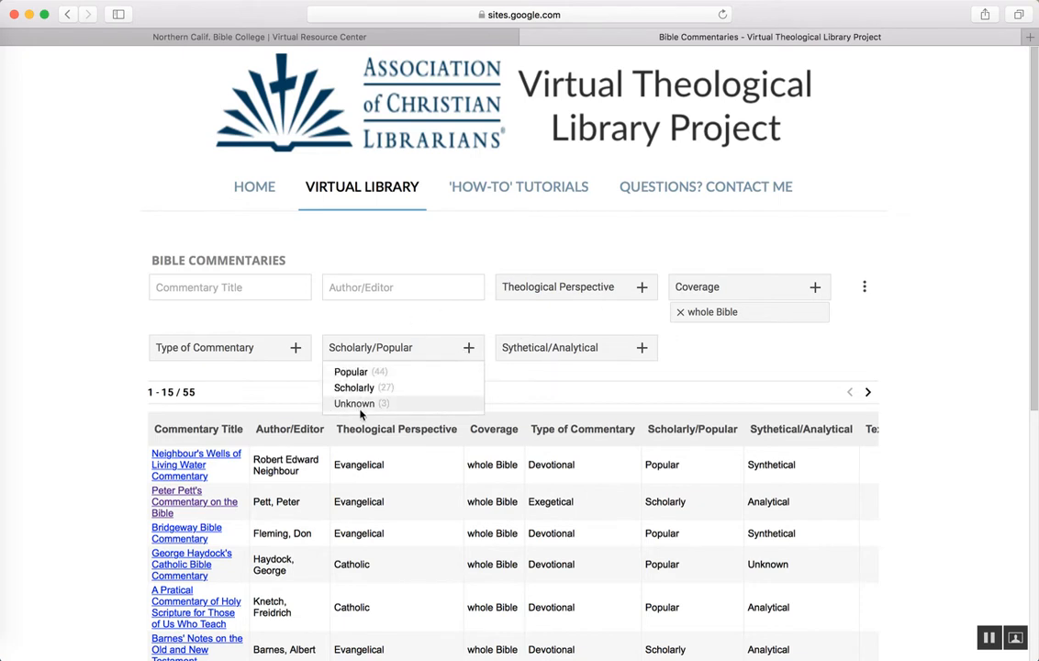
mouse_move(352, 386)
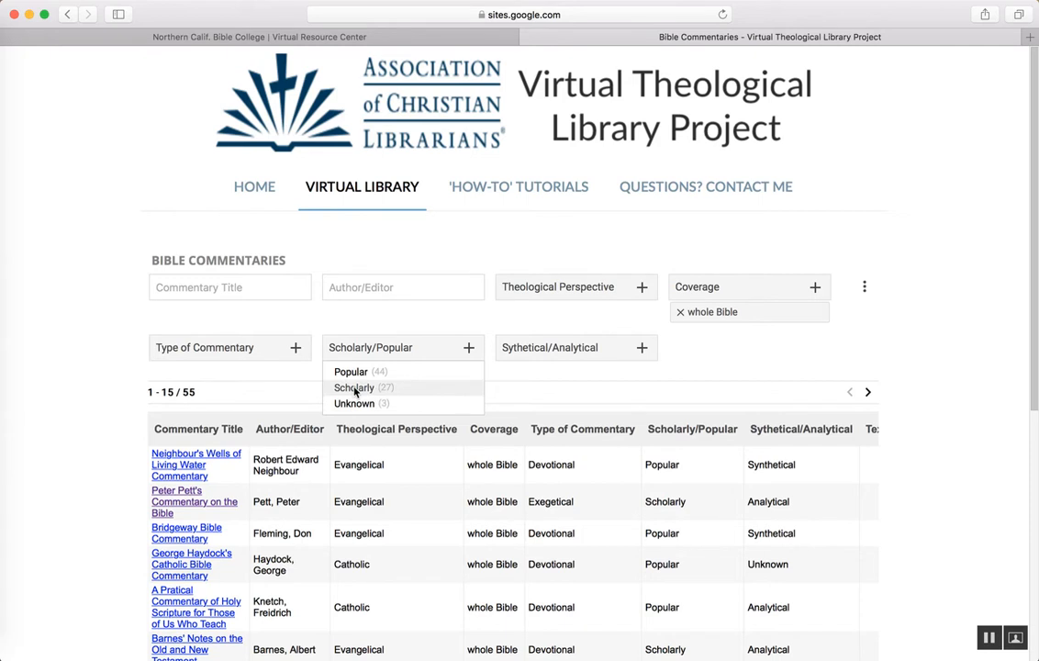
mouse_move(354, 388)
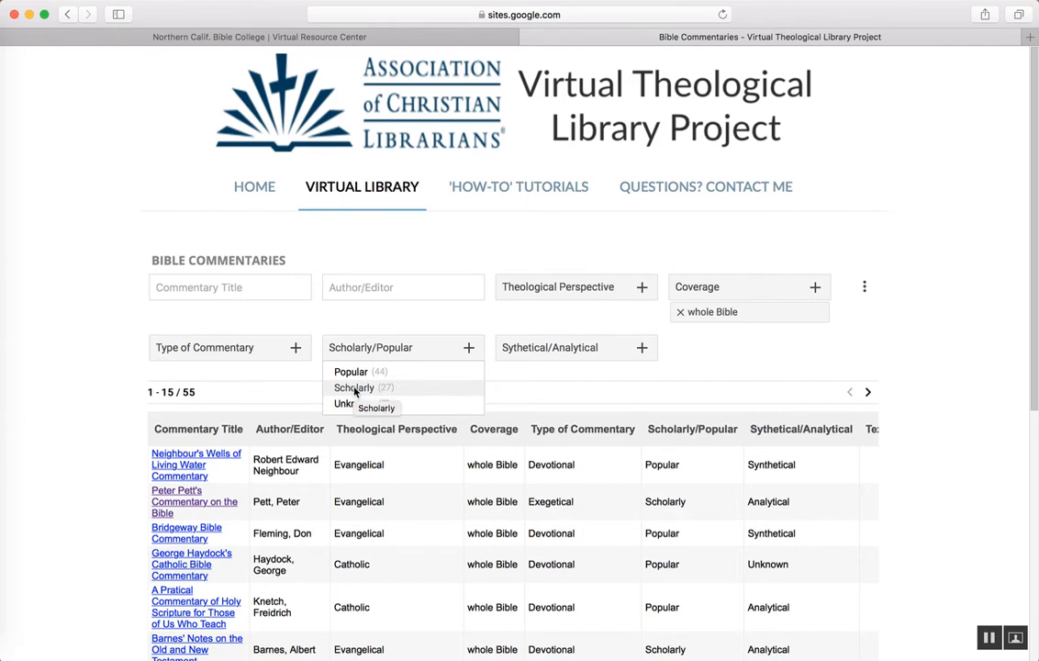
left_click(354, 388)
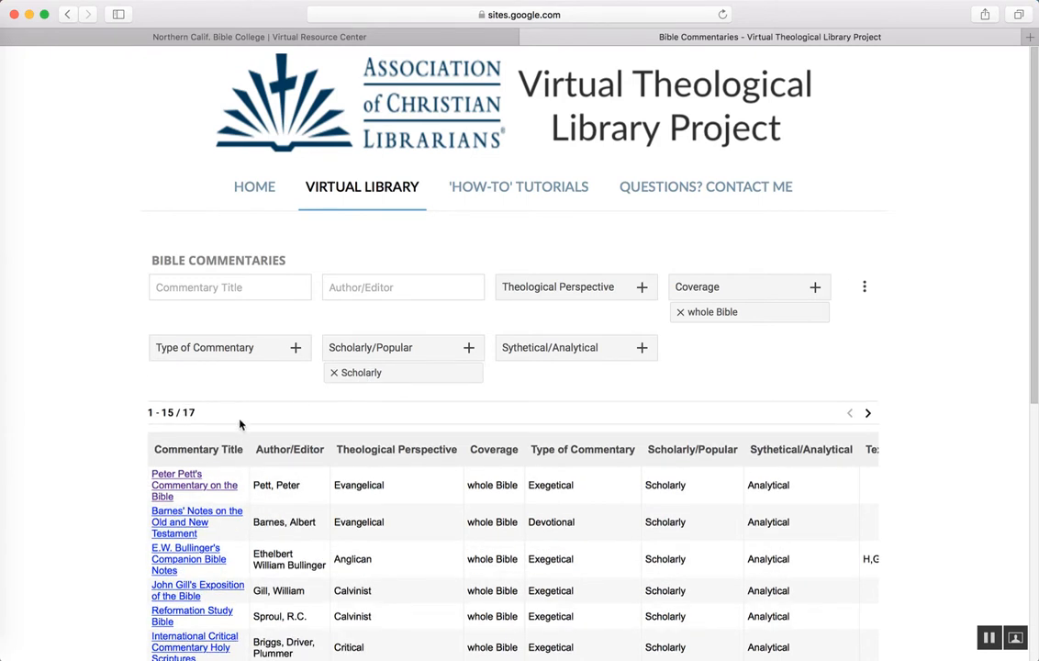
- Swap the coverage filter from whole Bible to OT, leaving two scholarly results
scroll("down", 3)
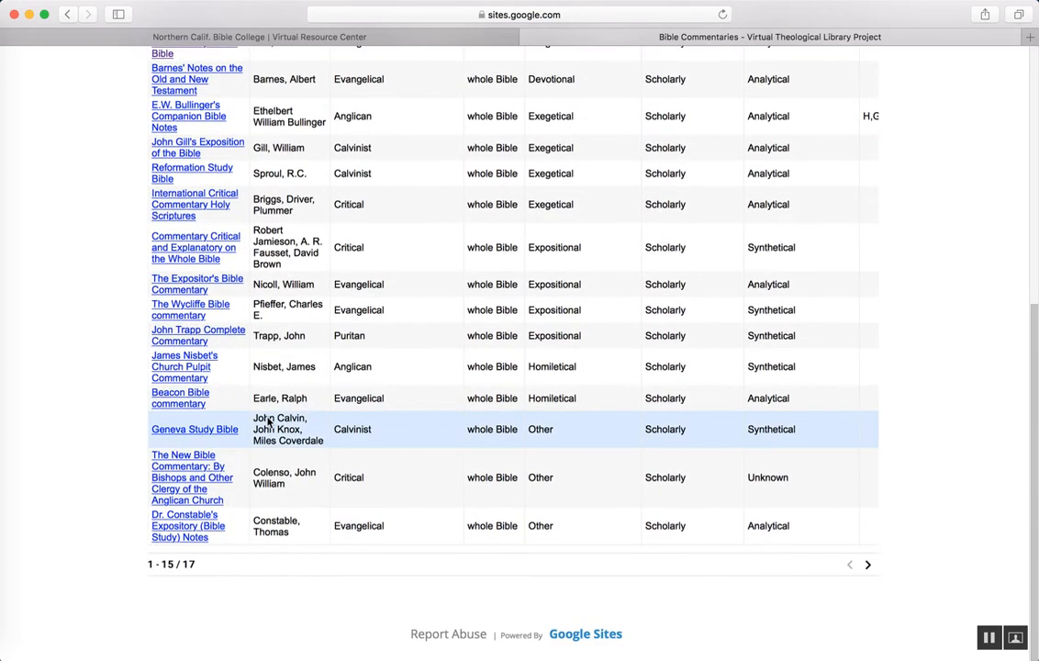
scroll("up", 3)
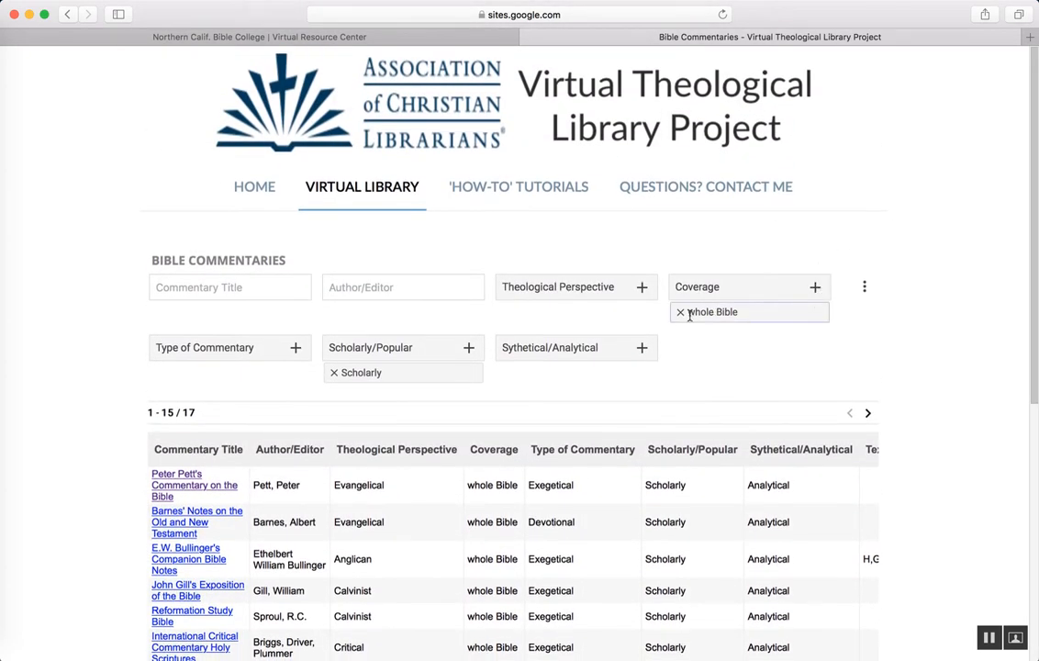
left_click(680, 313)
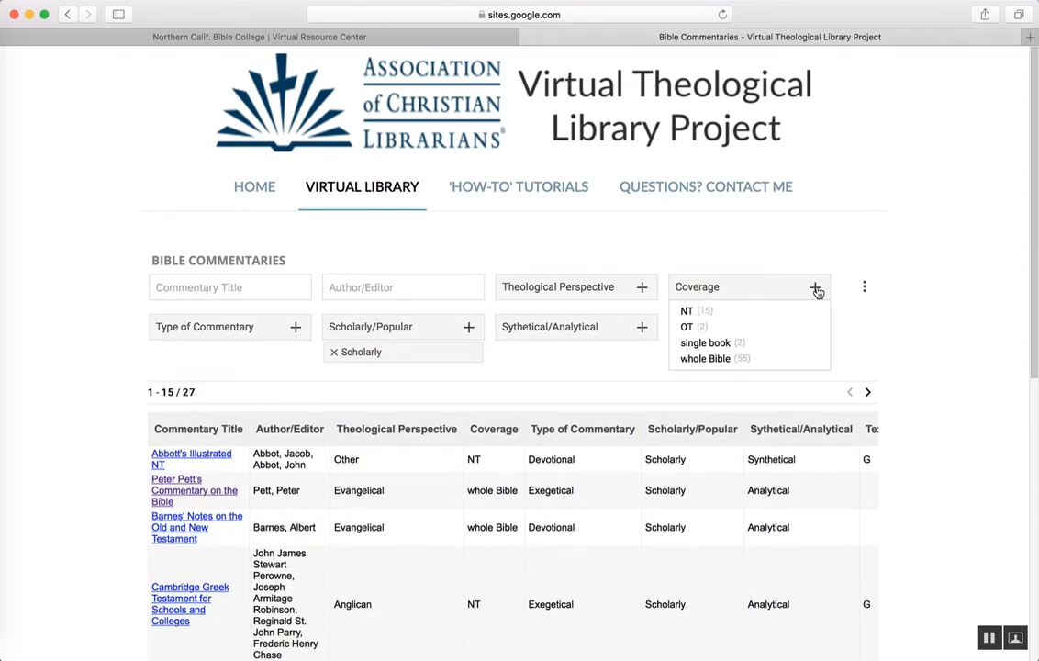
left_click(687, 327)
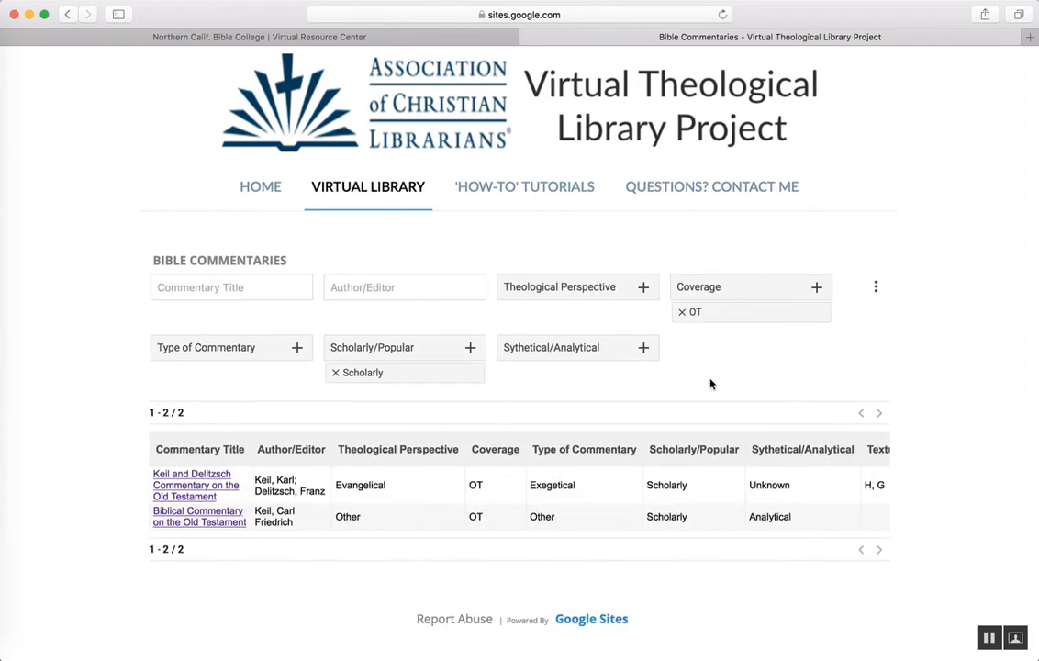
mouse_move(22, 532)
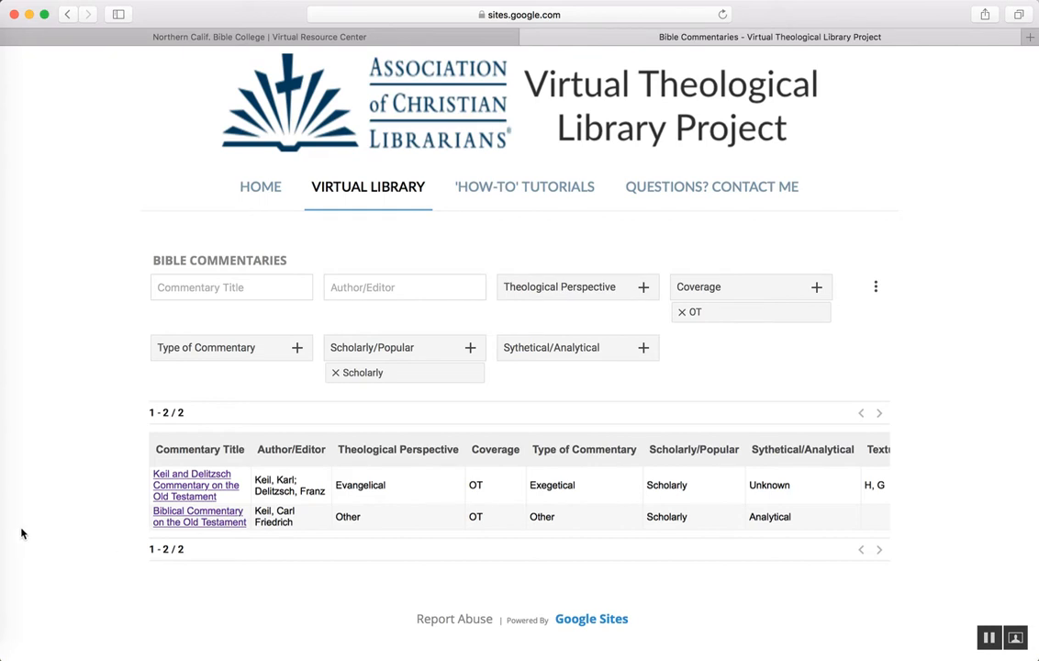
mouse_move(191, 468)
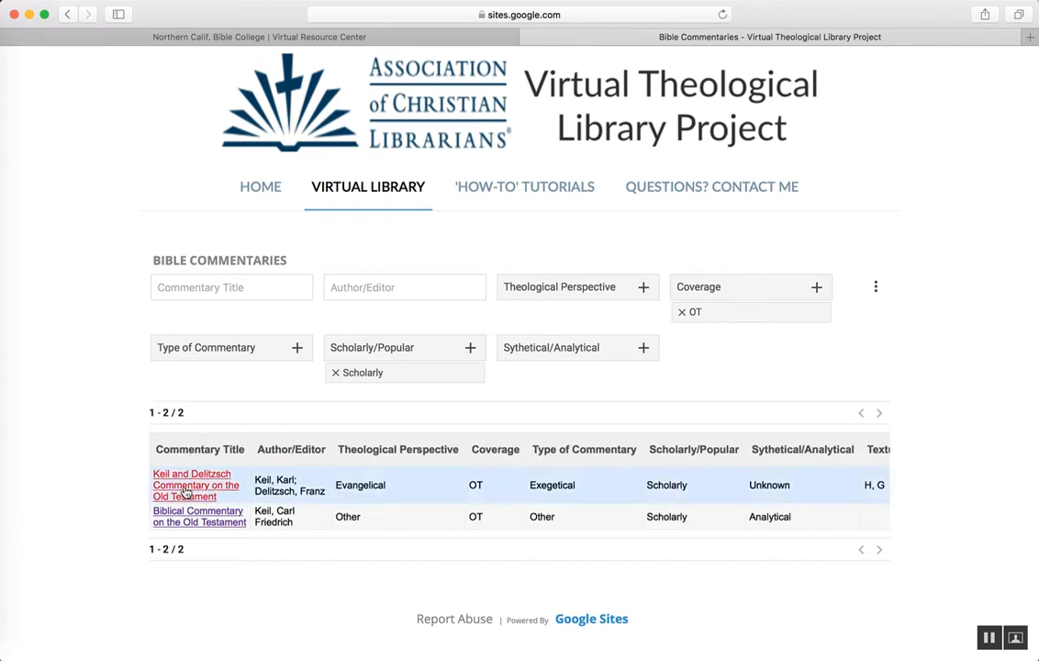
mouse_move(162, 331)
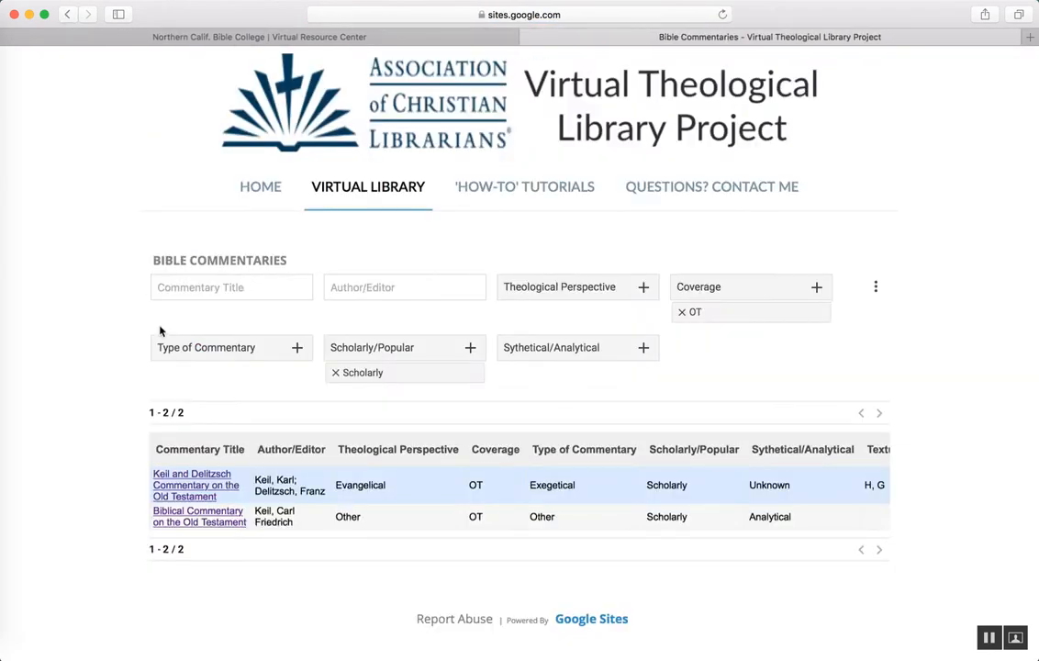
mouse_move(356, 496)
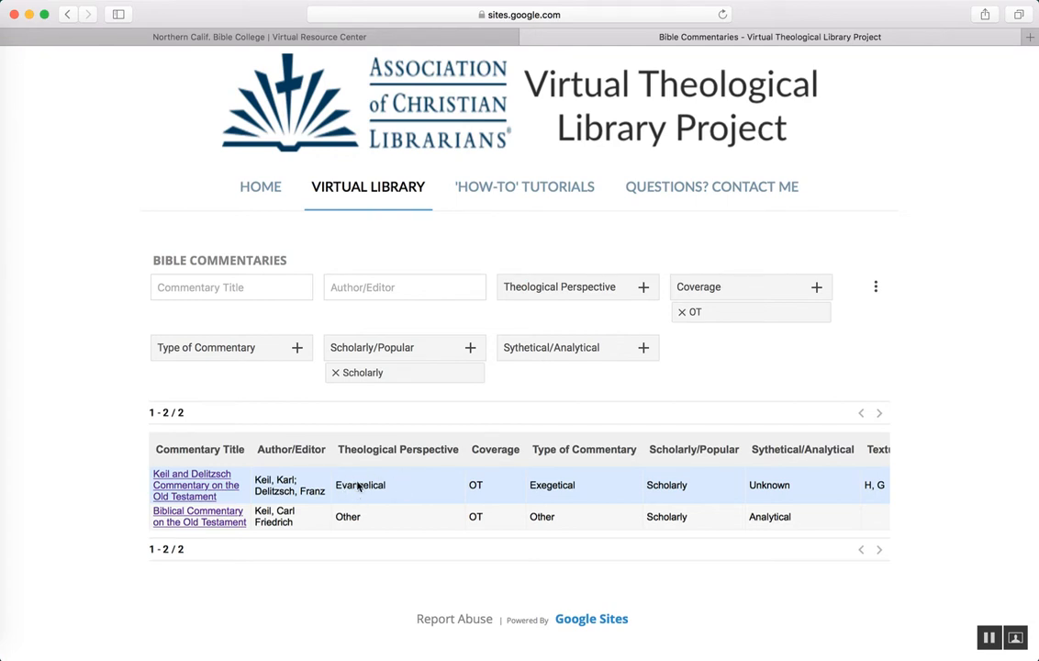
mouse_move(540, 456)
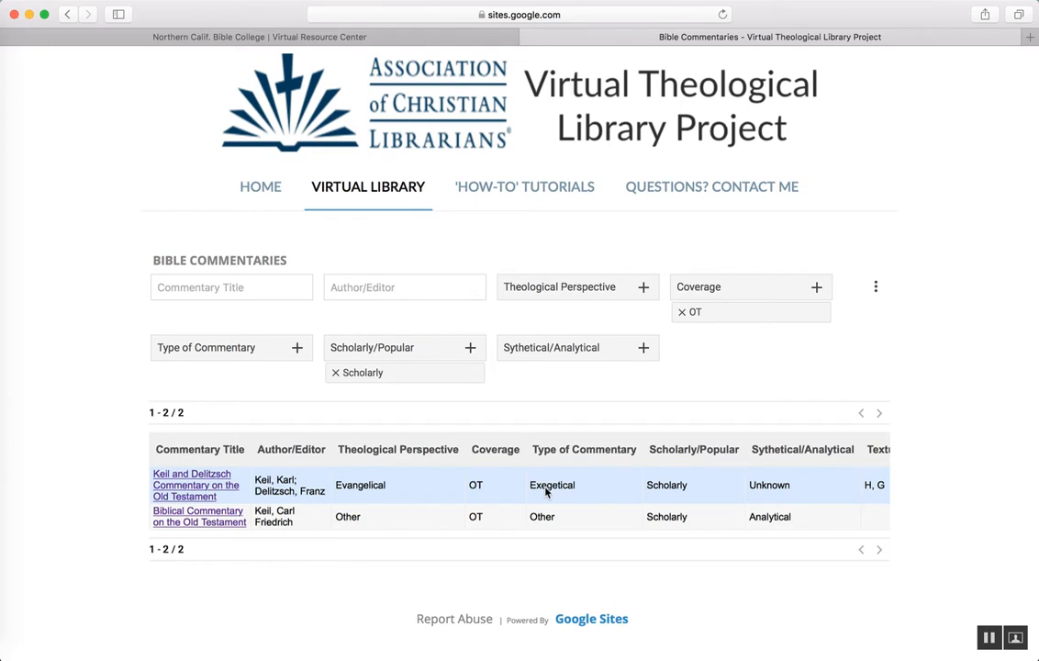
mouse_move(687, 474)
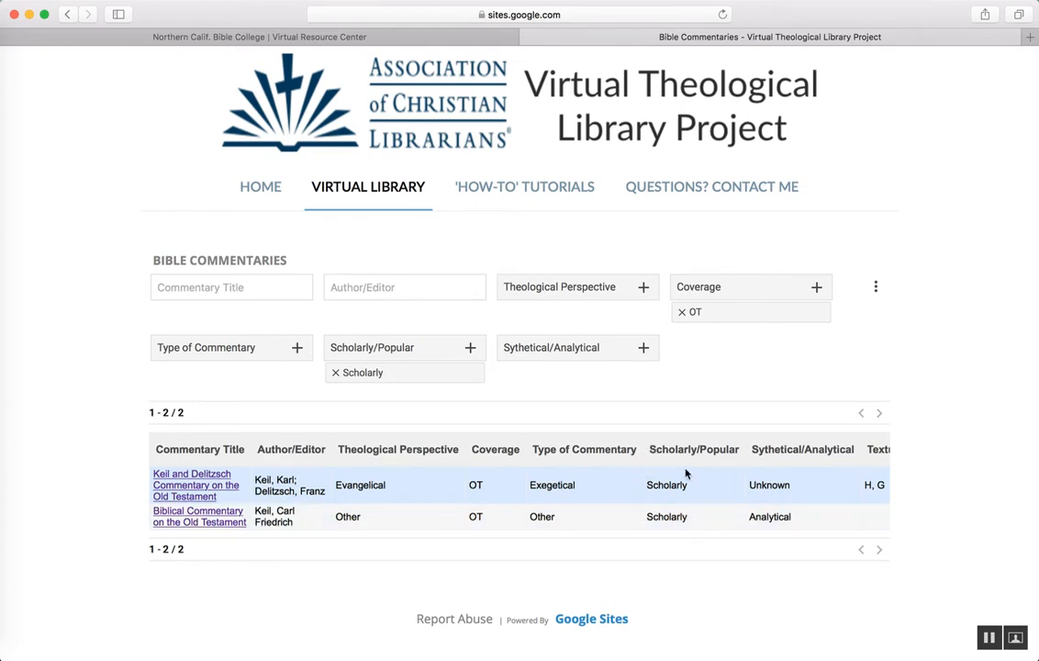
mouse_move(191, 484)
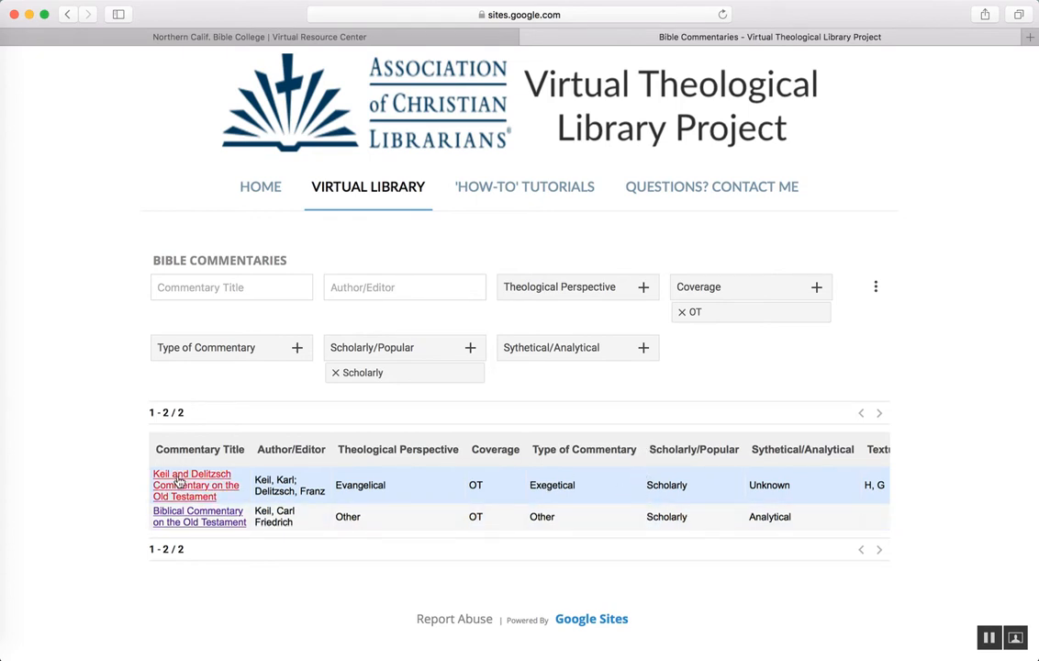
left_click(191, 485)
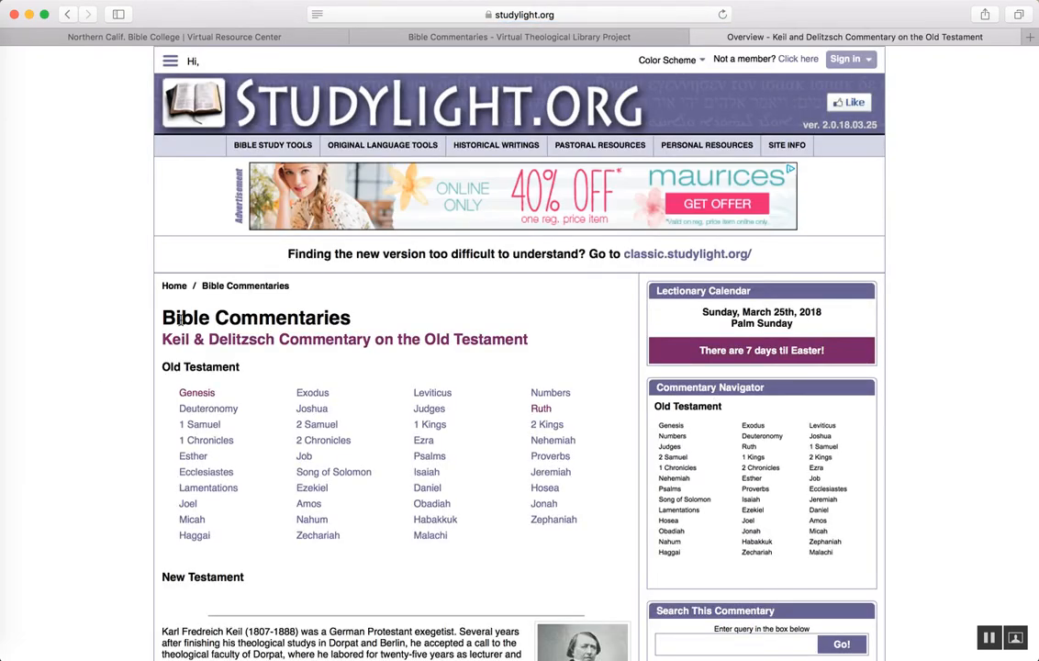
mouse_move(542, 419)
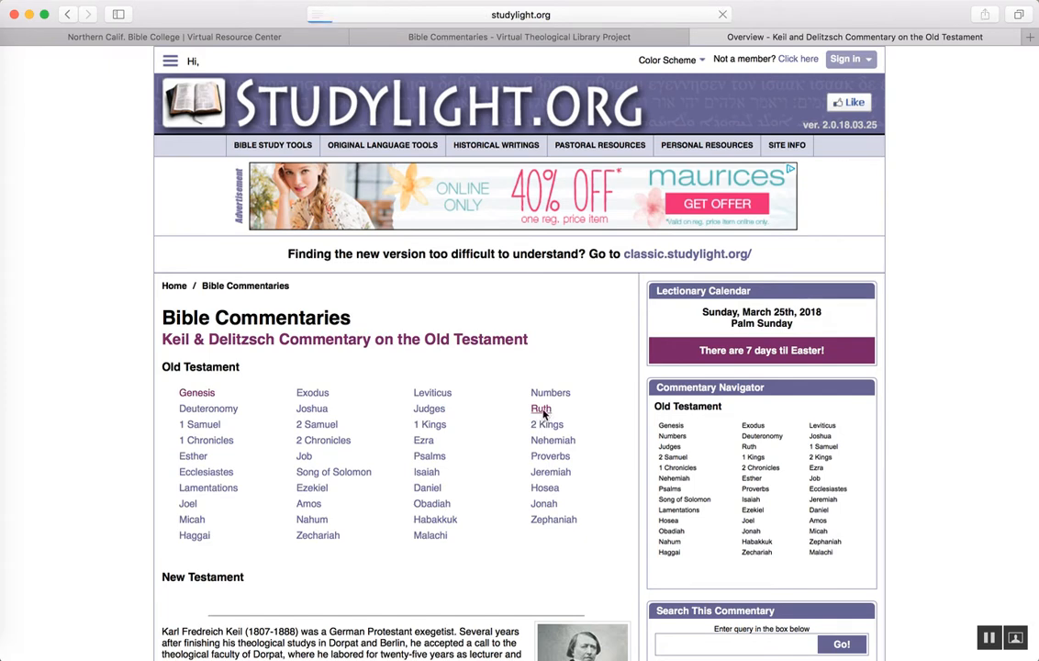
left_click(540, 408)
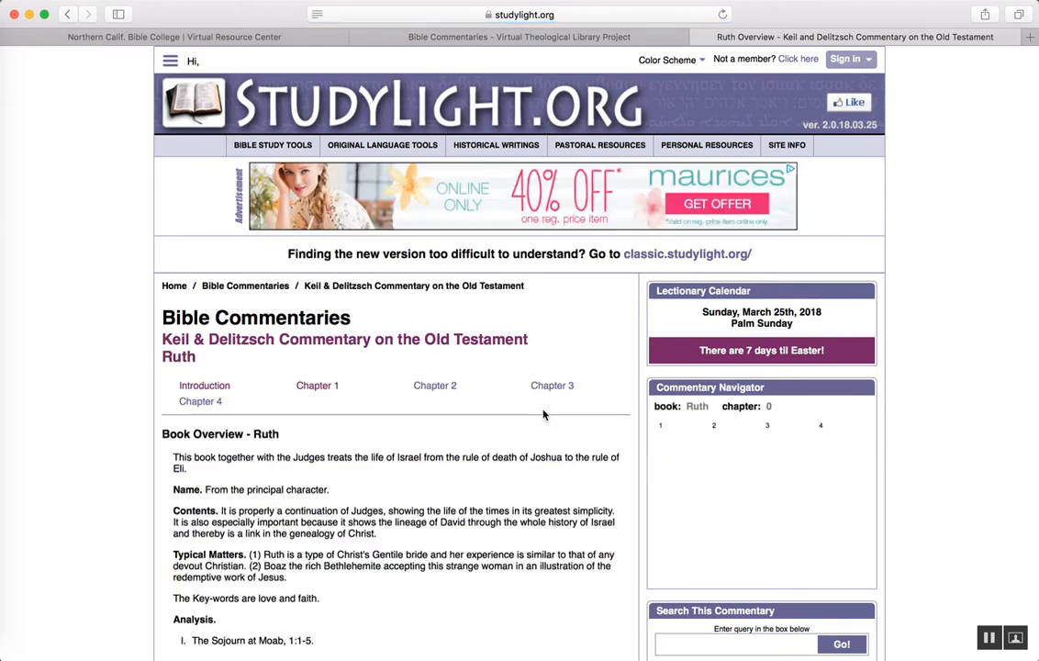
scroll("down", 3)
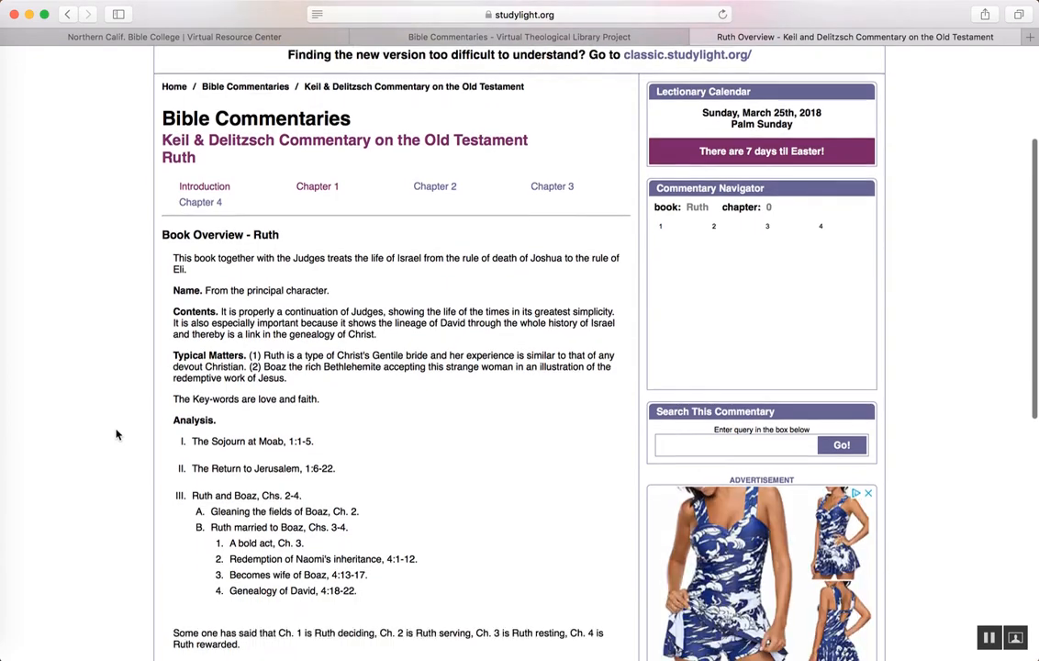
scroll("down", 3)
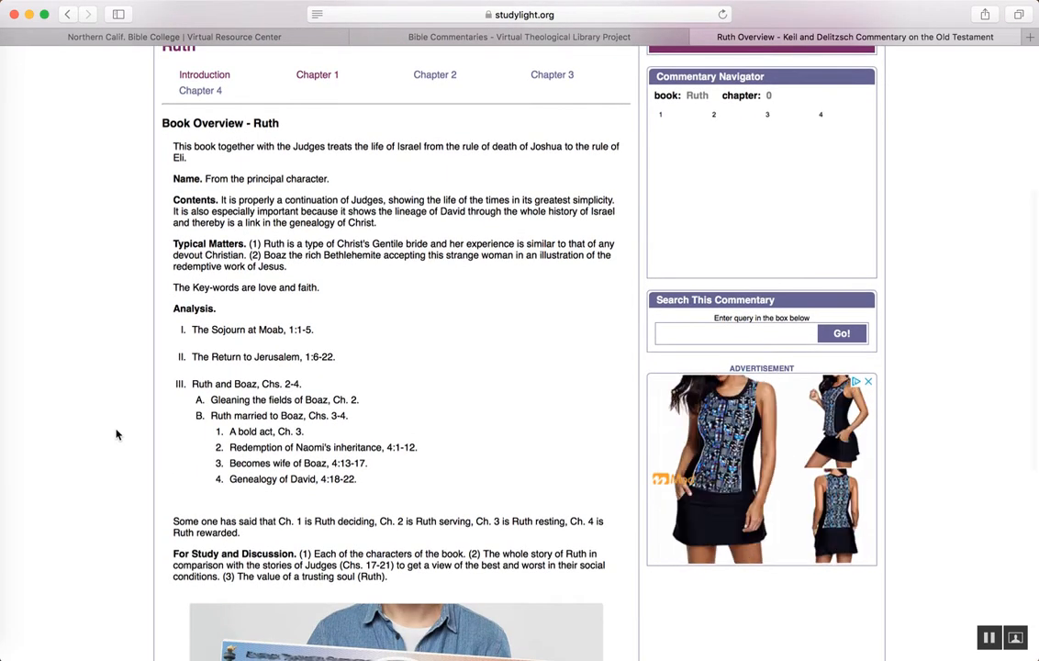
scroll("up", 3)
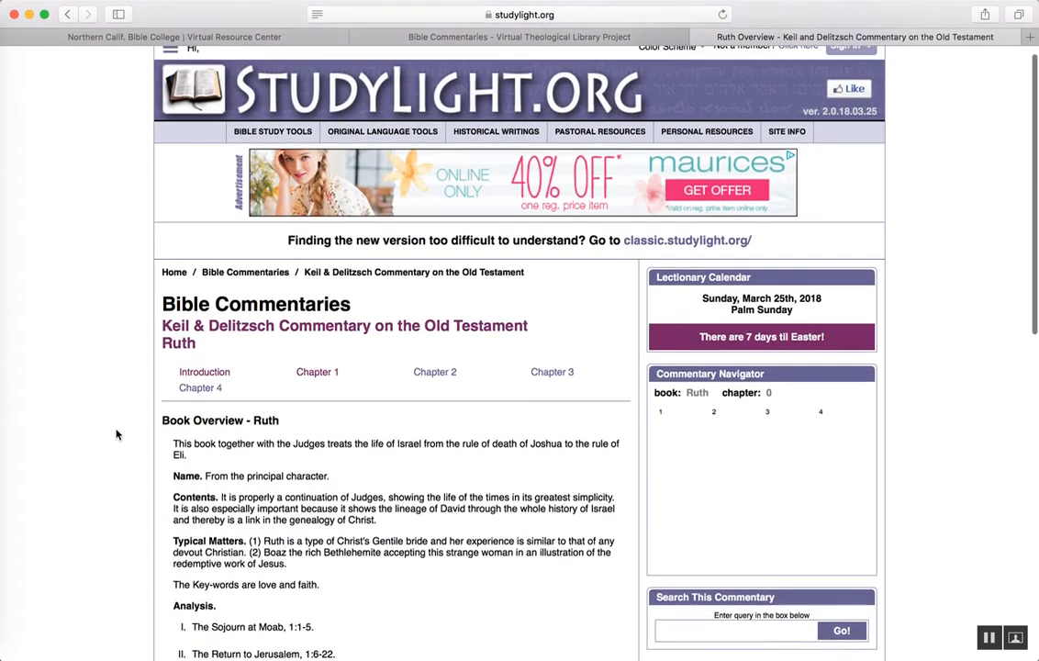
scroll("down", 3)
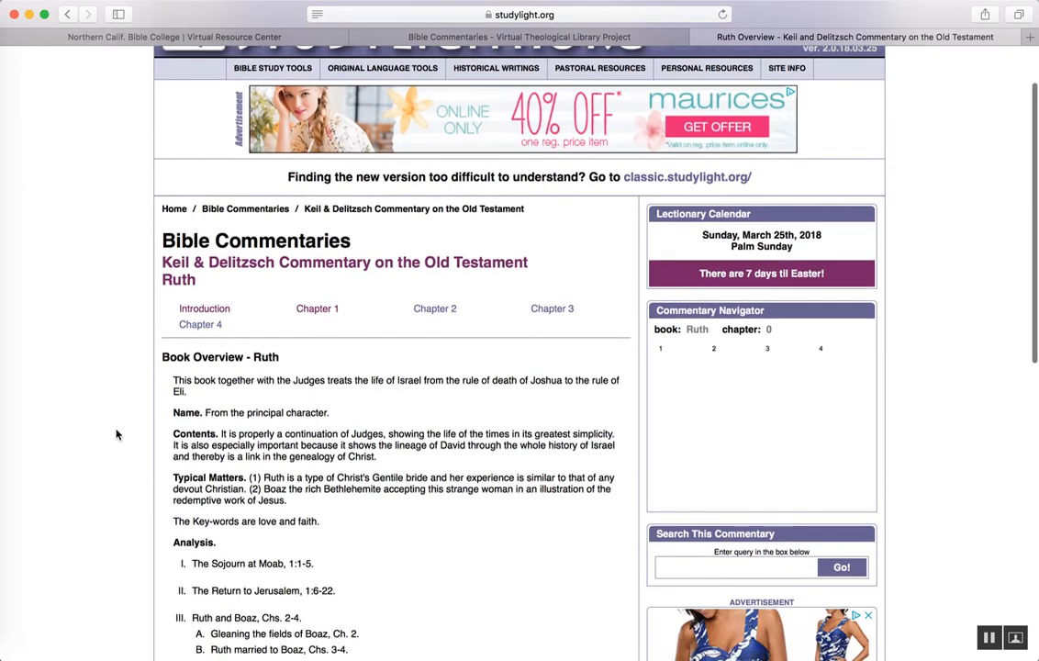
left_click(867, 614)
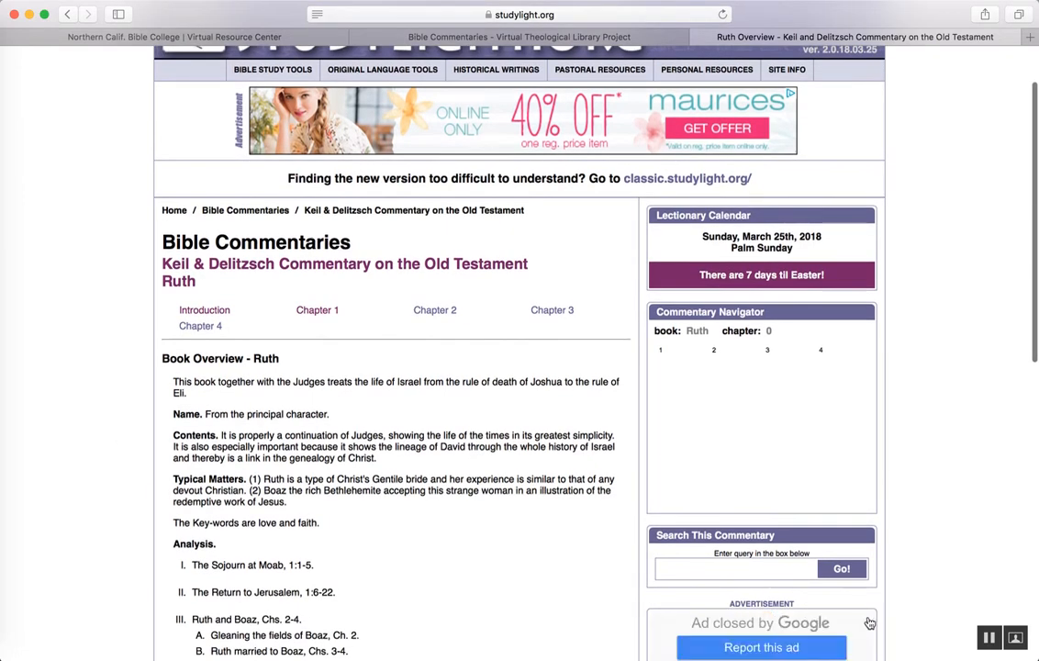
scroll("down", 3)
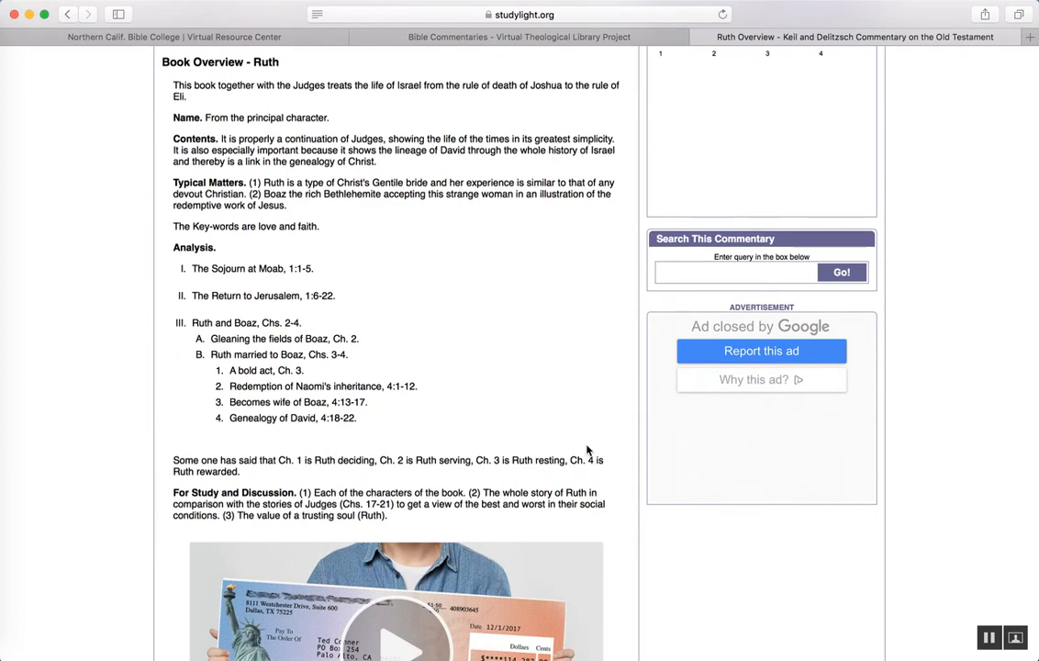
scroll("up", 3)
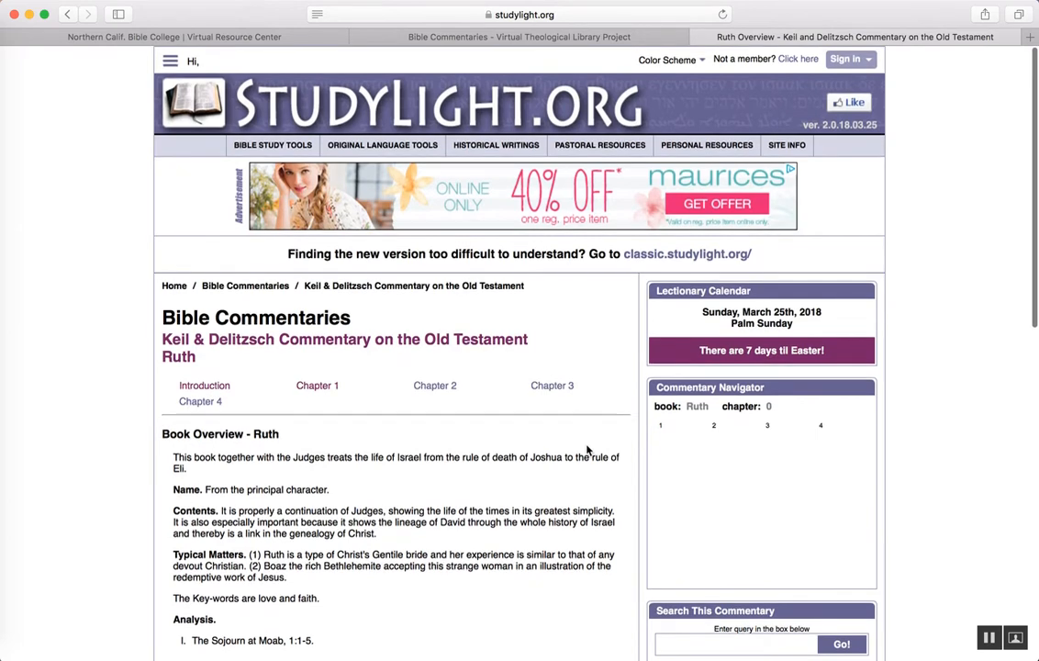
scroll("down", 3)
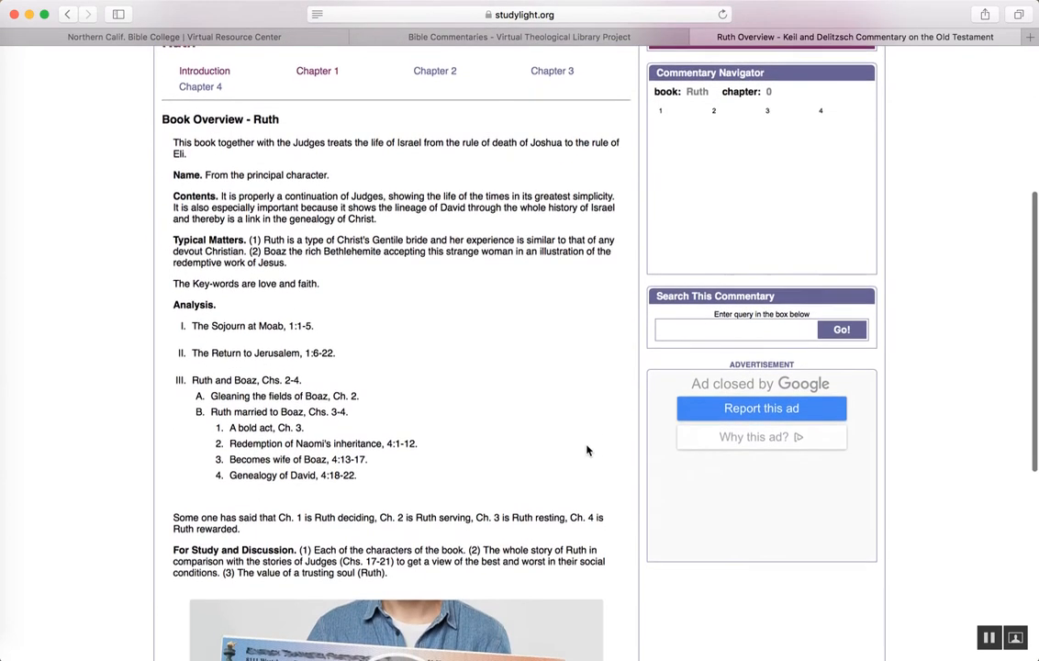
mouse_move(92, 316)
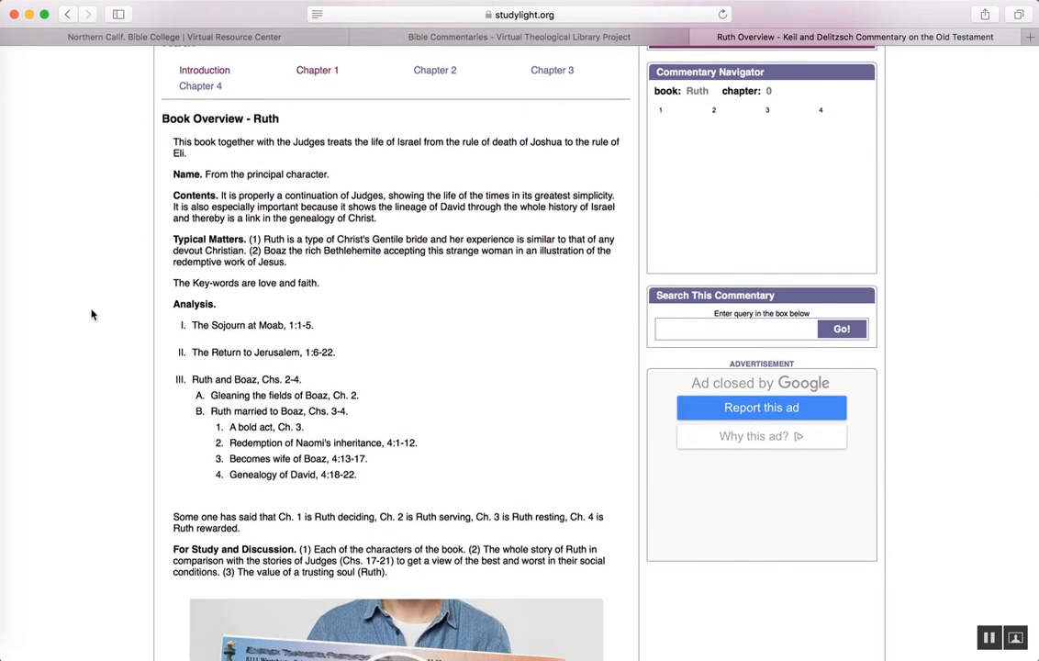
mouse_move(349, 132)
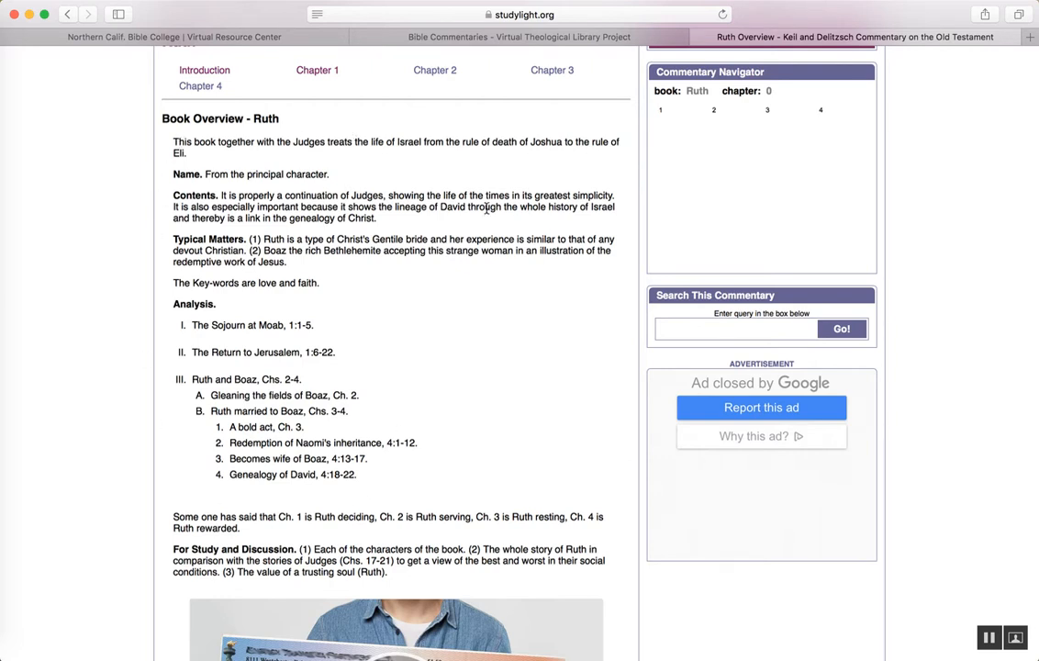
mouse_move(140, 543)
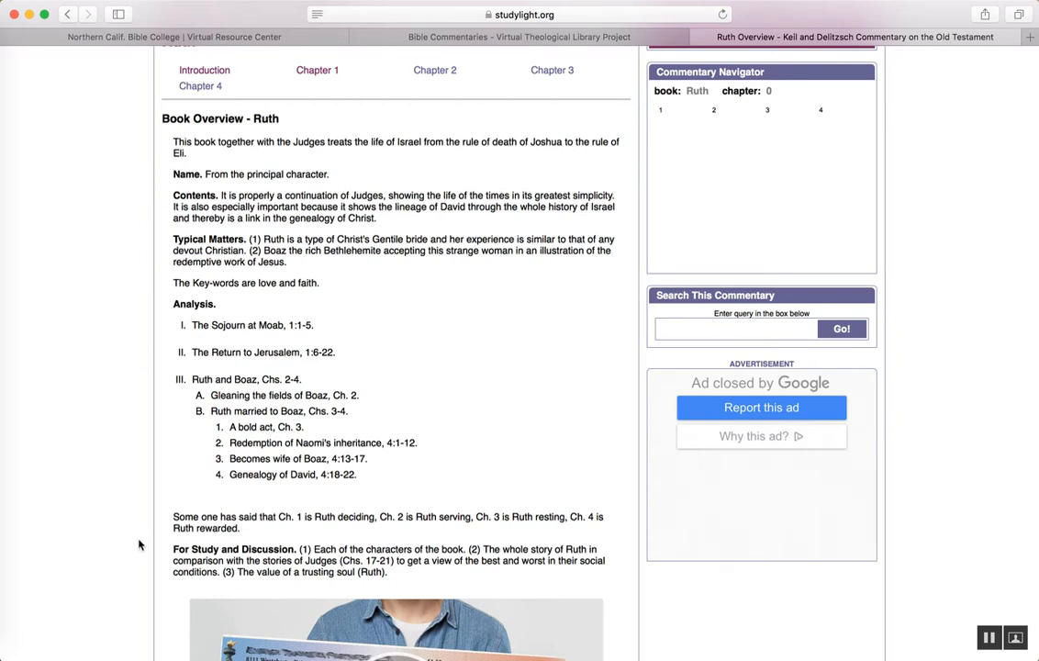
mouse_move(145, 161)
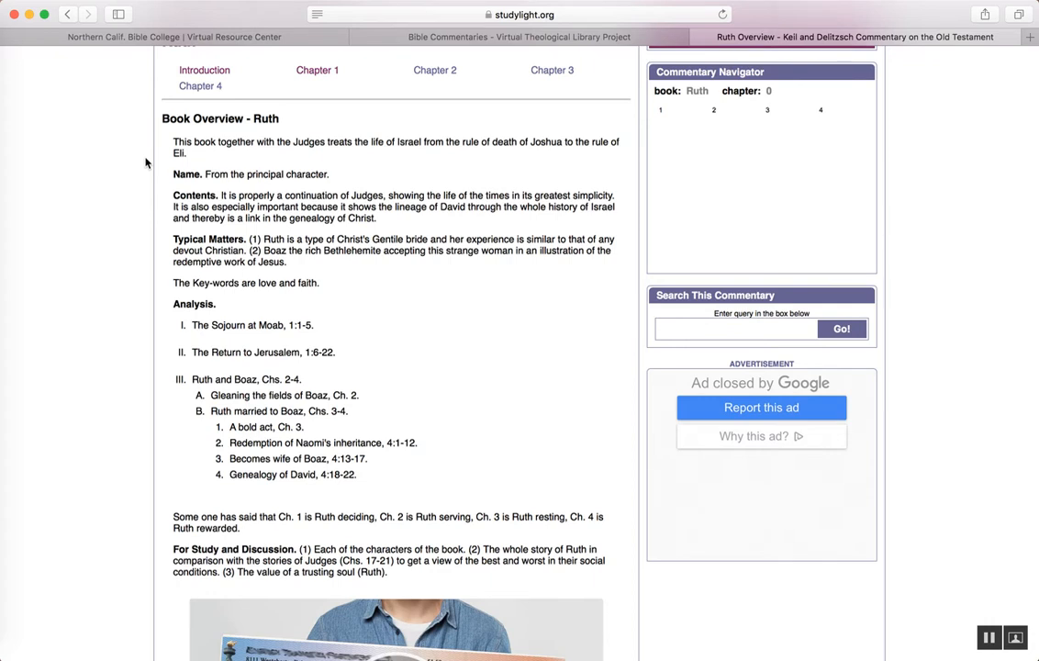
mouse_move(323, 140)
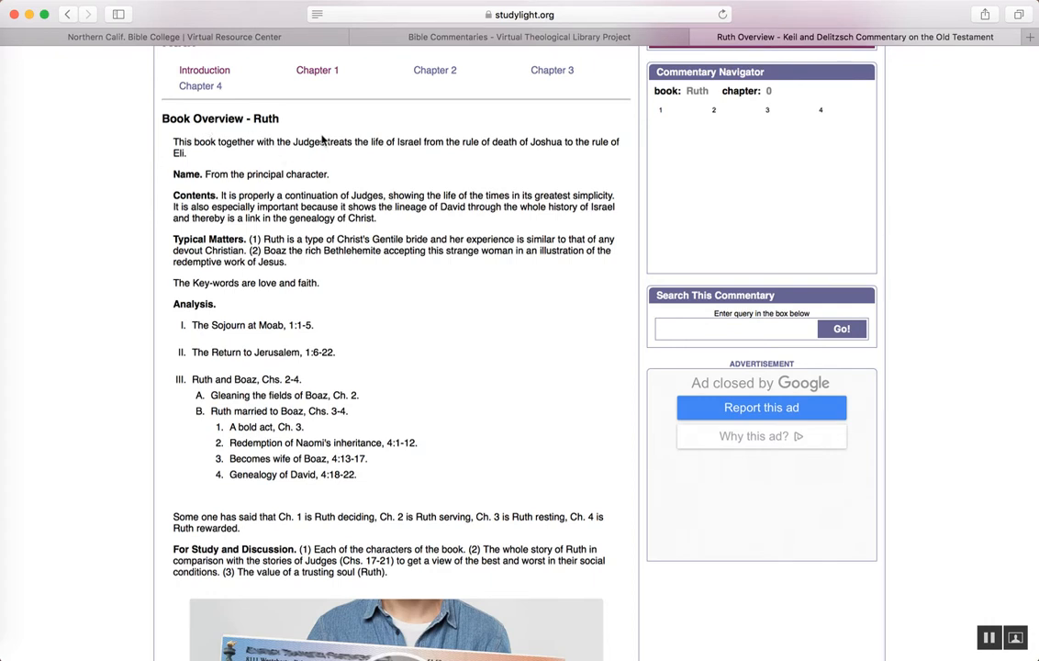
mouse_move(323, 142)
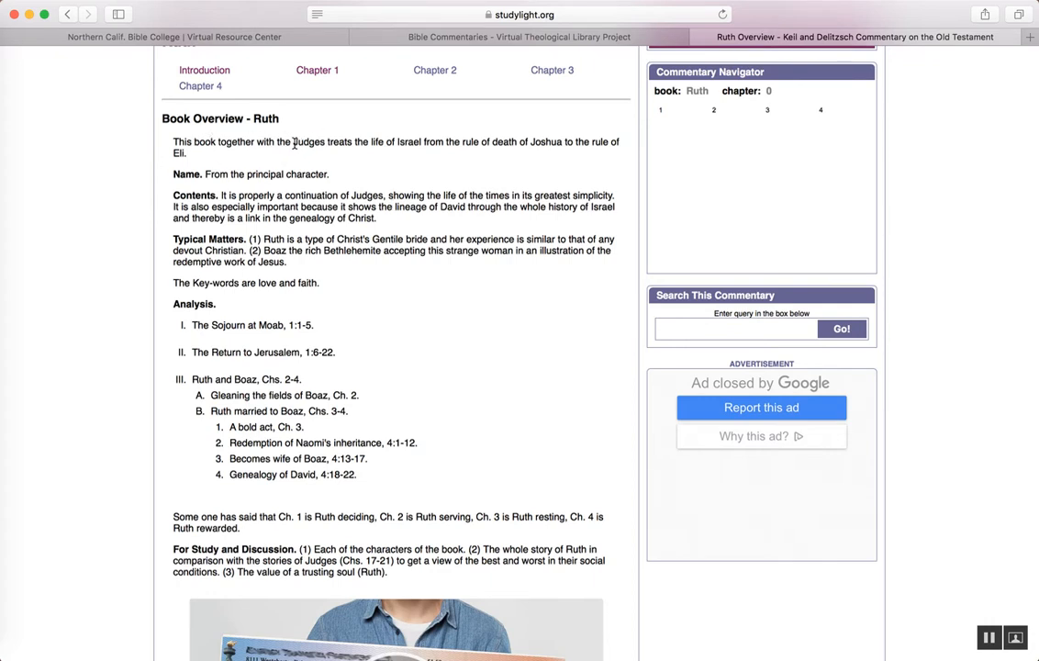
left_click_drag(294, 142, 180, 152)
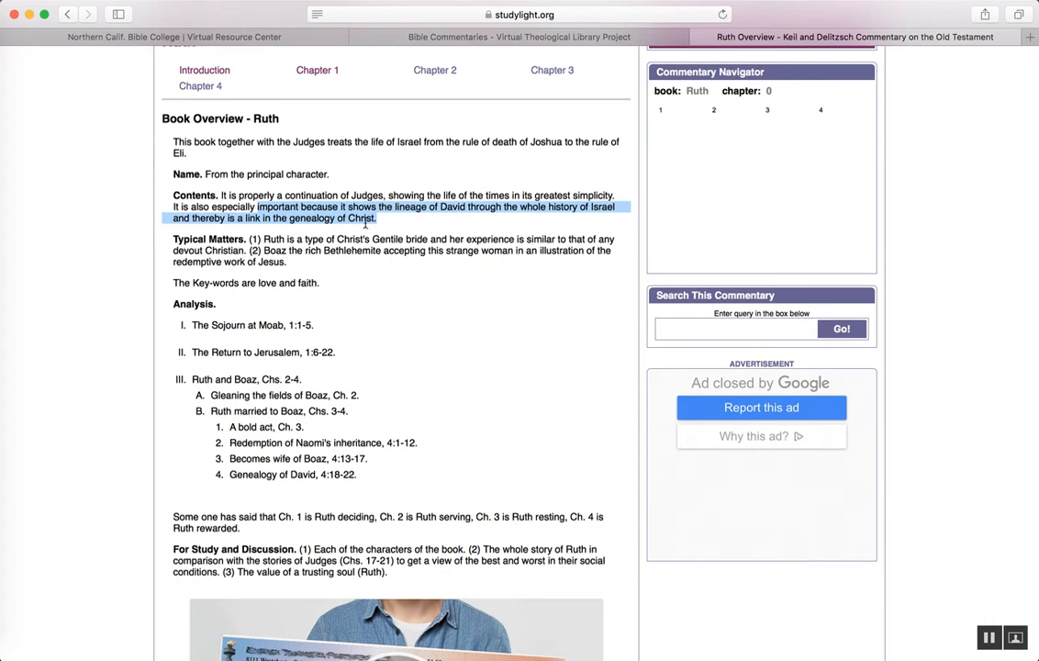
left_click(417, 320)
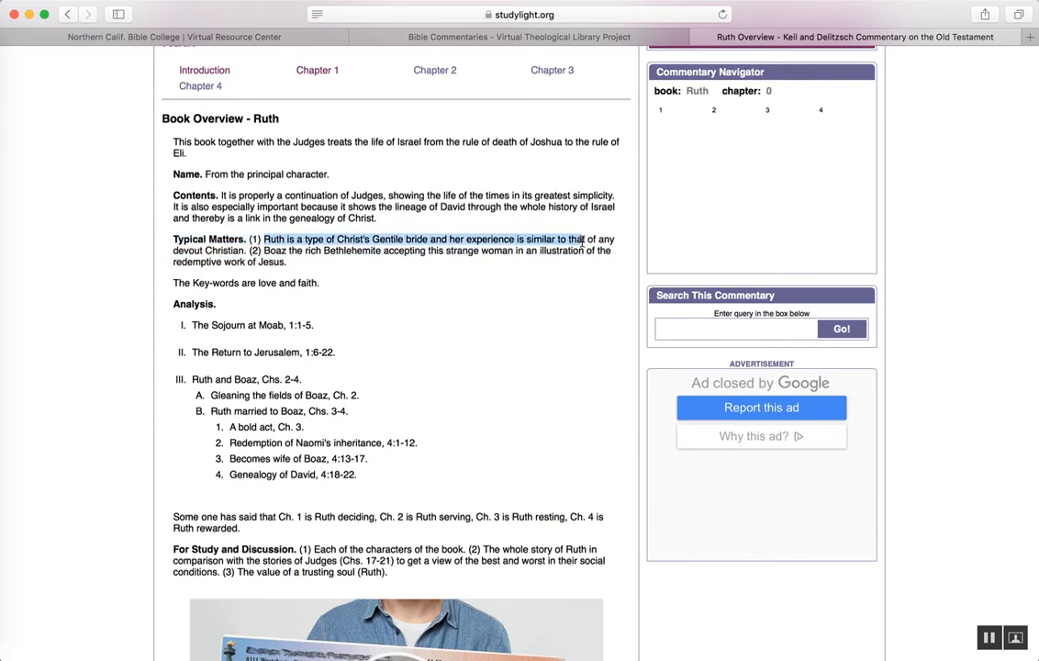
left_click_drag(577, 239, 246, 249)
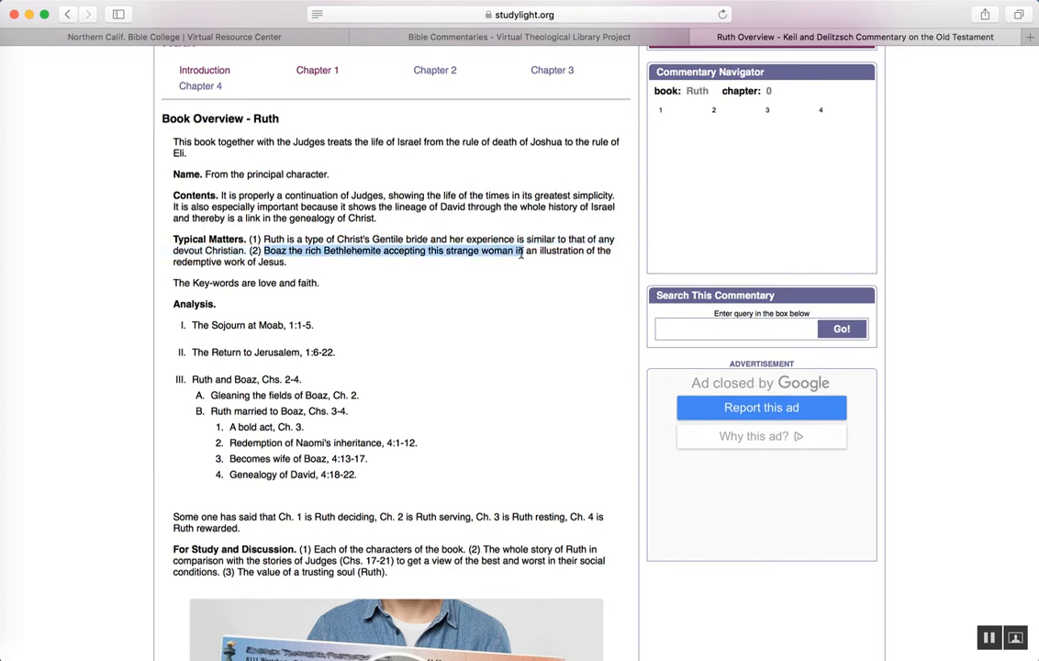
left_click_drag(523, 250, 617, 261)
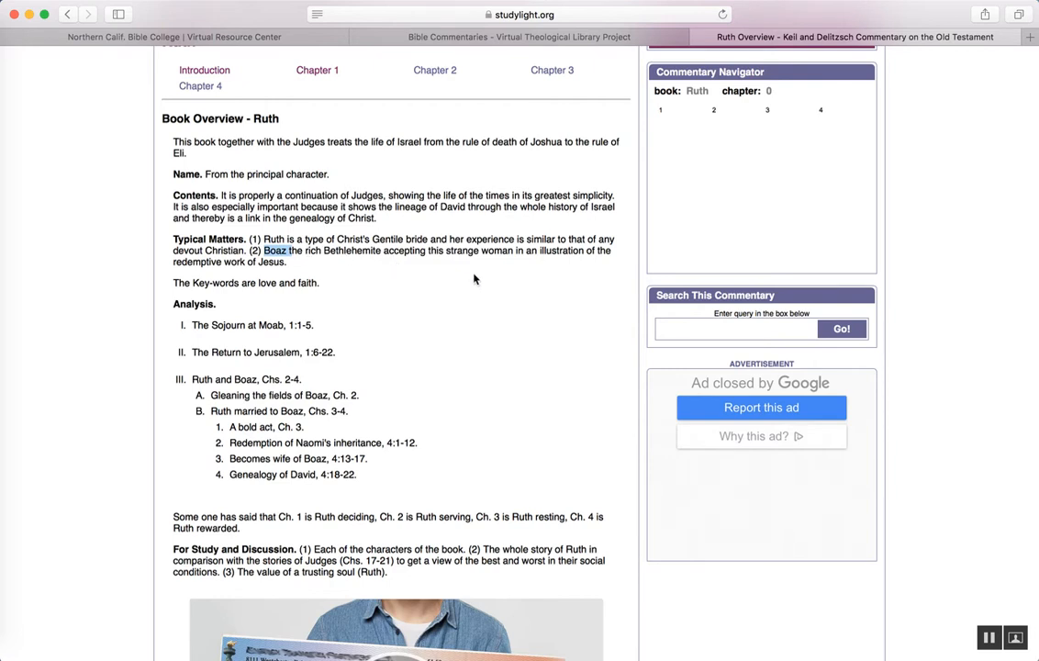
mouse_move(162, 310)
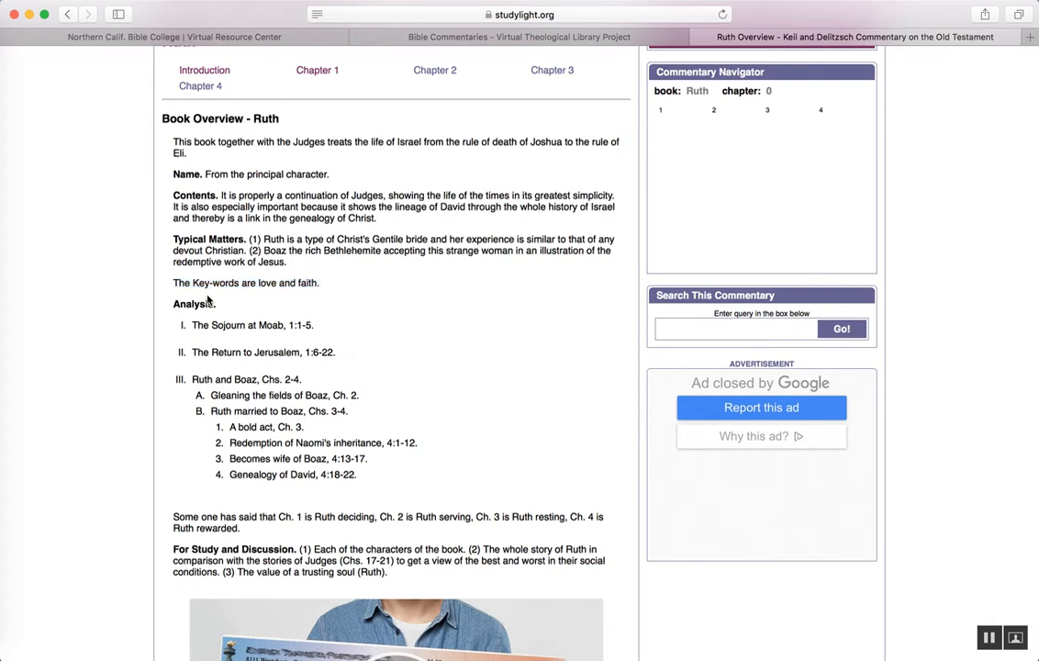
double_click(237, 325)
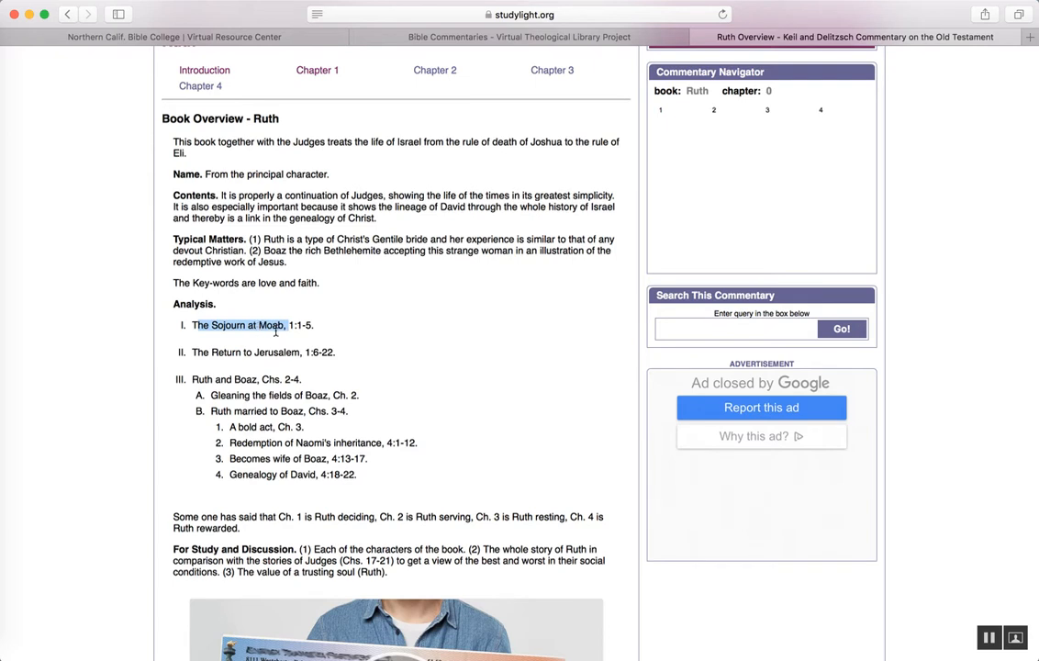
mouse_move(276, 339)
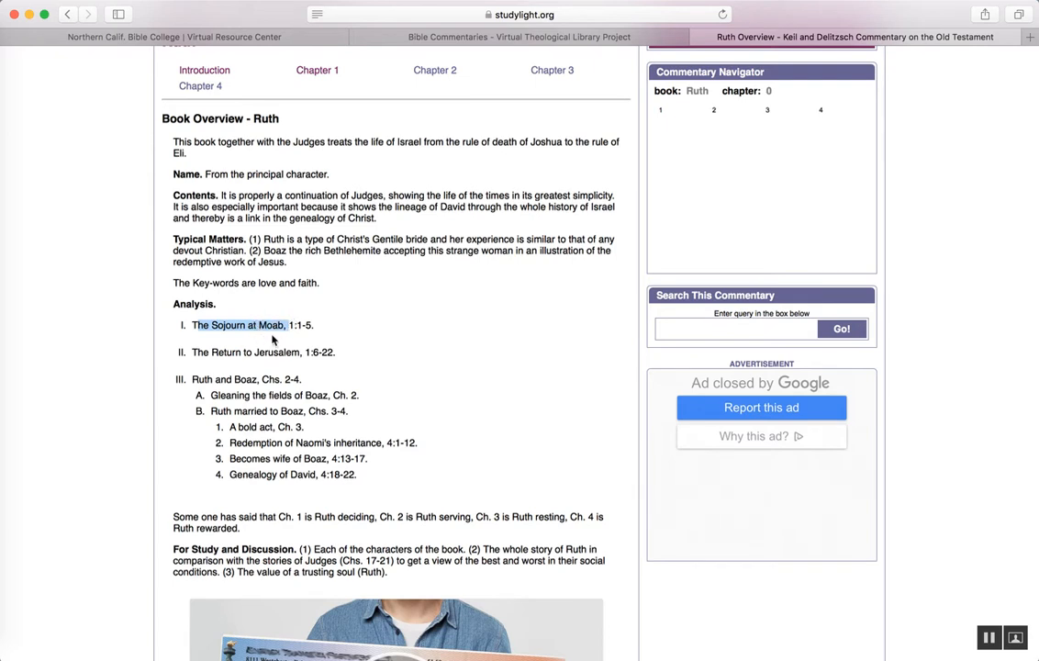
mouse_move(209, 351)
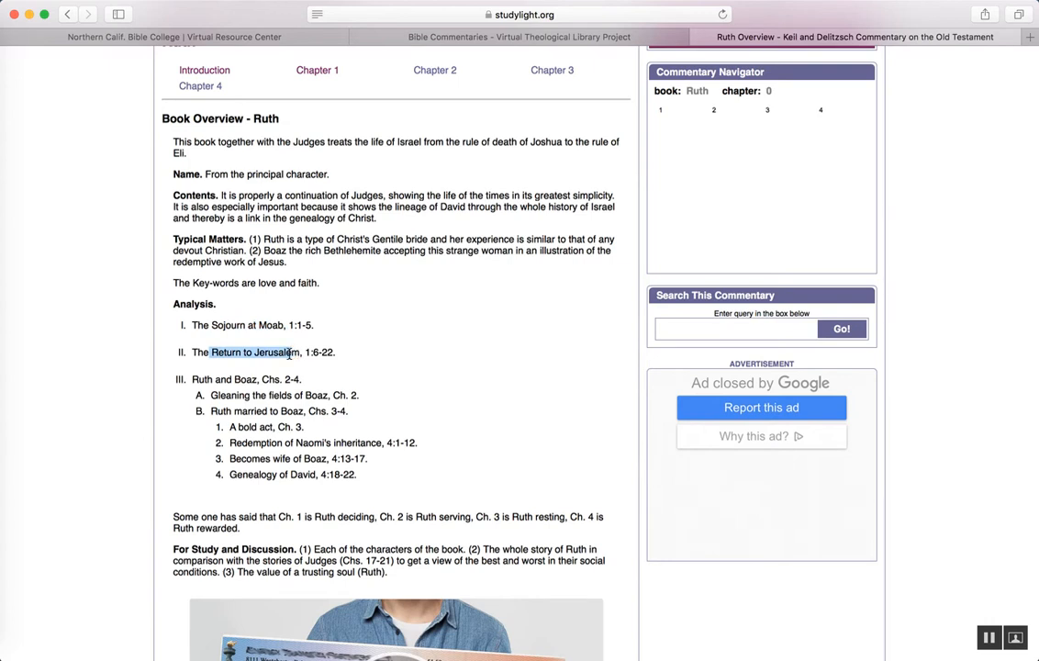
mouse_move(271, 338)
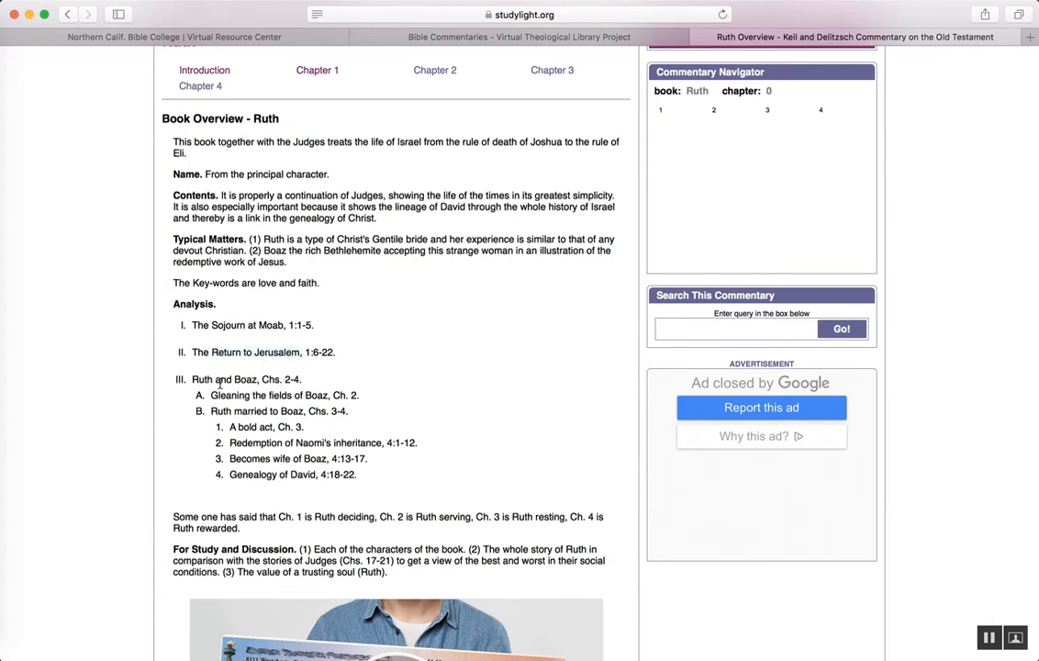
double_click(250, 395)
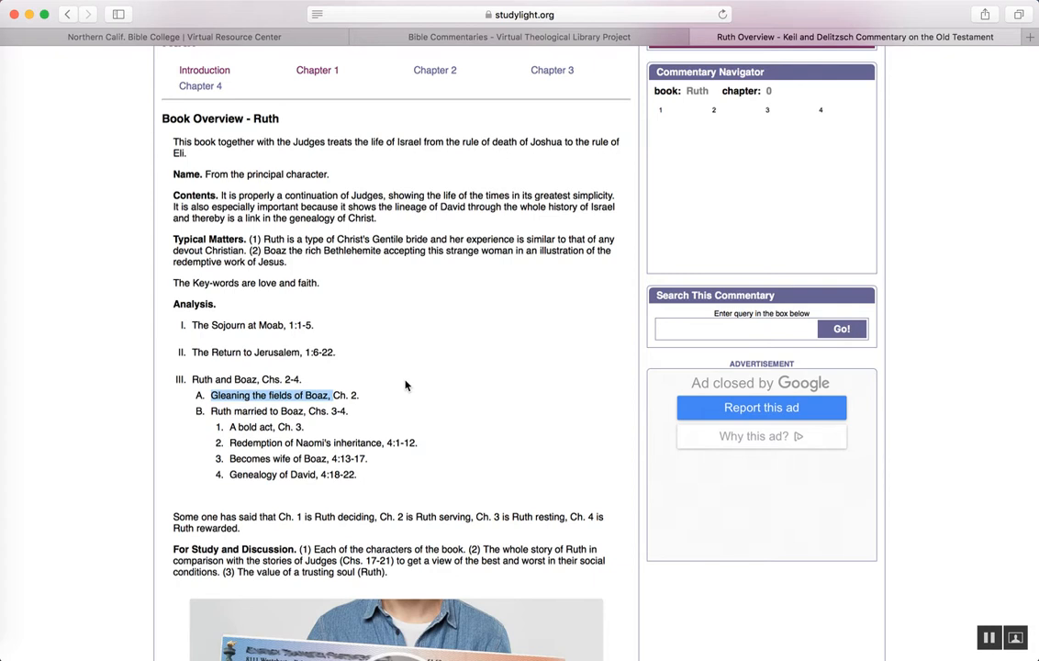
mouse_move(215, 414)
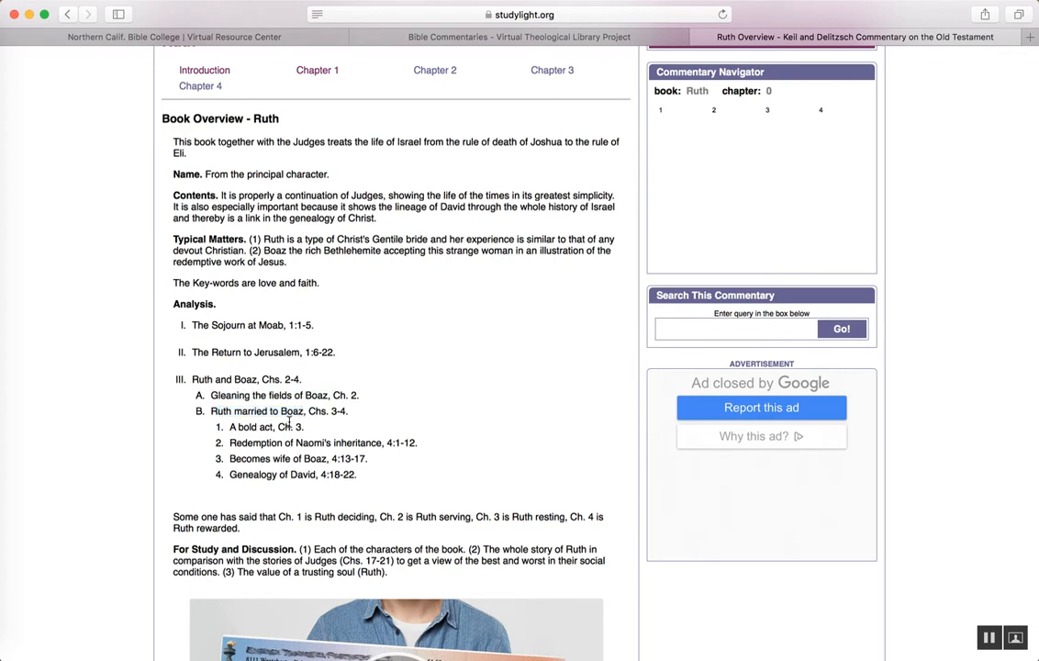
mouse_move(336, 239)
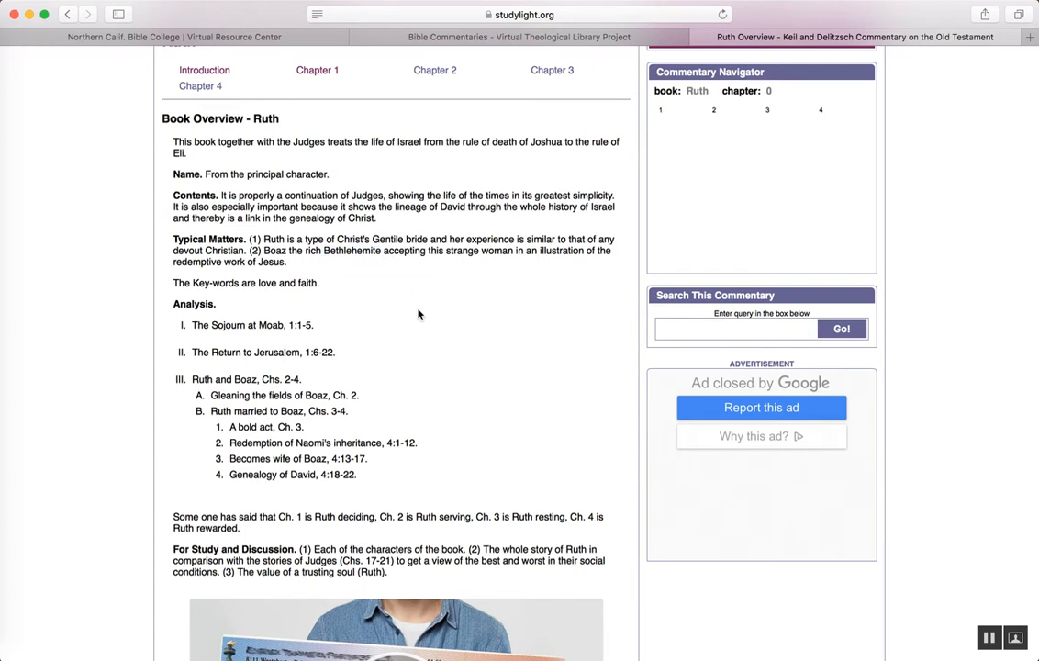
mouse_move(232, 442)
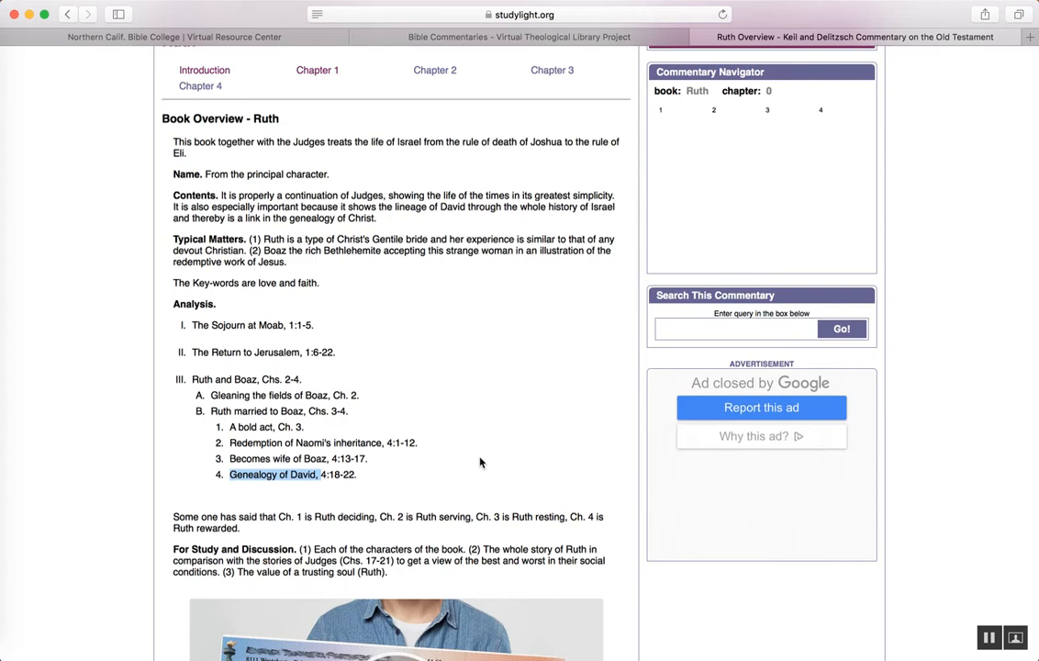
scroll("up", 3)
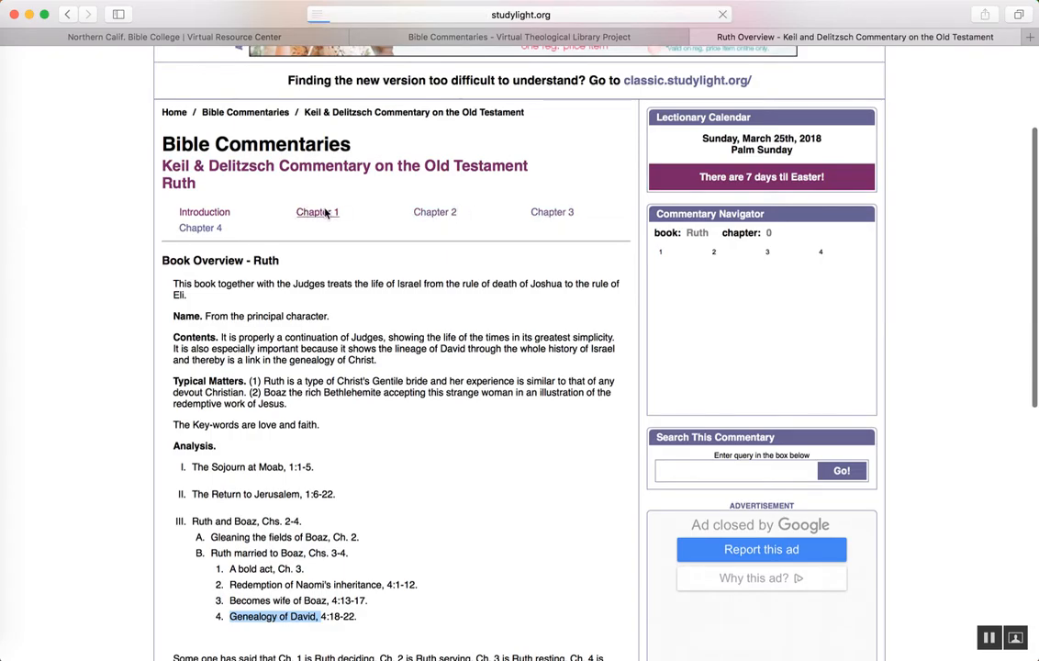
- Close the StudyLight tab and return to the NCBC Student Resources Blog via 'nc' in the address bar
left_click(316, 214)
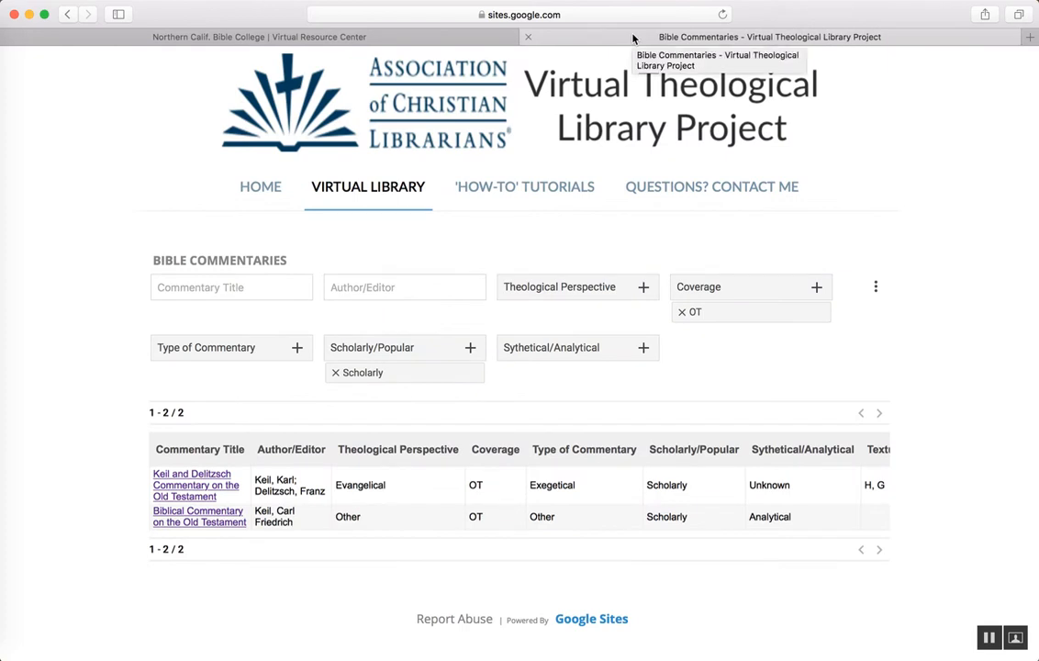
mouse_move(537, 29)
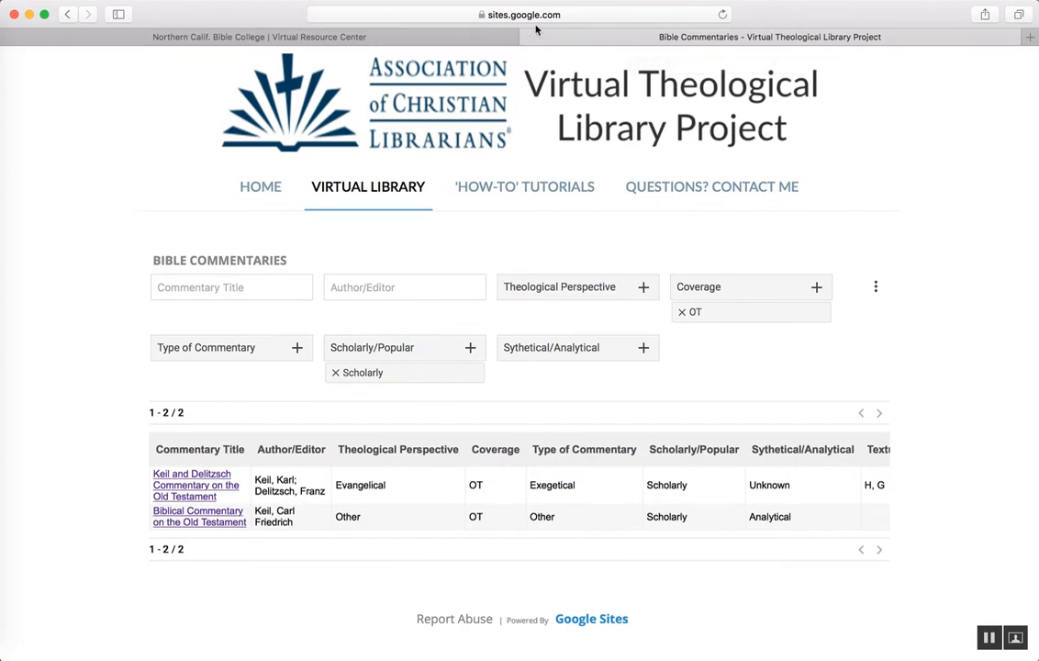
type("nc")
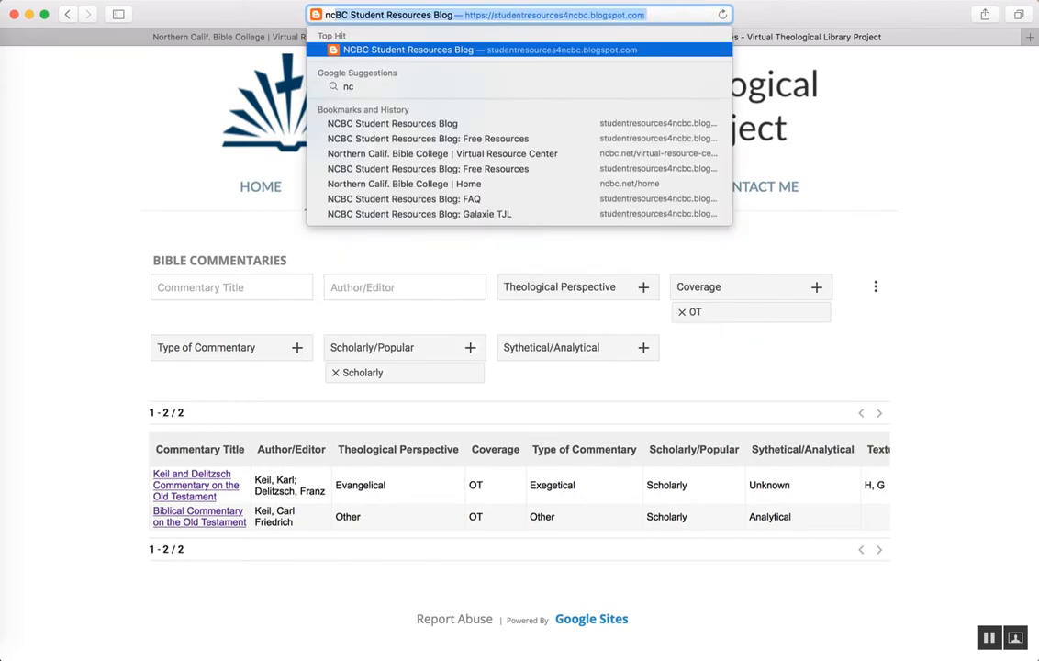
left_click(518, 50)
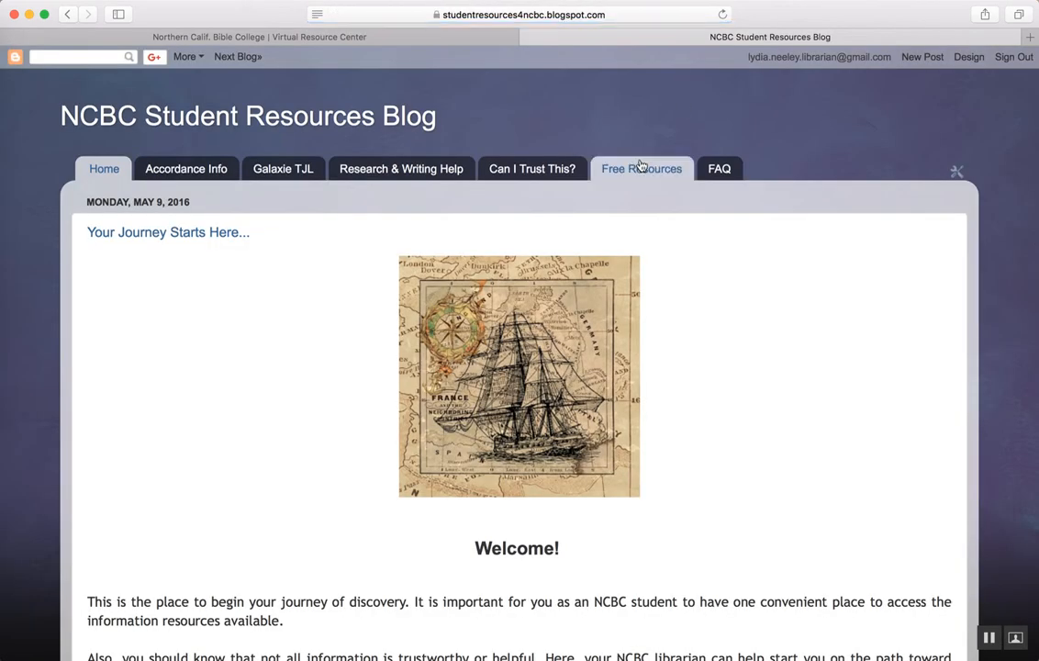
- On the Free Resources page, reach the Biblical Texts and Study Tools heading
left_click(641, 169)
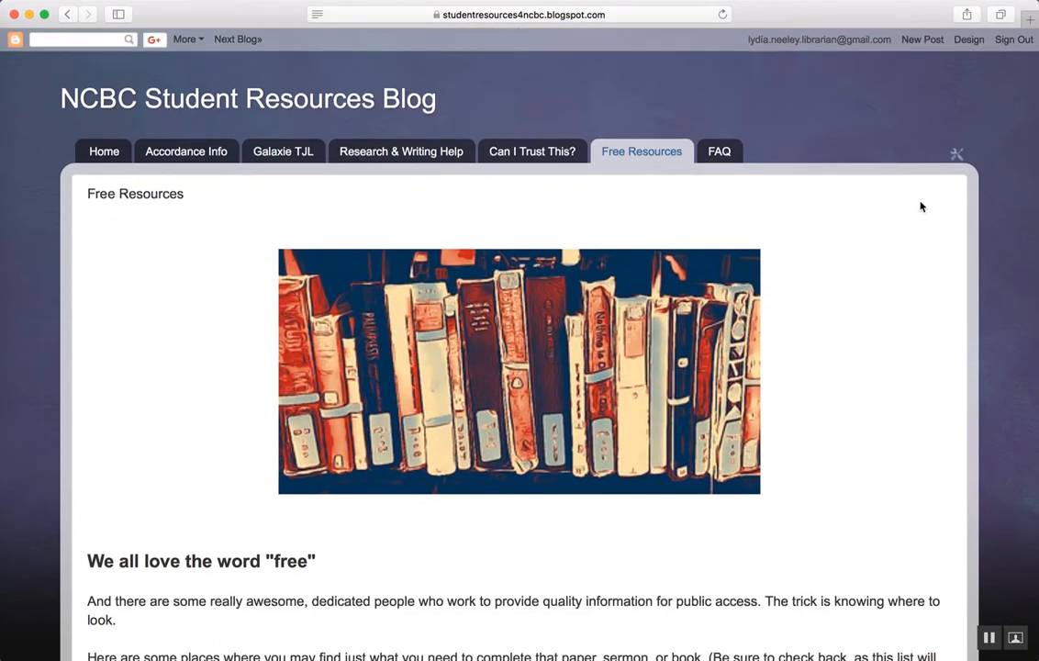
scroll("down", 3)
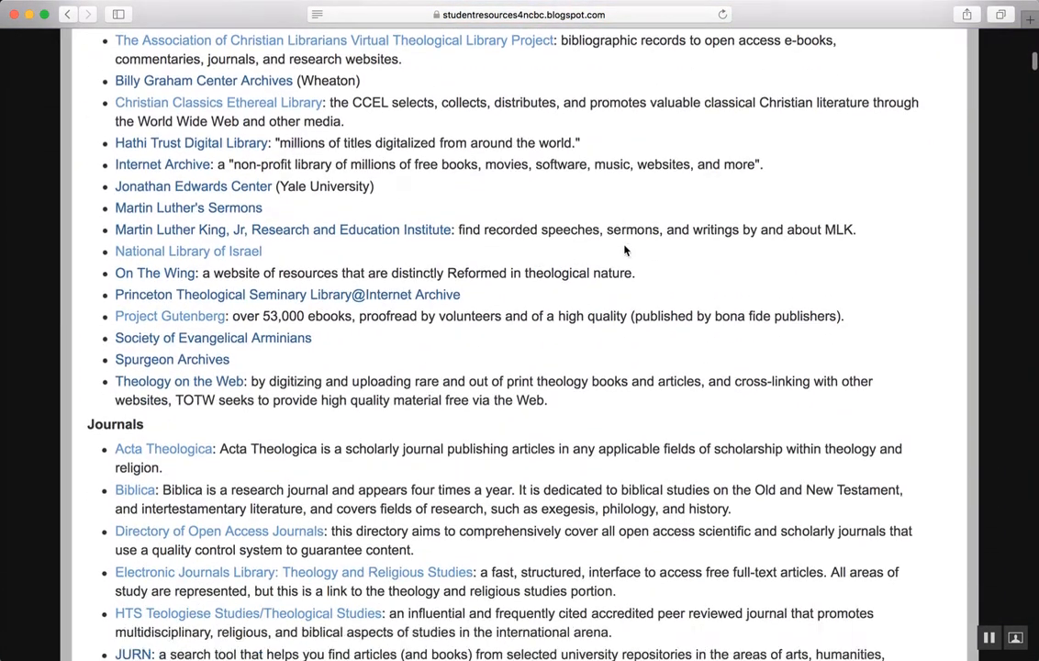
scroll("down", 3)
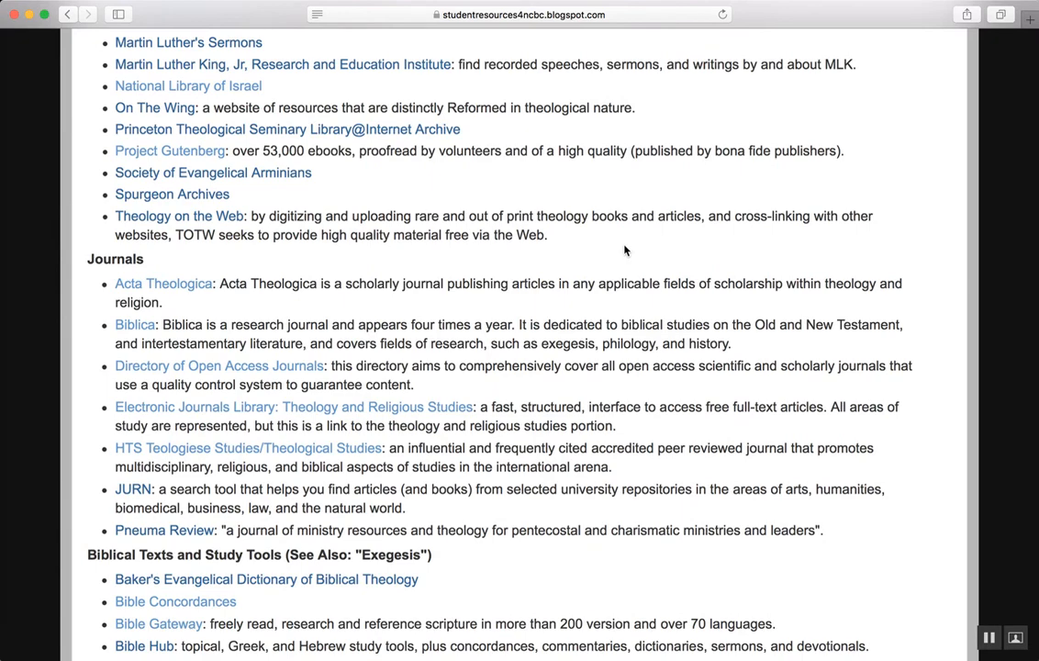
scroll("down", 3)
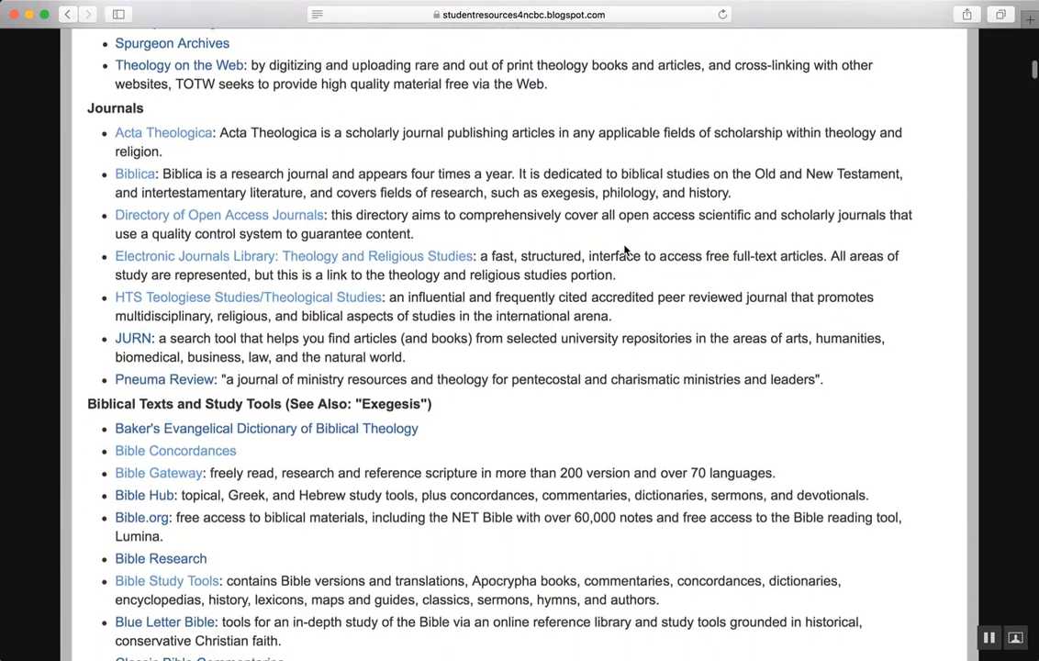
scroll("down", 3)
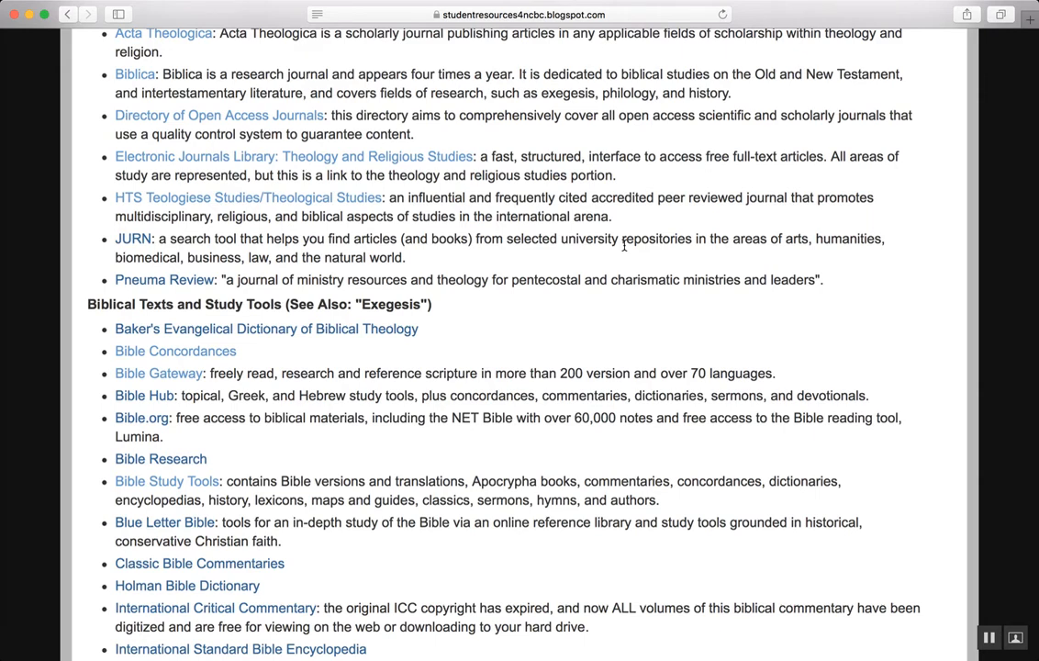
scroll("down", 3)
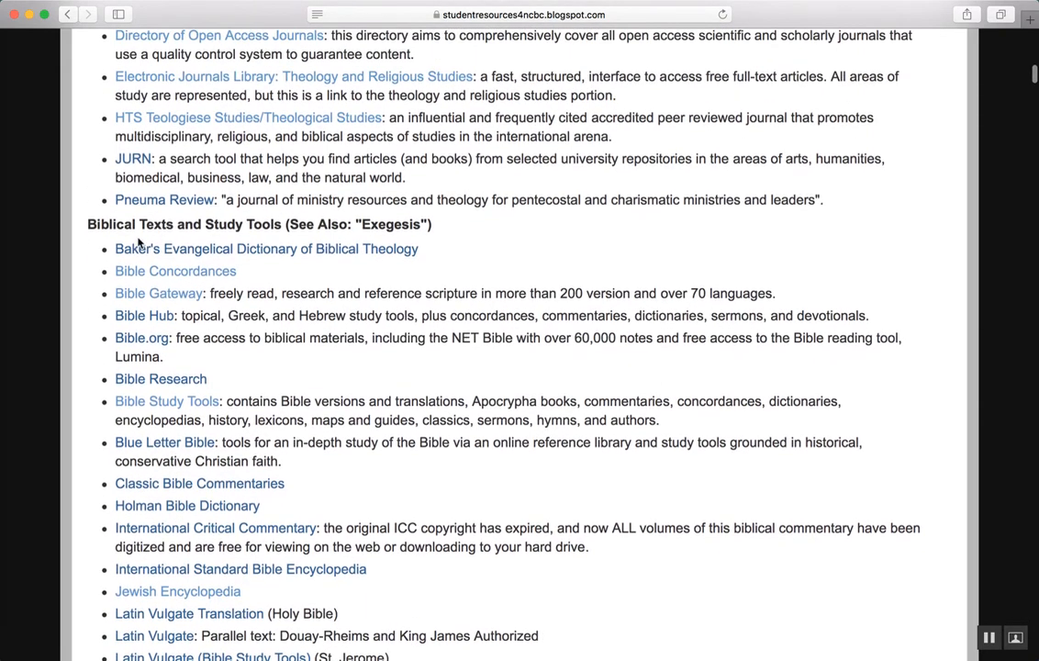
double_click(183, 225)
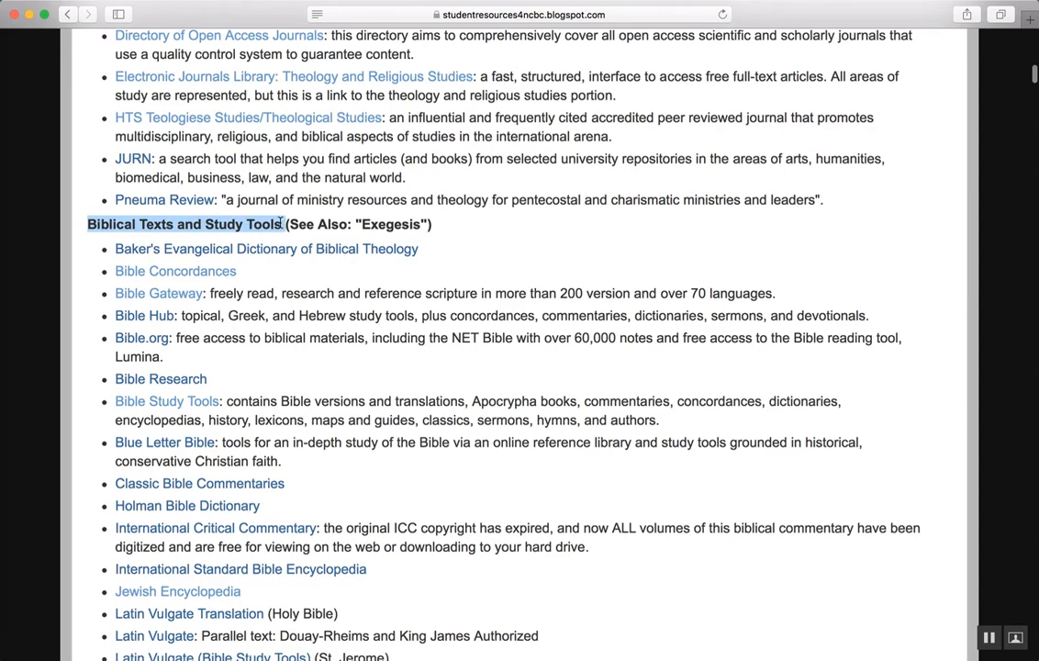
- Launch the Jewish Encyclopedia resource from that list
scroll("down", 3)
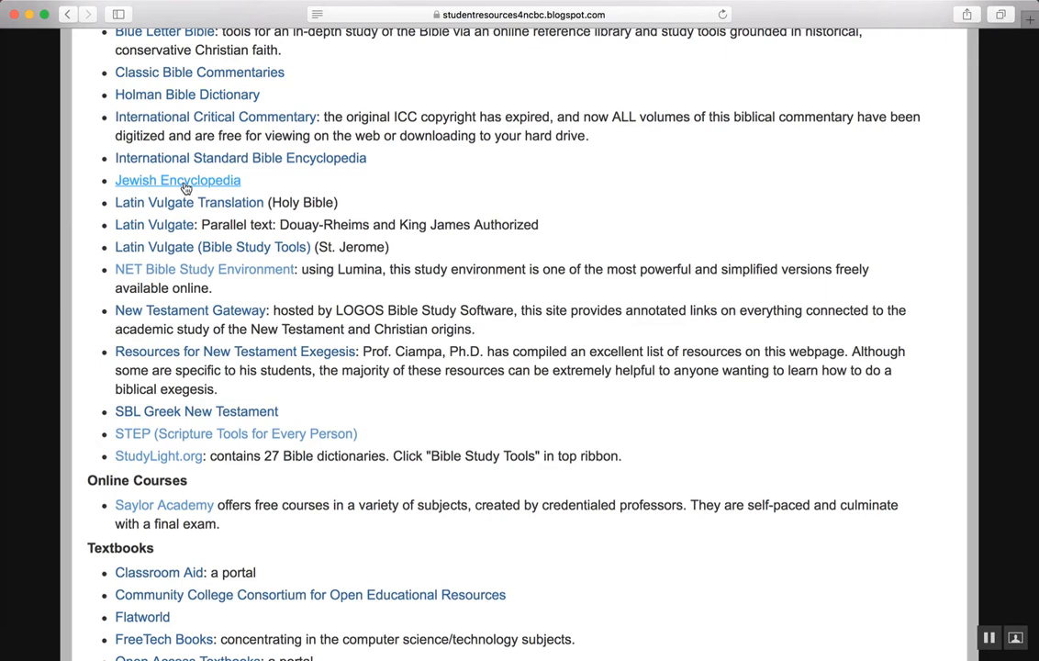
left_click(177, 180)
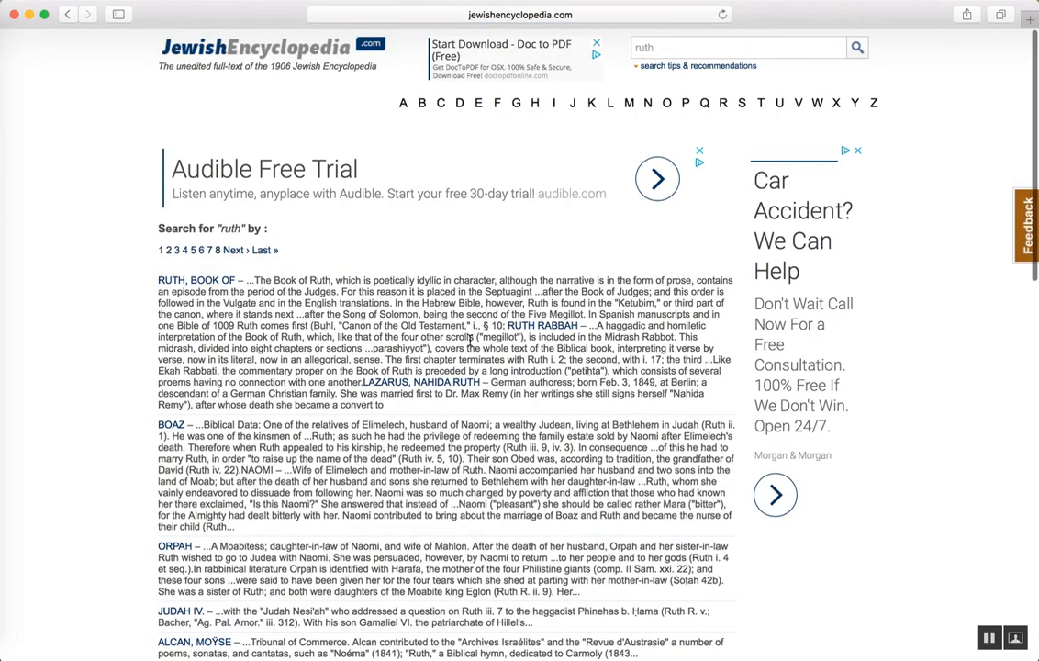
- Review the 'ruth' search results and go to the RUTH, BOOK OF article
scroll("down", 3)
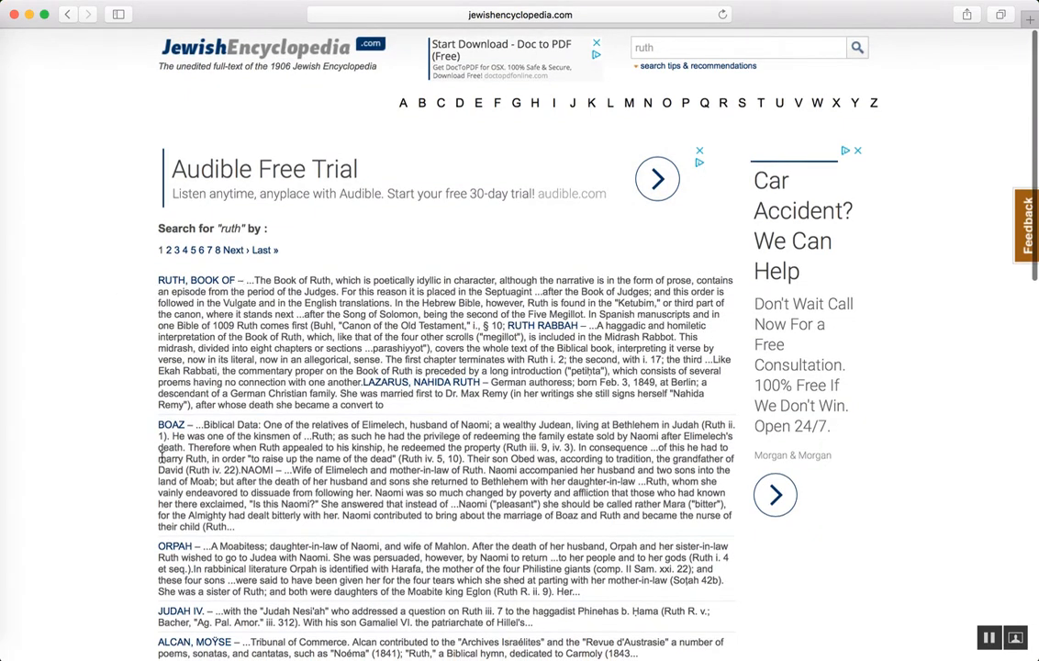
mouse_move(332, 425)
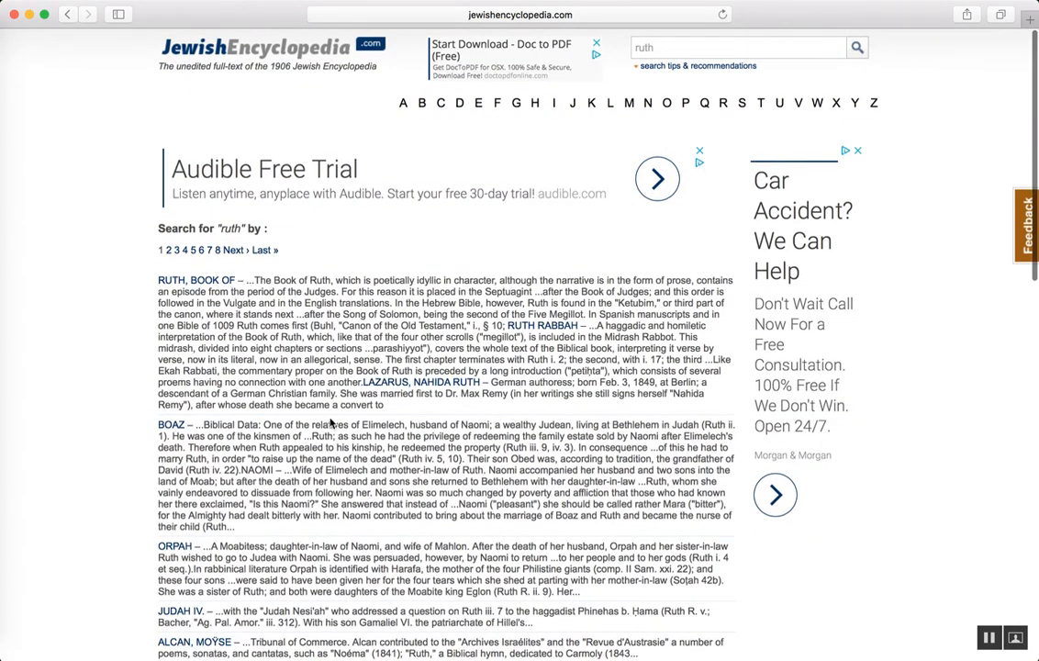
scroll("down", 3)
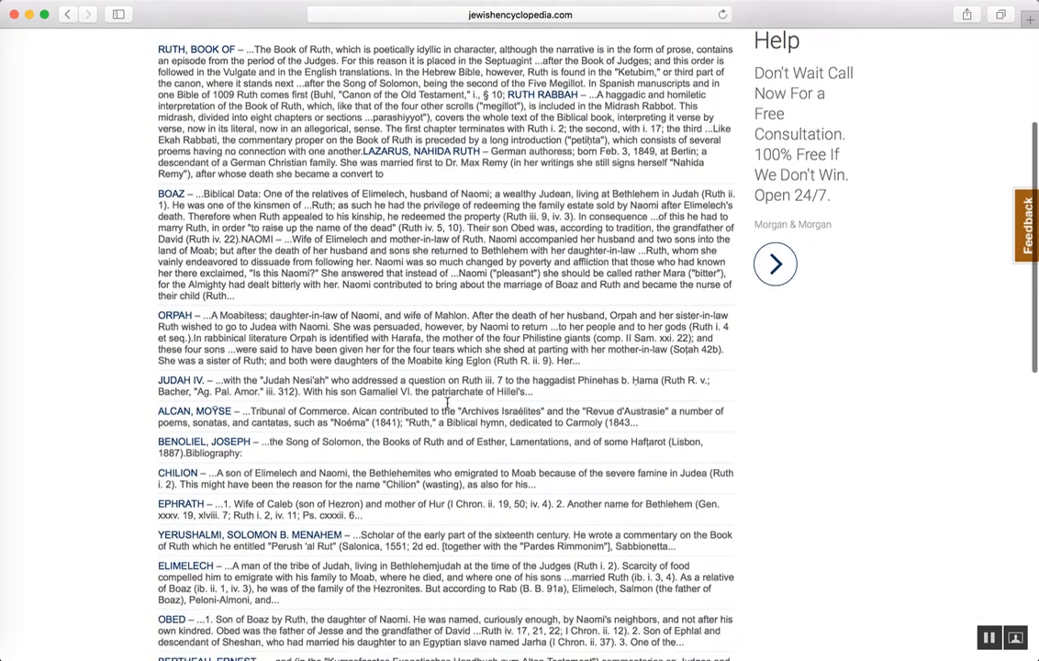
scroll("down", 3)
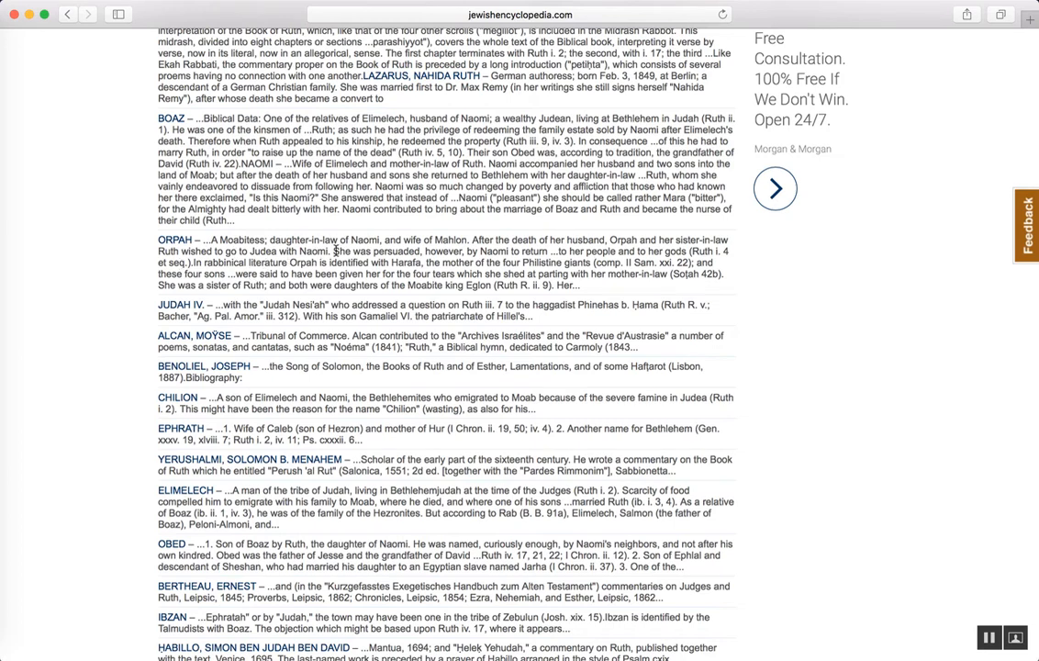
mouse_move(676, 255)
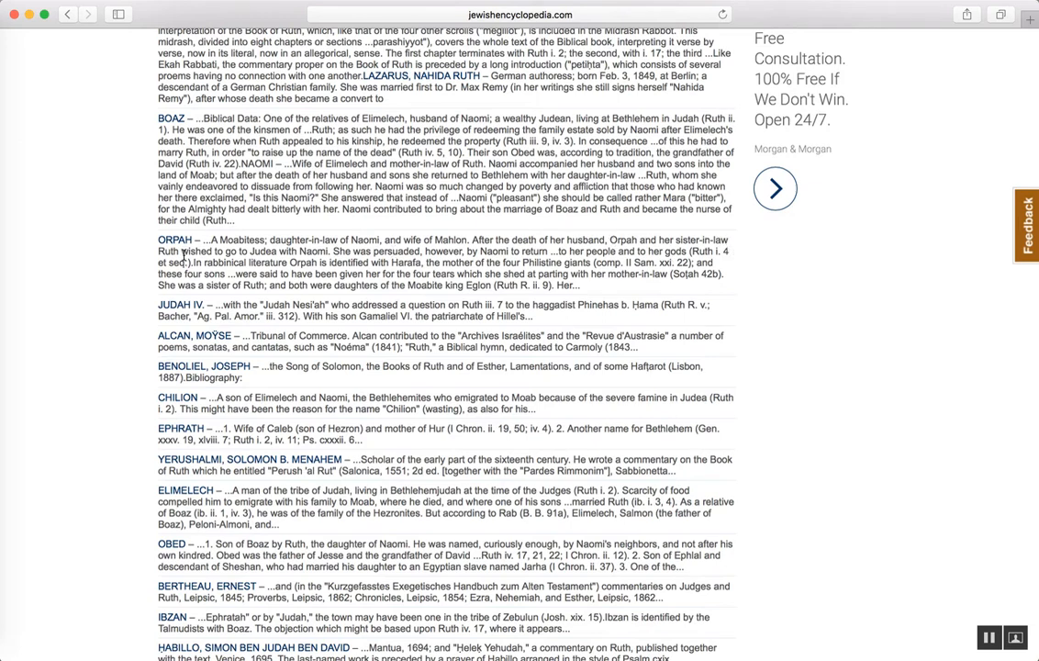
scroll("up", 3)
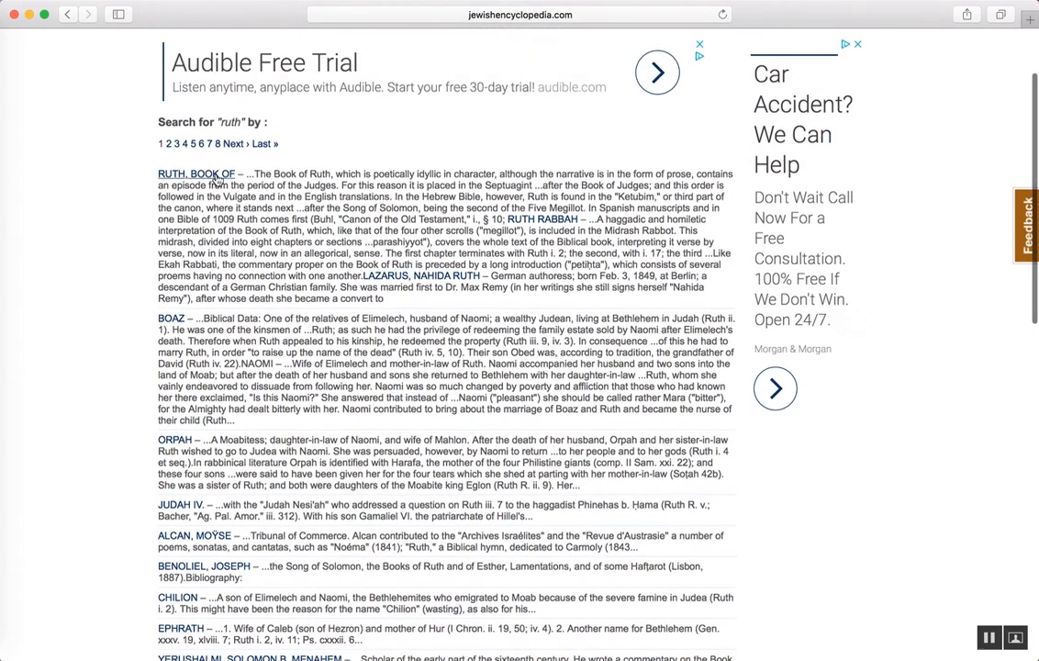
left_click(195, 173)
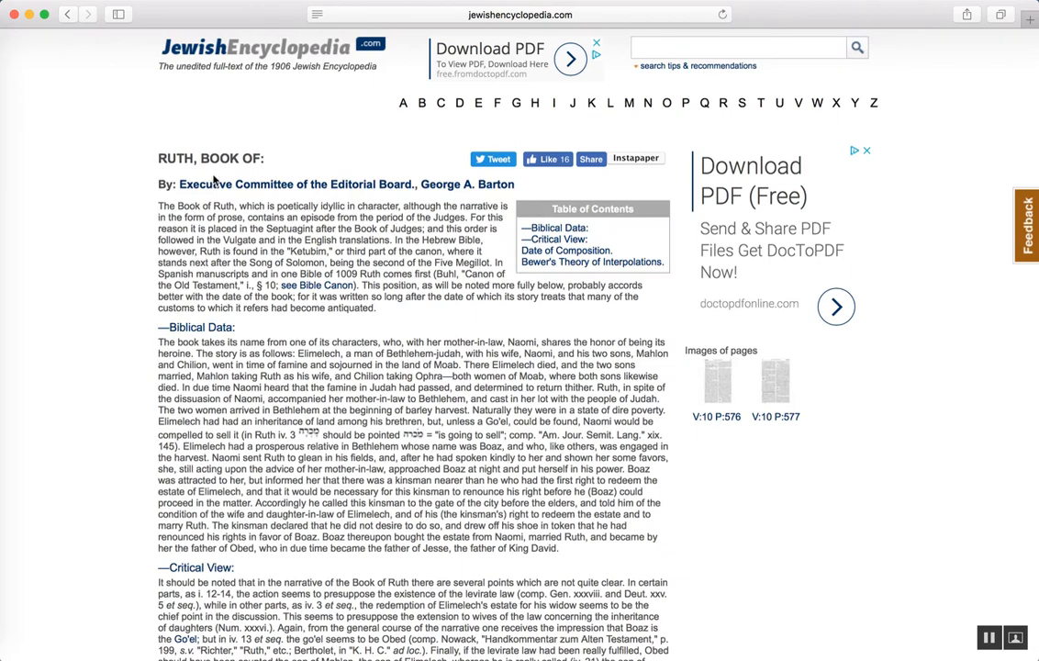
- Read through the critical view, date of composition and bibliography, highlighting the term 'post-exilic'
scroll("up", 3)
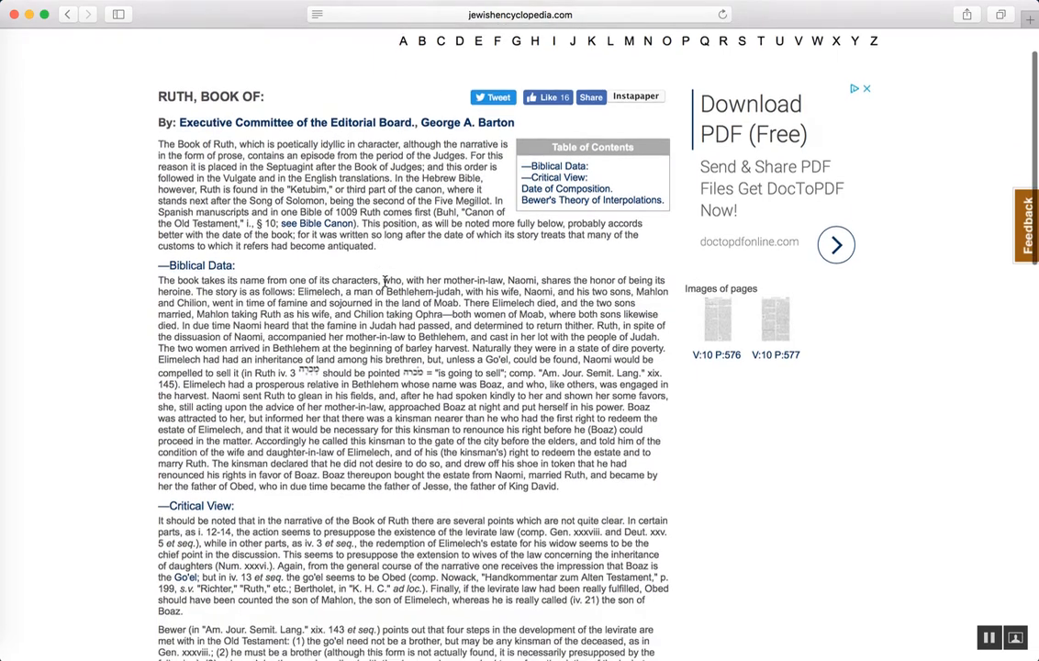
scroll("down", 3)
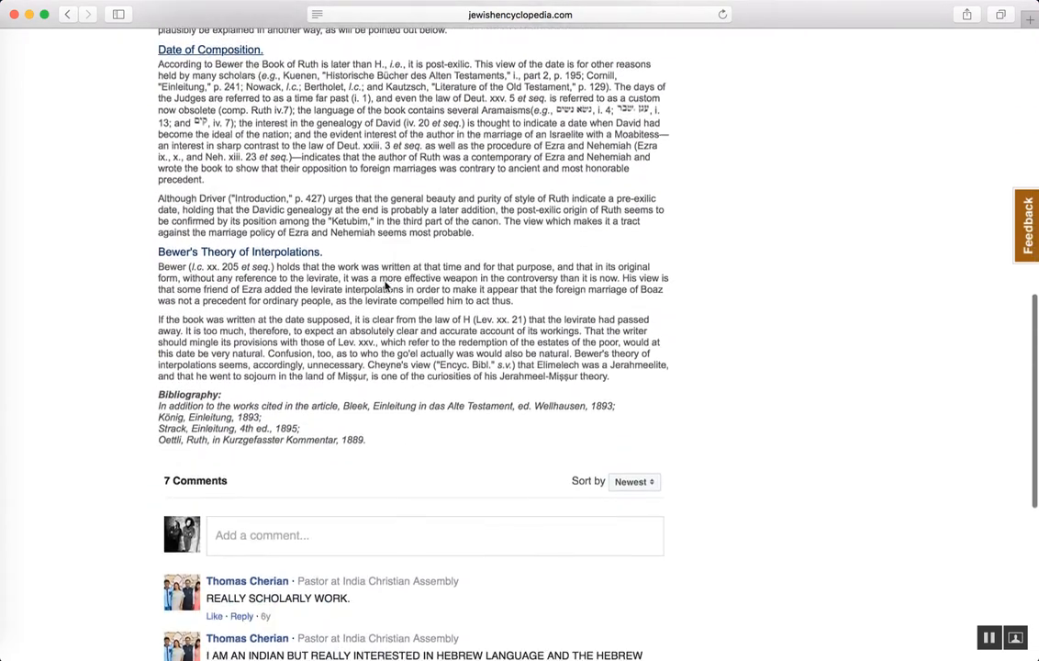
scroll("down", 3)
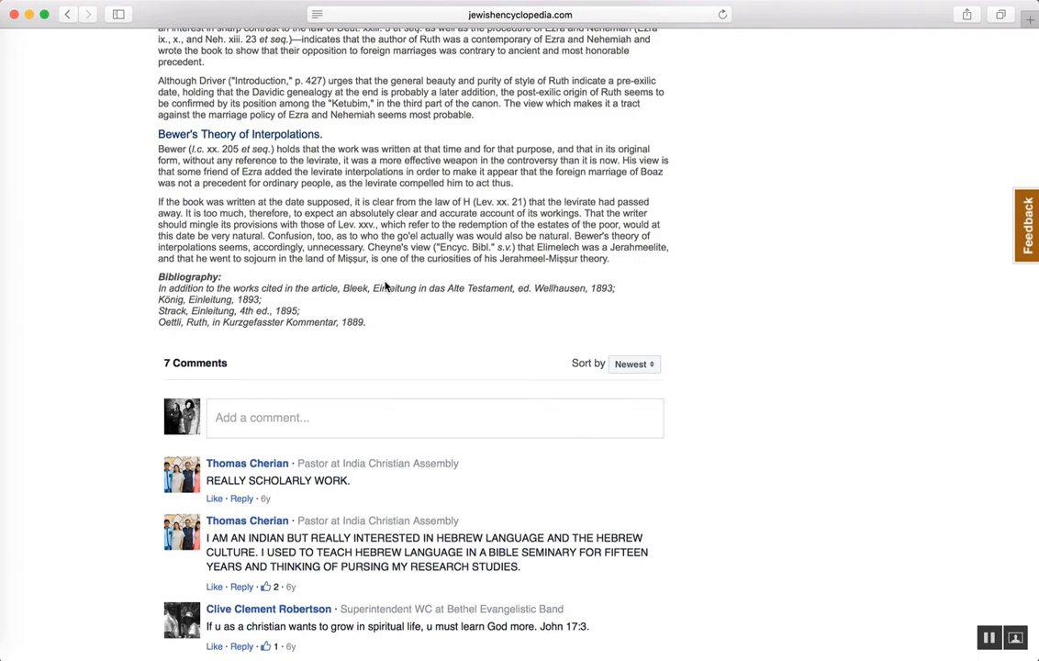
scroll("up", 3)
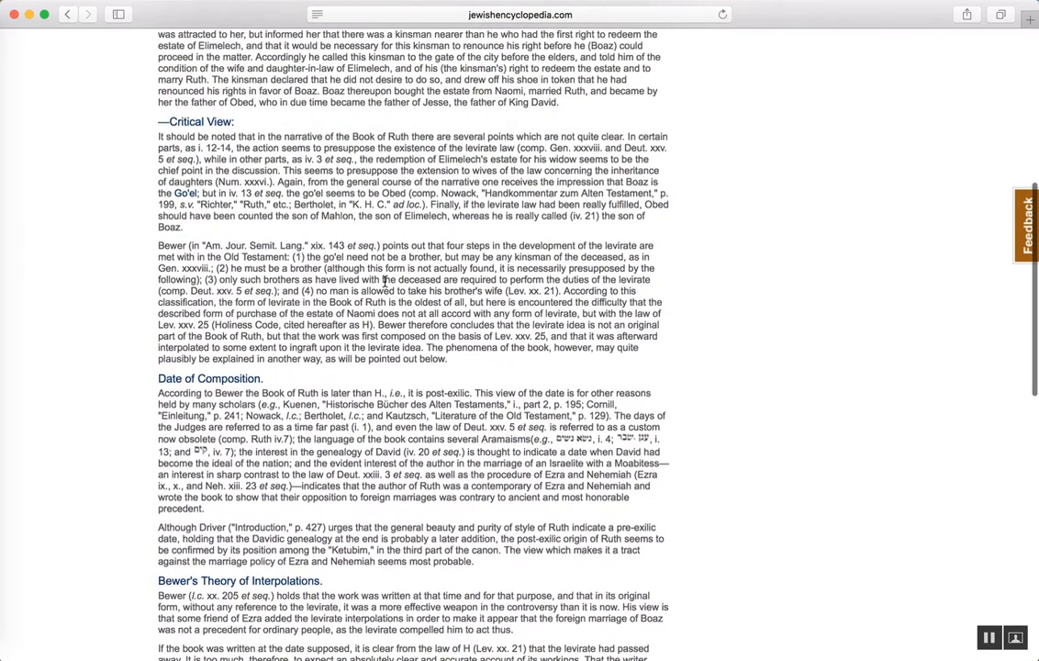
scroll("up", 3)
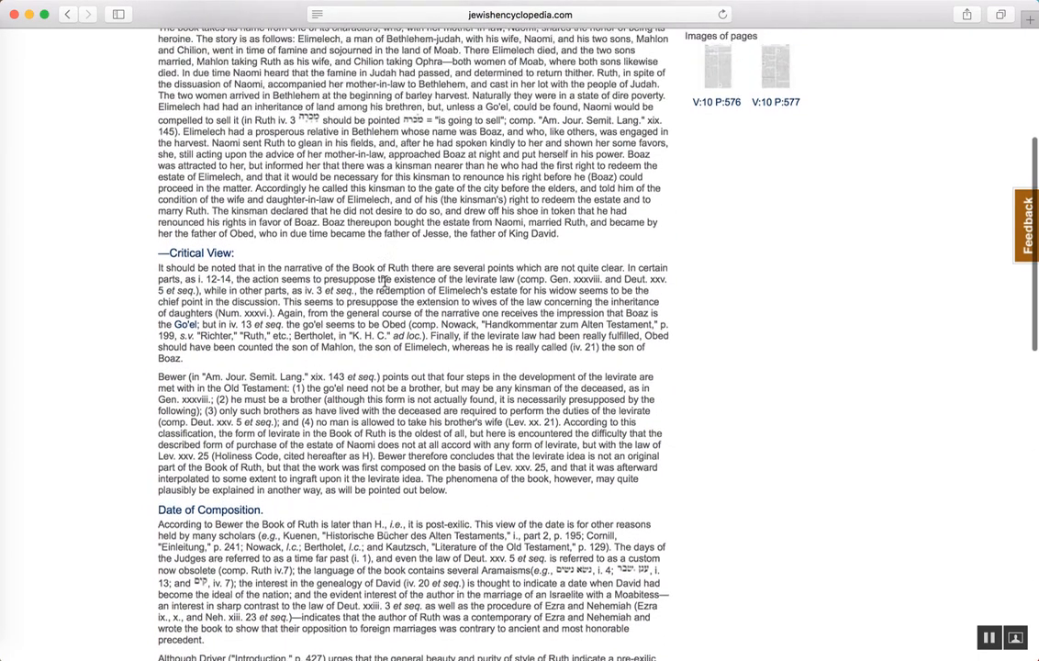
scroll("up", 3)
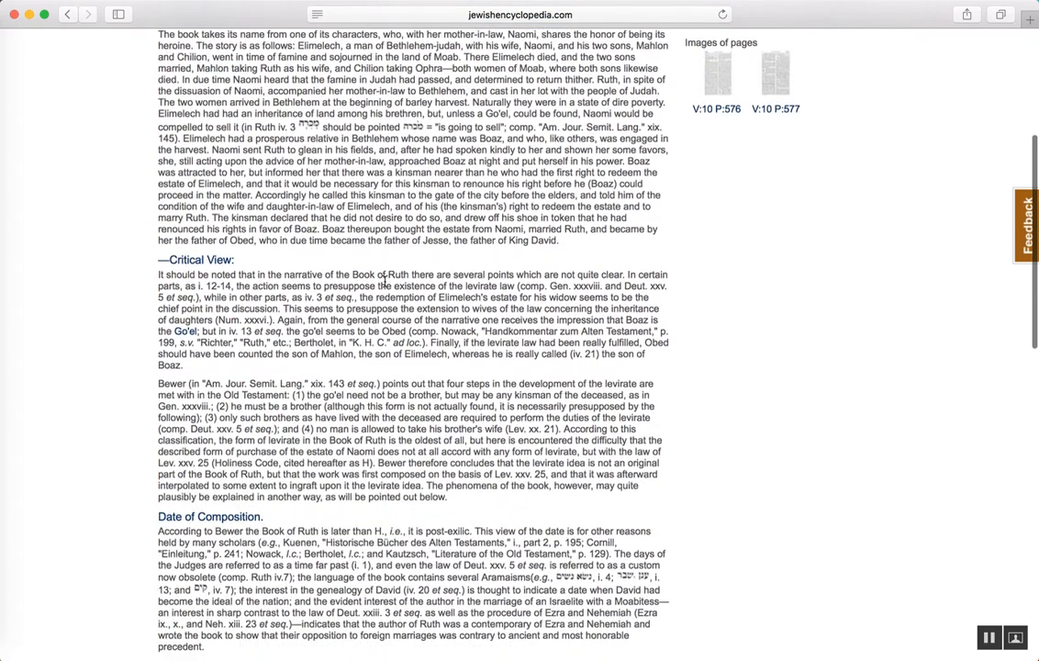
scroll("down", 3)
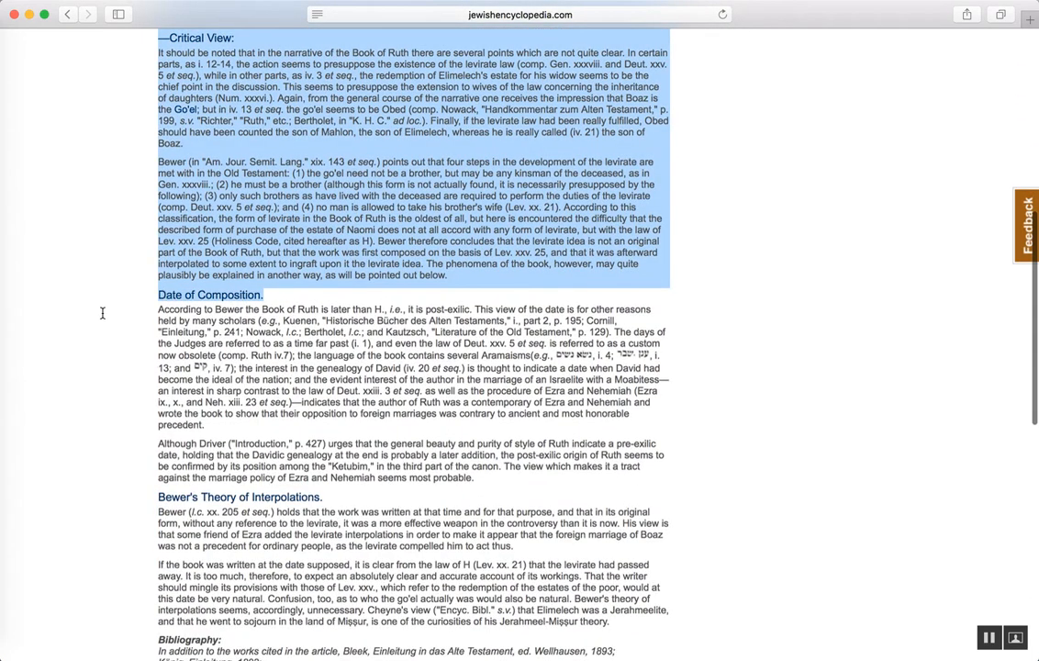
scroll("down", 3)
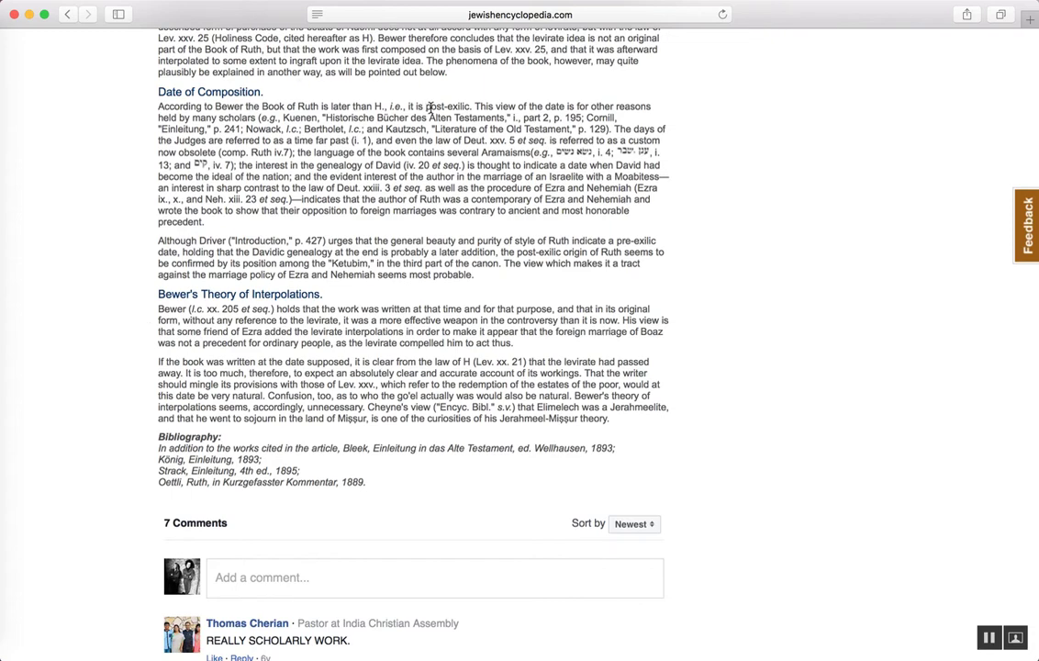
double_click(448, 107)
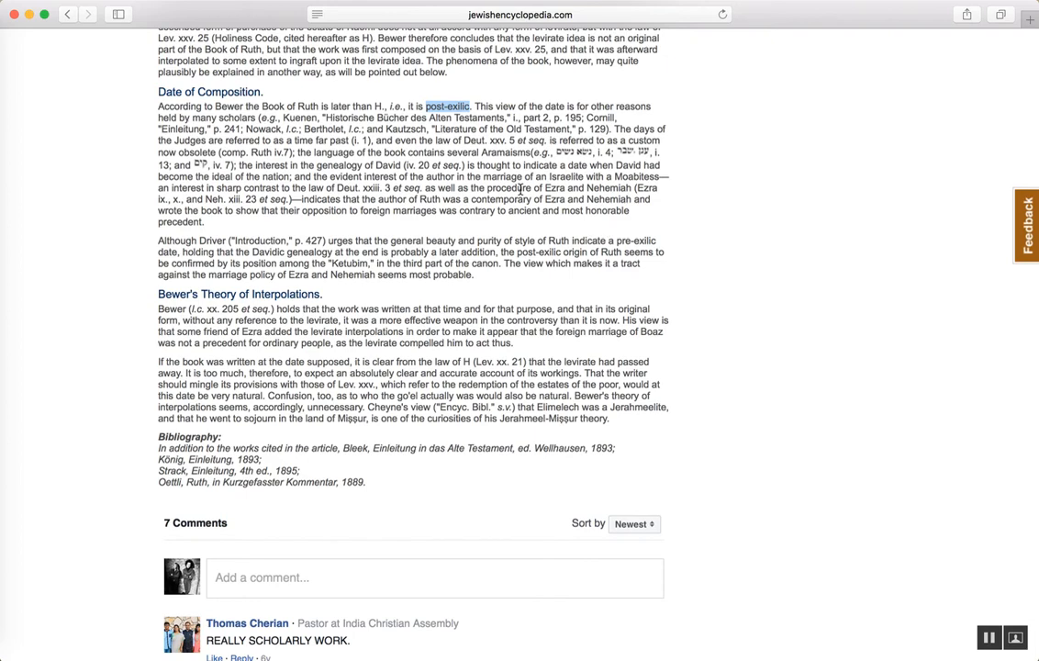
- Return from the Ruth article to the Jewish Encyclopedia home page with 'ruth' still searched
scroll("down", 3)
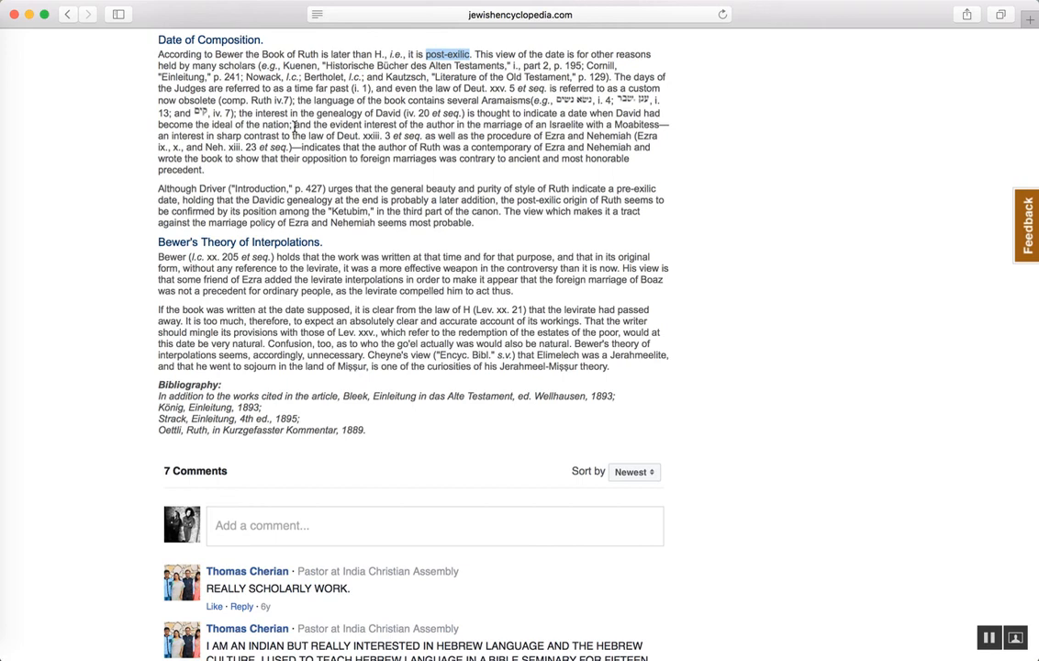
mouse_move(424, 108)
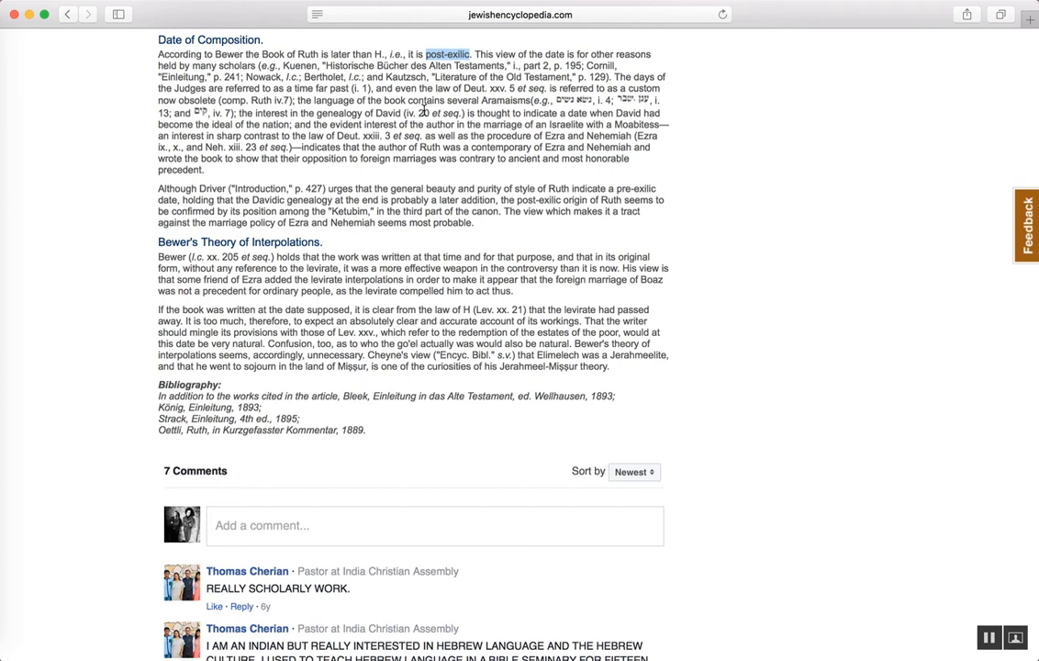
mouse_move(497, 228)
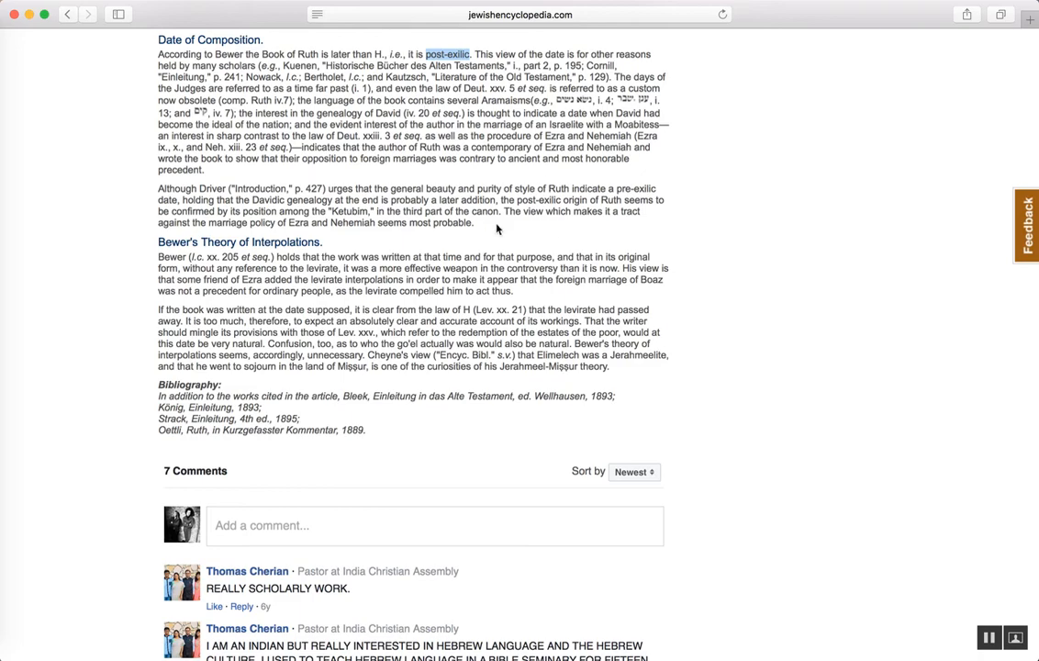
scroll("up", 3)
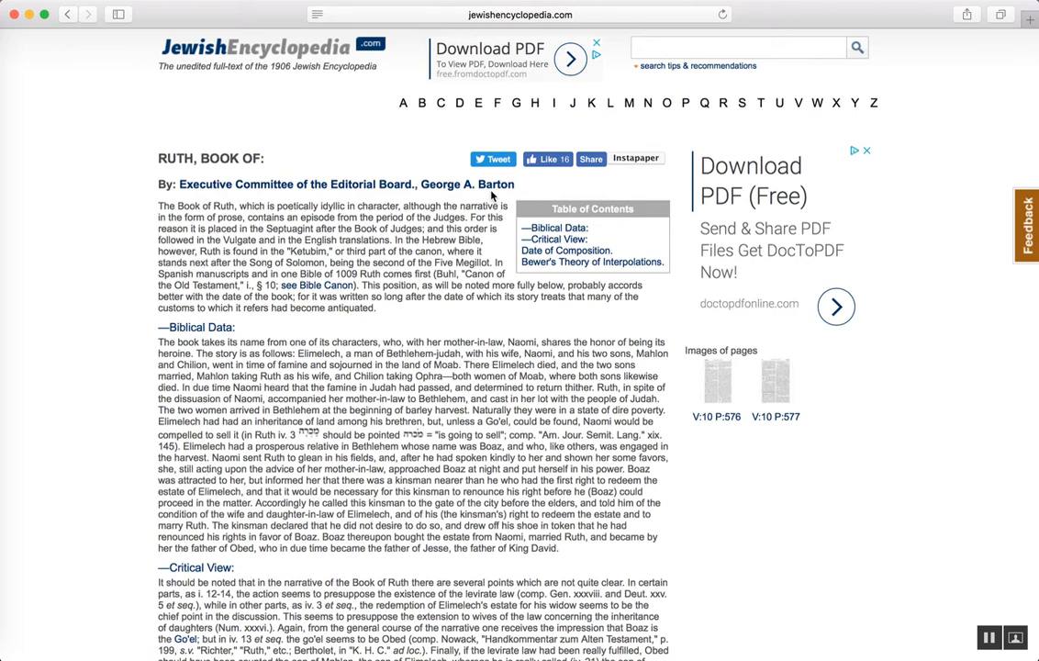
mouse_move(308, 22)
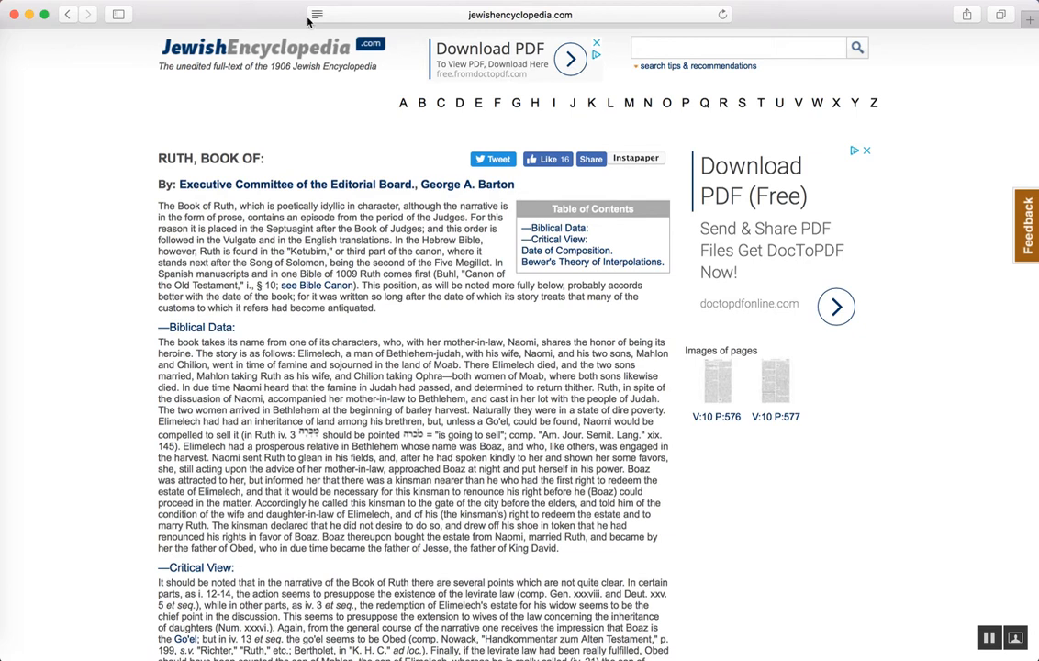
left_click(70, 15)
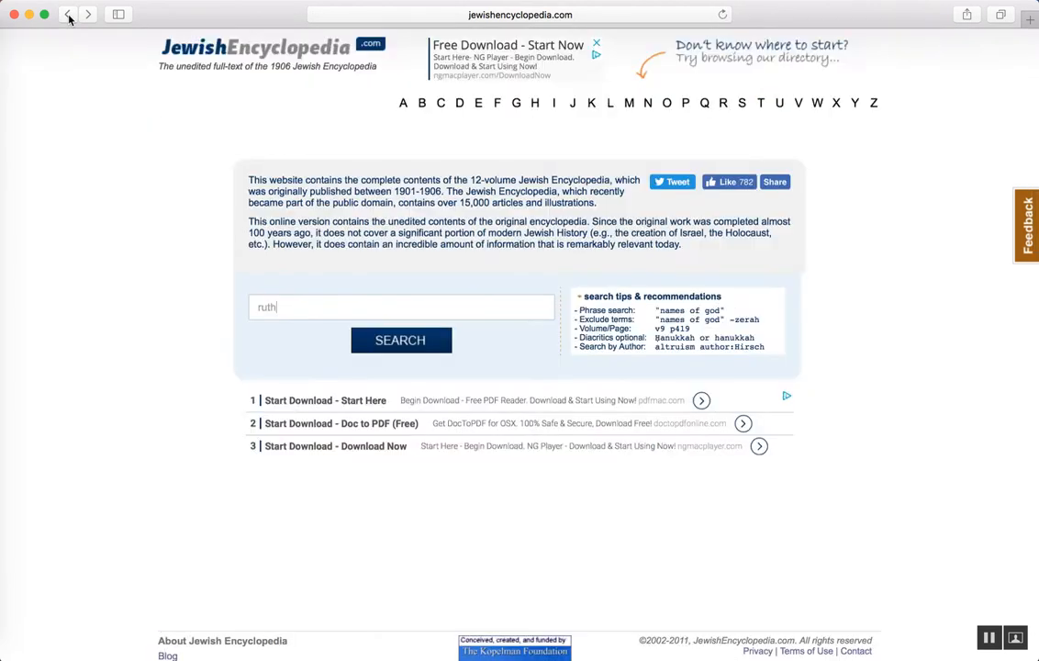
- Go back to the blog's Free Resources page and open StudyLight.org from the Biblical Texts list
left_click(70, 15)
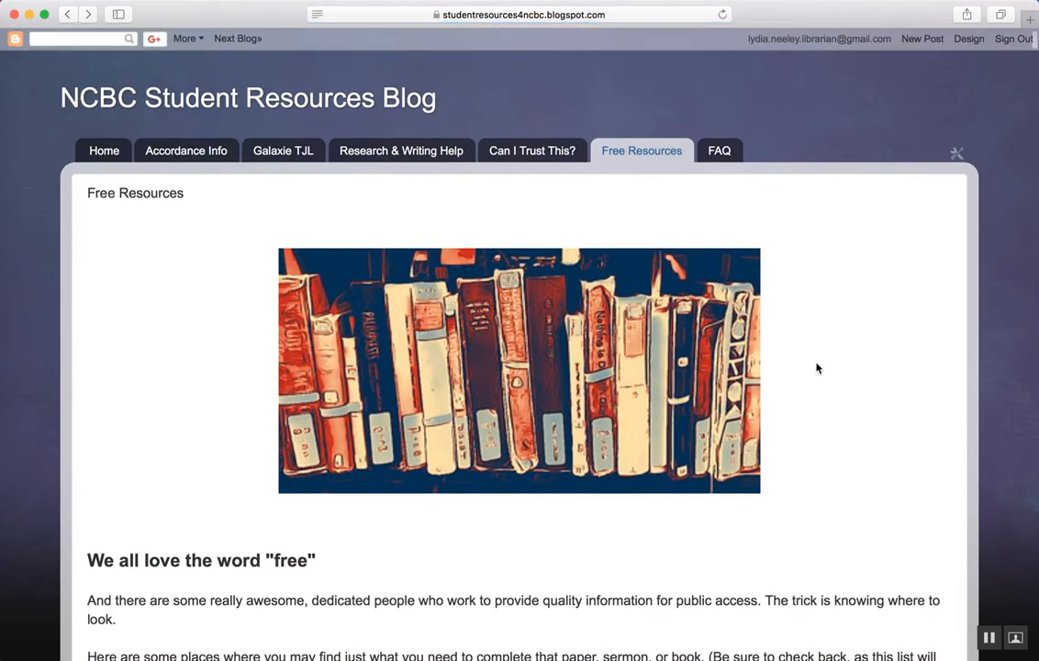
mouse_move(834, 371)
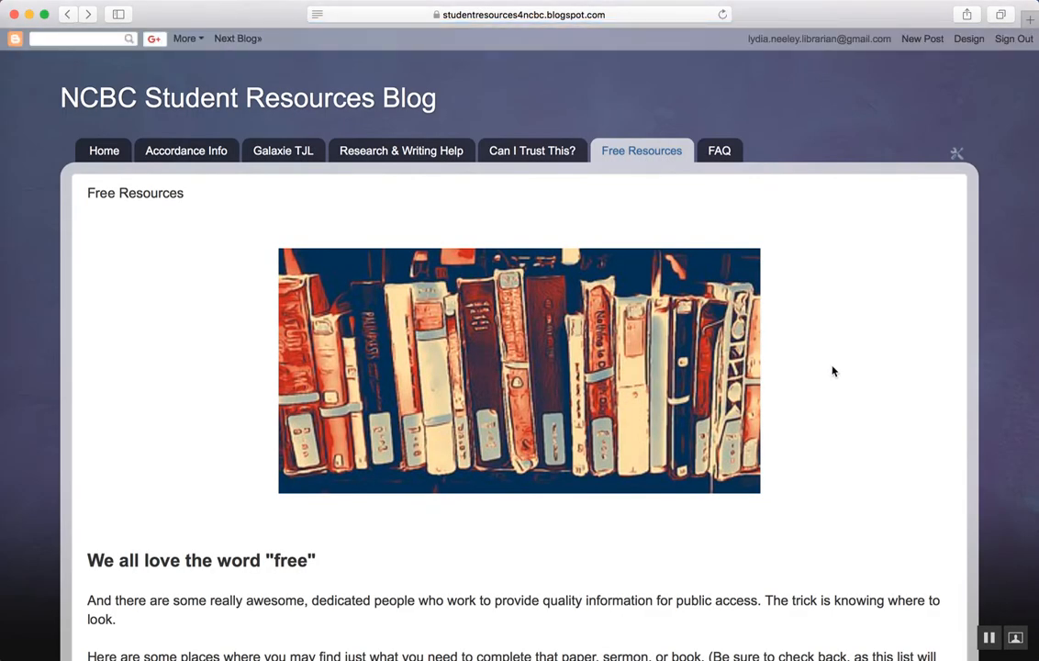
scroll("down", 3)
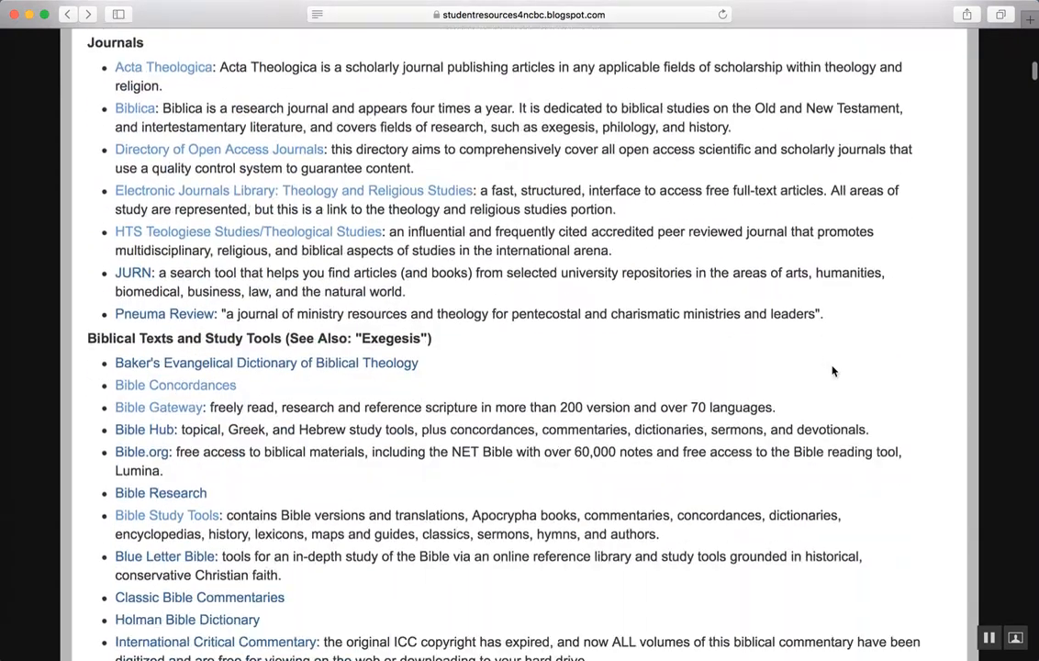
scroll("down", 3)
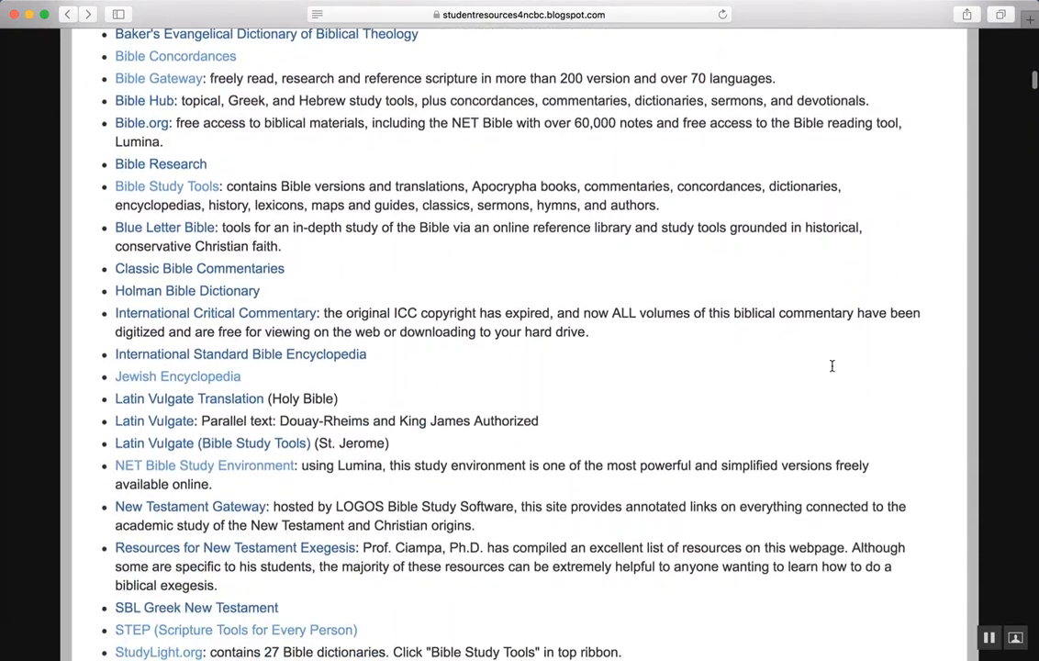
scroll("down", 3)
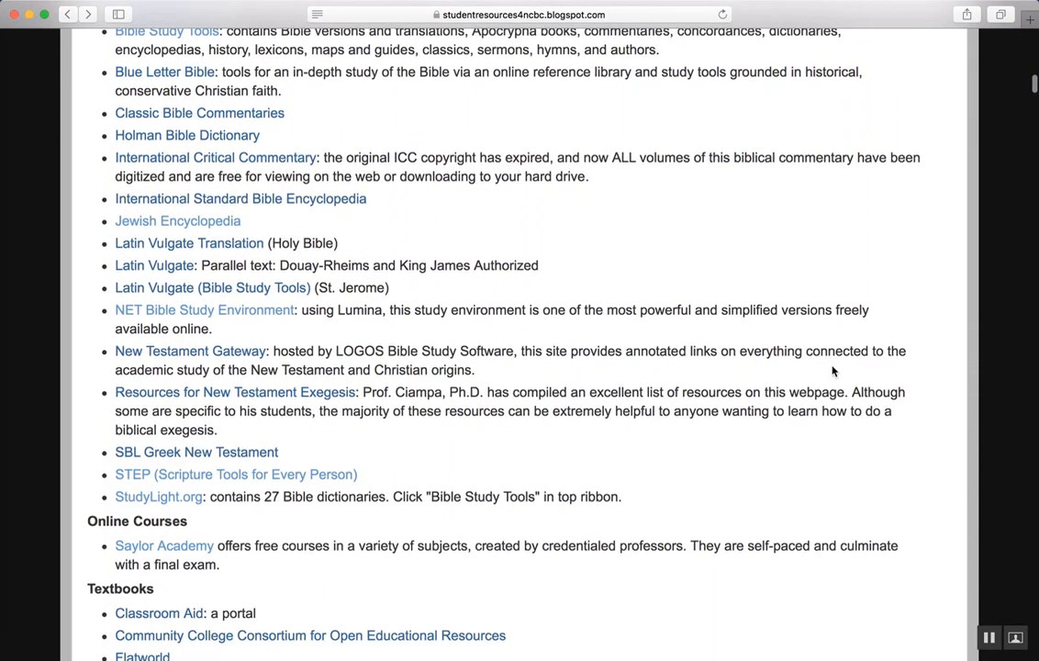
left_click(158, 496)
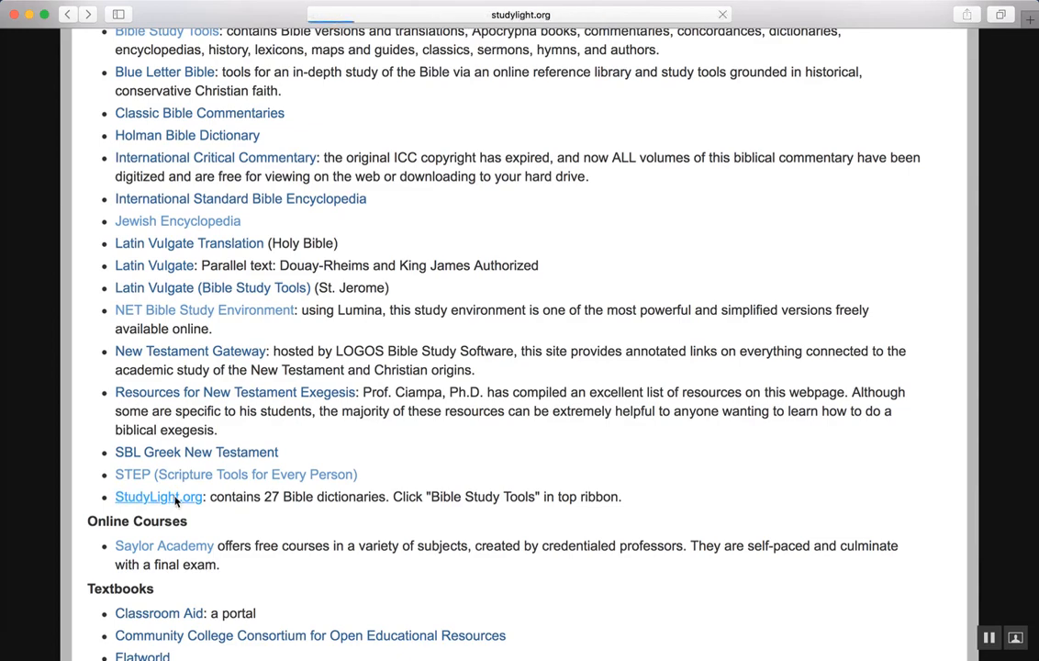
- Navigate StudyLight.org's Bible Study Tools to Concordances and open Nave's Topical Bible
left_click(158, 496)
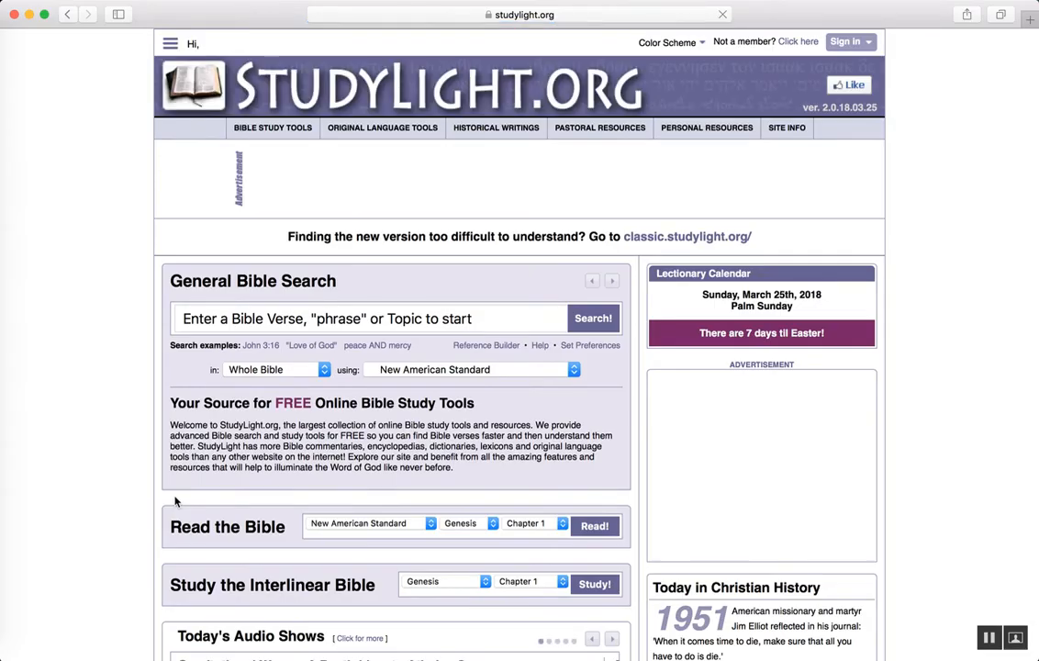
scroll("down", 3)
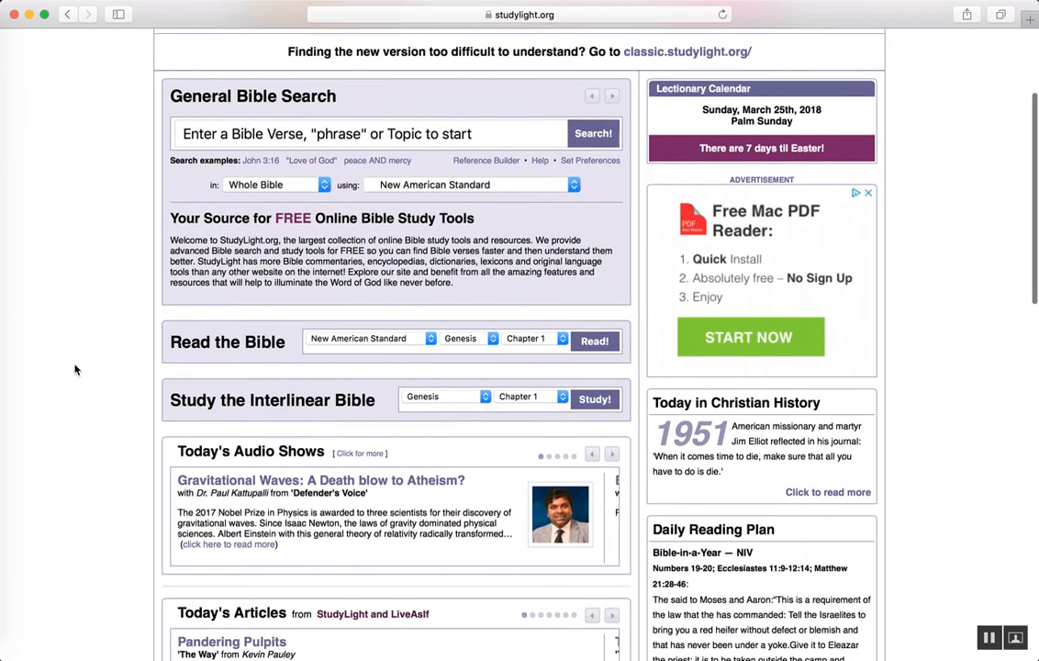
scroll("up", 3)
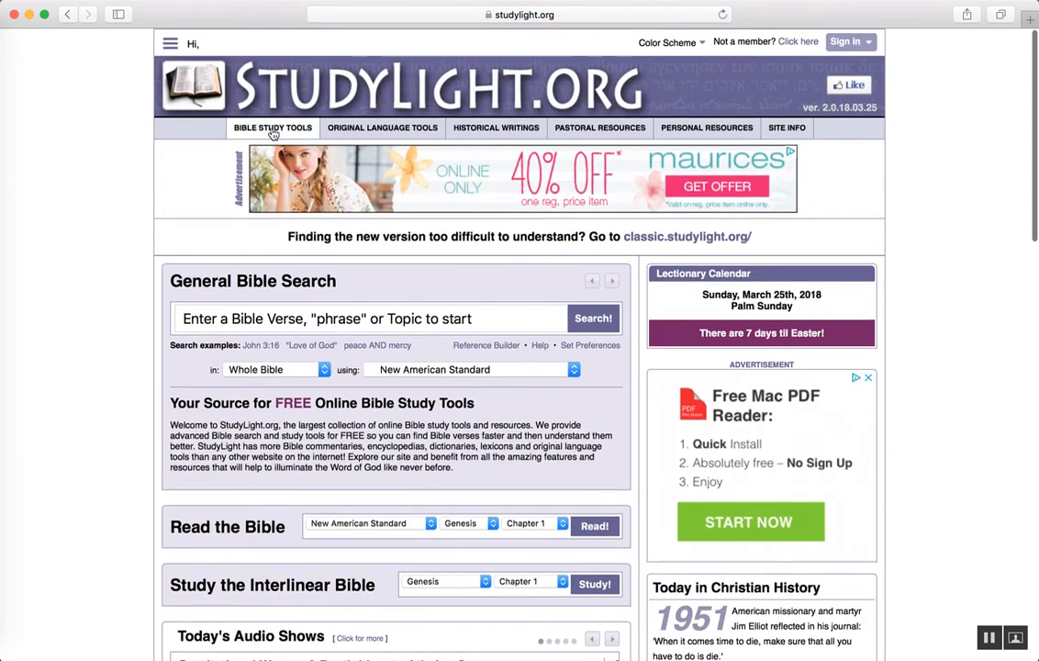
left_click(272, 129)
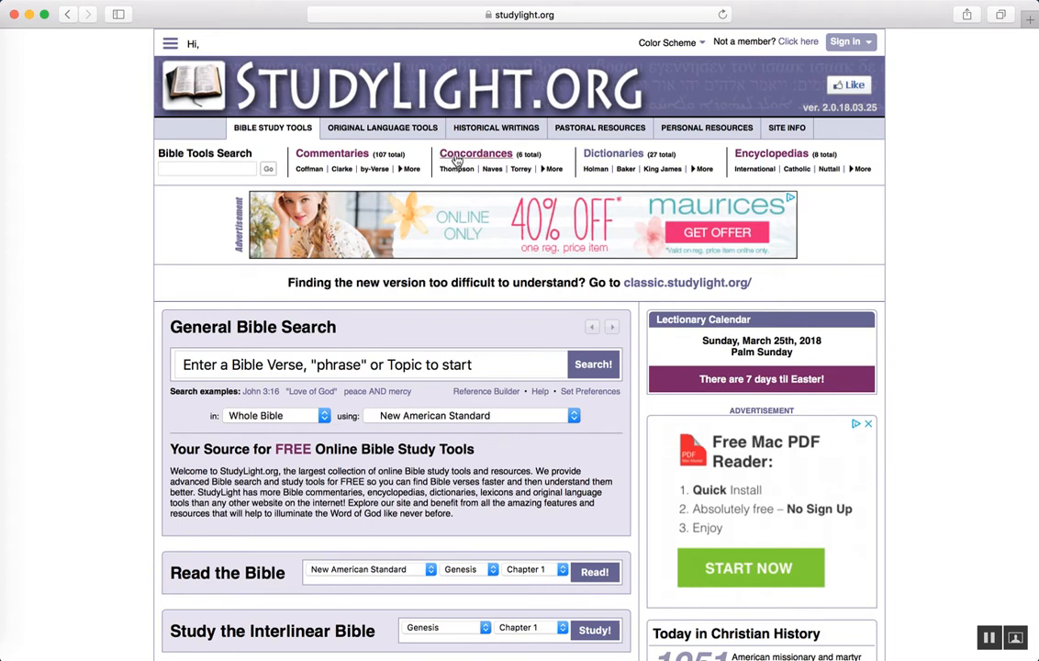
mouse_move(771, 154)
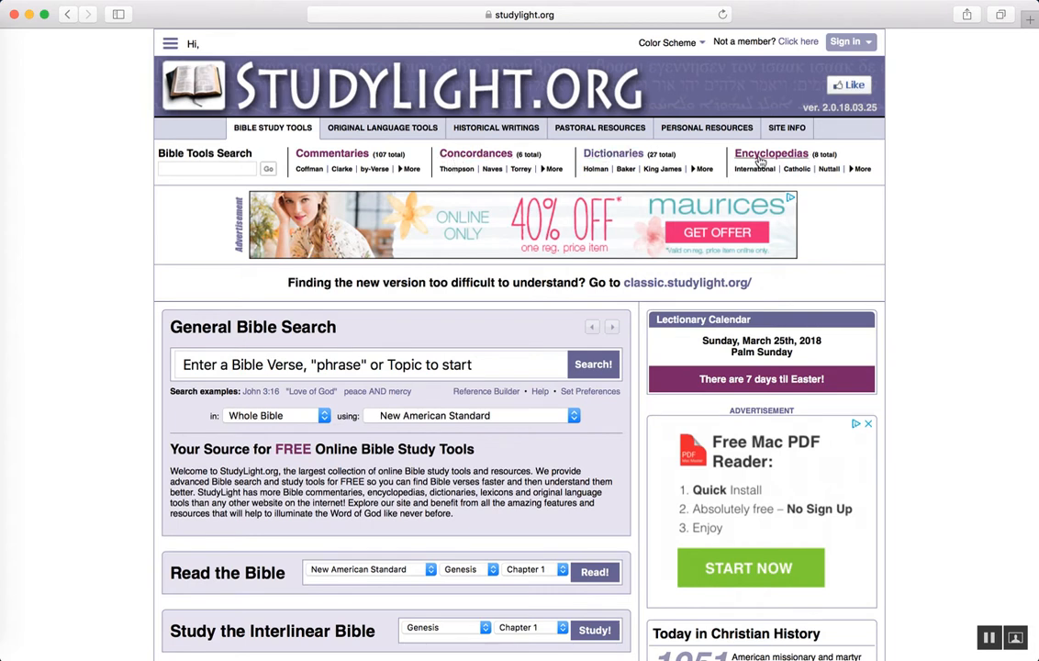
mouse_move(476, 154)
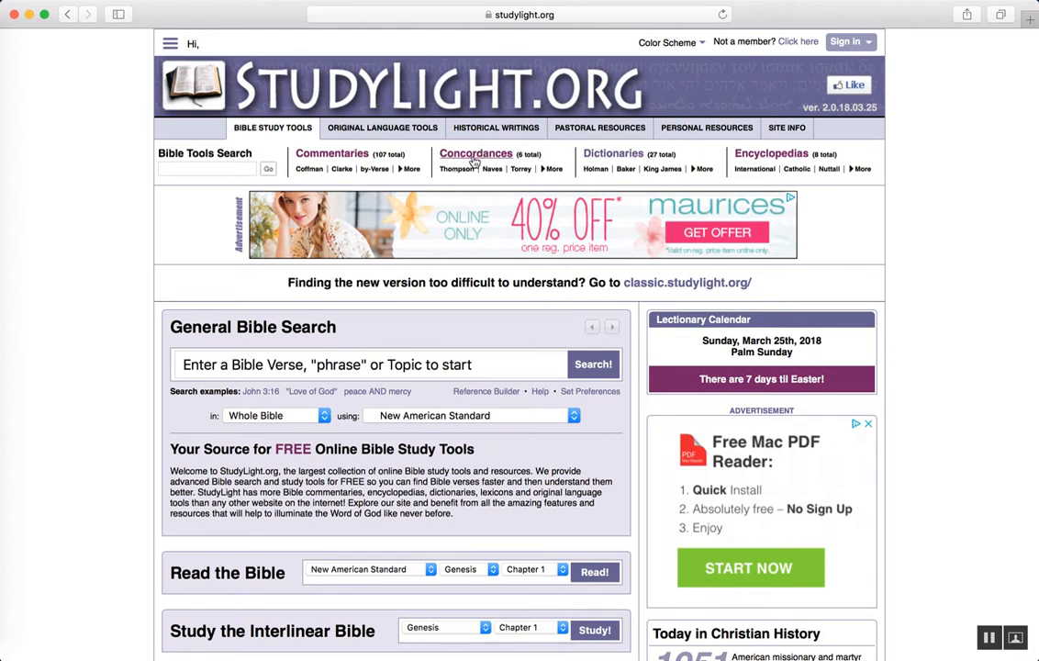
left_click(476, 155)
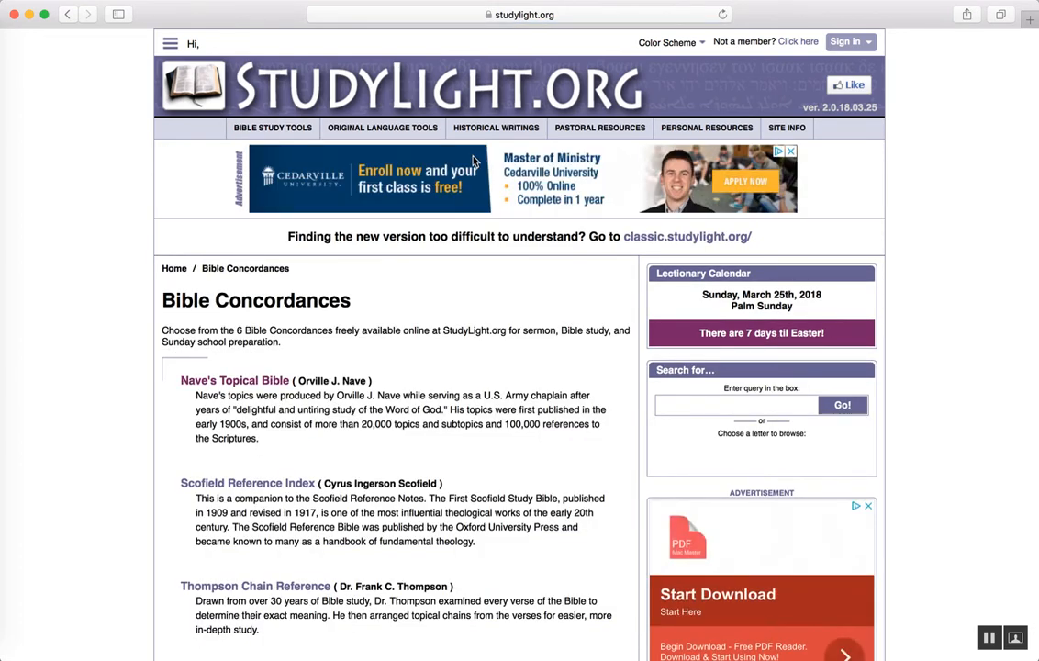
mouse_move(109, 308)
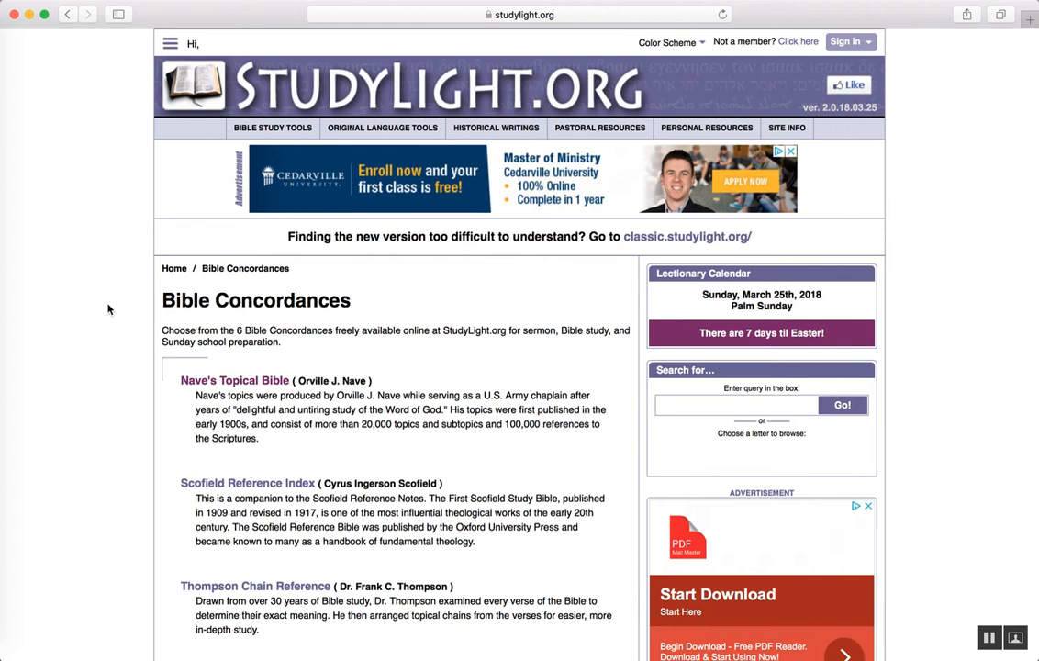
mouse_move(235, 380)
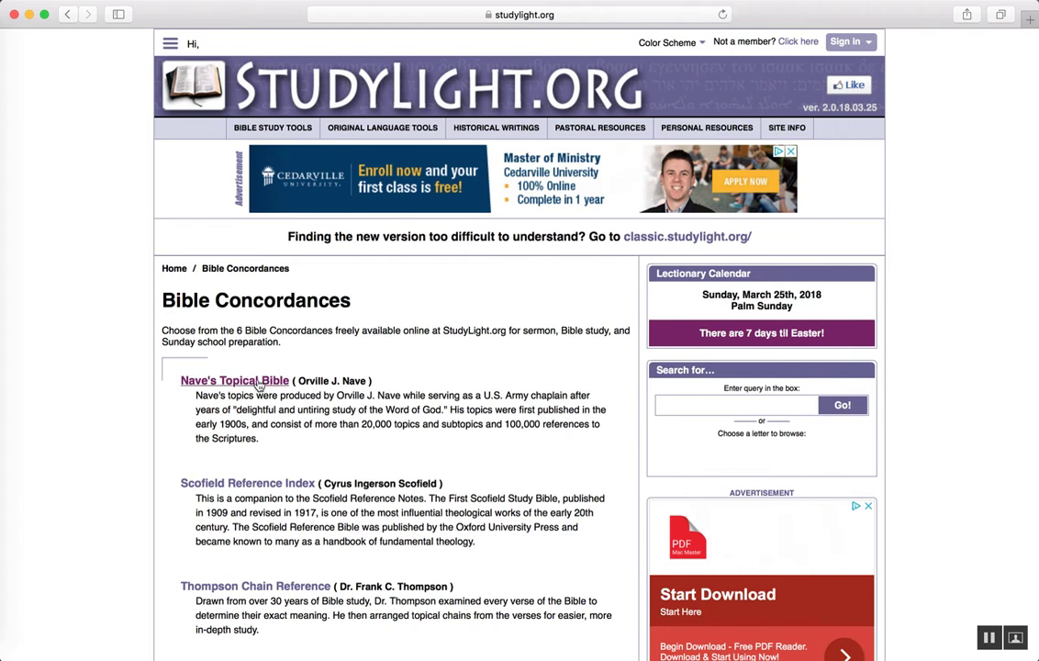
left_click(235, 381)
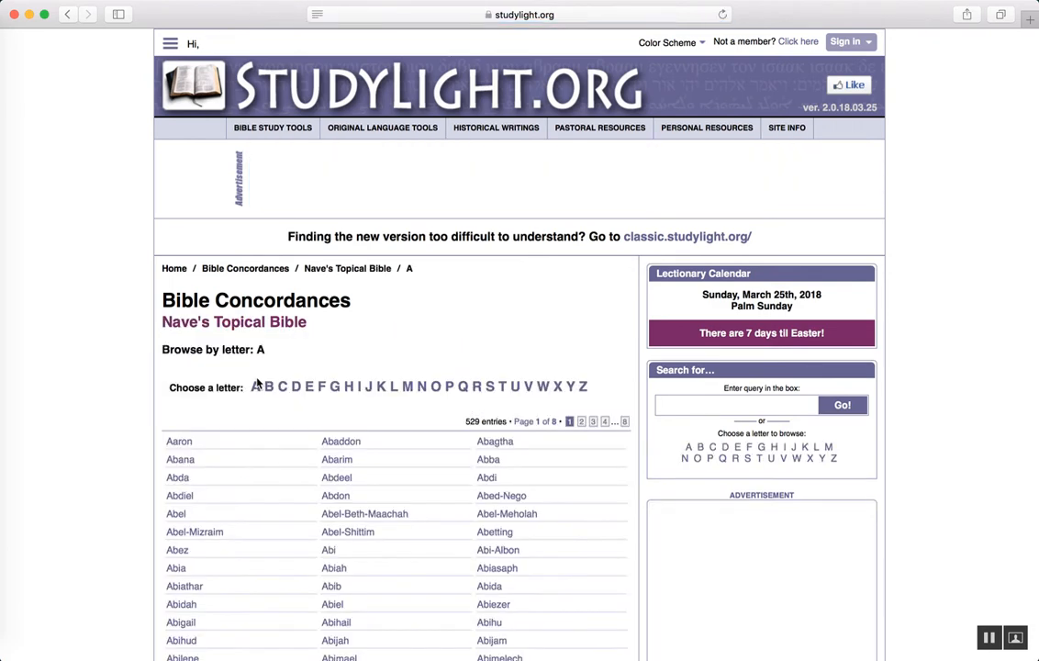
- Search Nave's Topical Bible for 'ruth' and open the Ruth topic entry
scroll("down", 3)
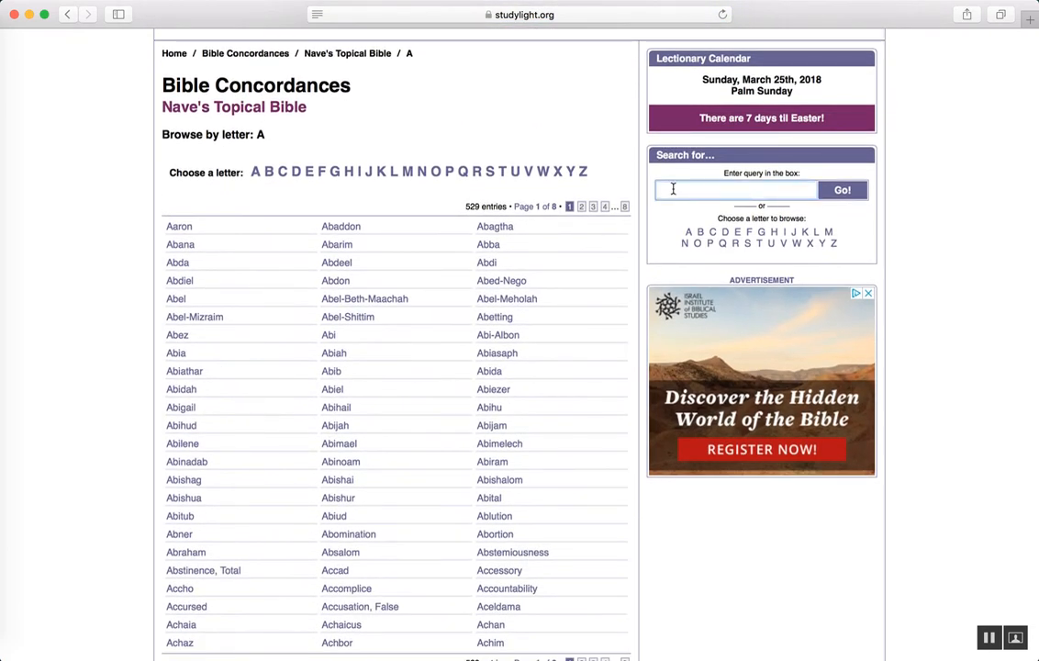
type("ruth")
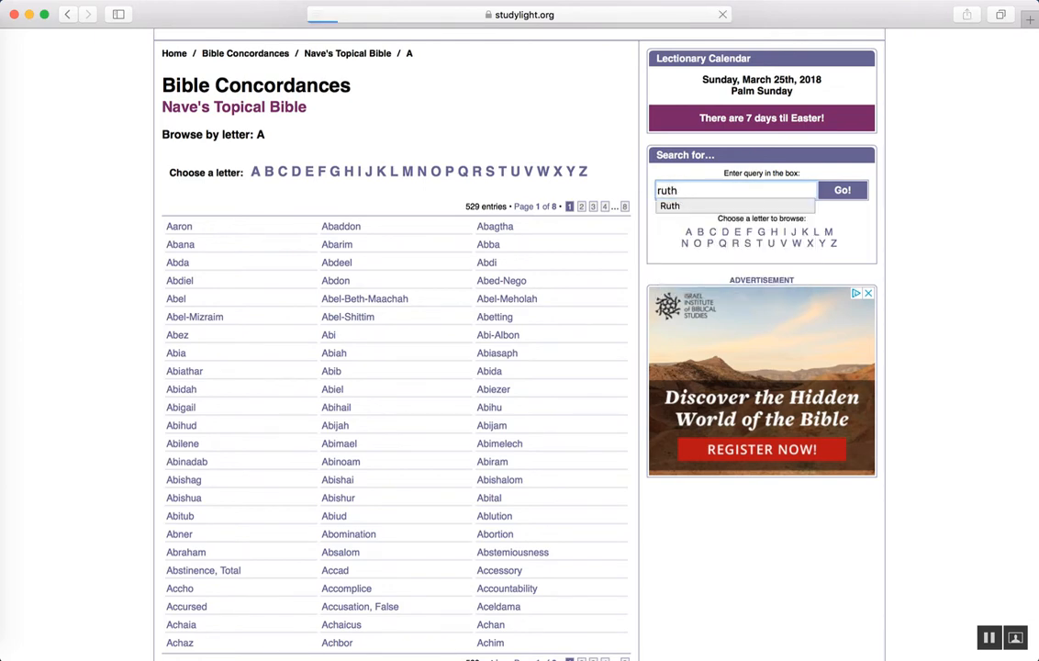
left_click(841, 189)
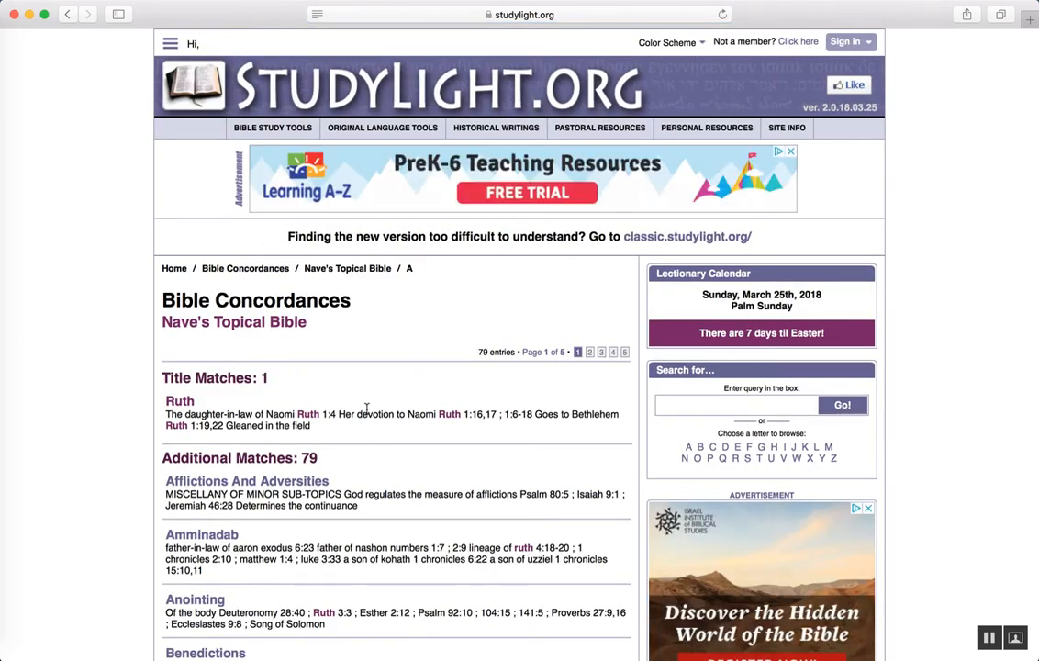
scroll("down", 3)
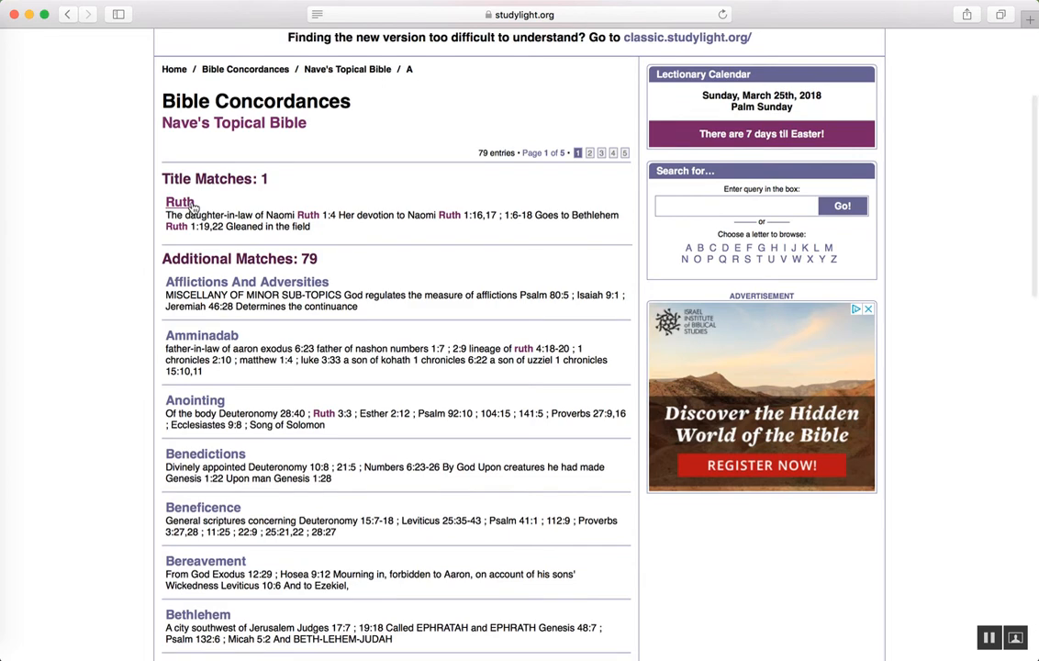
left_click(180, 202)
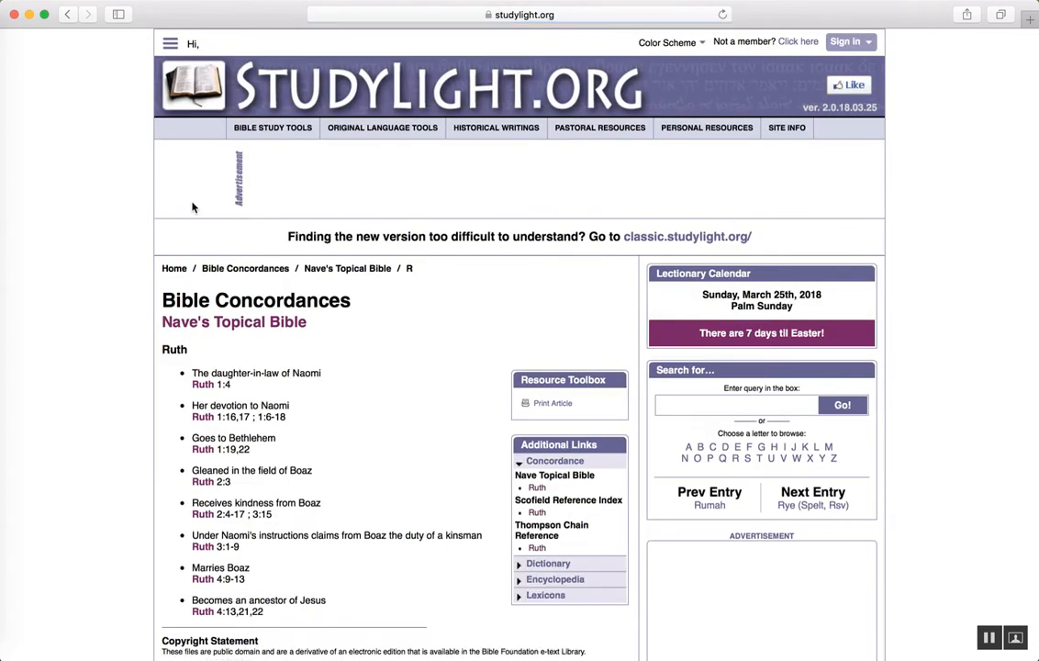
- Read Ruth's life events in the entry, highlighting 'Becomes an ancestor of Jesus'
scroll("down", 3)
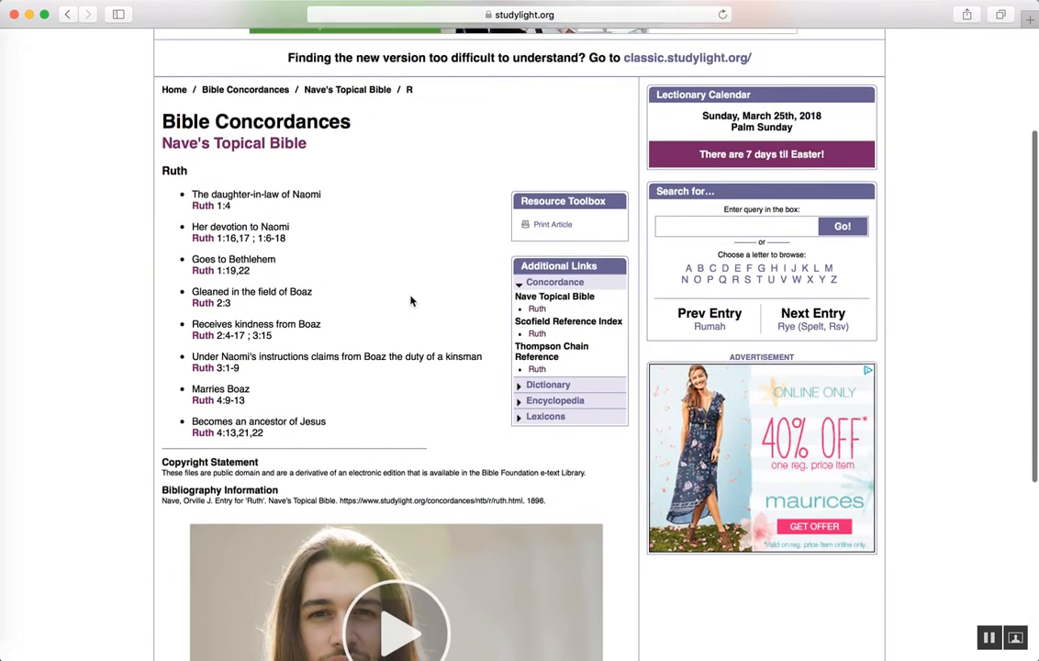
mouse_move(217, 193)
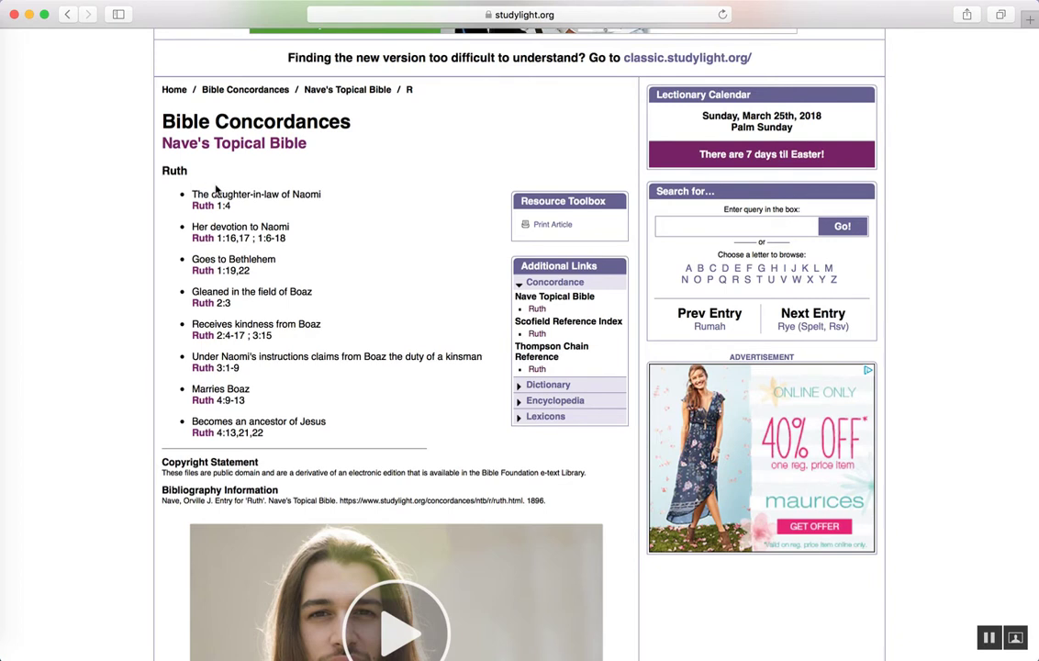
mouse_move(192, 323)
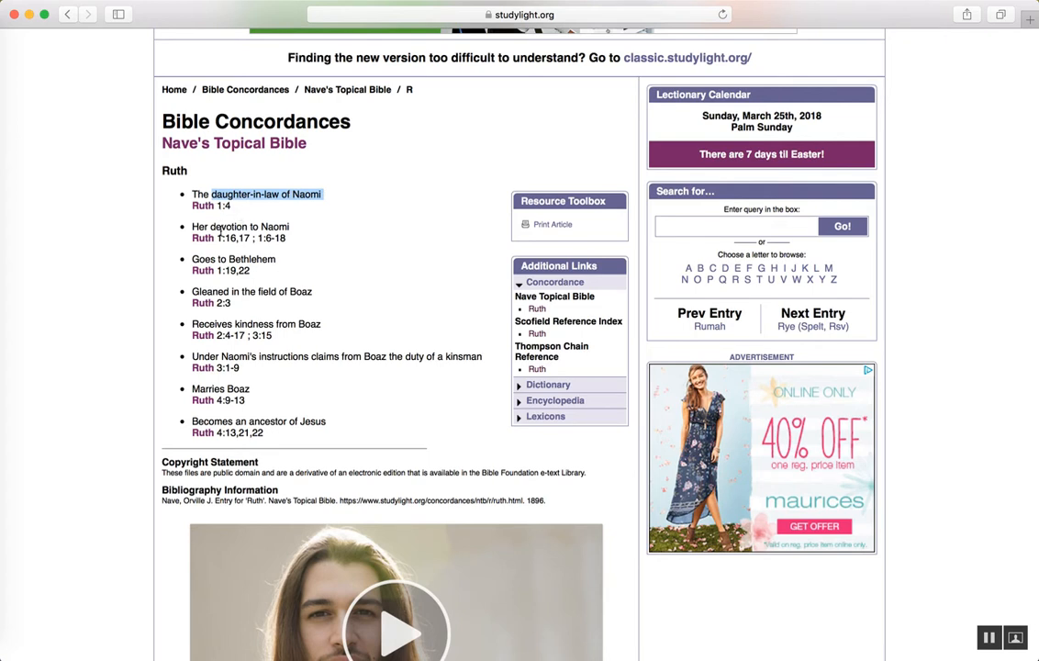
mouse_move(193, 265)
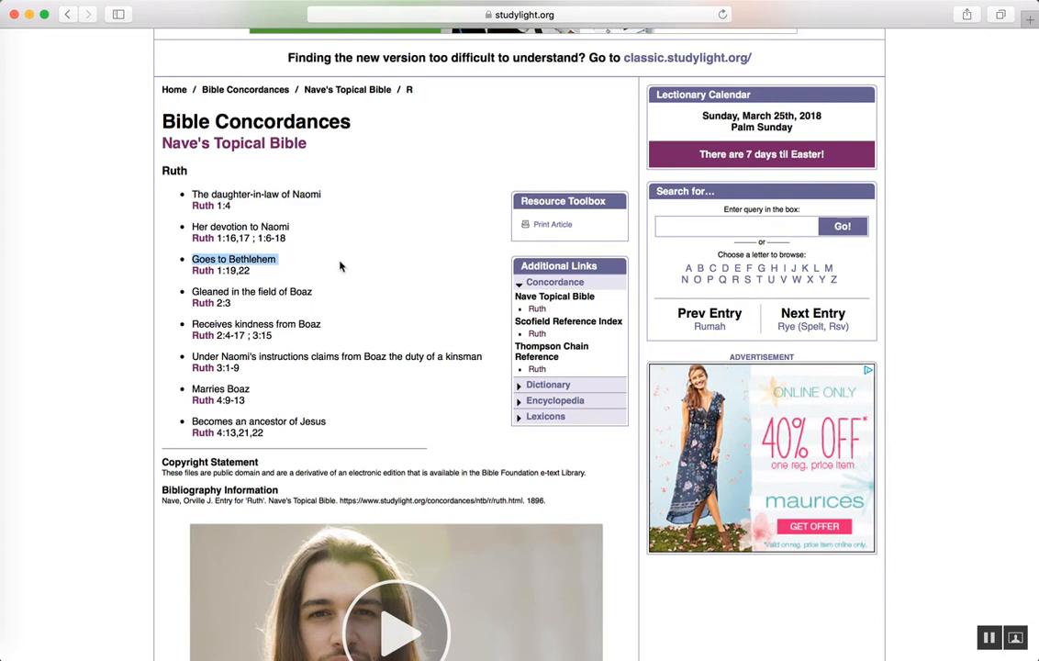
mouse_move(193, 290)
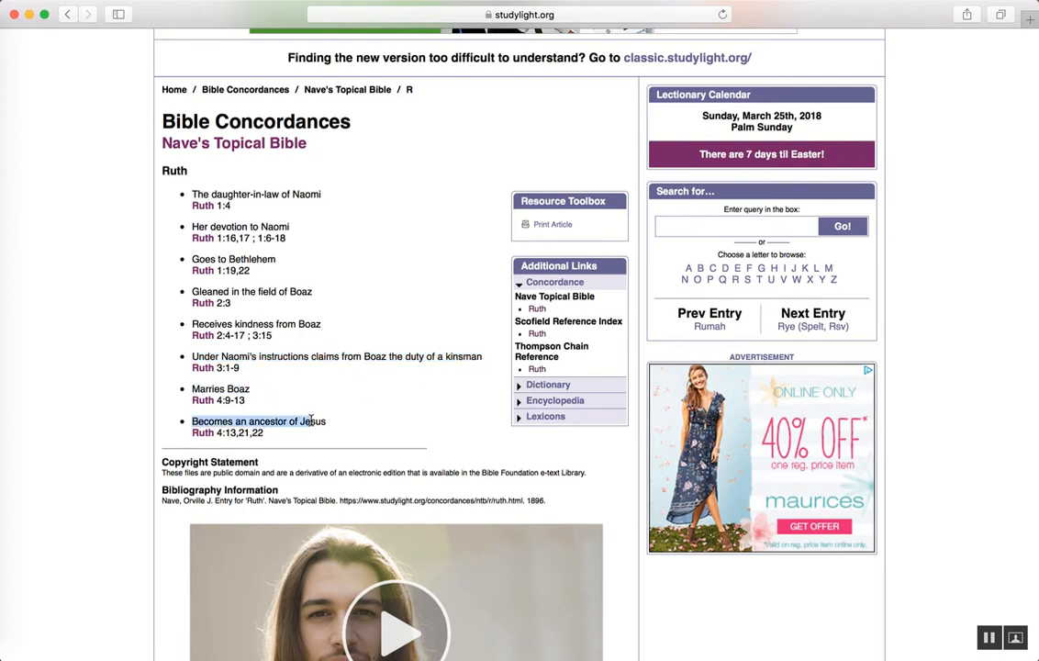
double_click(258, 420)
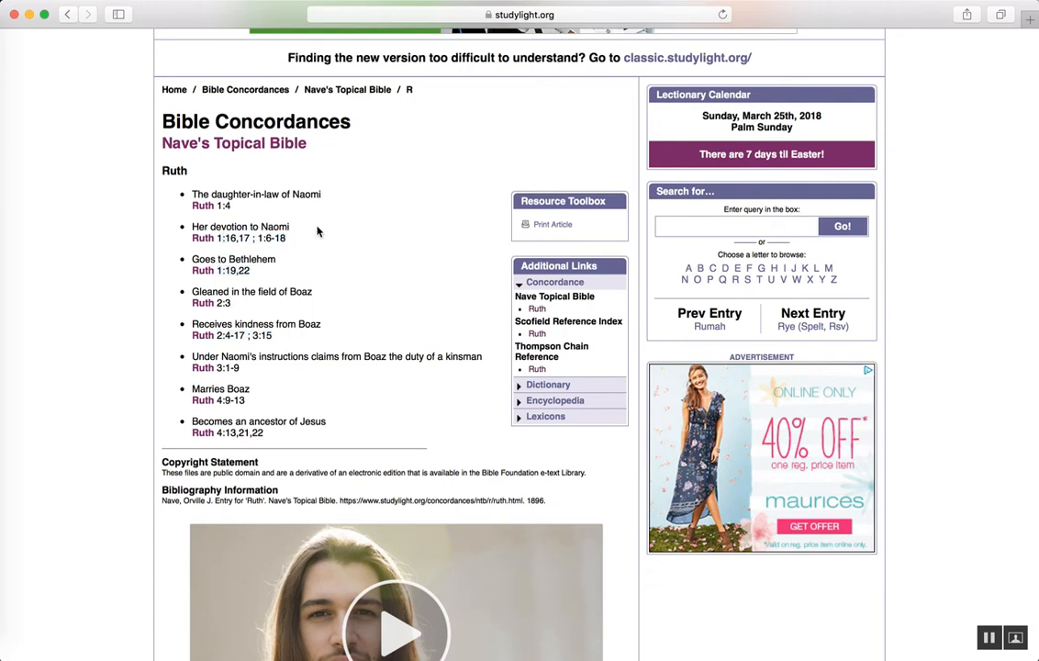
mouse_move(385, 345)
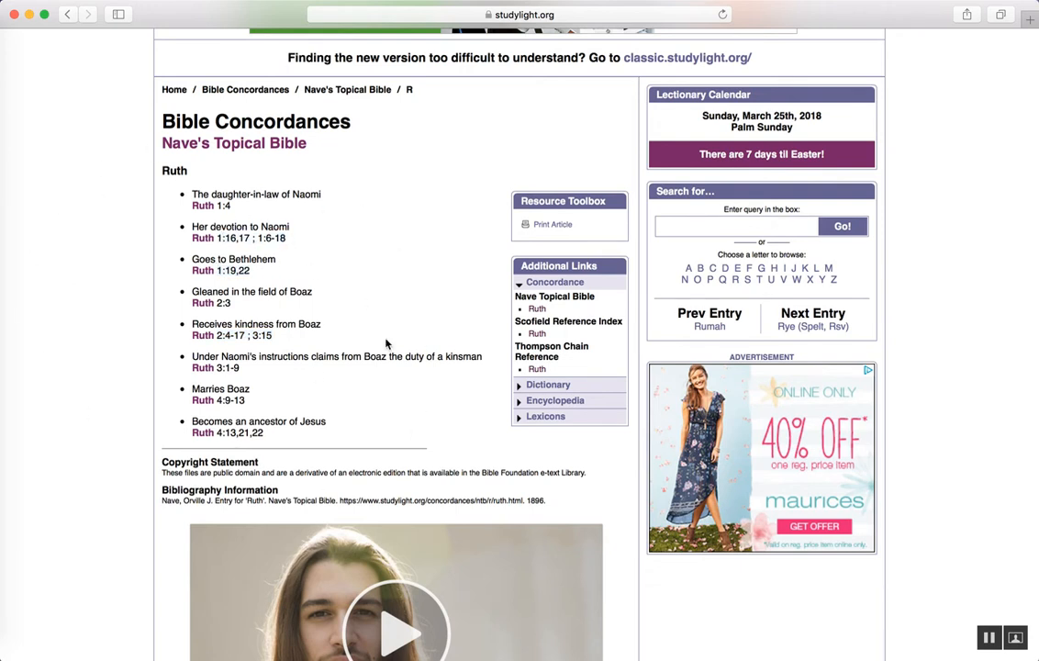
mouse_move(246, 371)
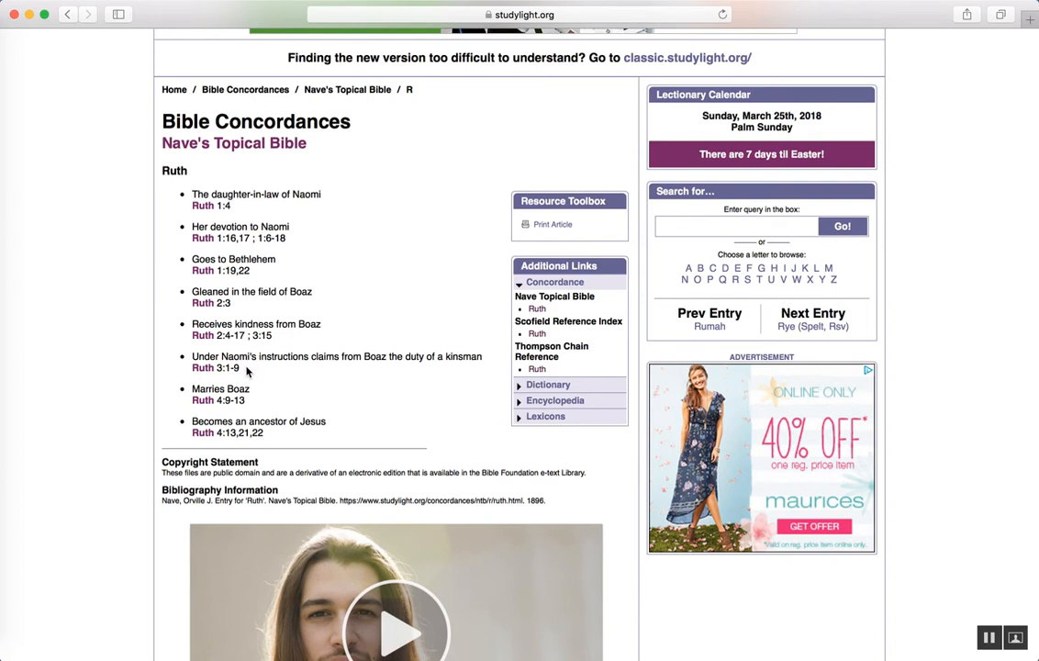
mouse_move(364, 321)
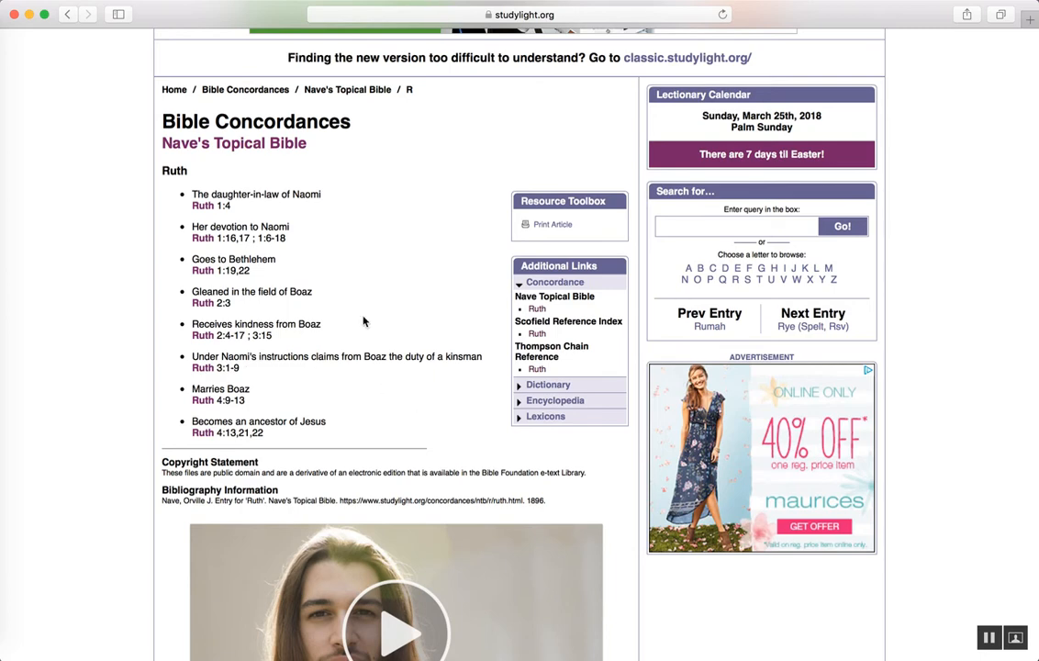
scroll("up", 3)
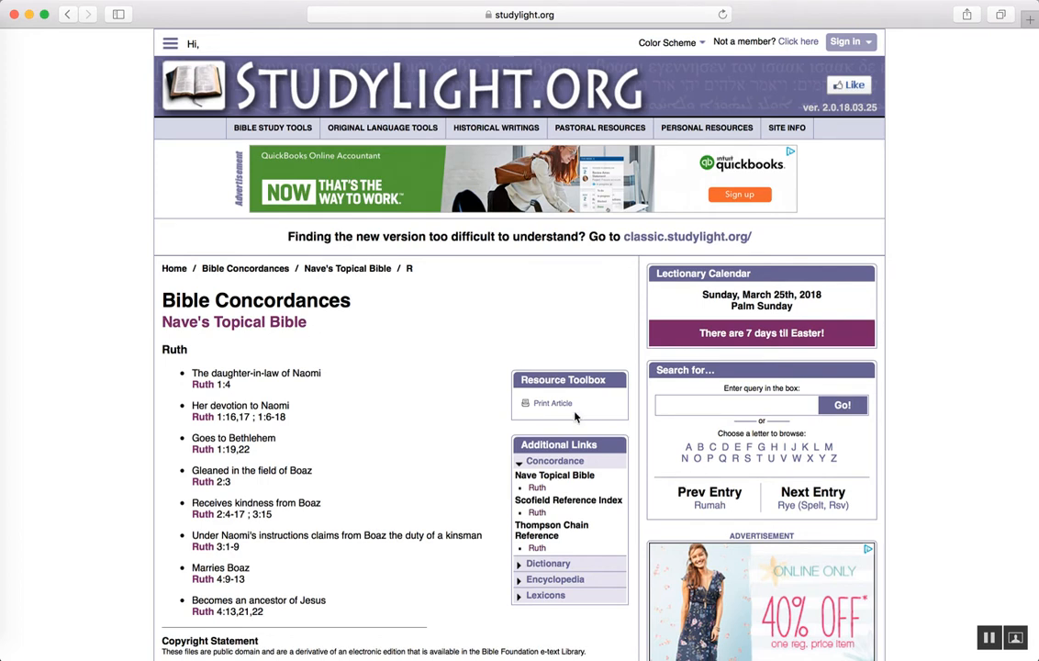
mouse_move(272, 129)
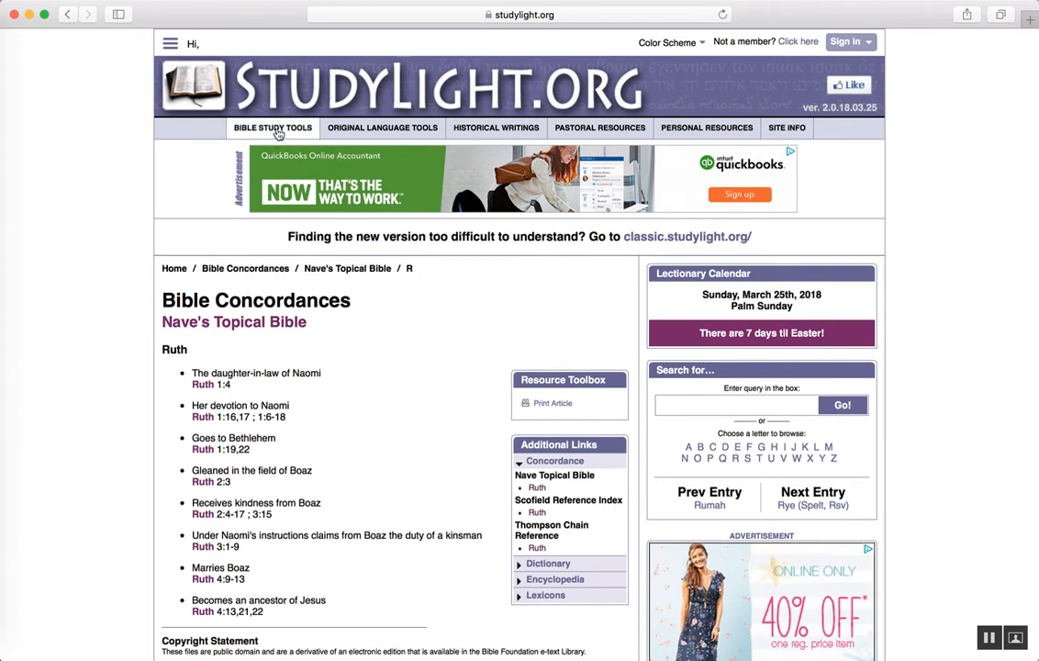
- Open the 1911 Encyclopedia Britannica under Bible Encyclopedias and search it for 'ruth'
left_click(272, 129)
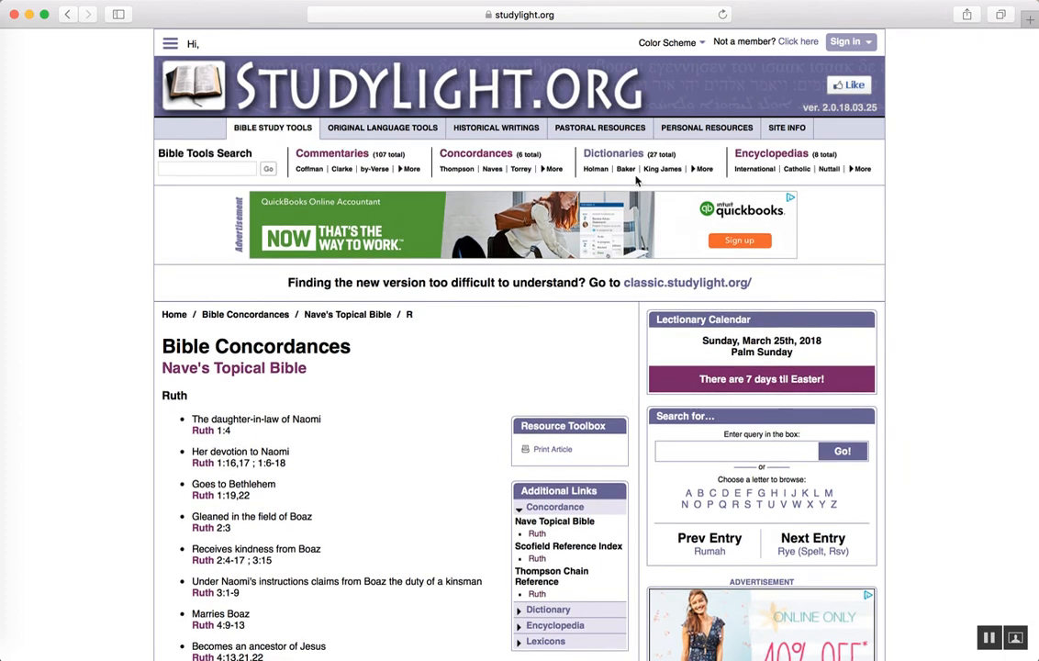
left_click(771, 155)
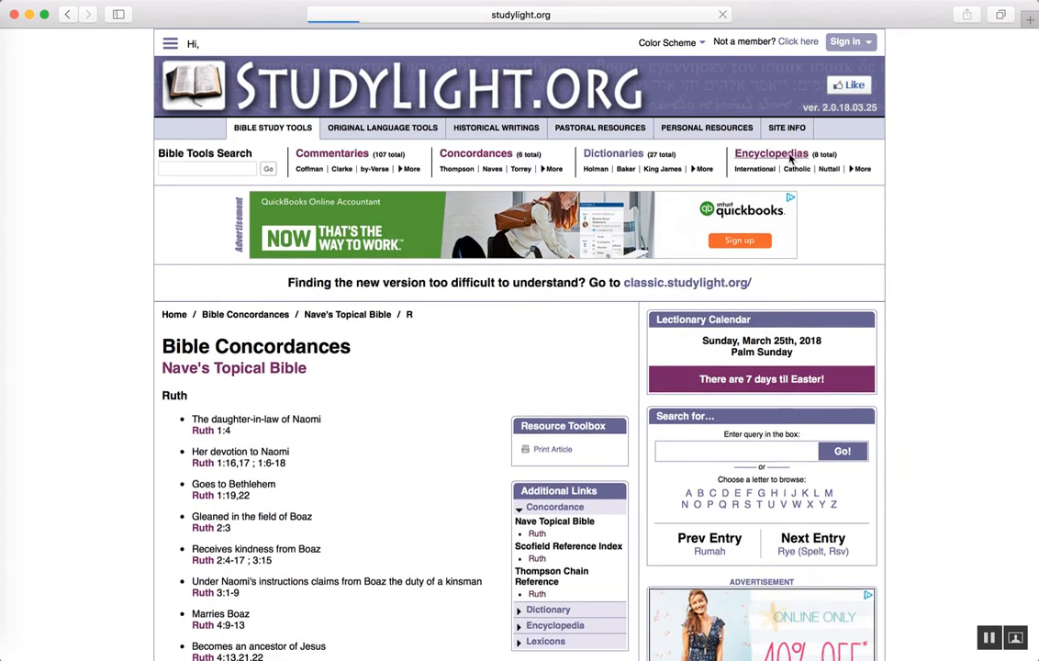
left_click(771, 154)
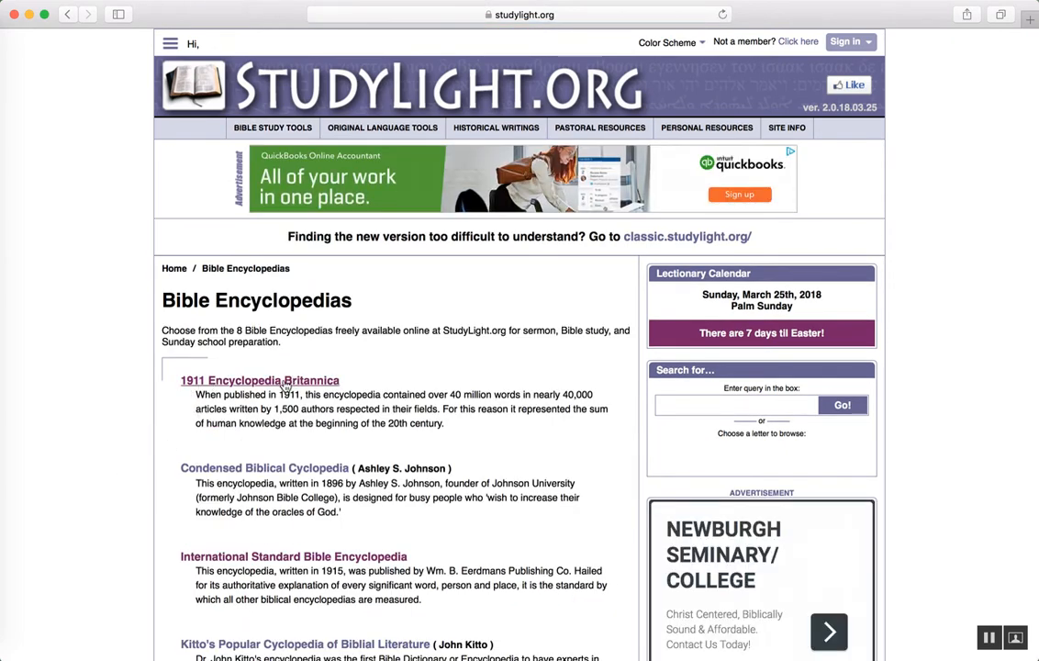
left_click(260, 380)
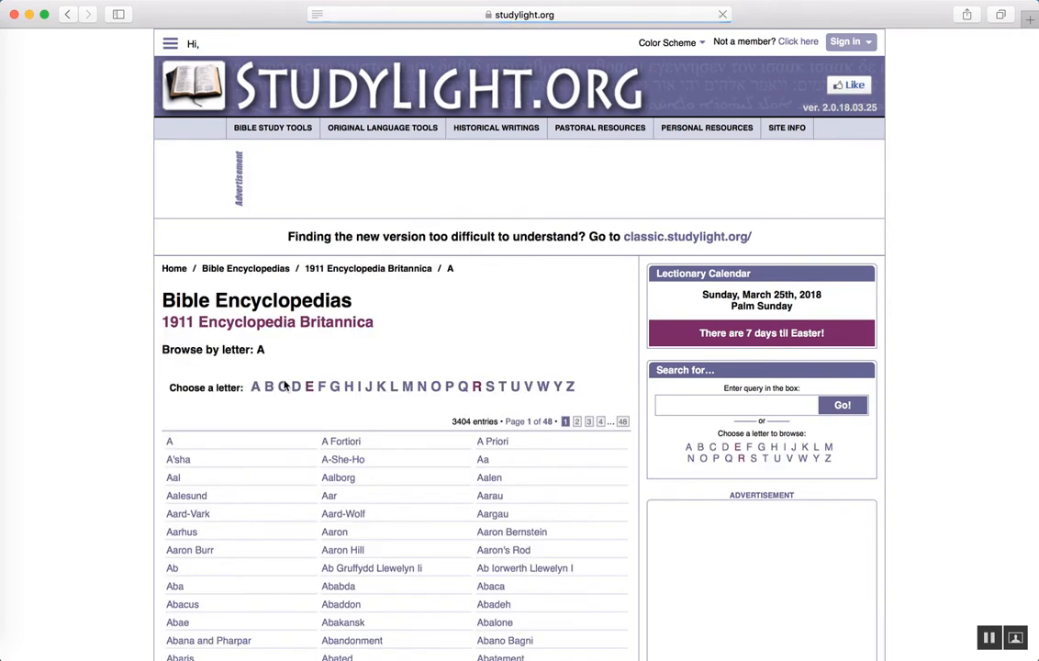
left_click(736, 406)
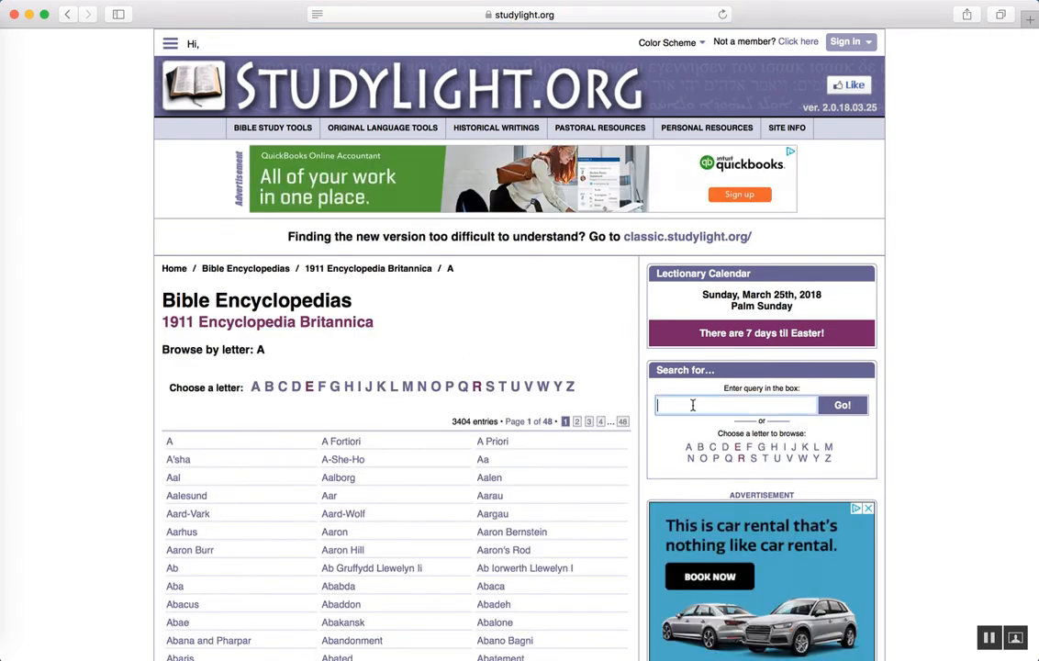
type("ruth")
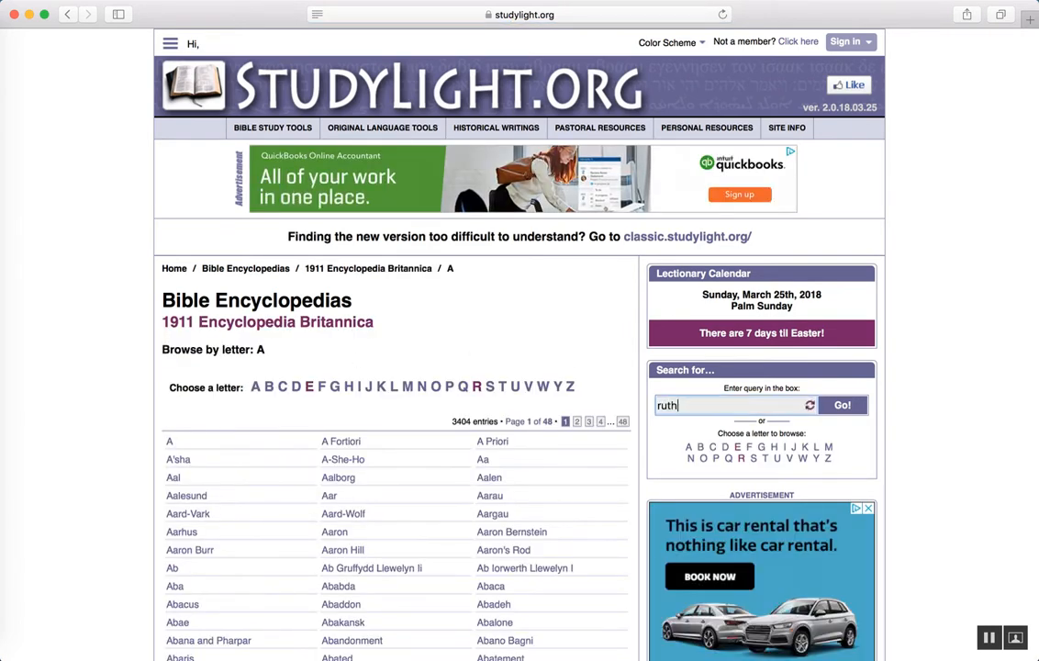
left_click(731, 406)
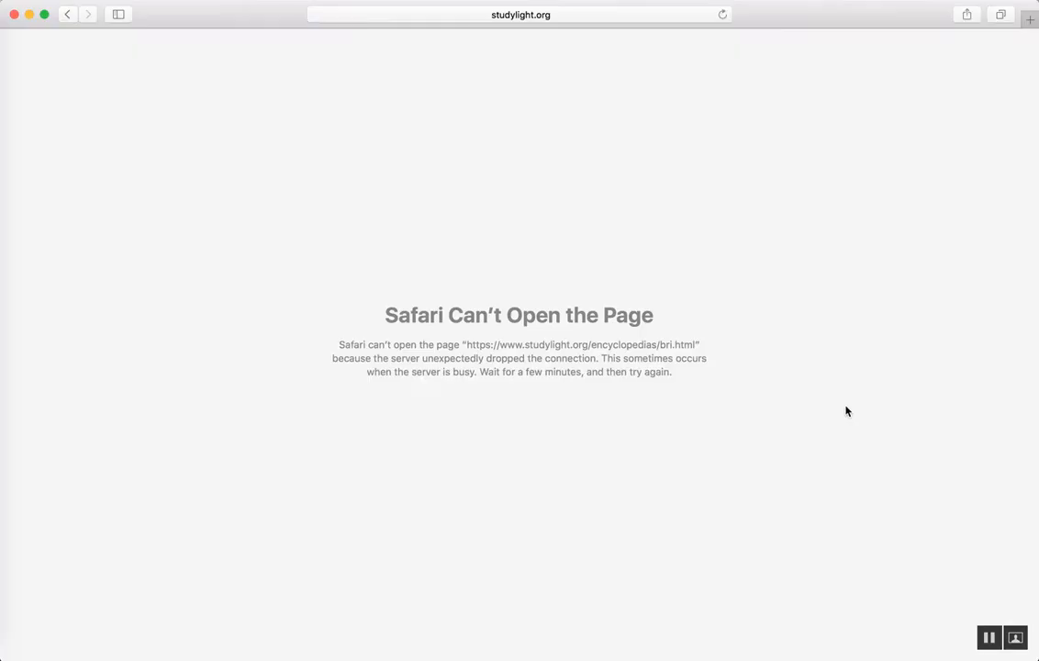
- Reload the failed page and rerun the 'ruth' search to get the Book of Ruth title match
left_click(723, 15)
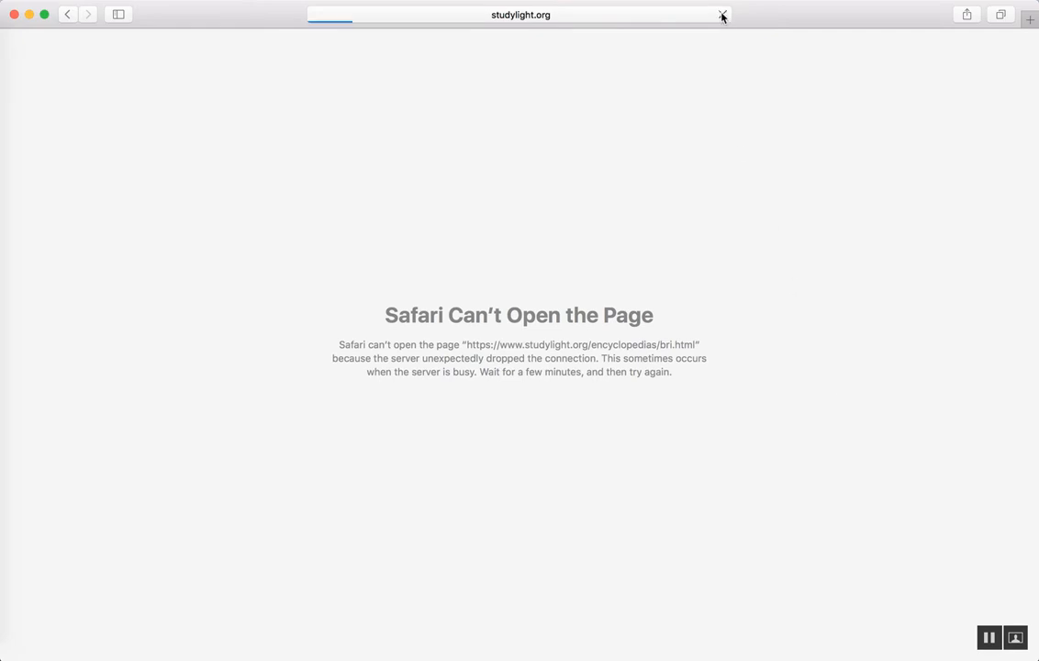
left_click(723, 15)
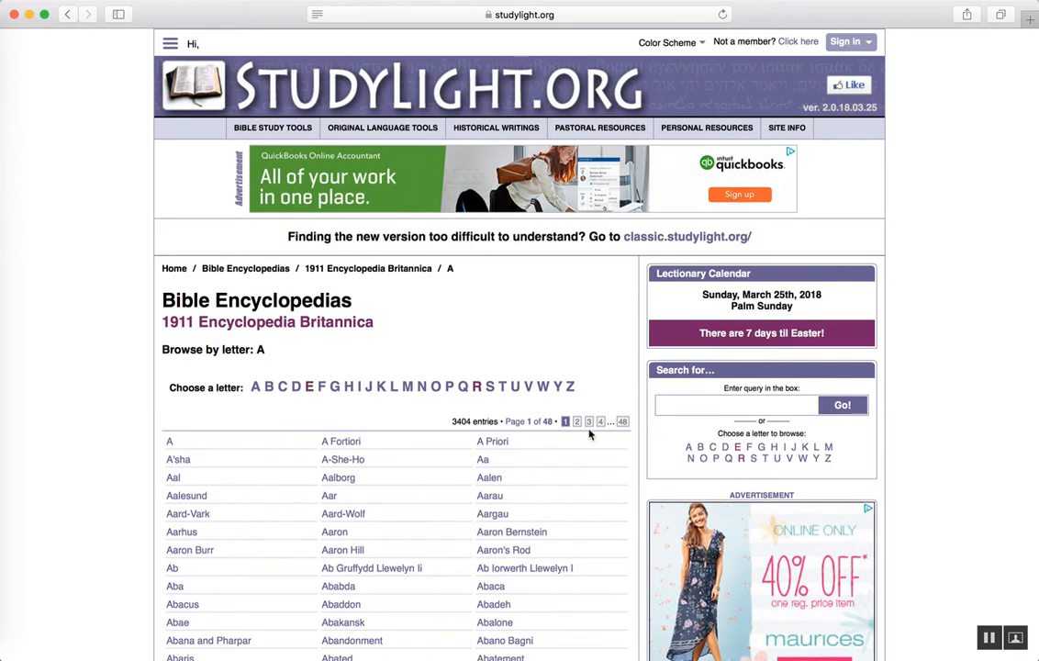
type("ruth")
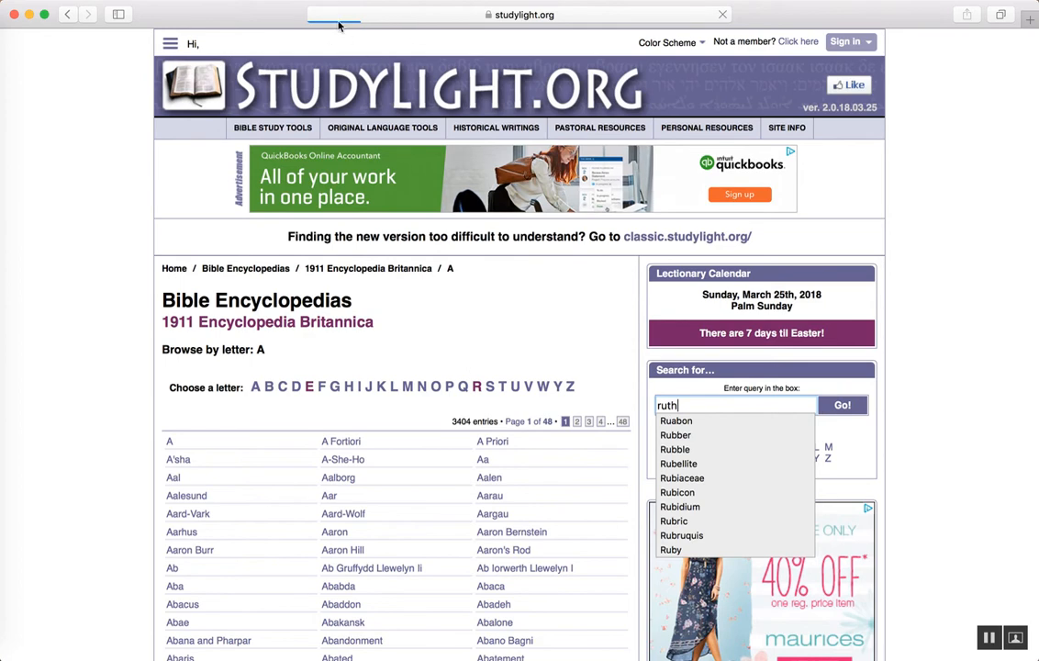
left_click(841, 406)
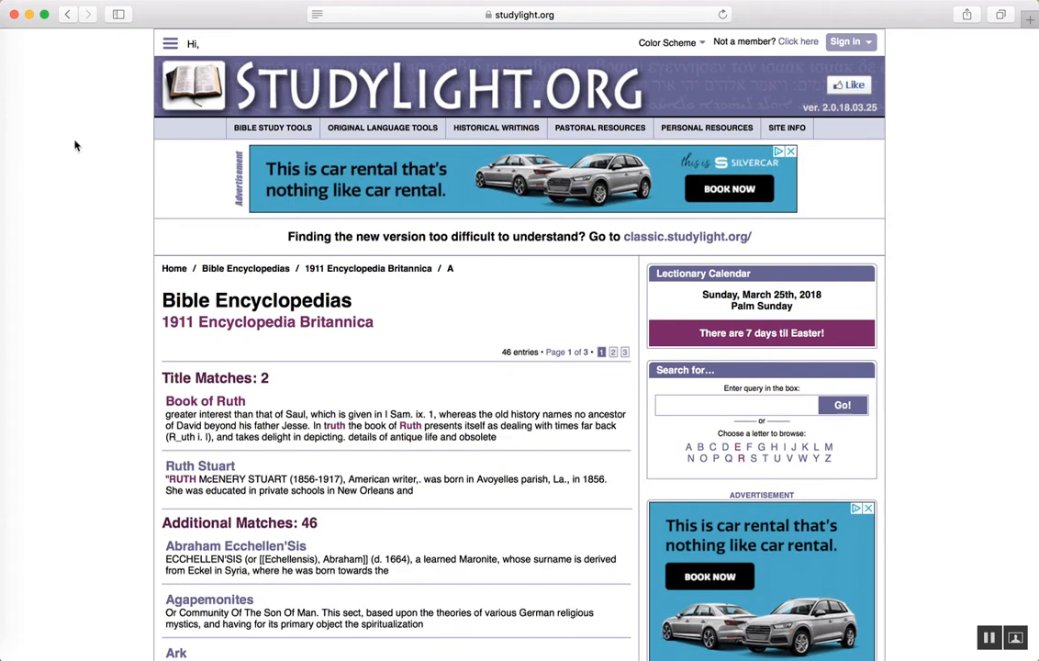
mouse_move(70, 228)
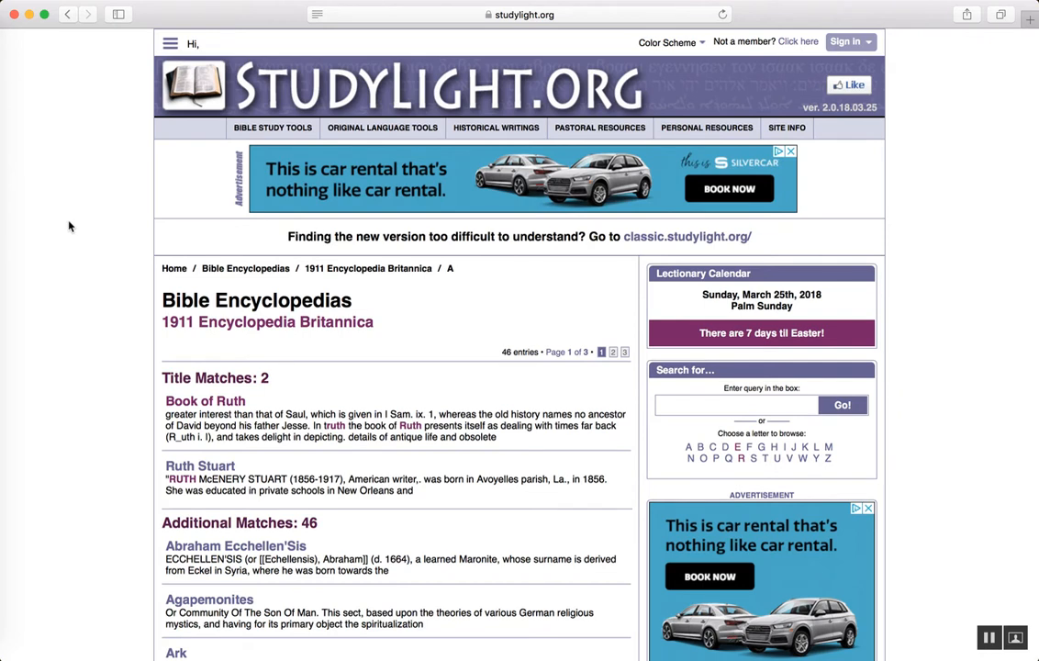
mouse_move(206, 373)
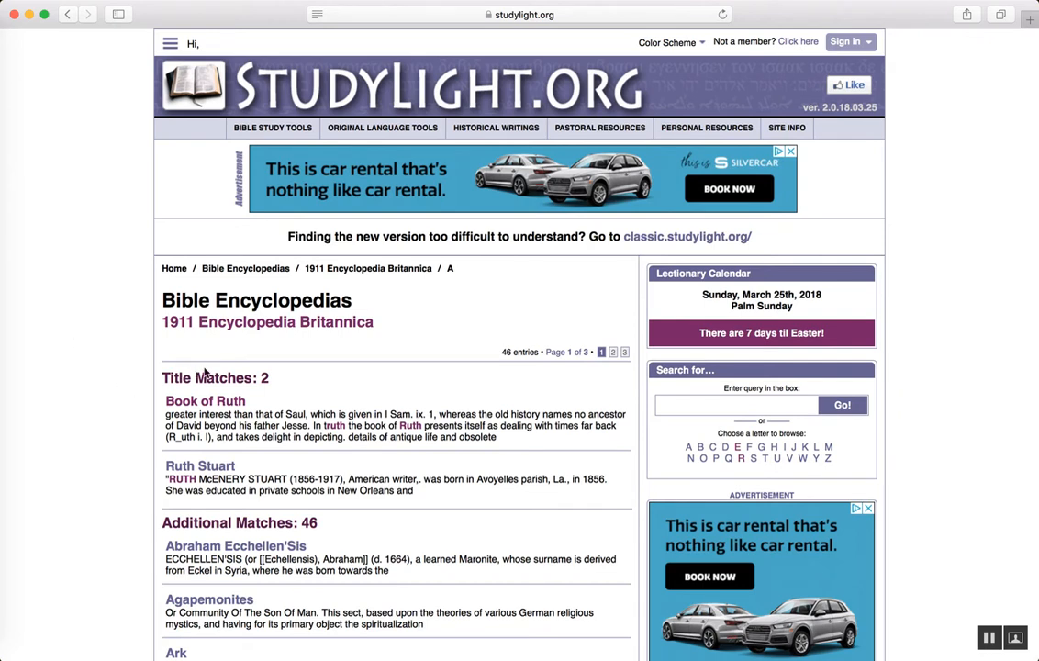
left_click(205, 400)
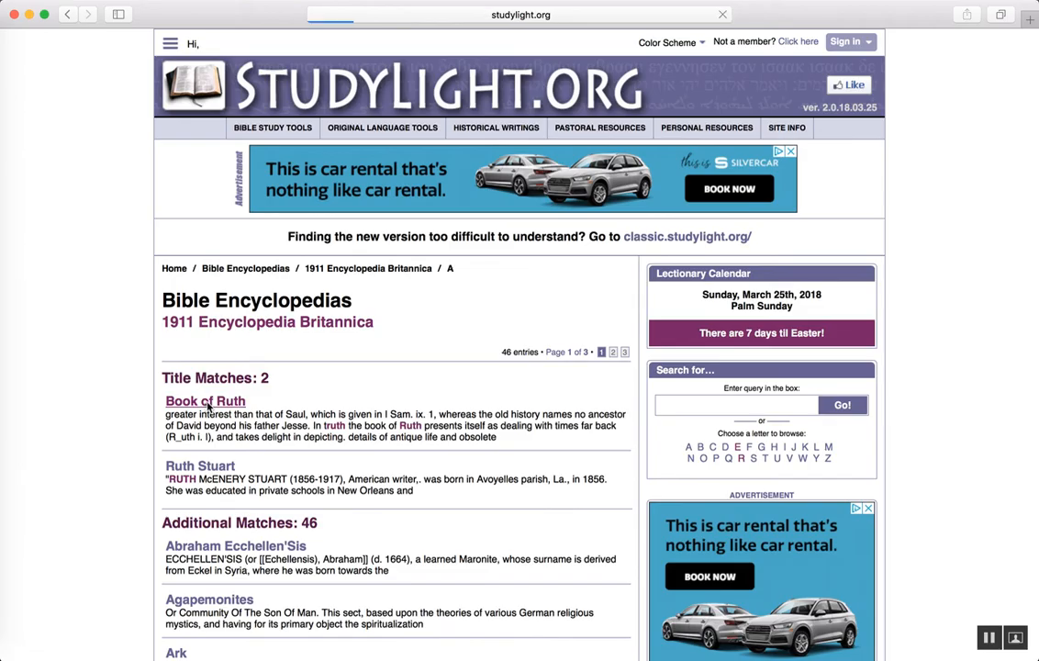
- Open the Book of Ruth article and read through its full text, returning to the top
left_click(206, 400)
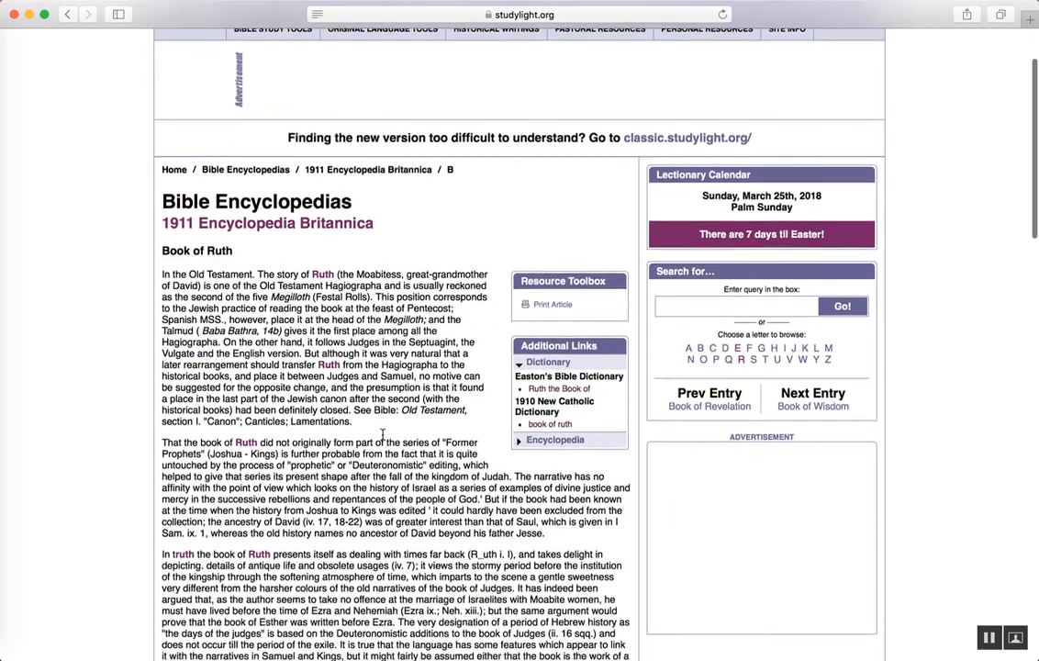
scroll("down", 3)
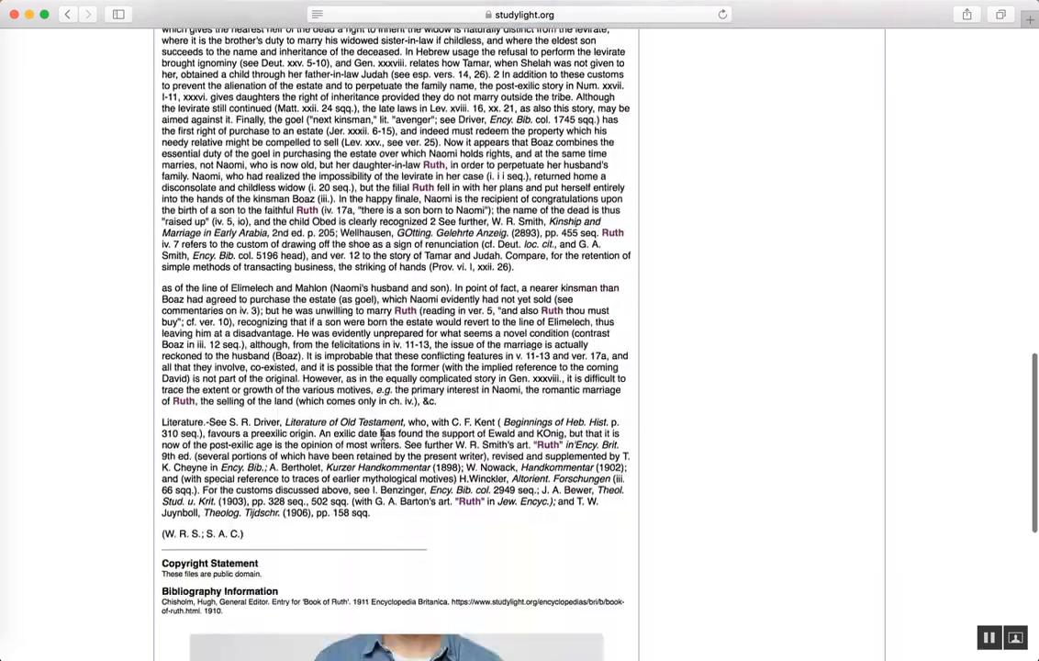
scroll("up", 3)
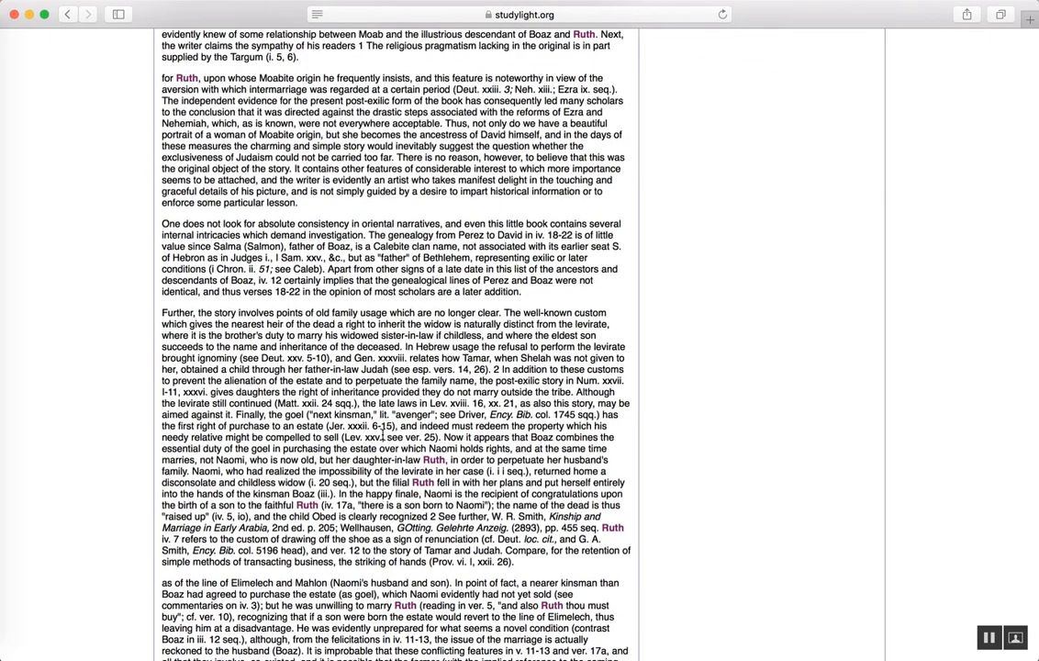
scroll("up", 3)
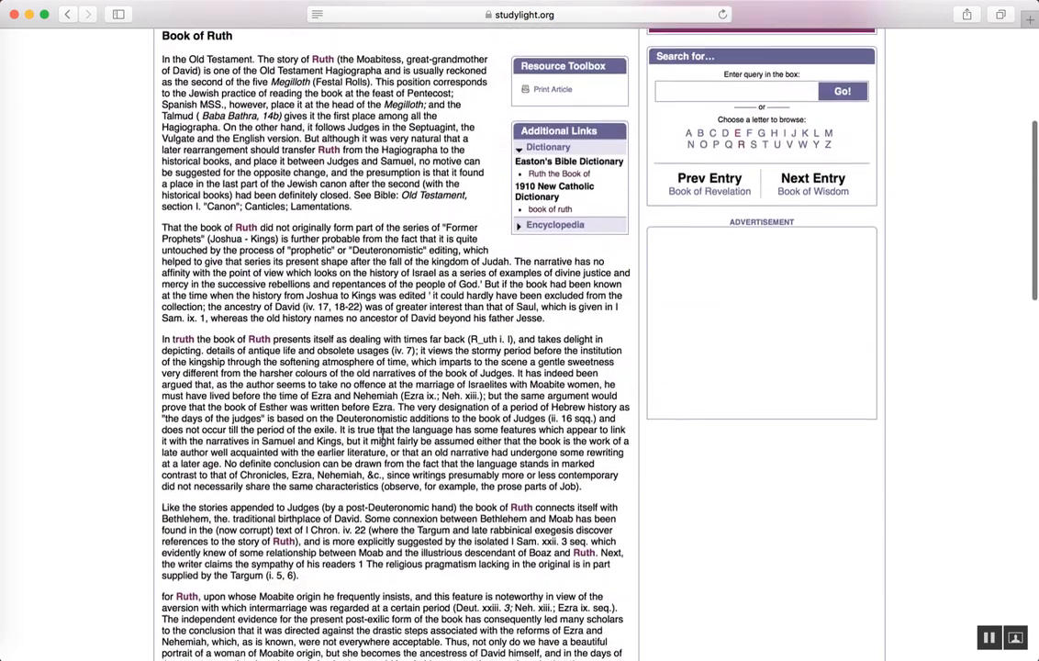
scroll("down", 3)
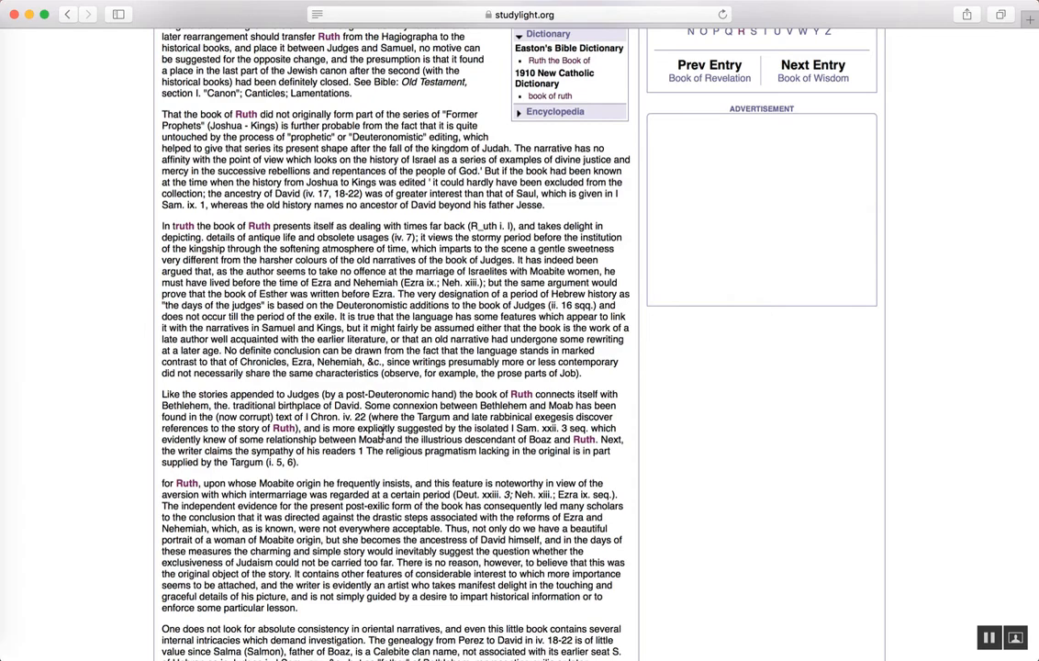
scroll("up", 3)
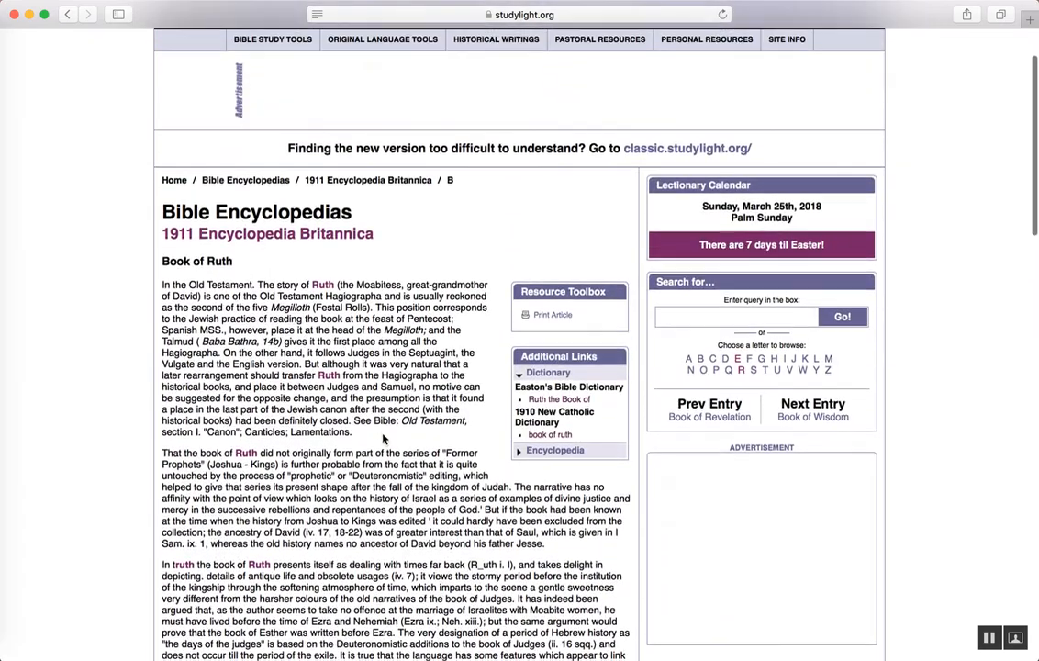
scroll("down", 3)
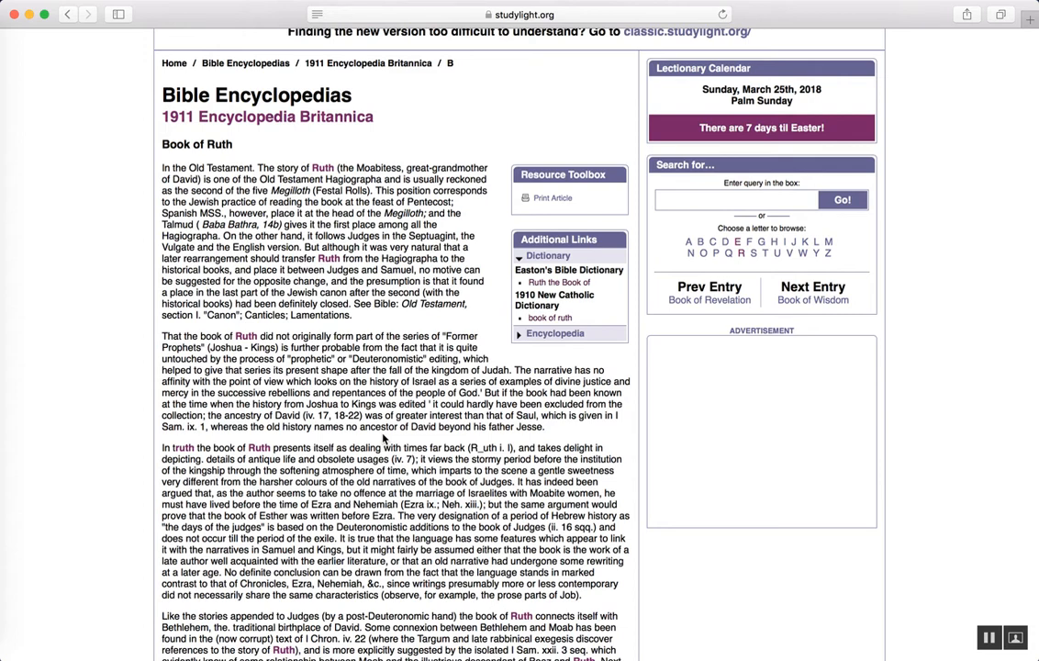
mouse_move(352, 335)
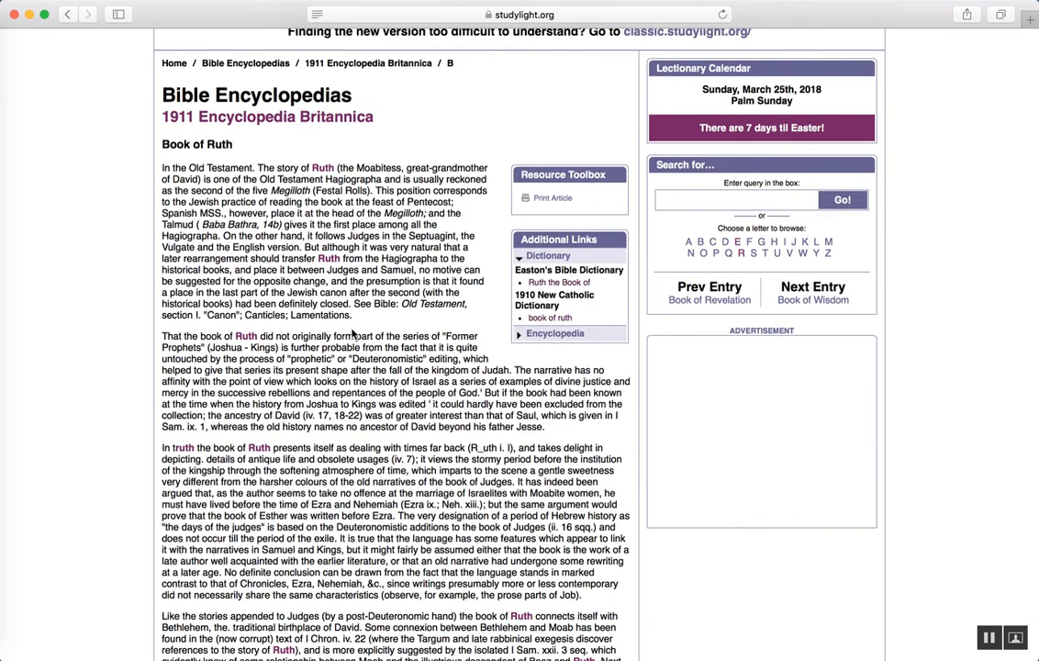
mouse_move(904, 220)
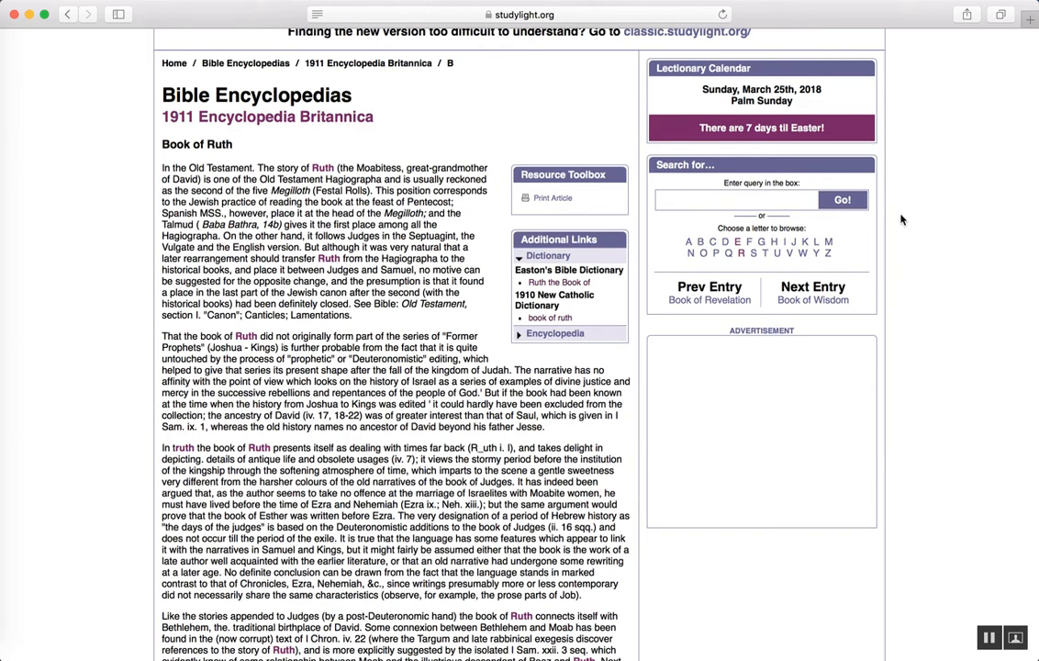
scroll("up", 3)
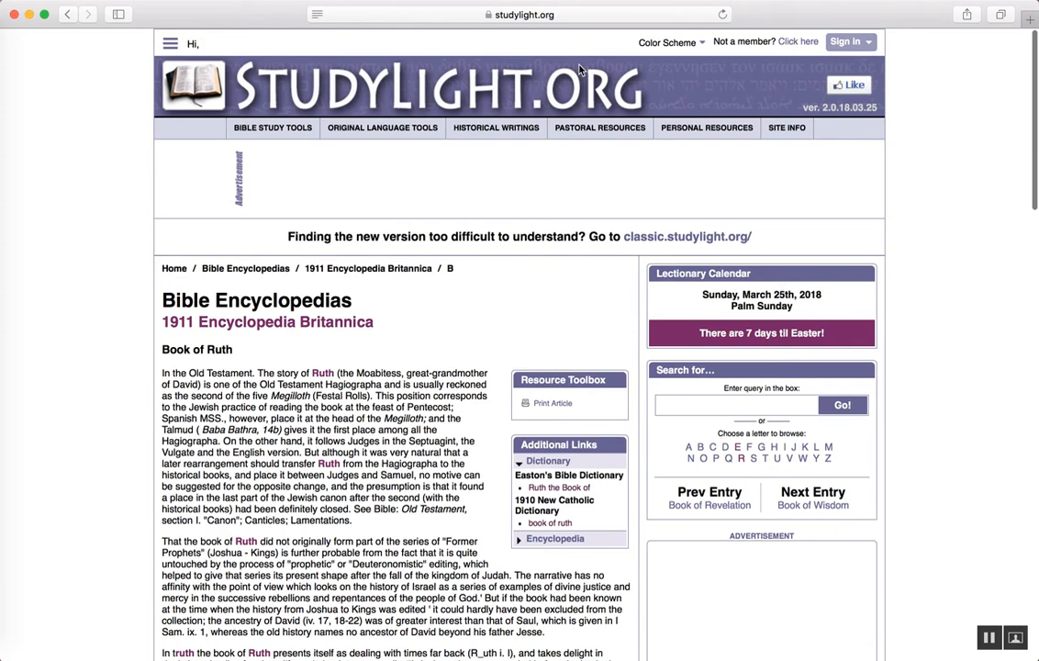
left_click(517, 15)
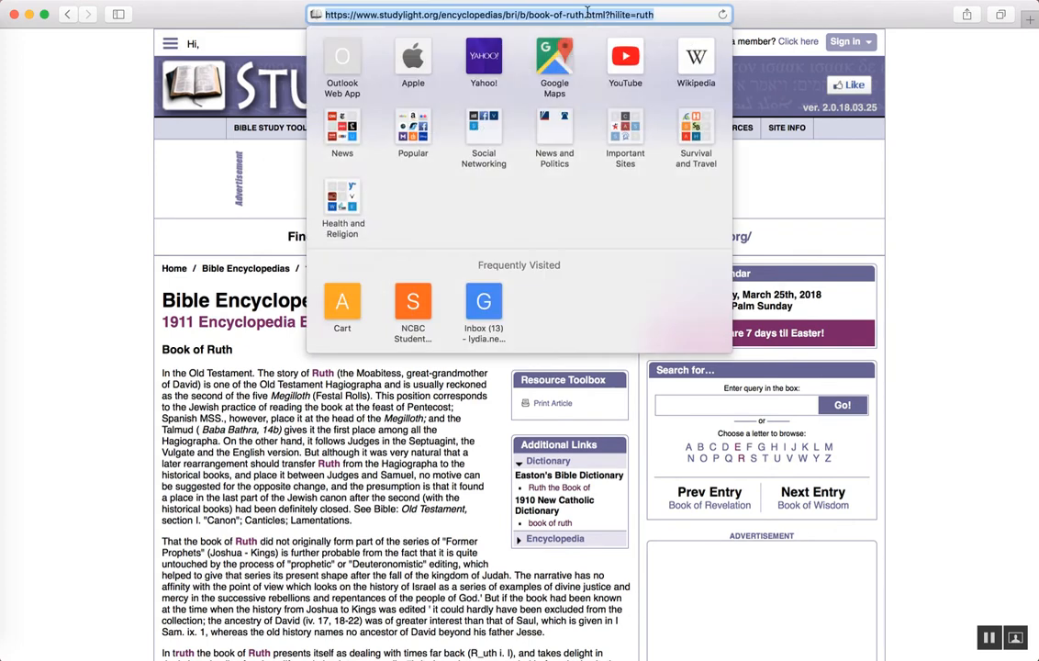
left_click(411, 301)
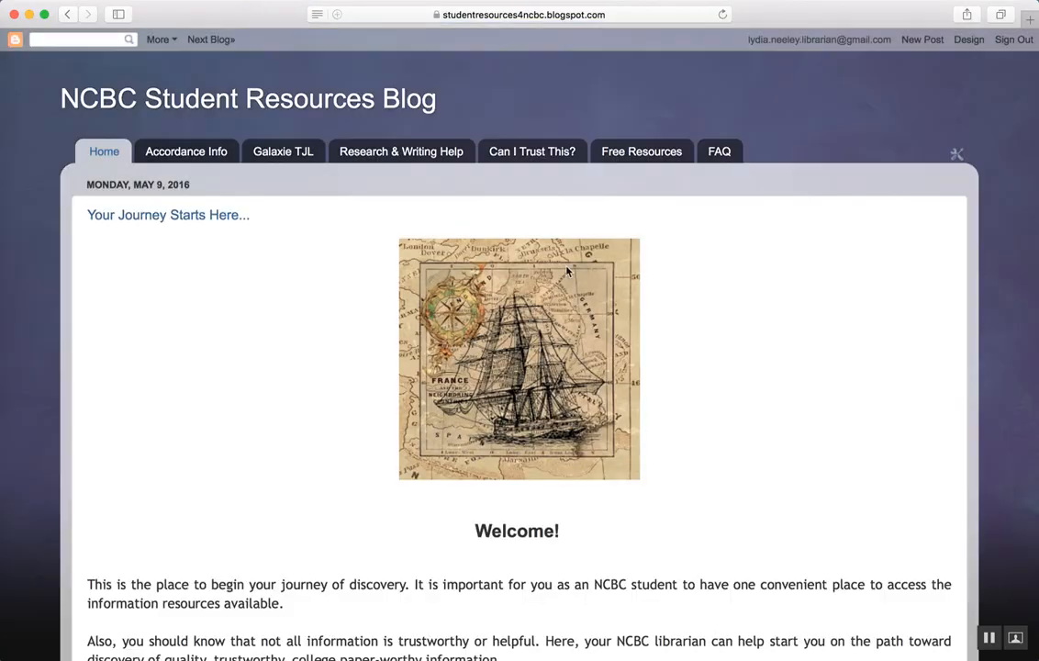
left_click(641, 151)
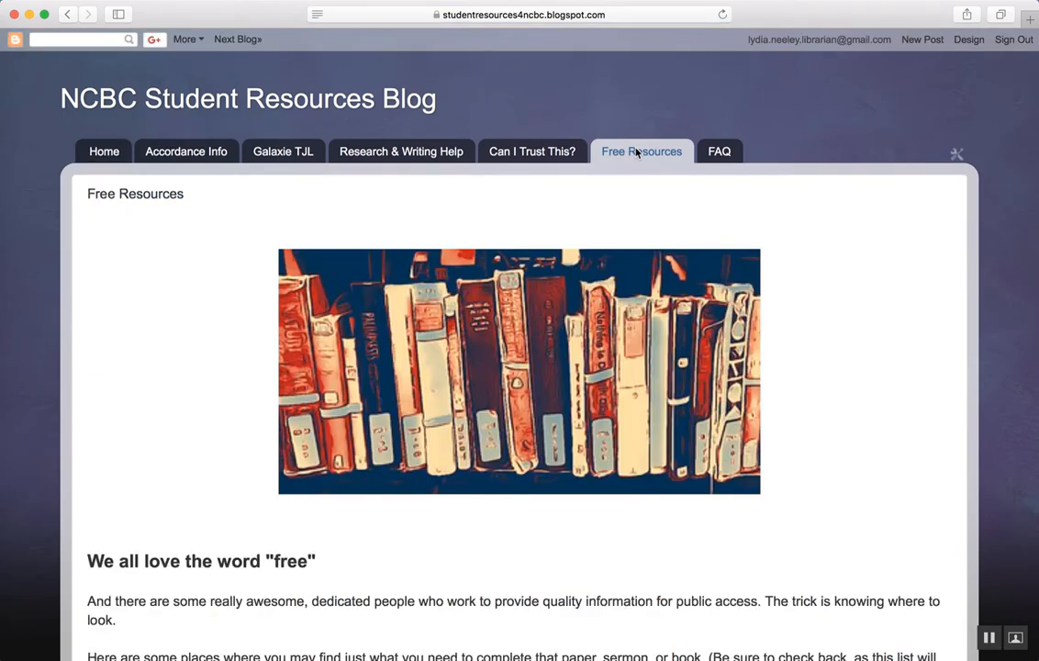
scroll("down", 3)
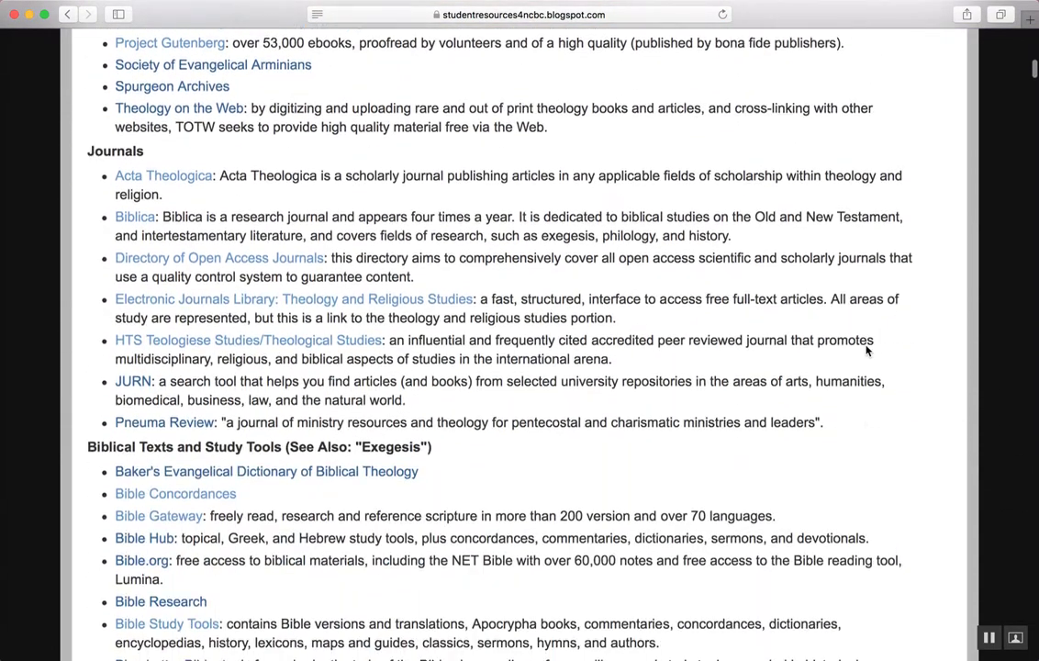
scroll("down", 3)
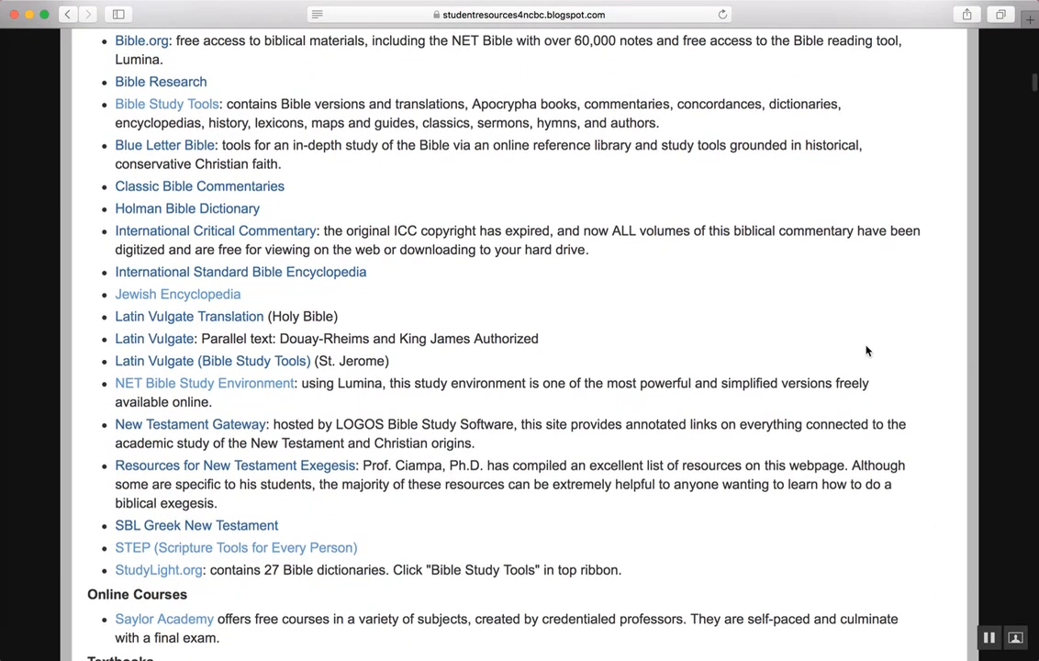
scroll("down", 3)
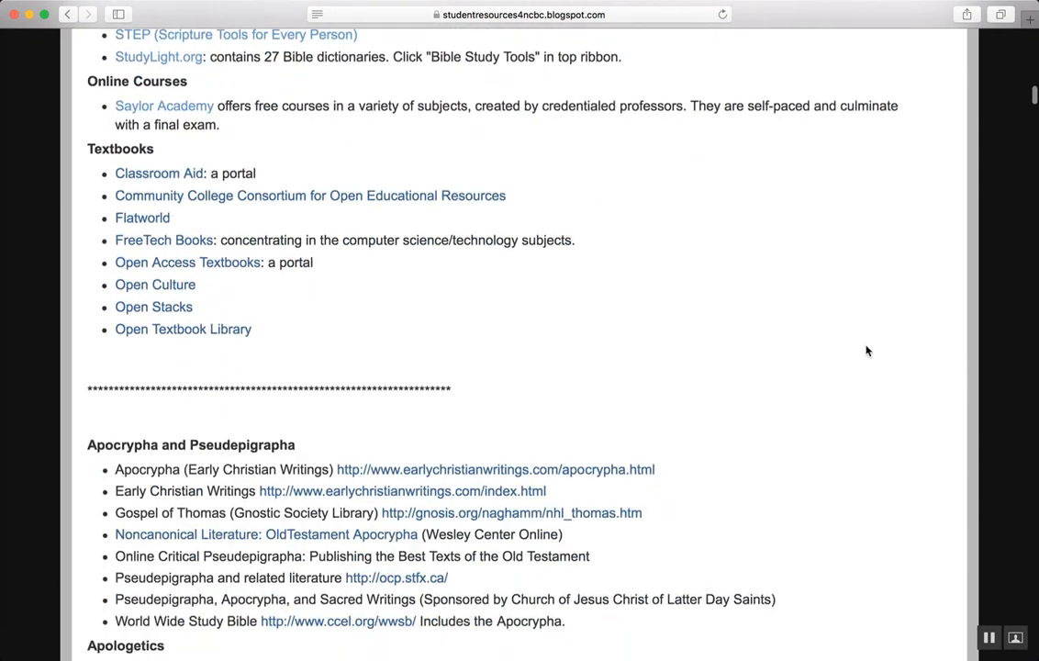
scroll("down", 3)
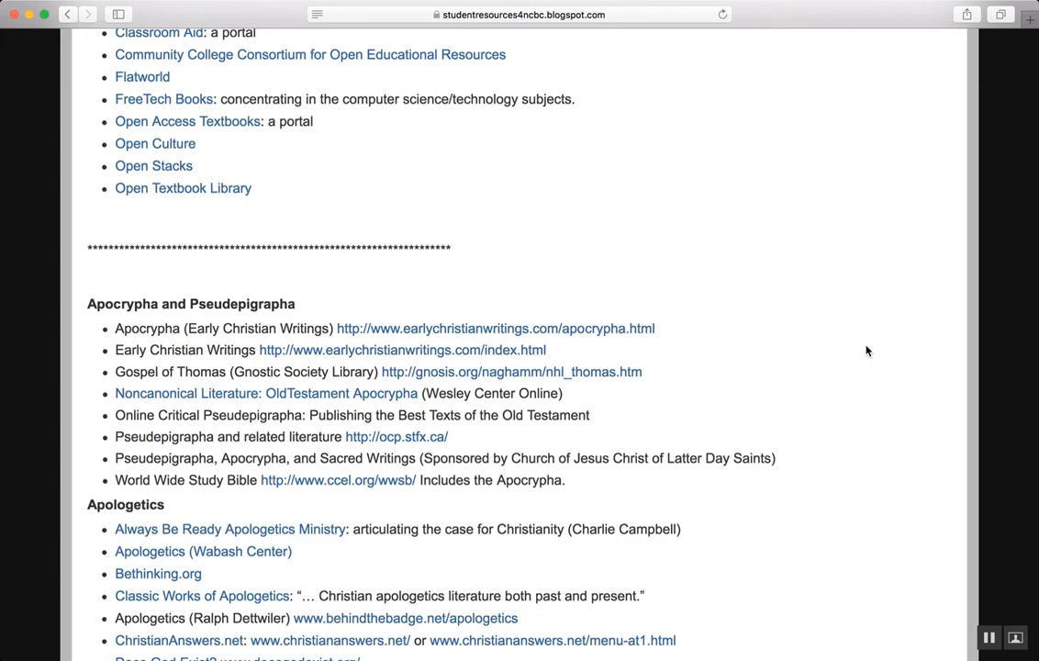
scroll("down", 3)
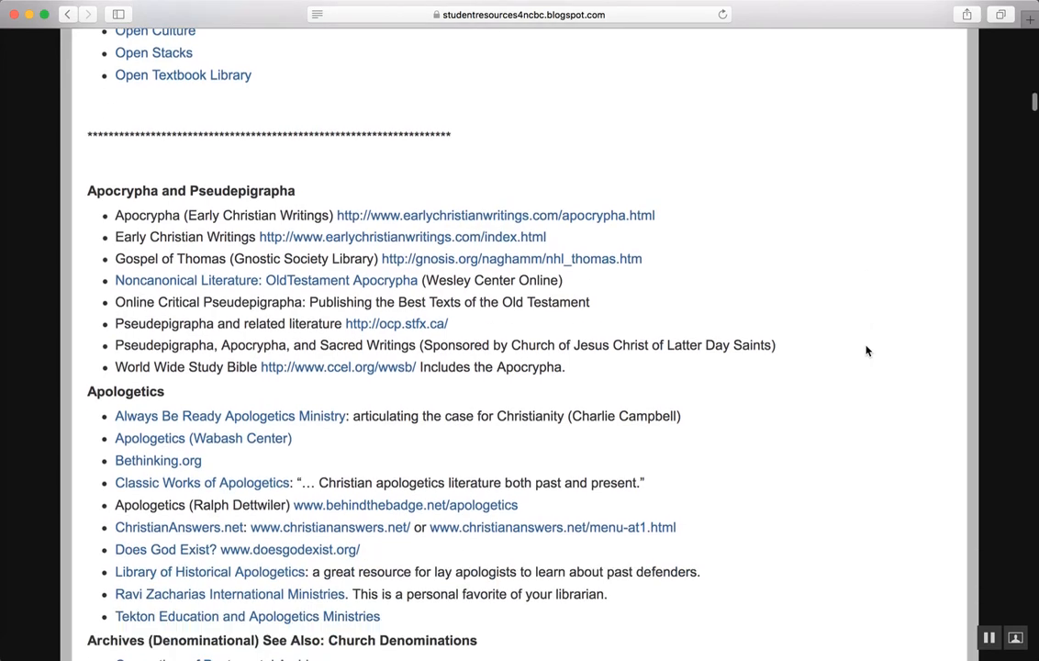
scroll("down", 3)
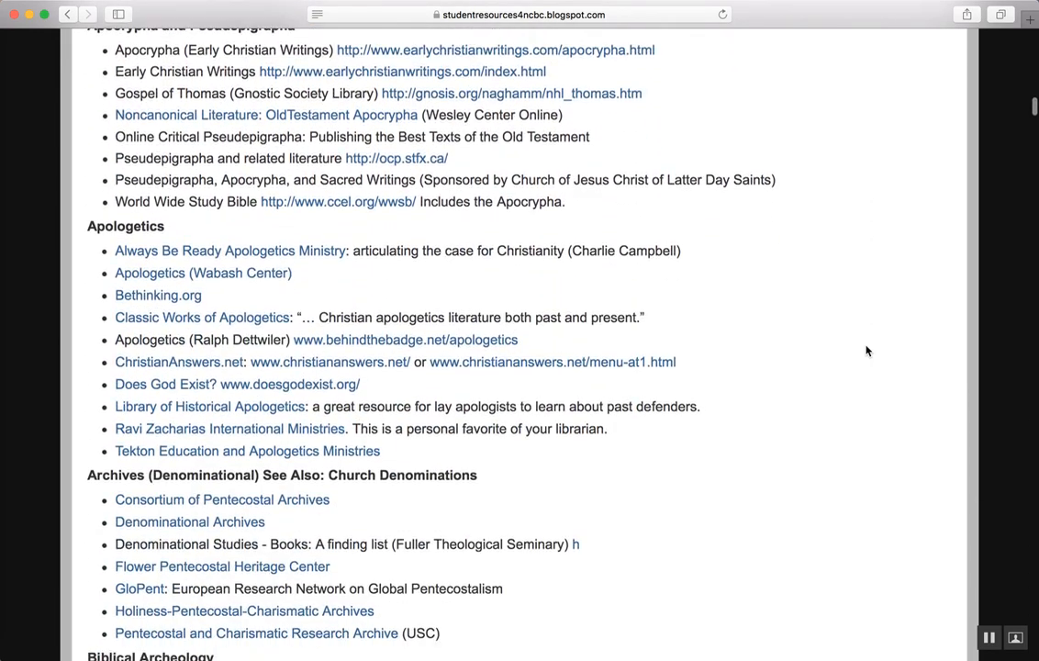
scroll("down", 3)
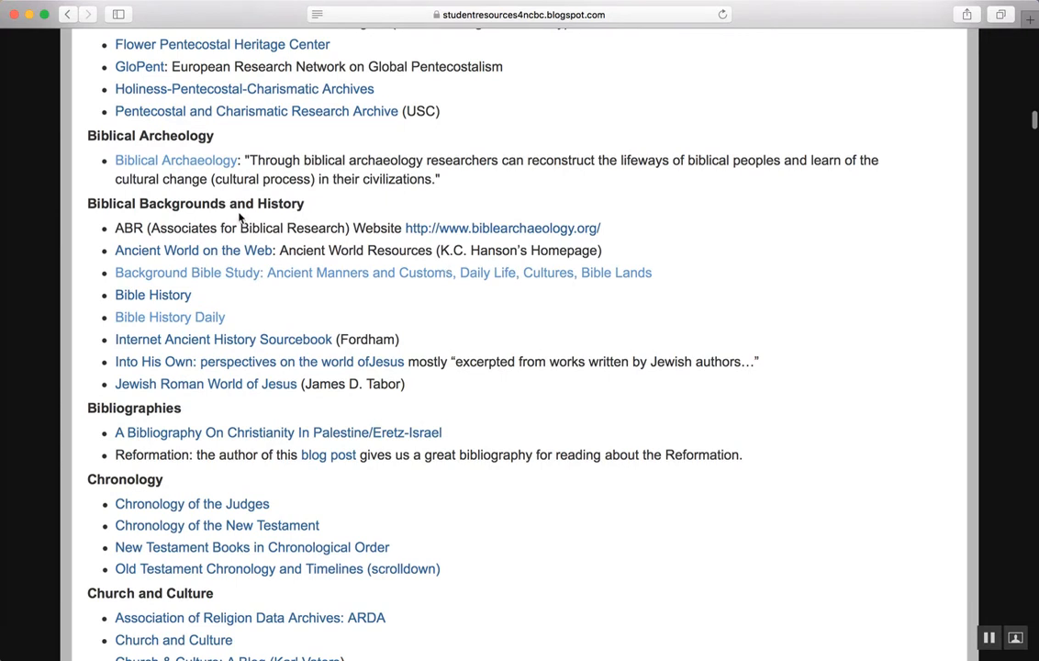
double_click(195, 202)
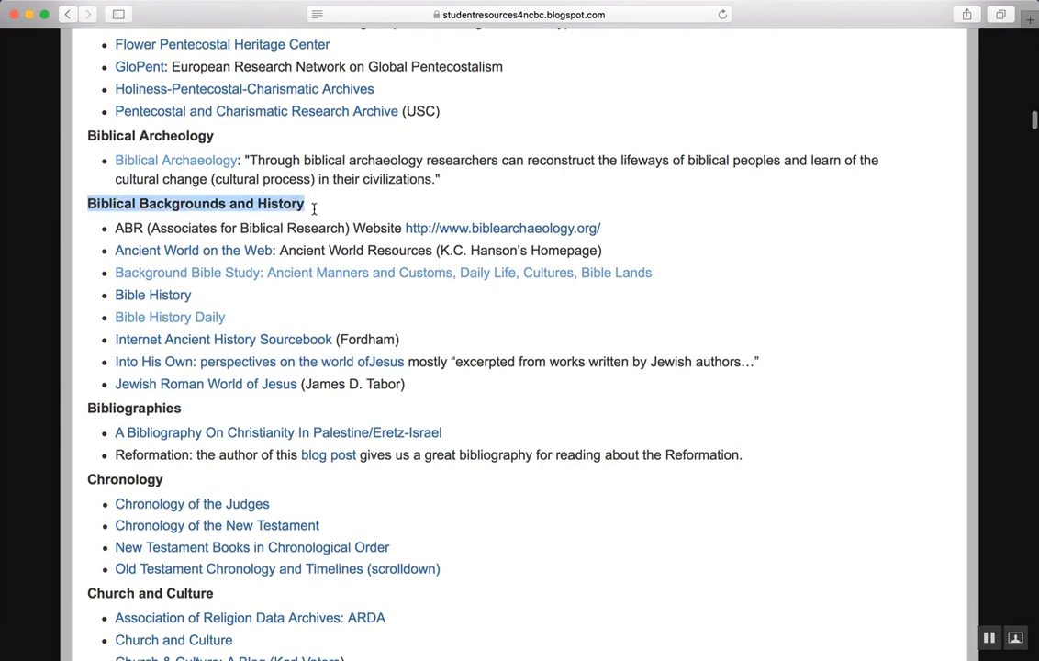
scroll("down", 3)
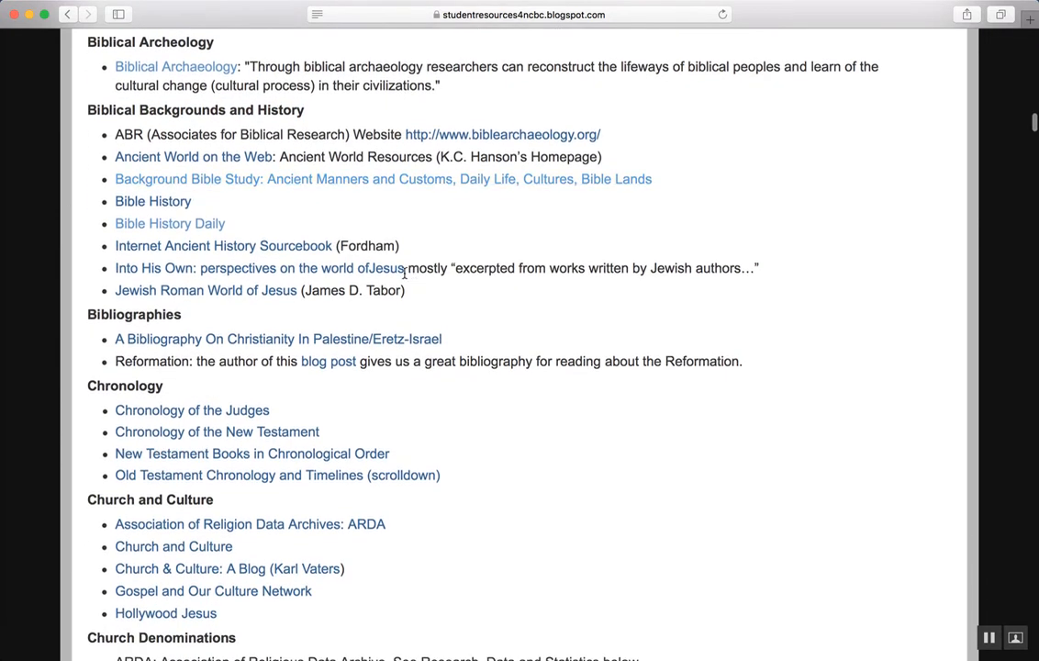
mouse_move(191, 180)
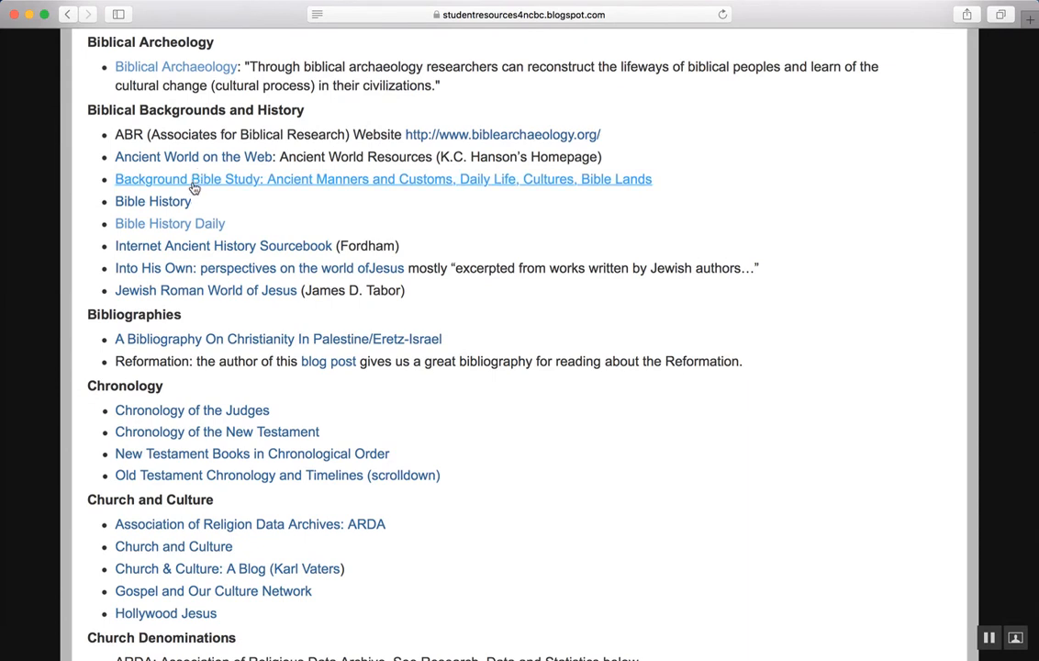
- Open Bible History Online's Background Bible Study page on ancient manners and customs from the blog
left_click(152, 200)
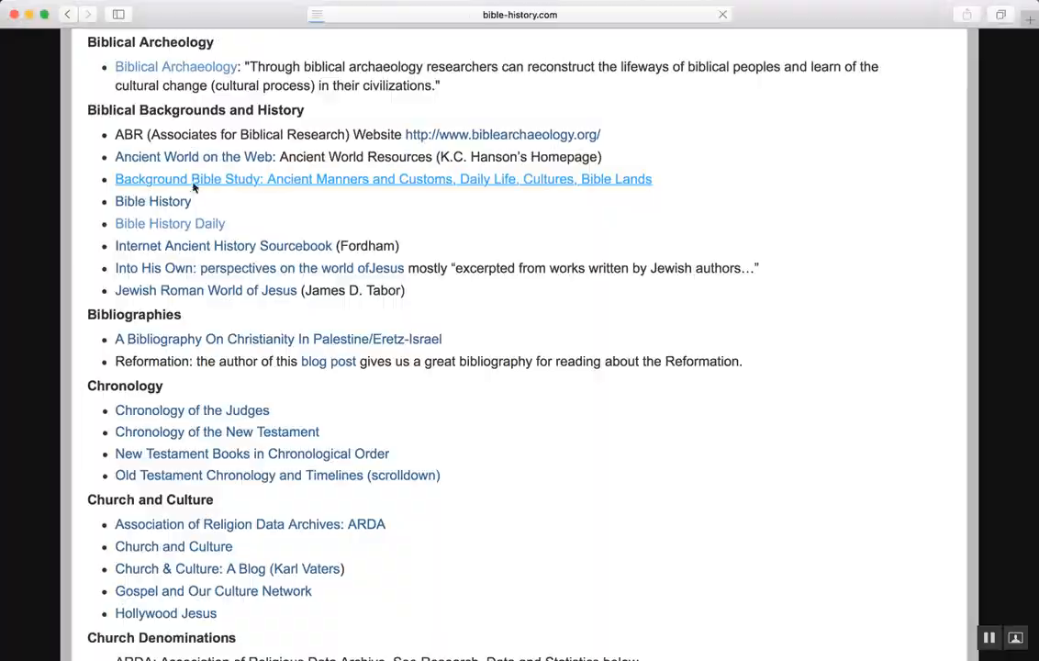
left_click(382, 180)
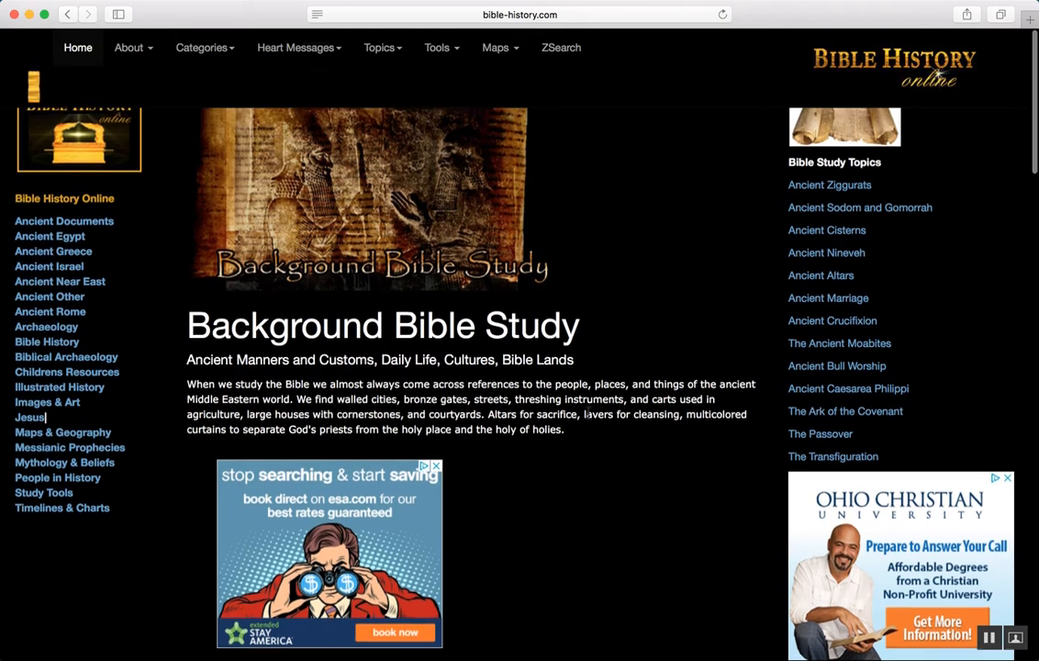
scroll("down", 3)
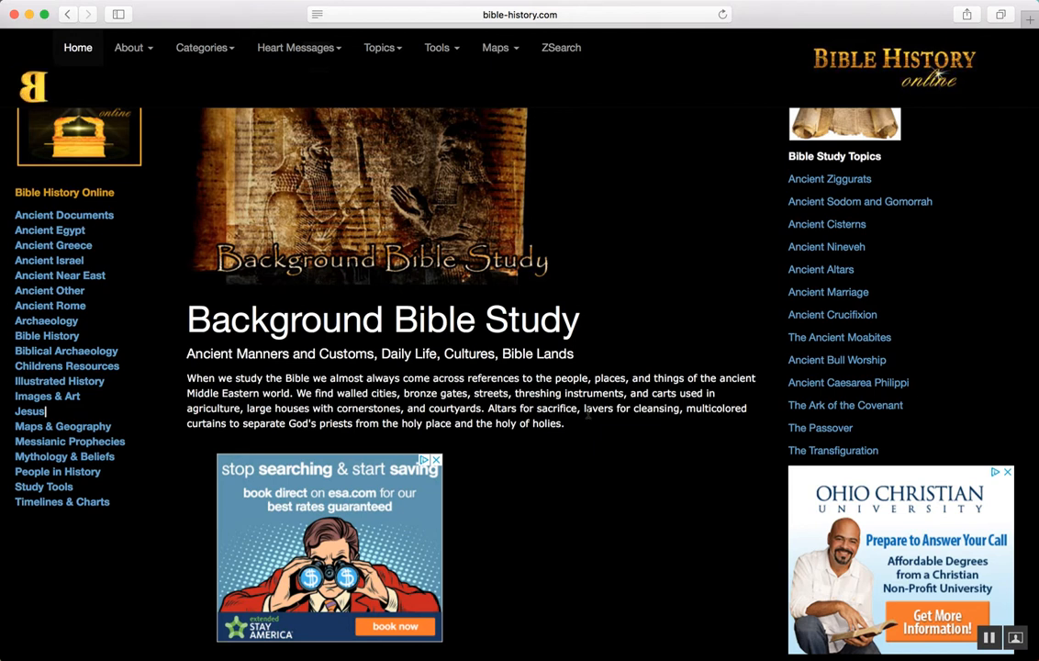
mouse_move(755, 398)
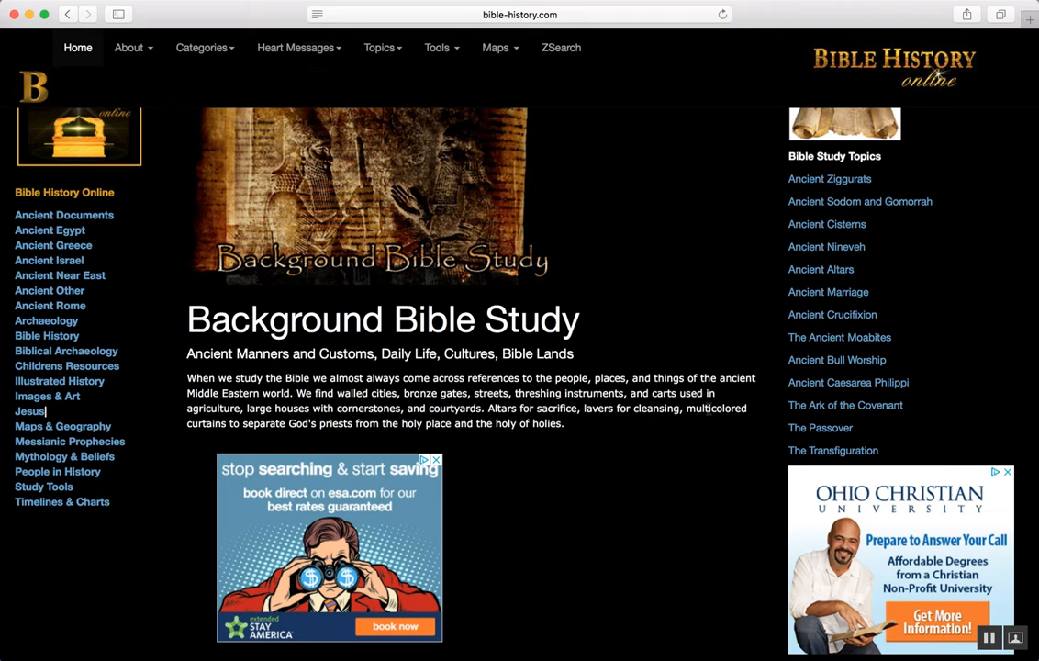
mouse_move(729, 226)
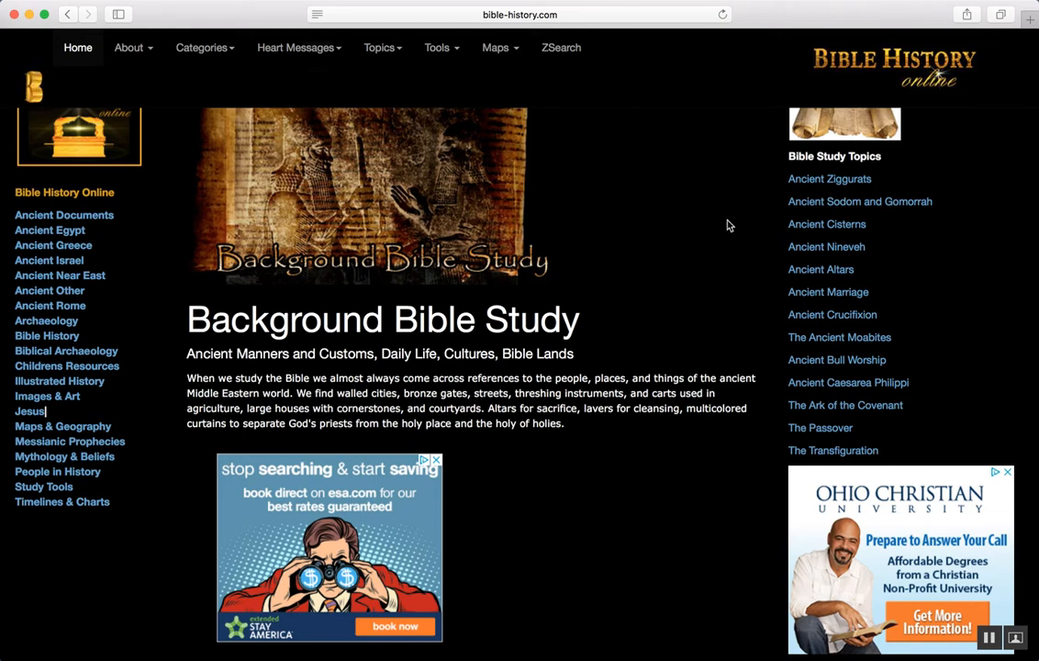
mouse_move(527, 52)
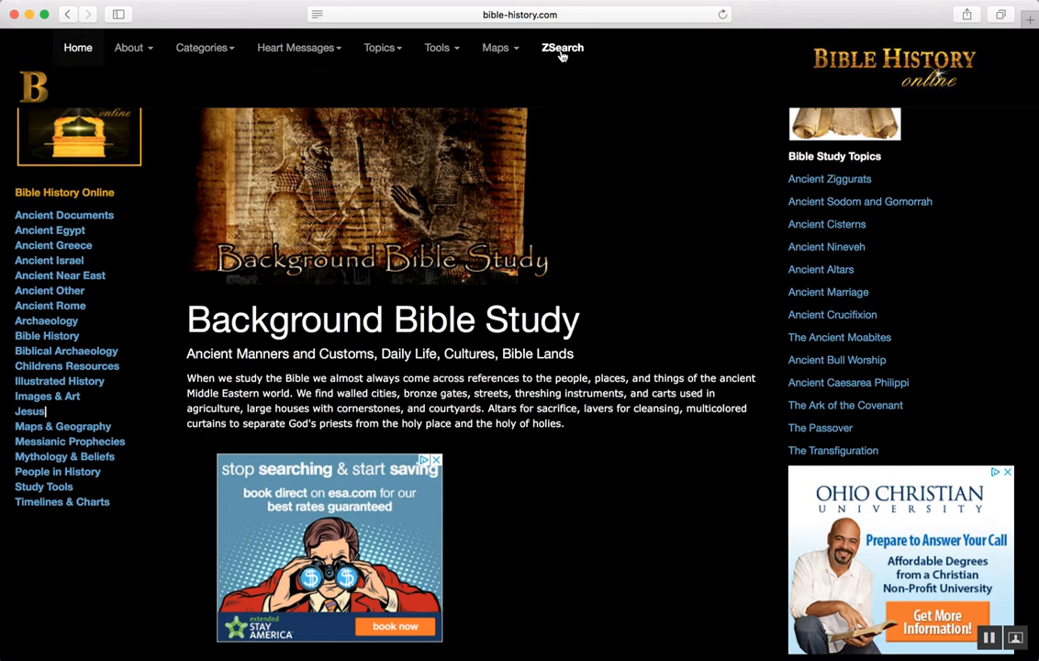
- Search Bible History Online for 'moab moabites', returning about 661 results
left_click(562, 47)
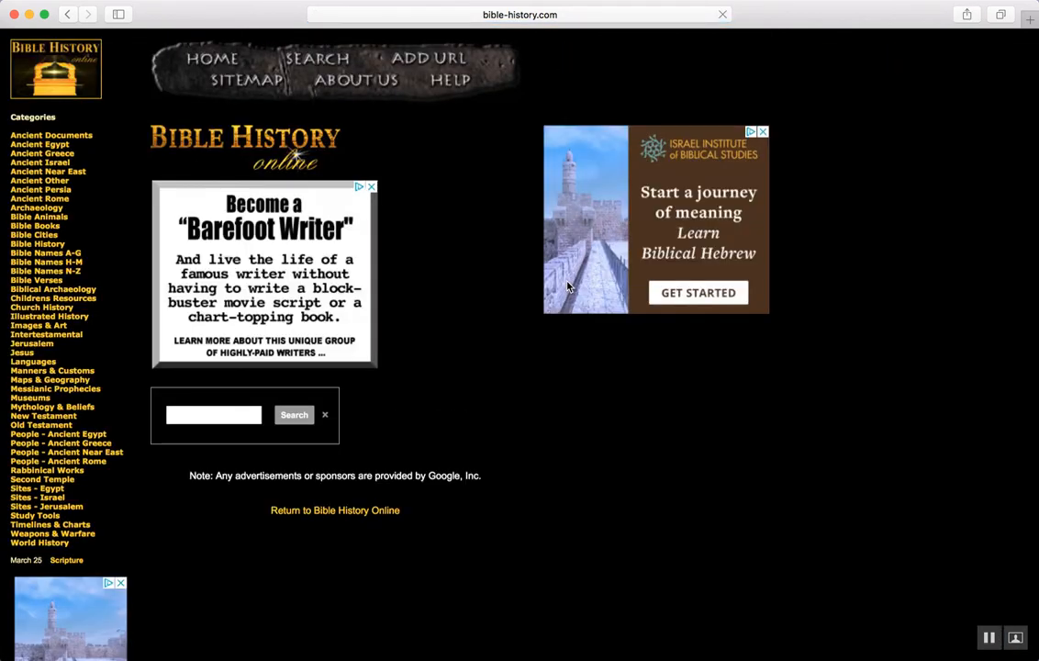
left_click(213, 415)
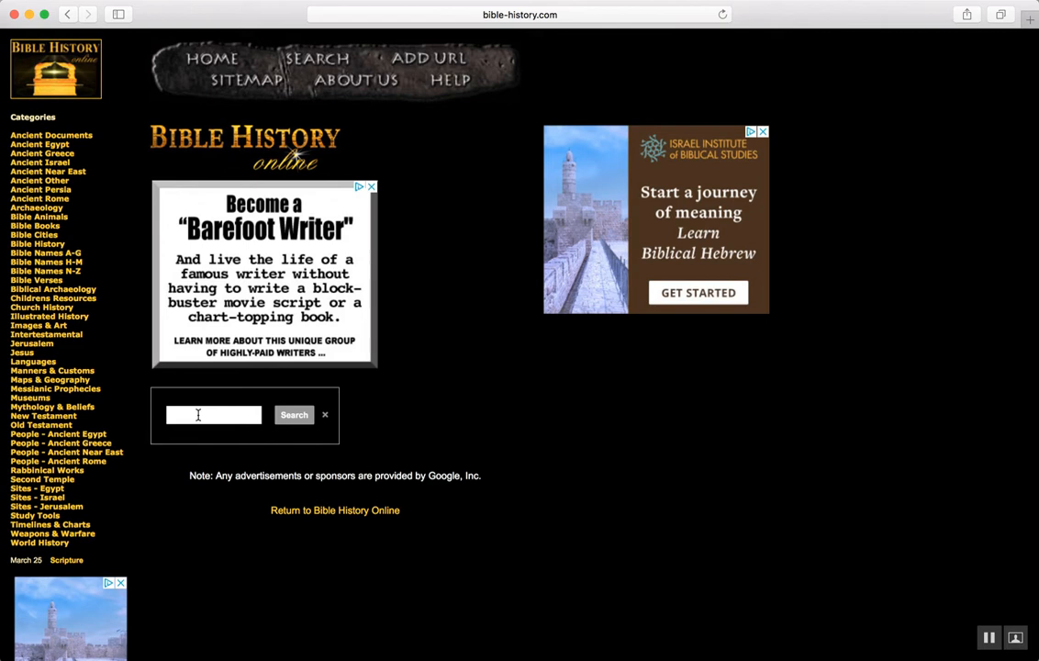
type("moab")
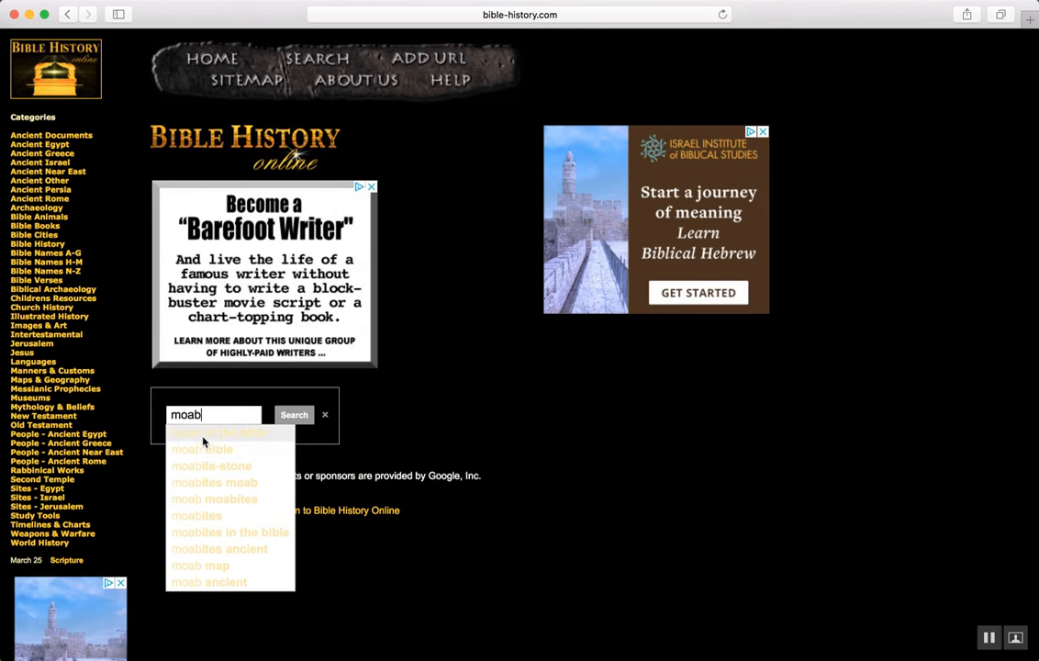
left_click(213, 499)
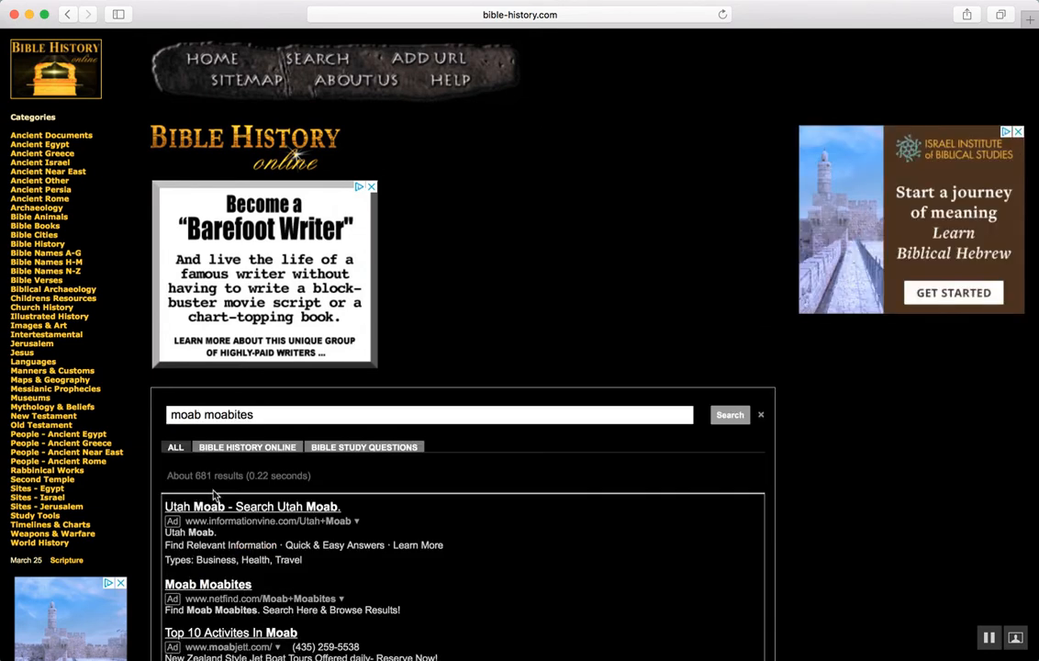
scroll("down", 3)
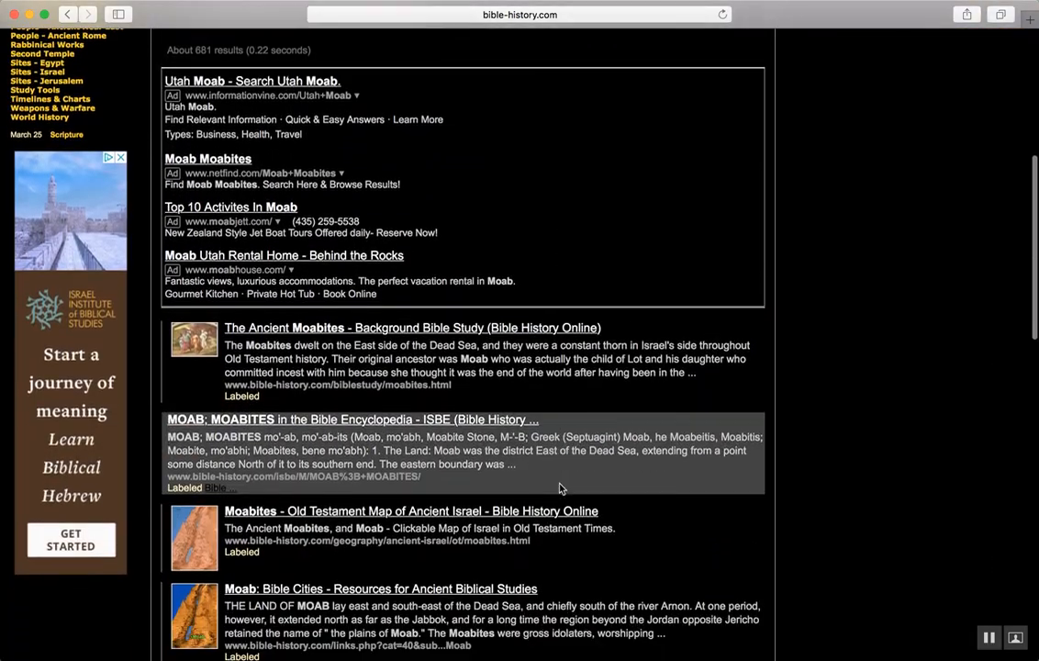
scroll("down", 3)
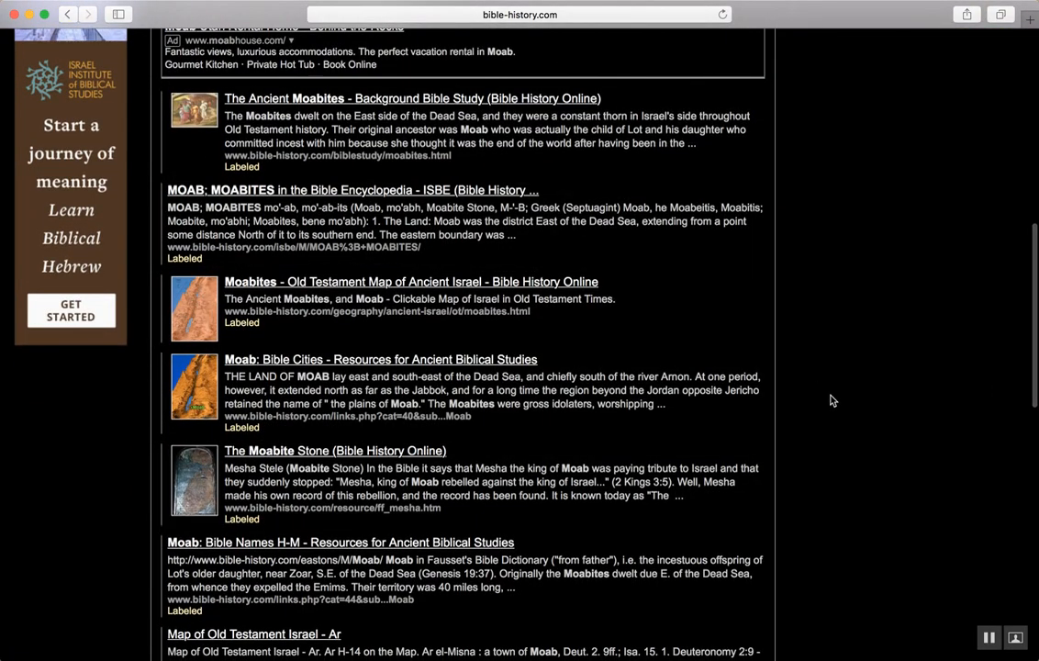
mouse_move(444, 283)
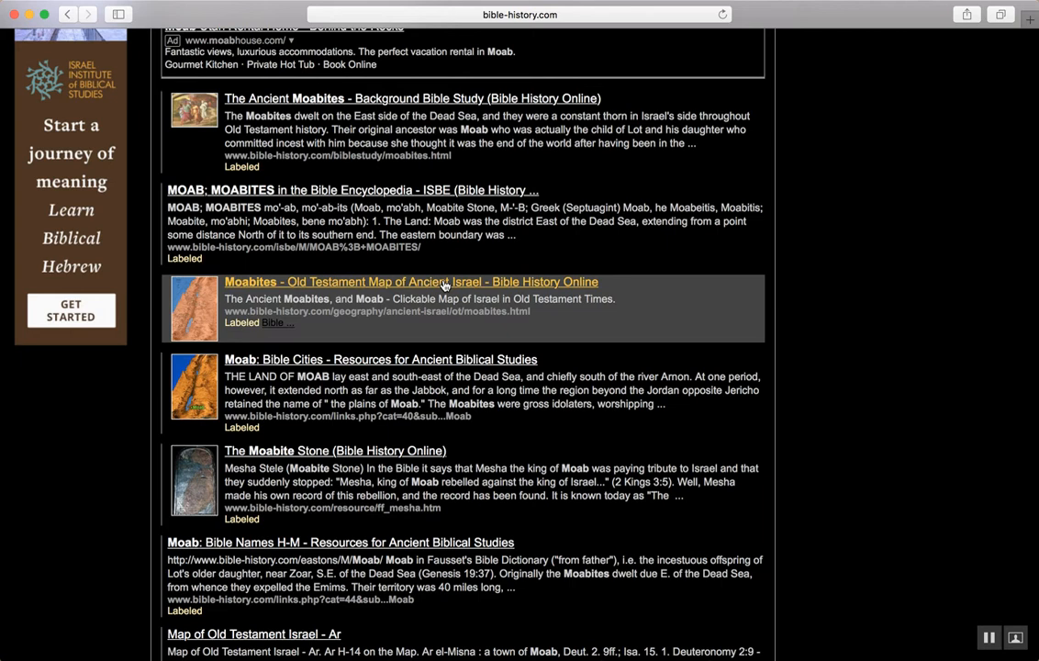
mouse_move(312, 284)
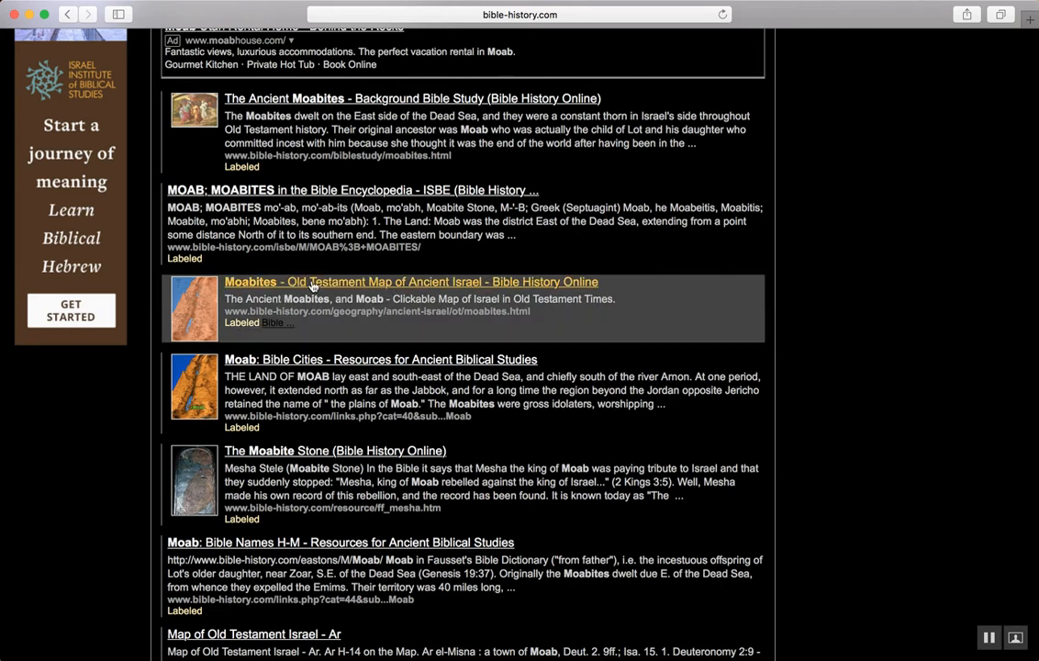
mouse_move(384, 286)
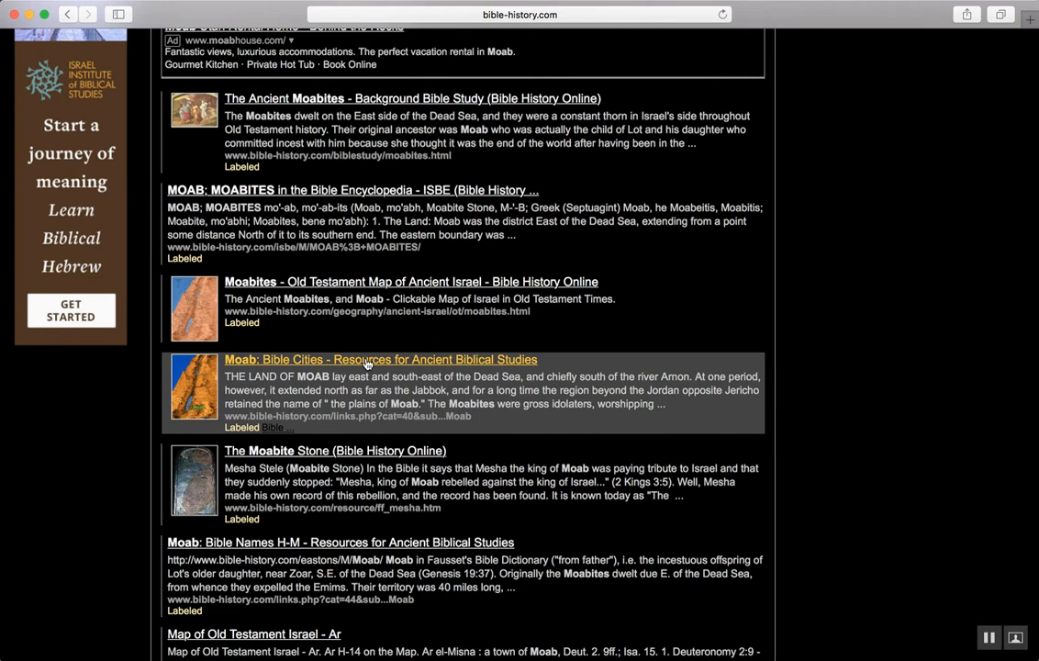
scroll("up", 3)
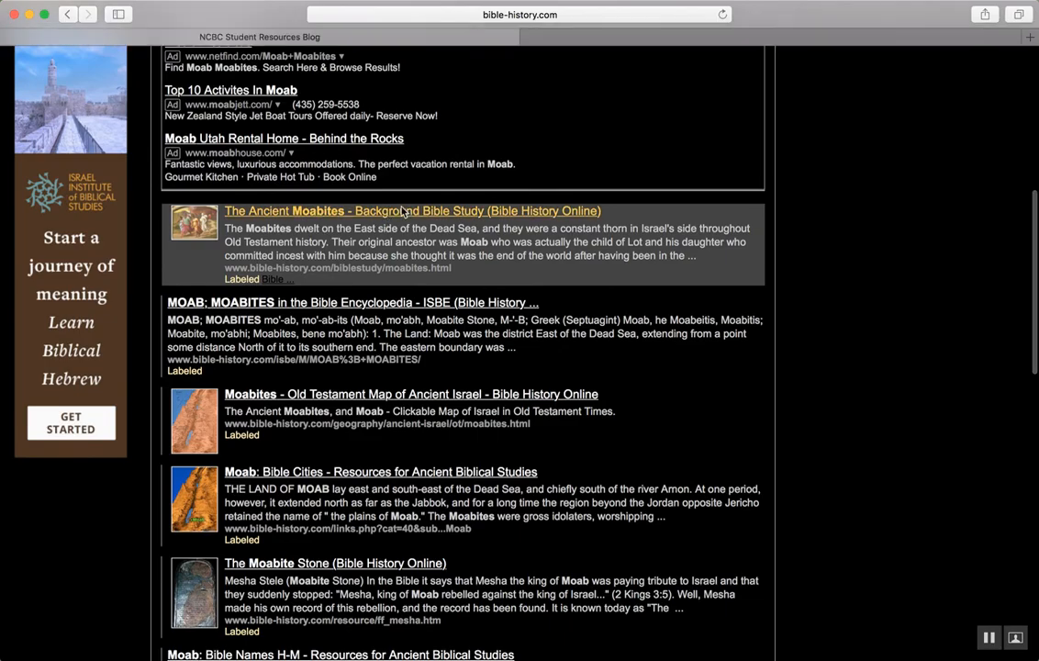
left_click(412, 210)
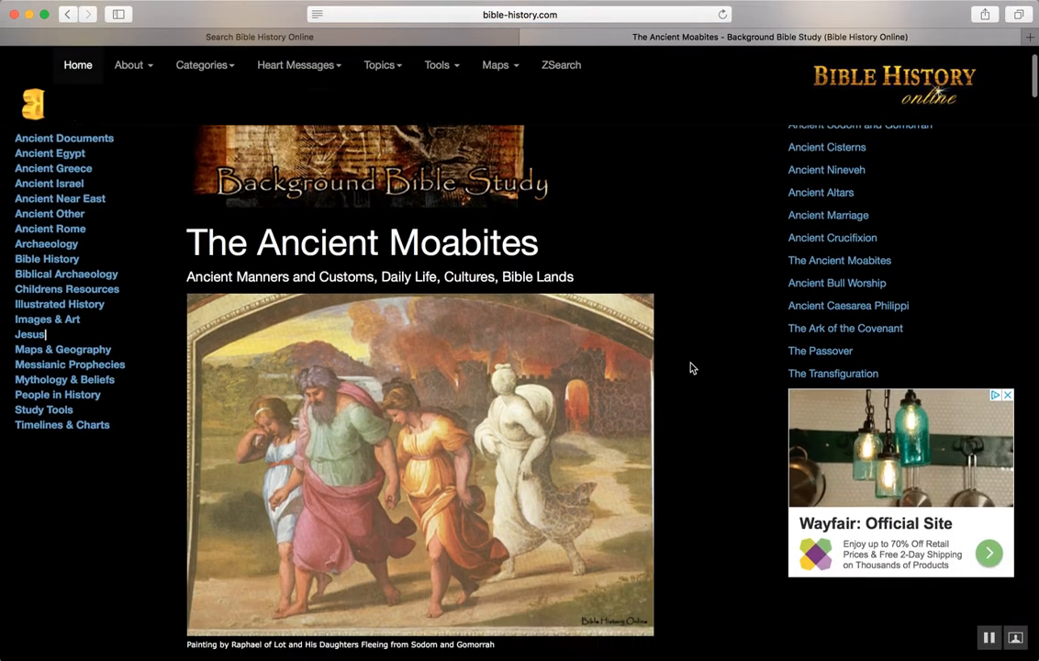
scroll("down", 3)
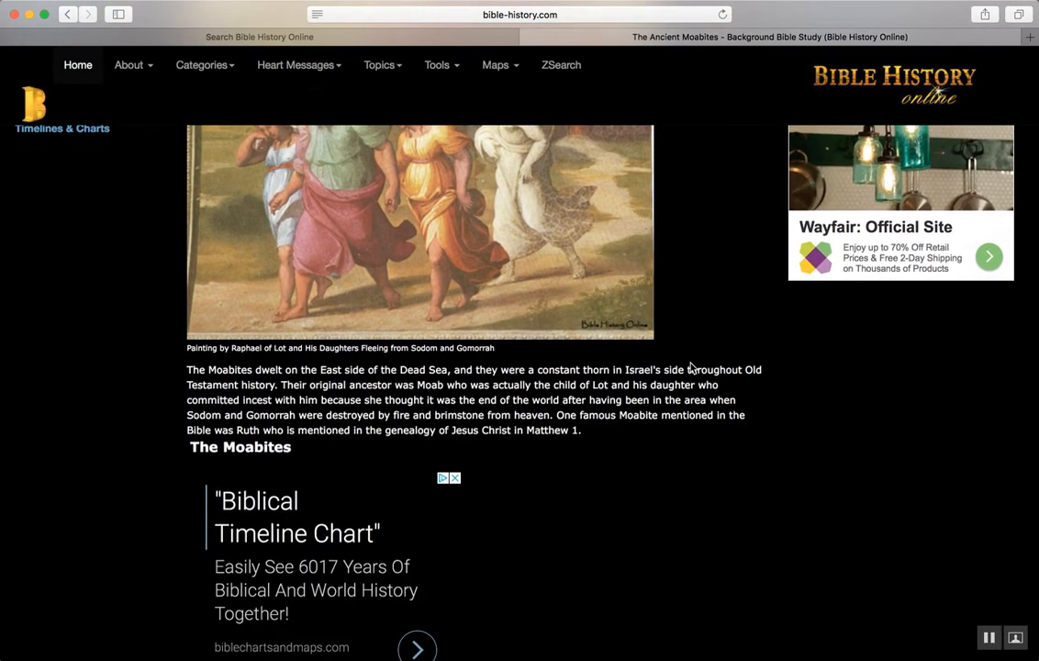
scroll("down", 3)
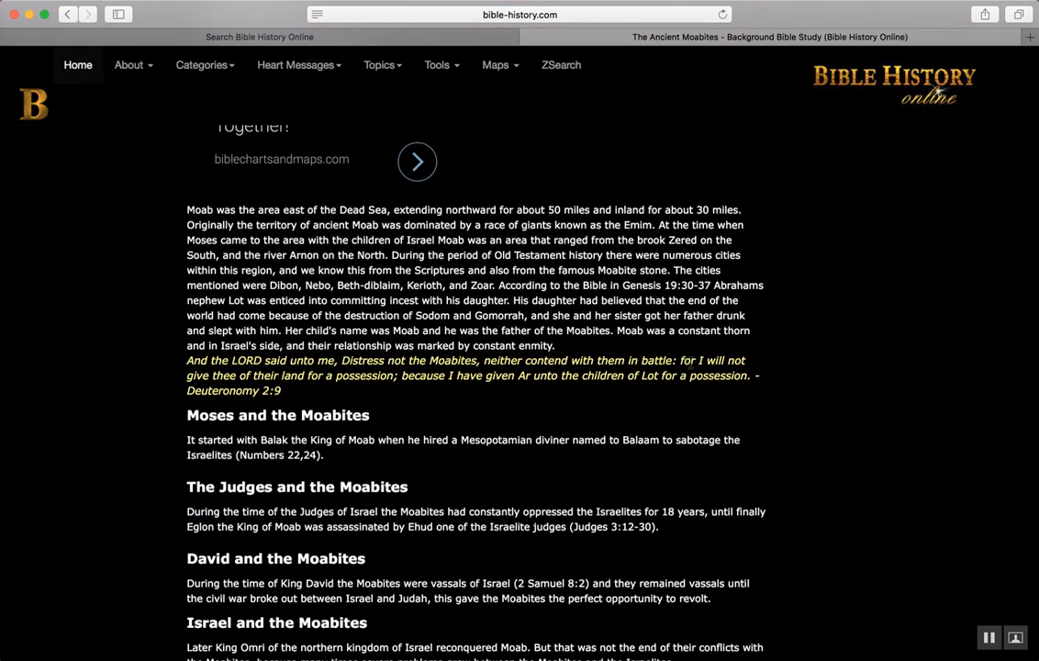
scroll("down", 3)
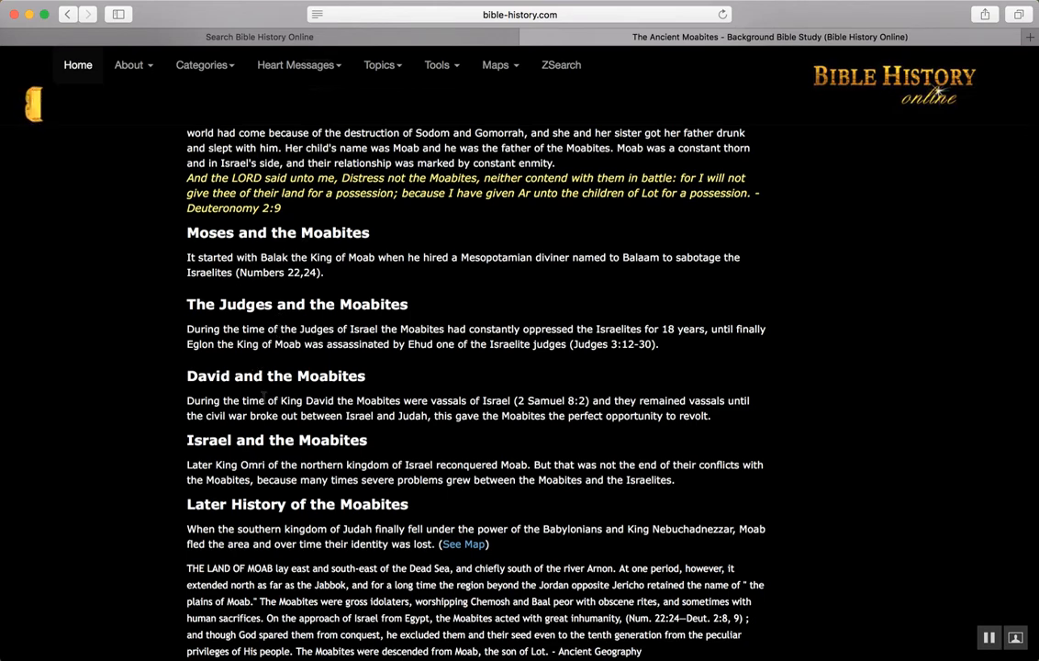
scroll("down", 3)
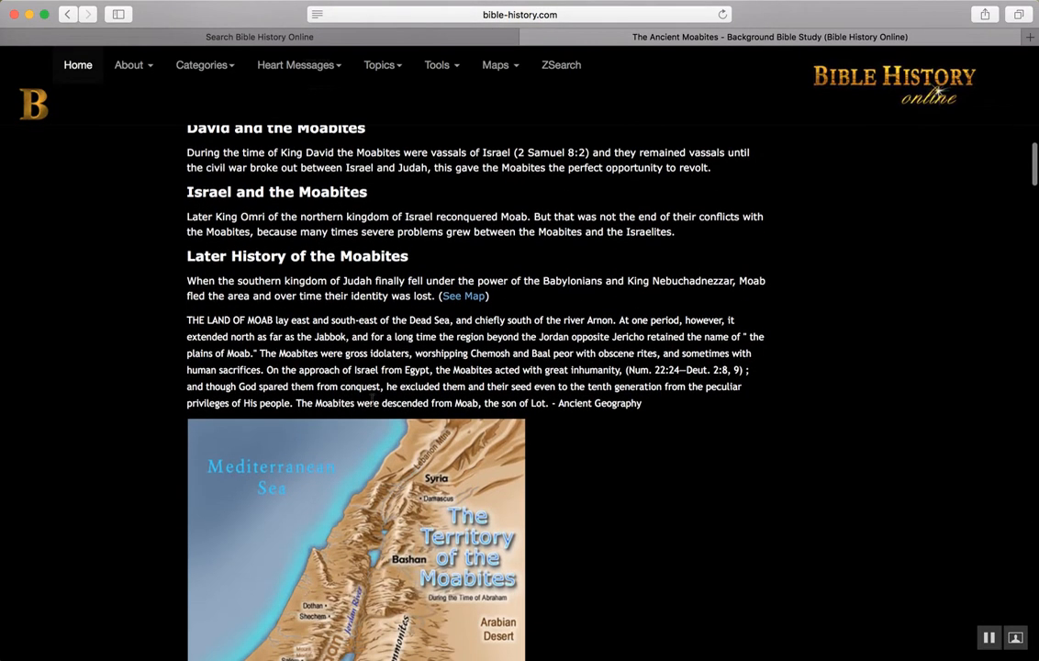
scroll("up", 3)
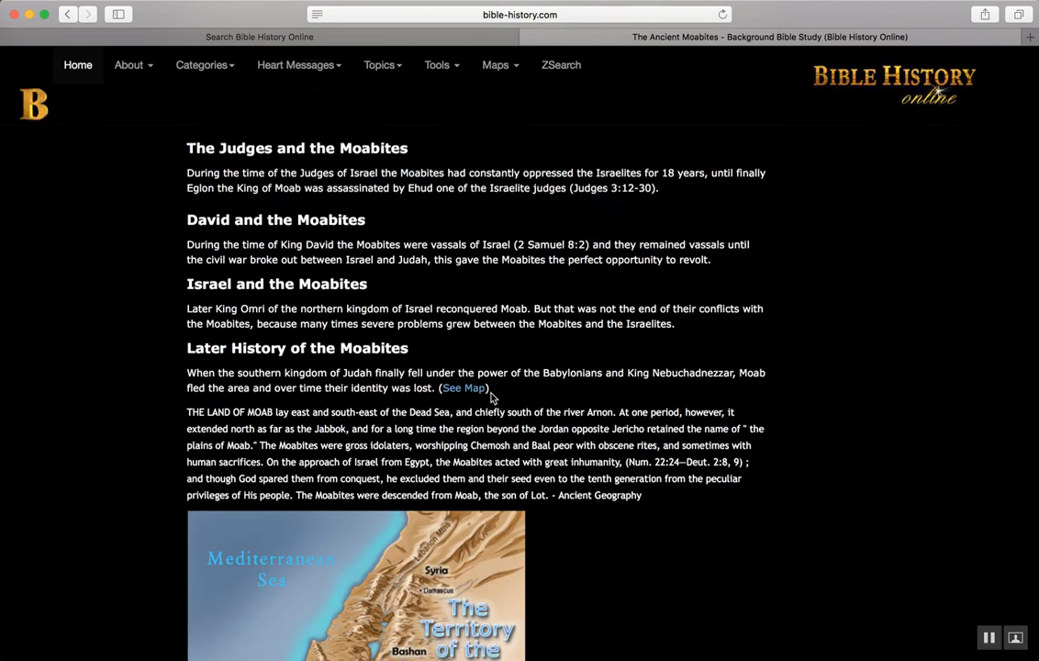
scroll("down", 3)
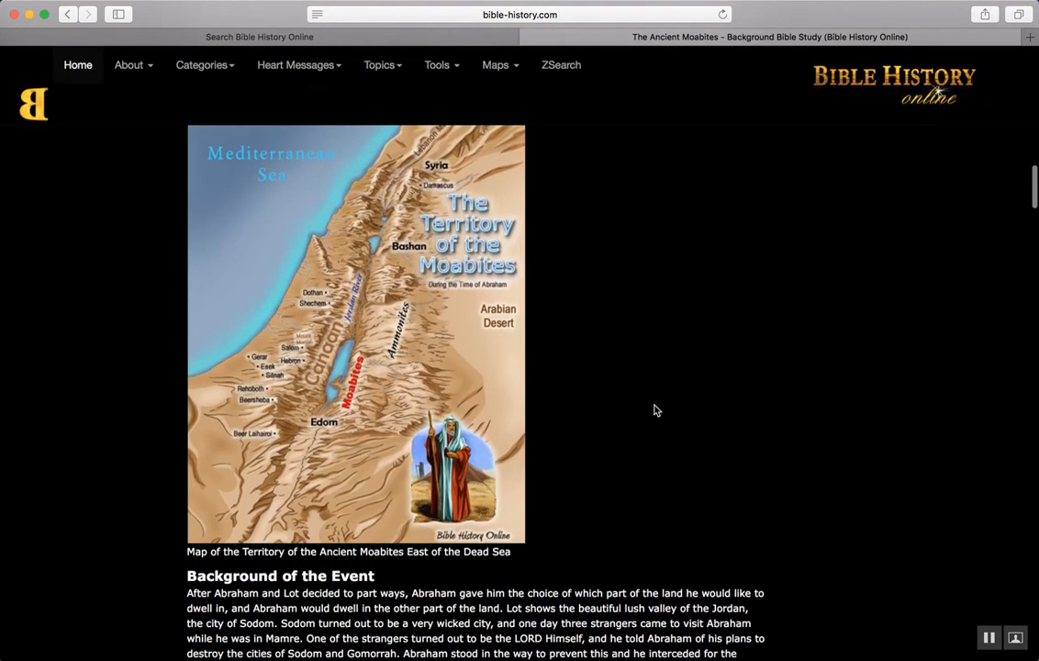
mouse_move(433, 312)
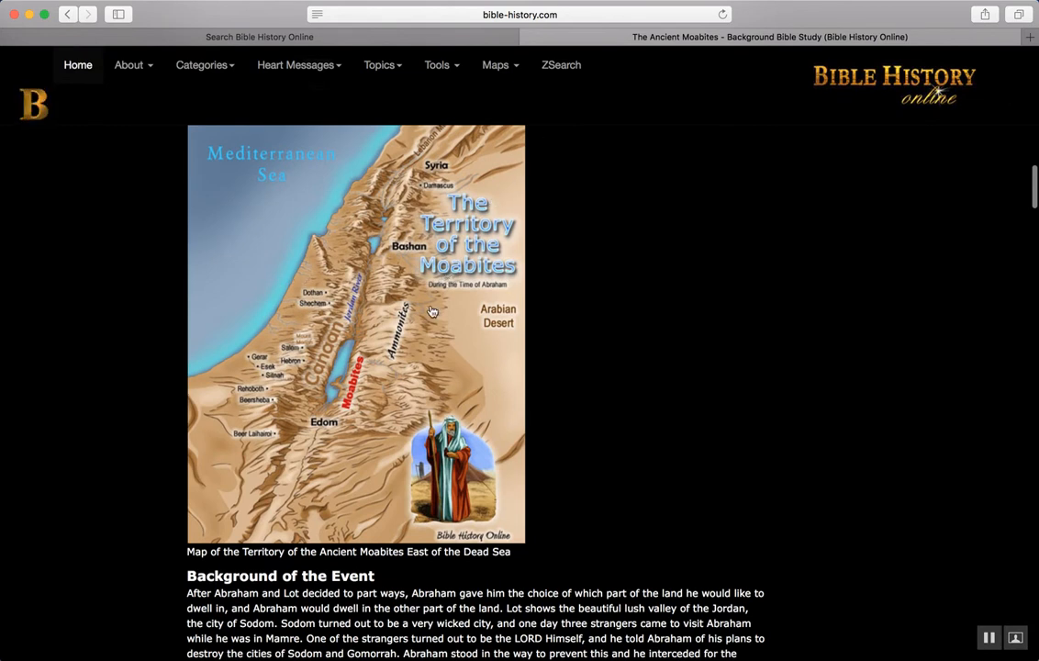
mouse_move(571, 435)
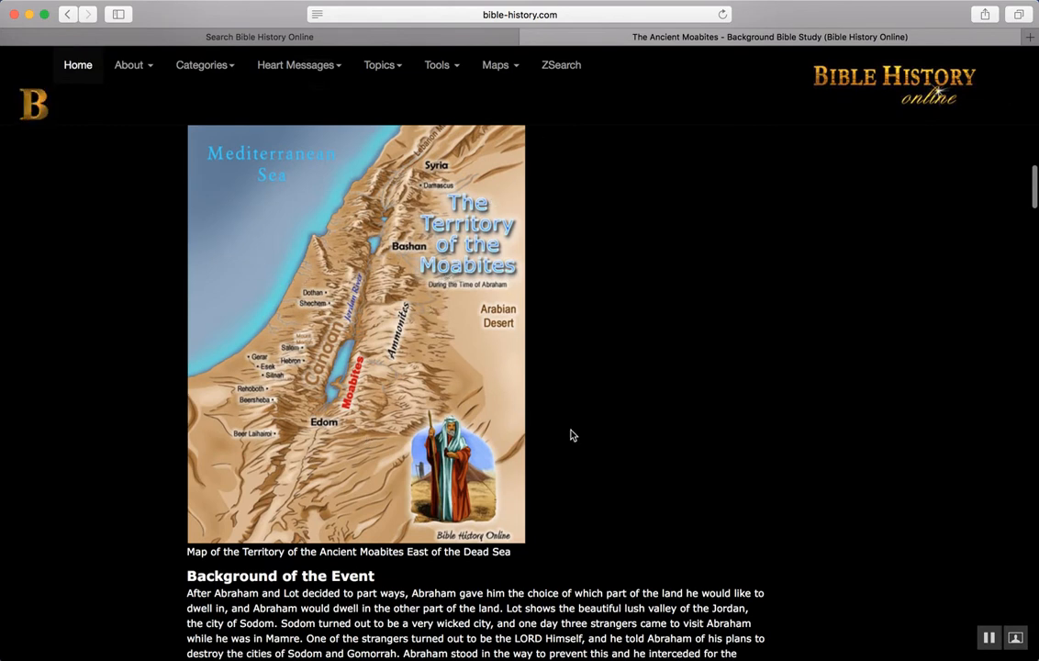
mouse_move(672, 408)
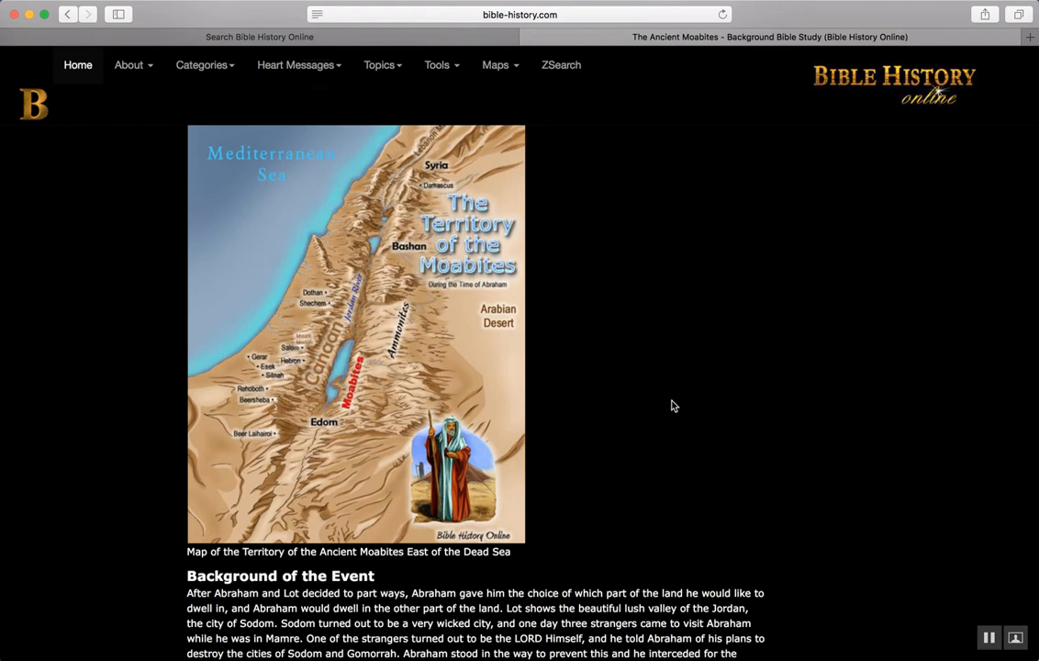
scroll("down", 3)
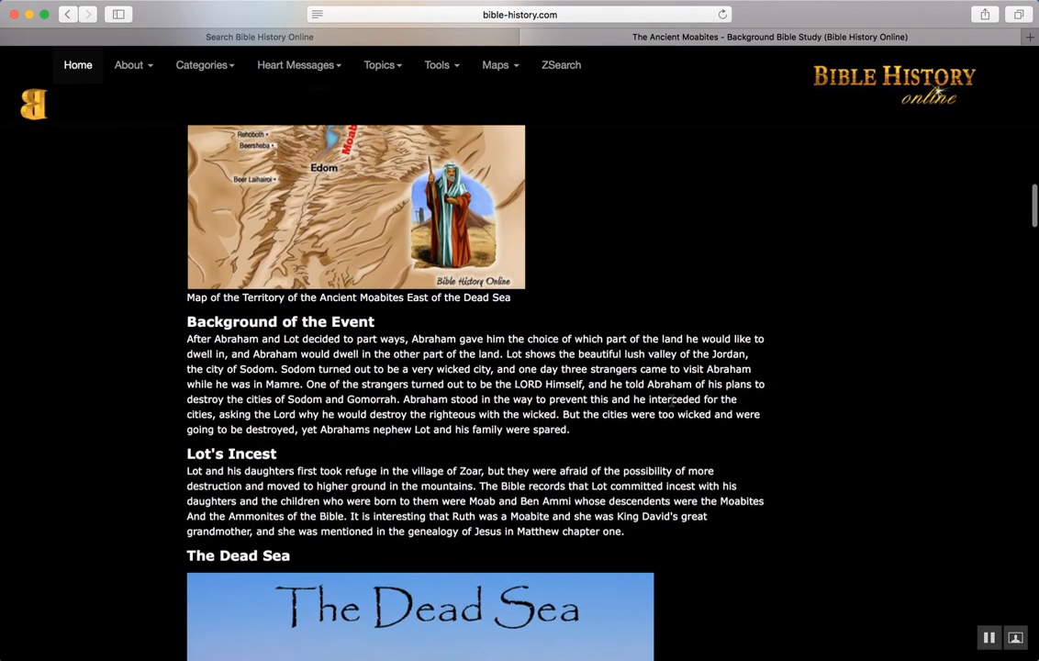
mouse_move(3, 309)
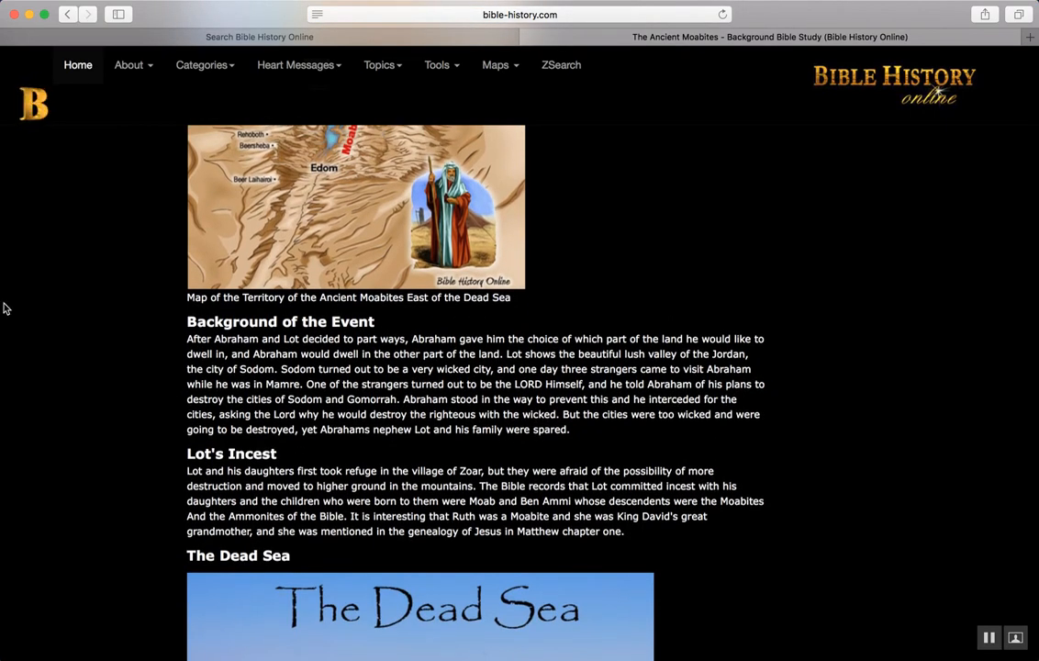
scroll("down", 3)
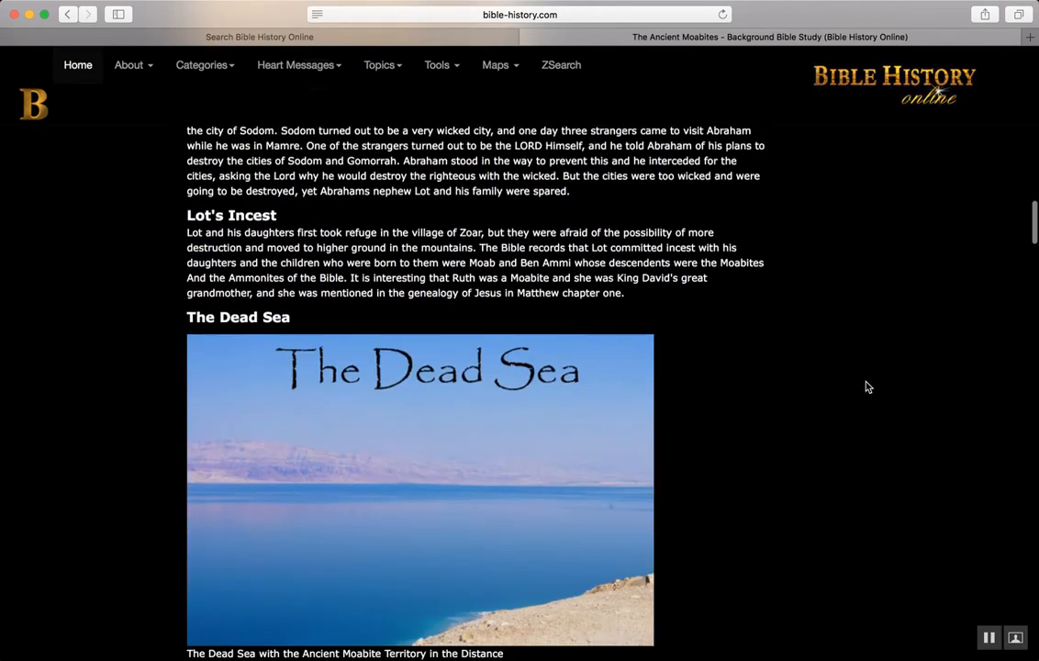
scroll("down", 3)
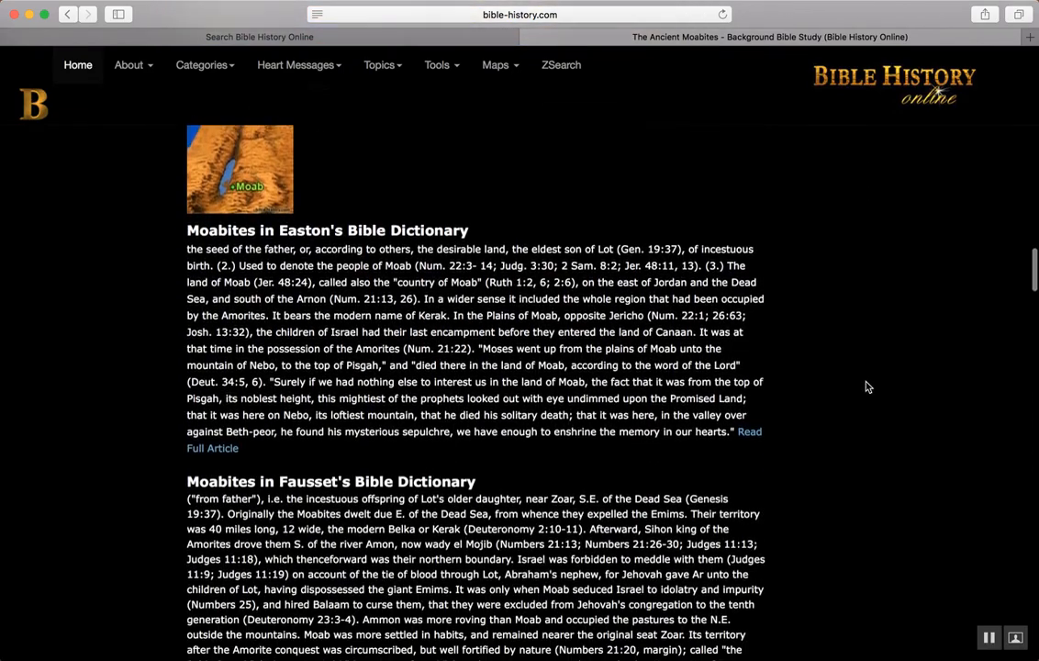
scroll("down", 3)
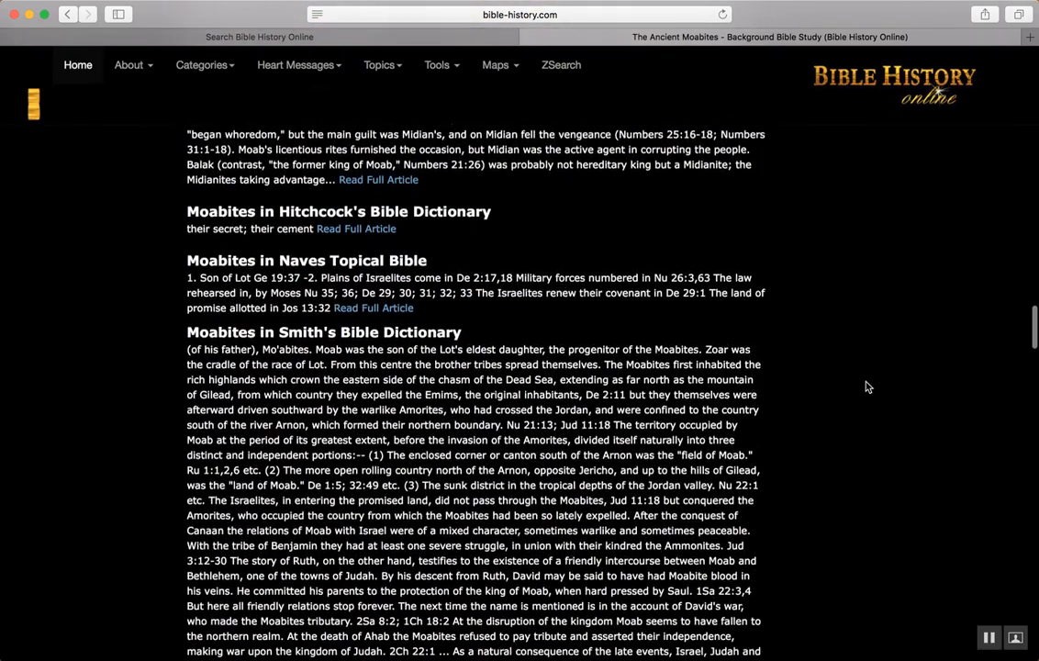
scroll("down", 3)
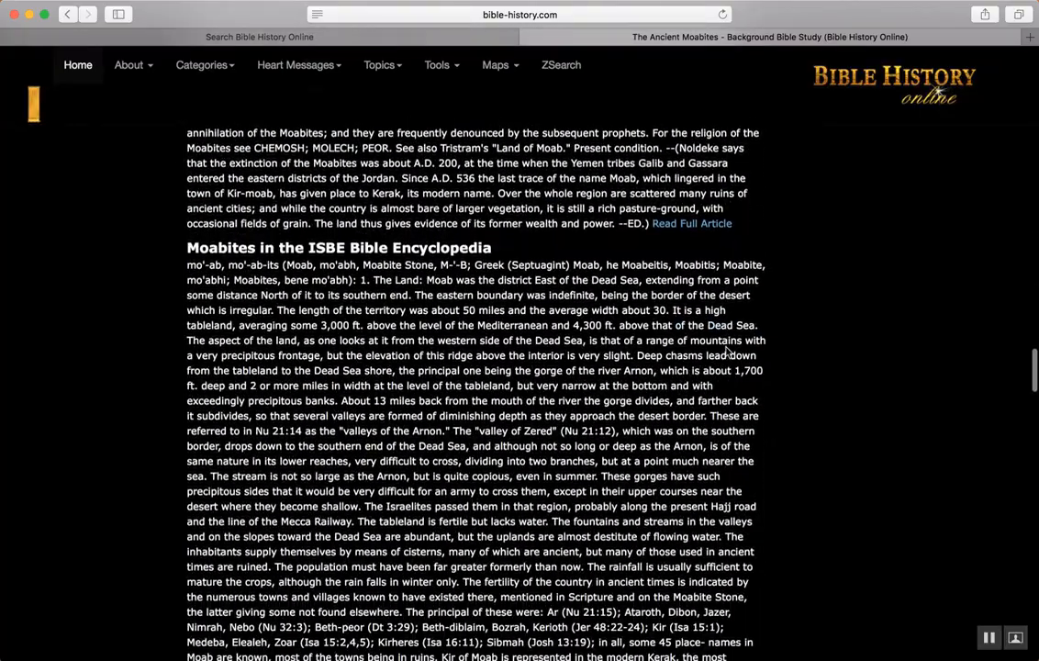
scroll("up", 3)
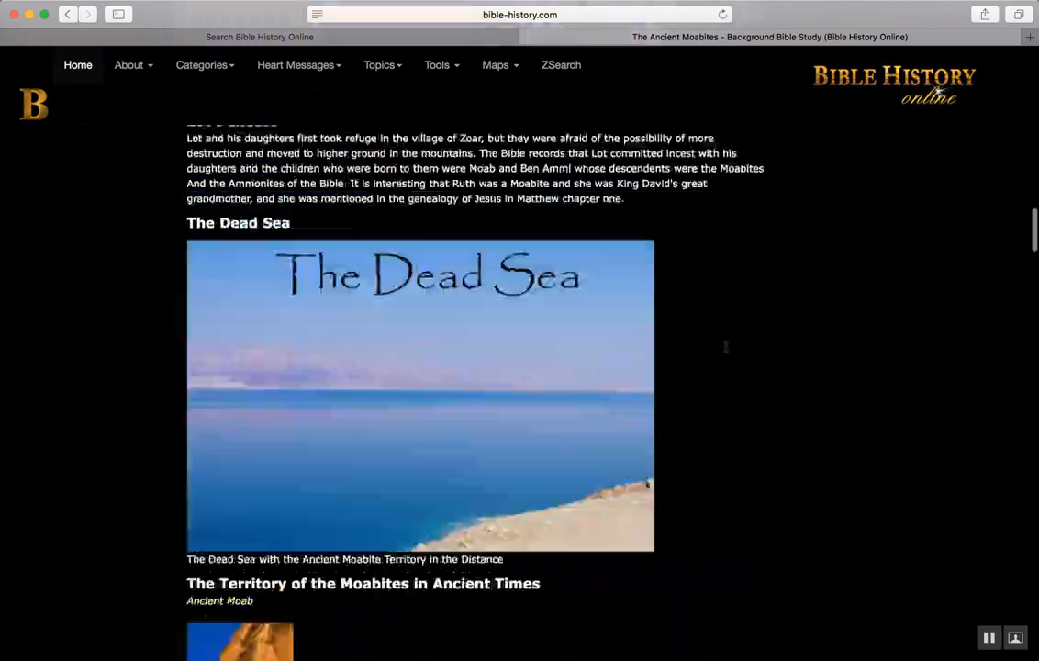
scroll("up", 3)
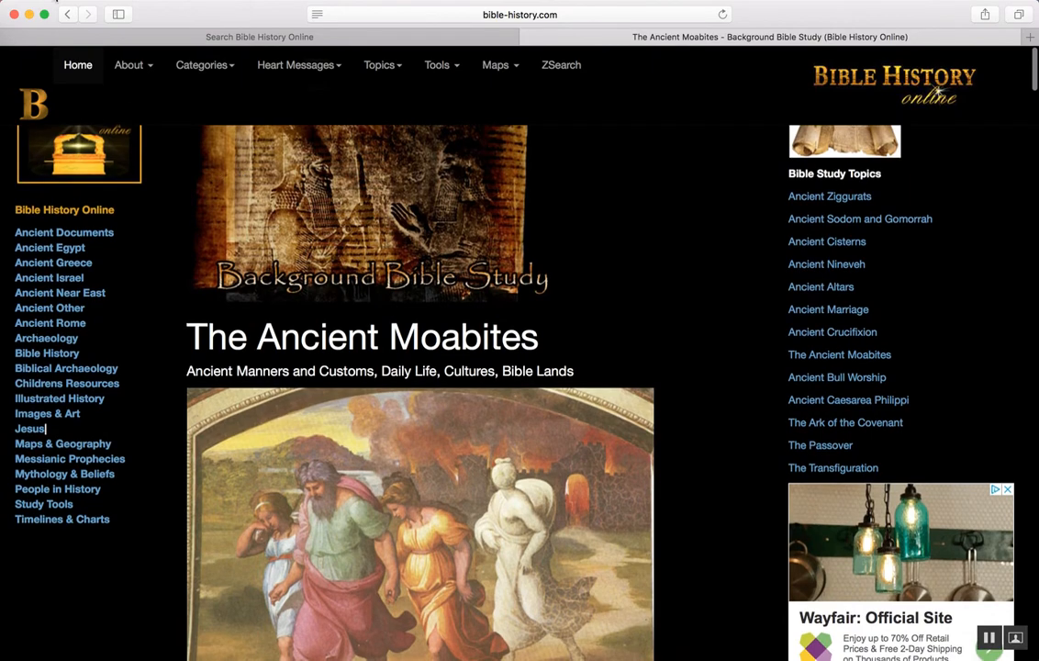
- Go back to the blog's Biblical Backgrounds and History list and choose the Bible History Daily link
left_click(70, 14)
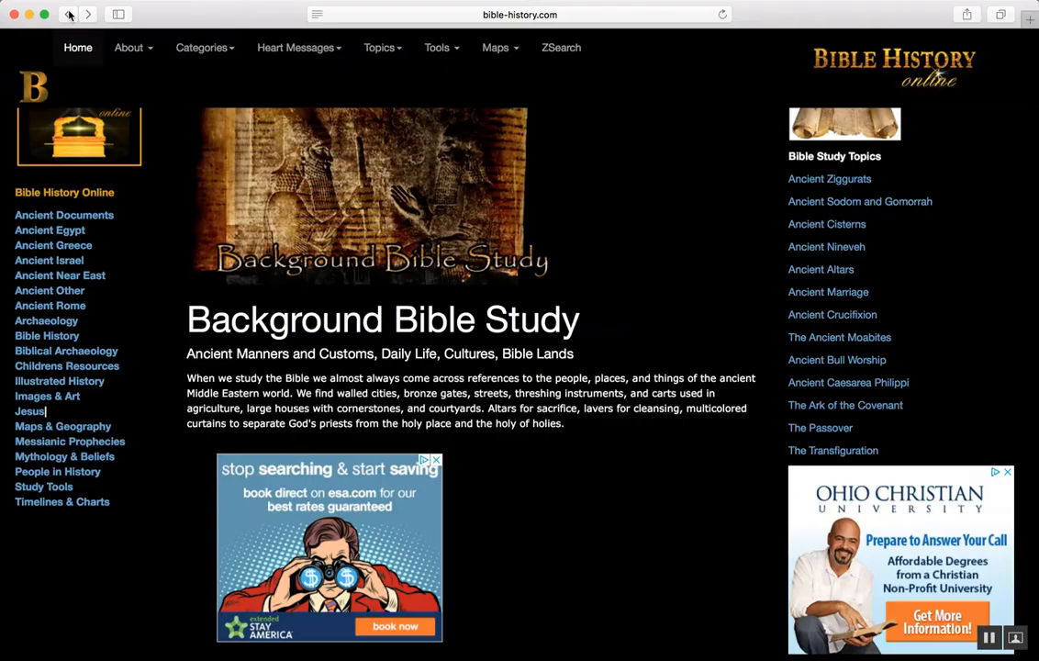
left_click(68, 15)
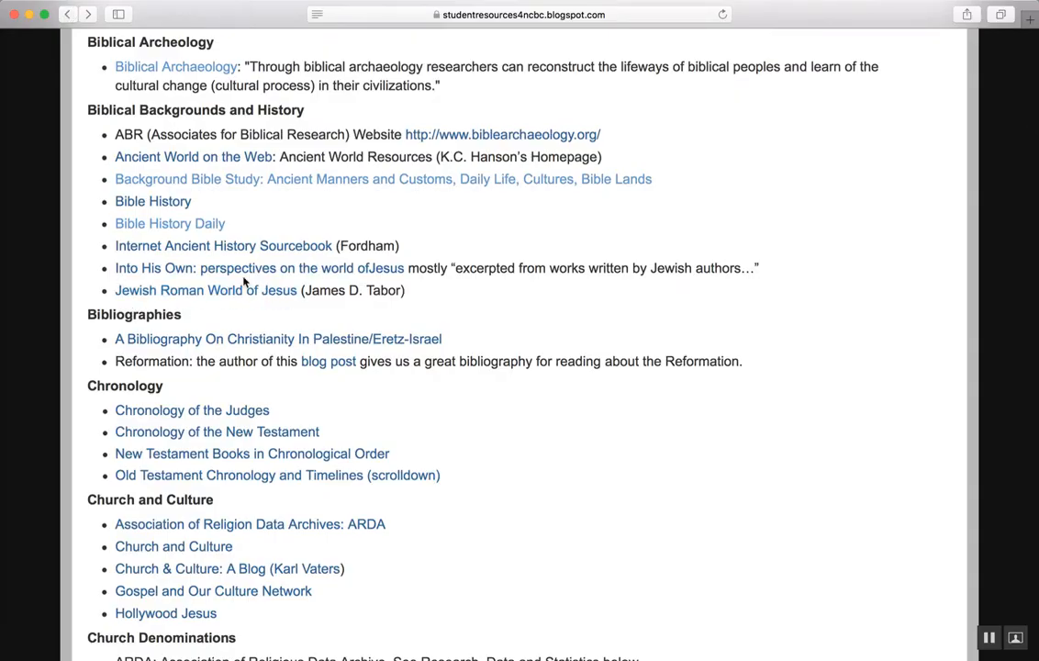
mouse_move(217, 128)
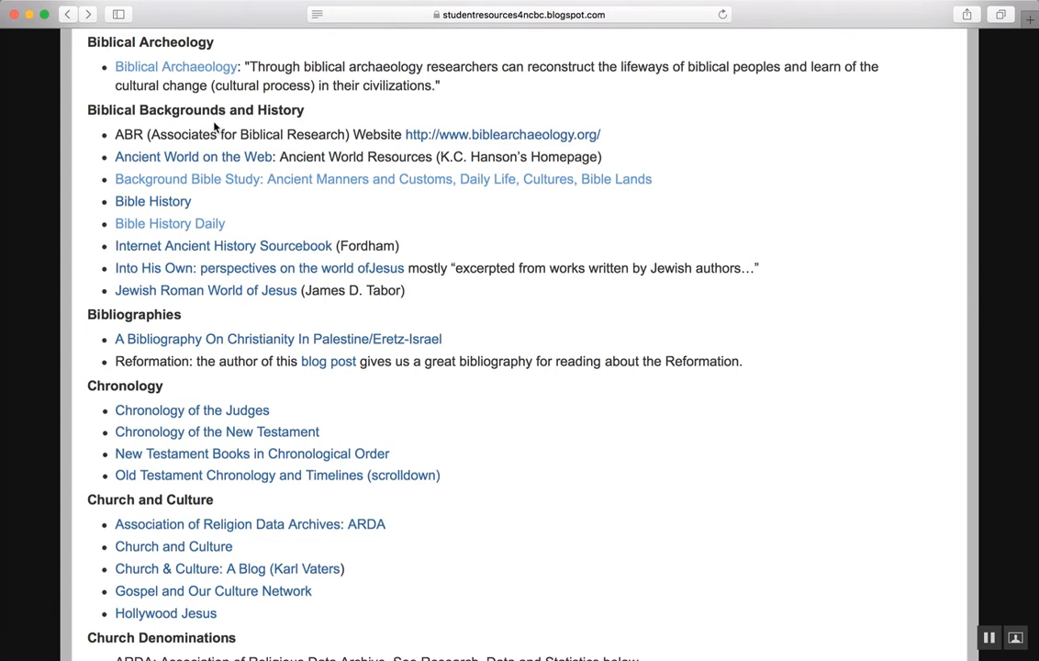
mouse_move(165, 230)
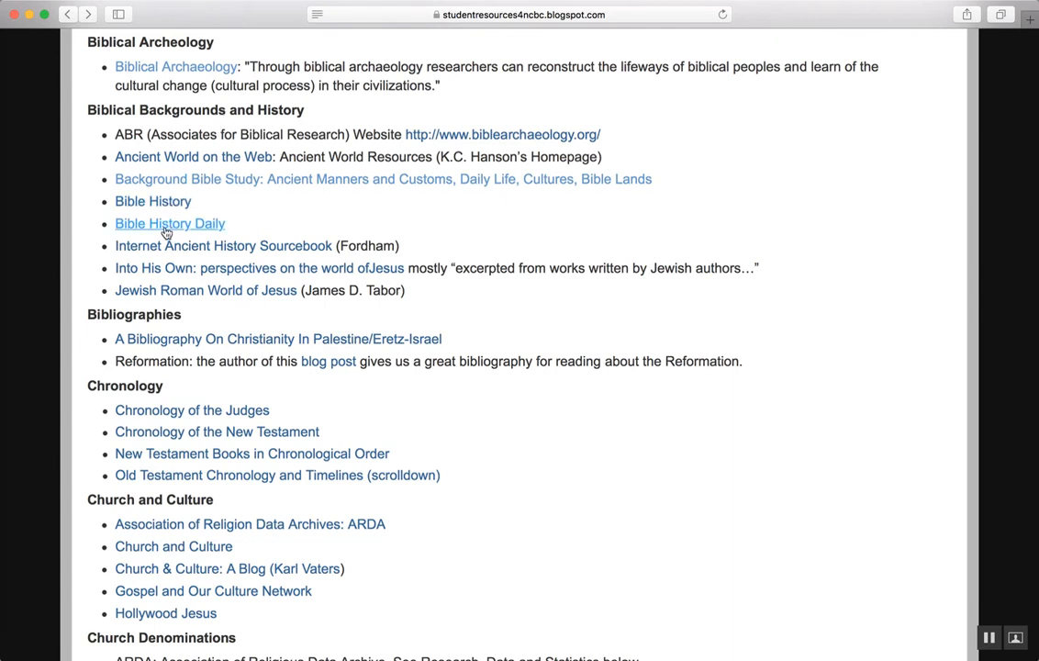
left_click(169, 224)
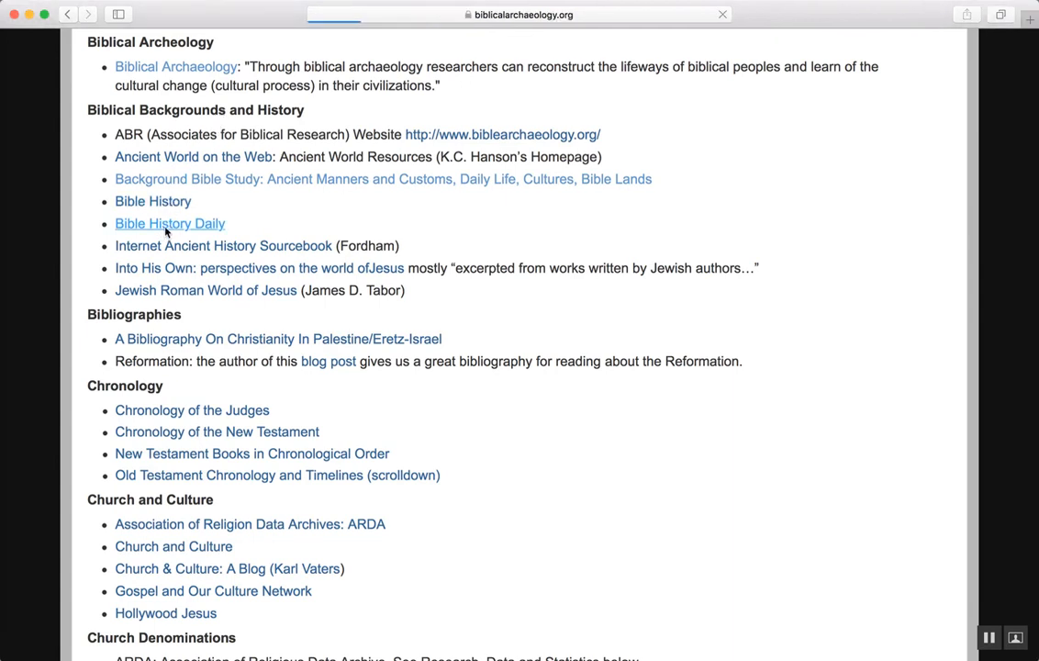
- Search Bible History Daily for 'bible timeline' and look through the results, including Overview Timeline
left_click(169, 224)
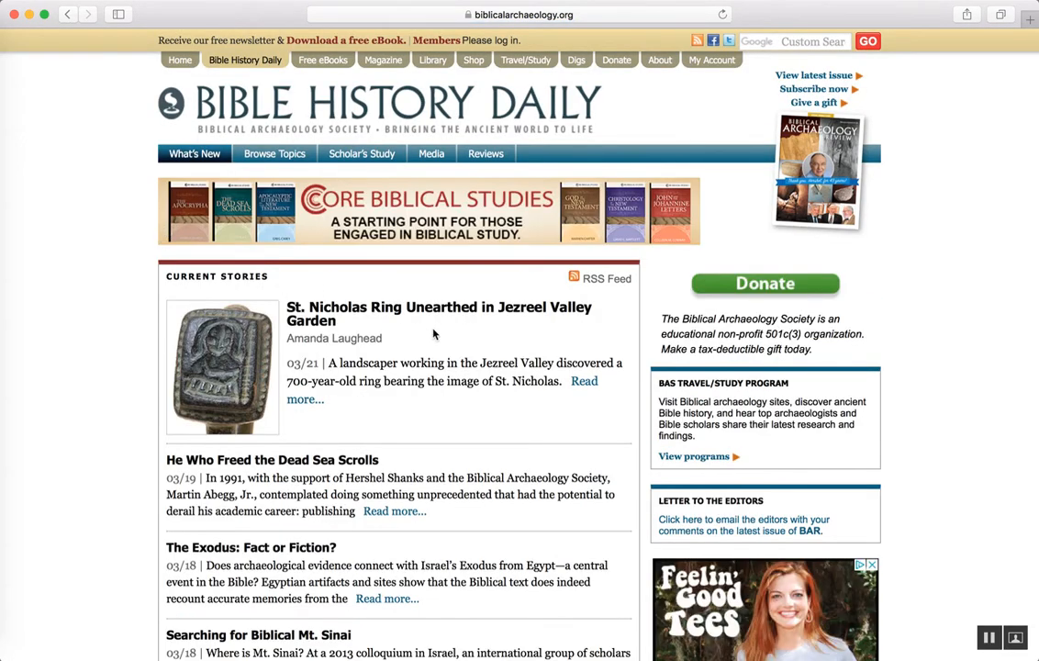
mouse_move(216, 129)
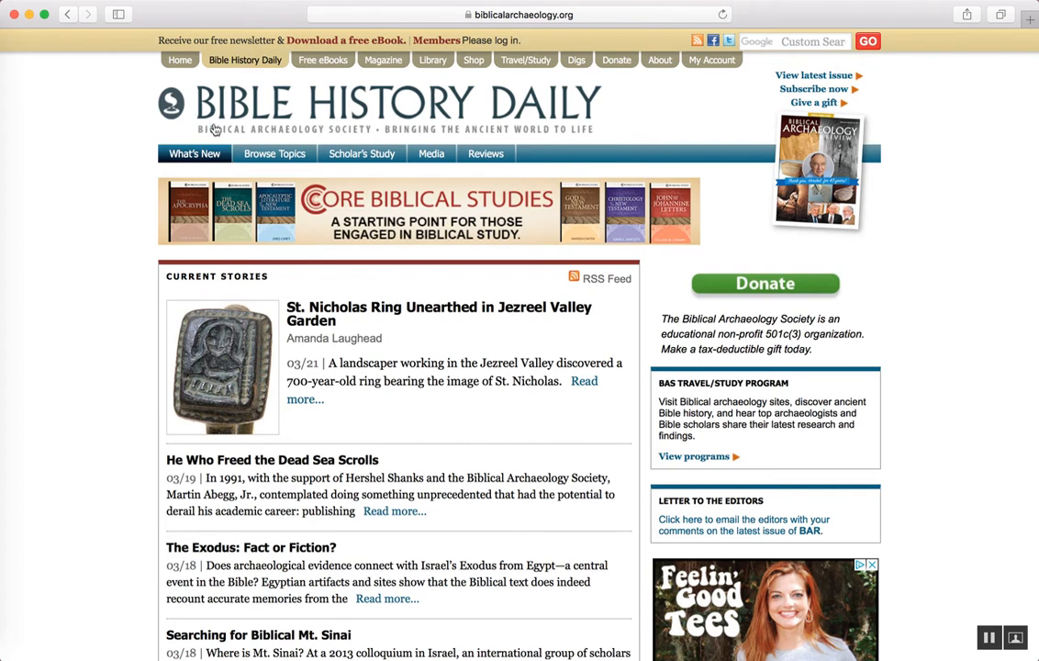
mouse_move(364, 134)
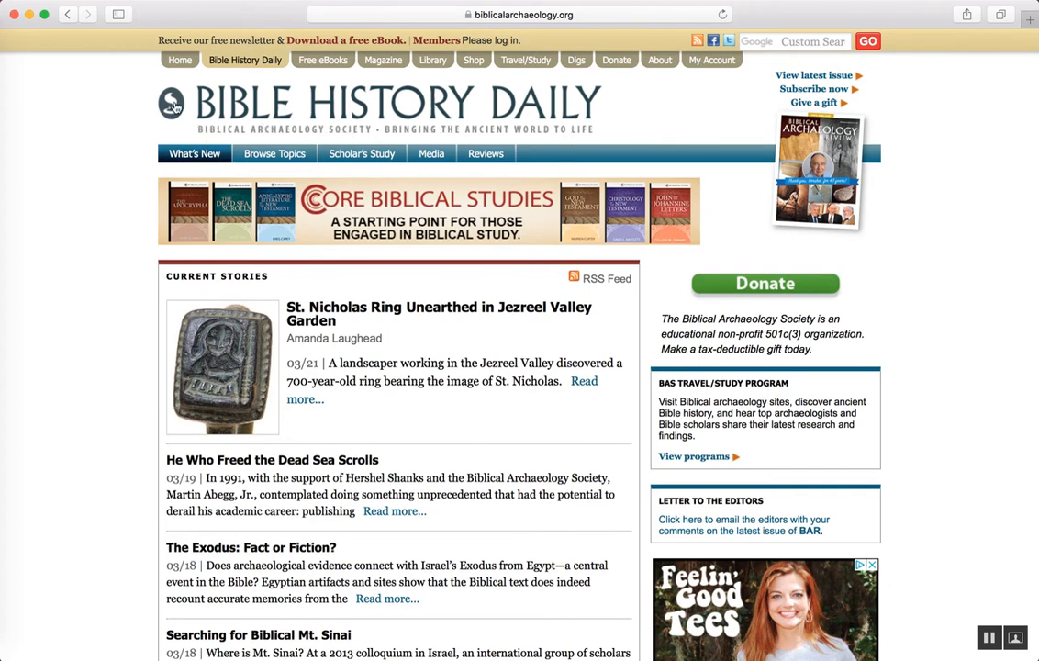
mouse_move(347, 131)
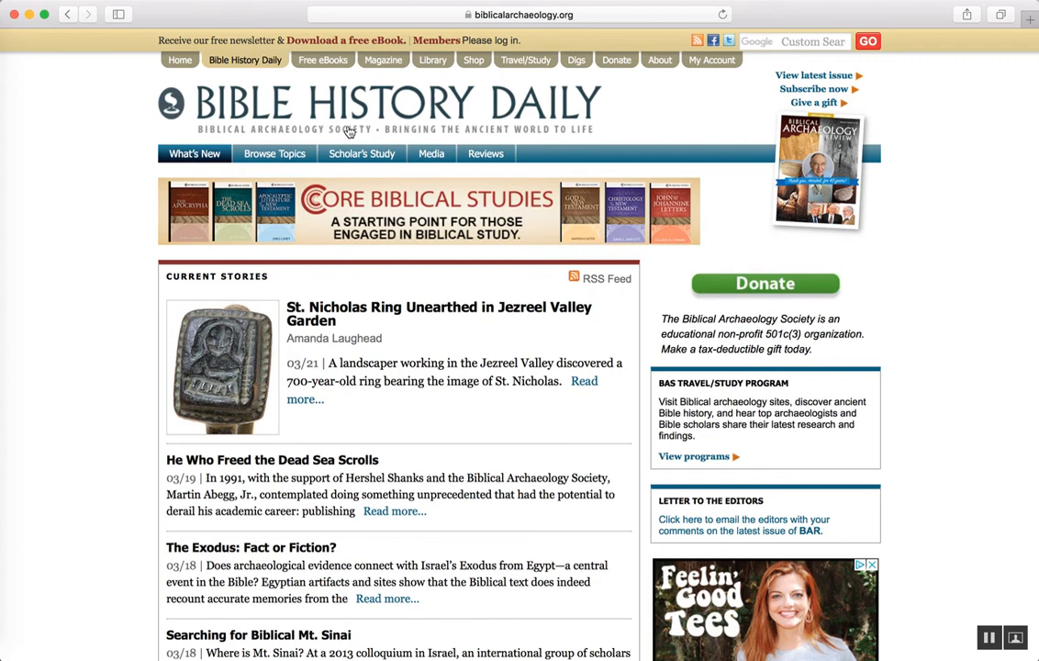
mouse_move(501, 533)
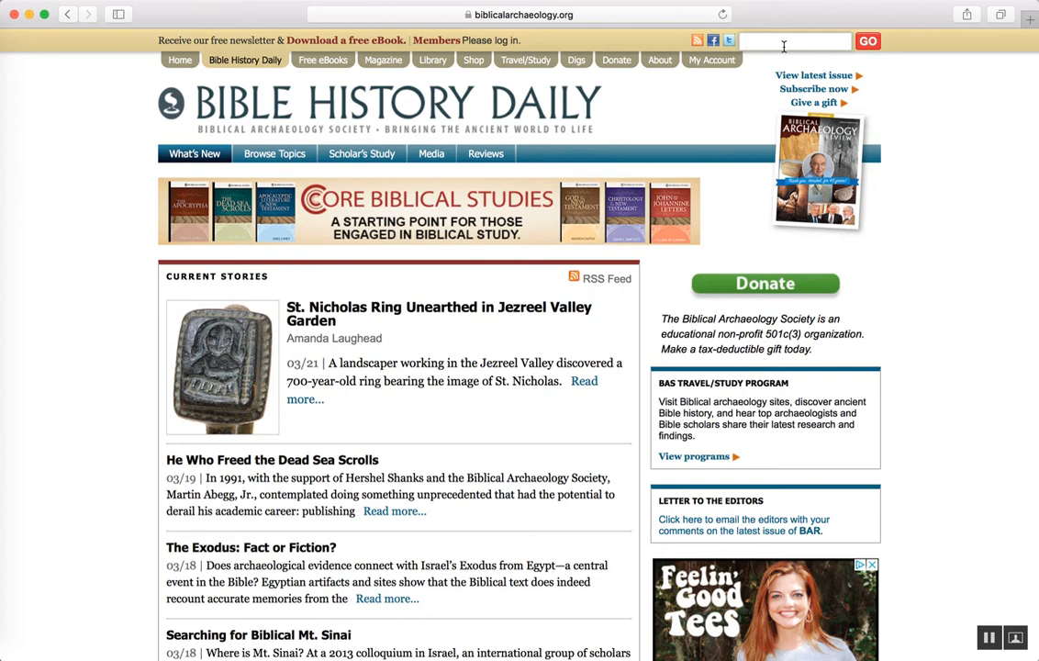
type("bible")
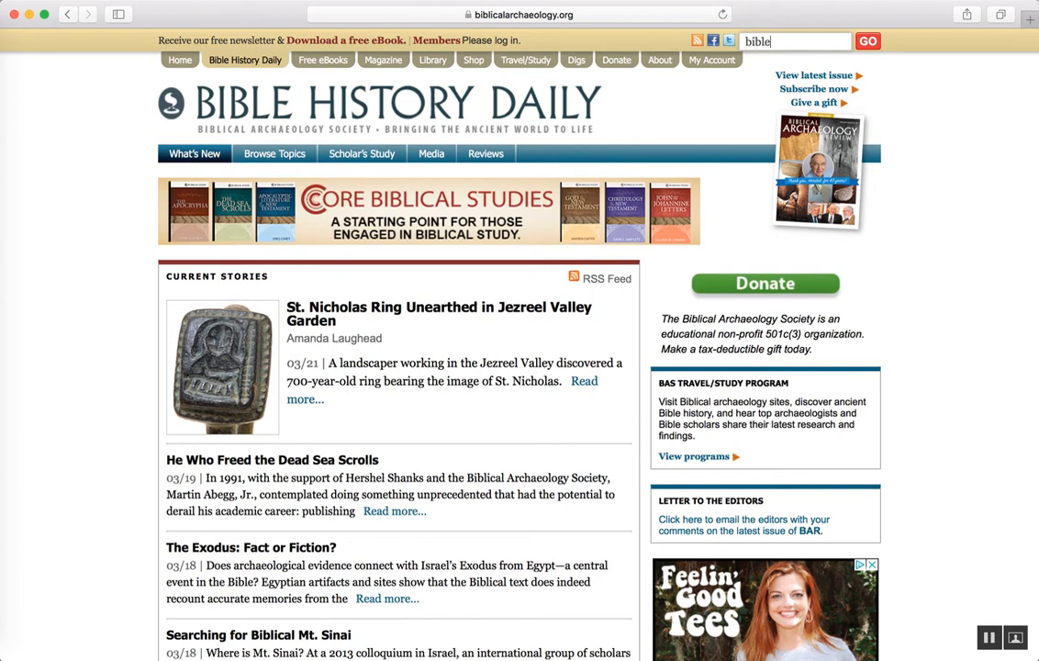
type("timeline")
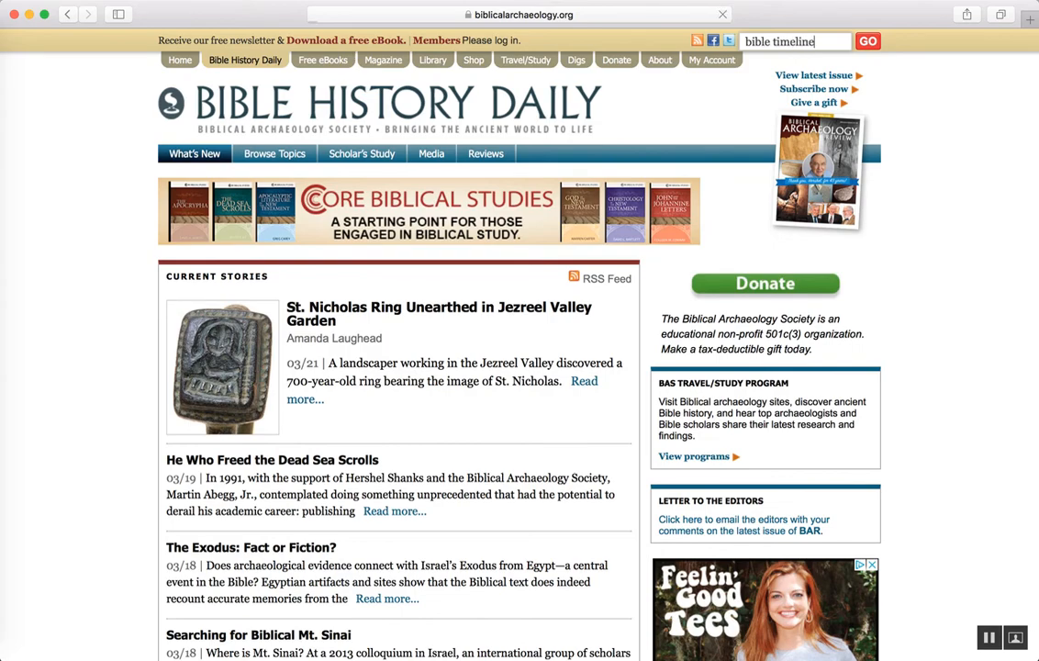
left_click(867, 40)
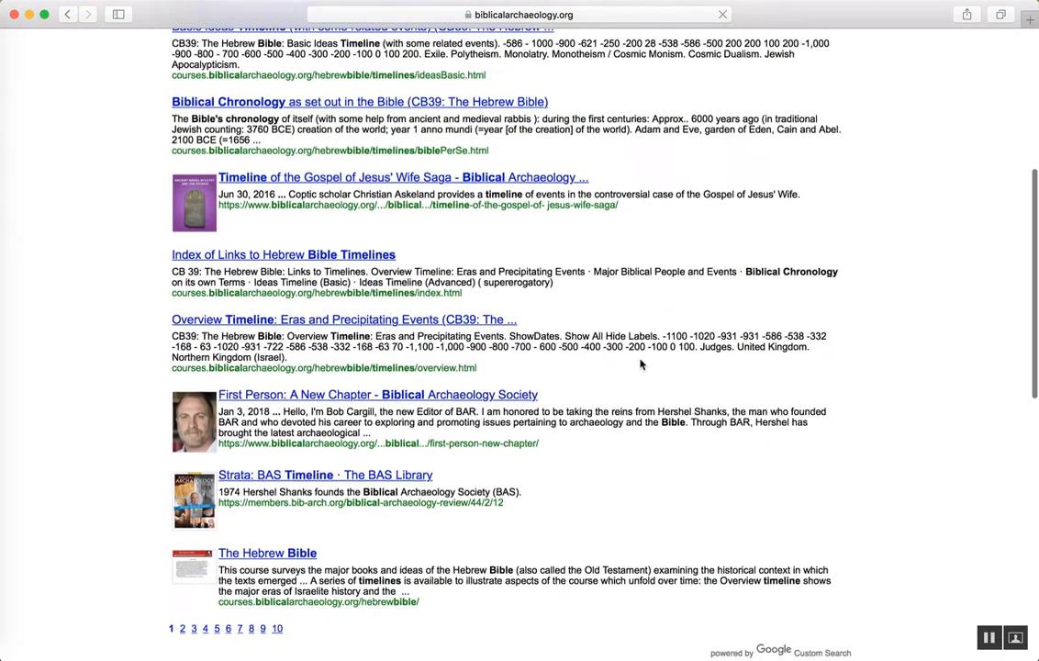
scroll("down", 3)
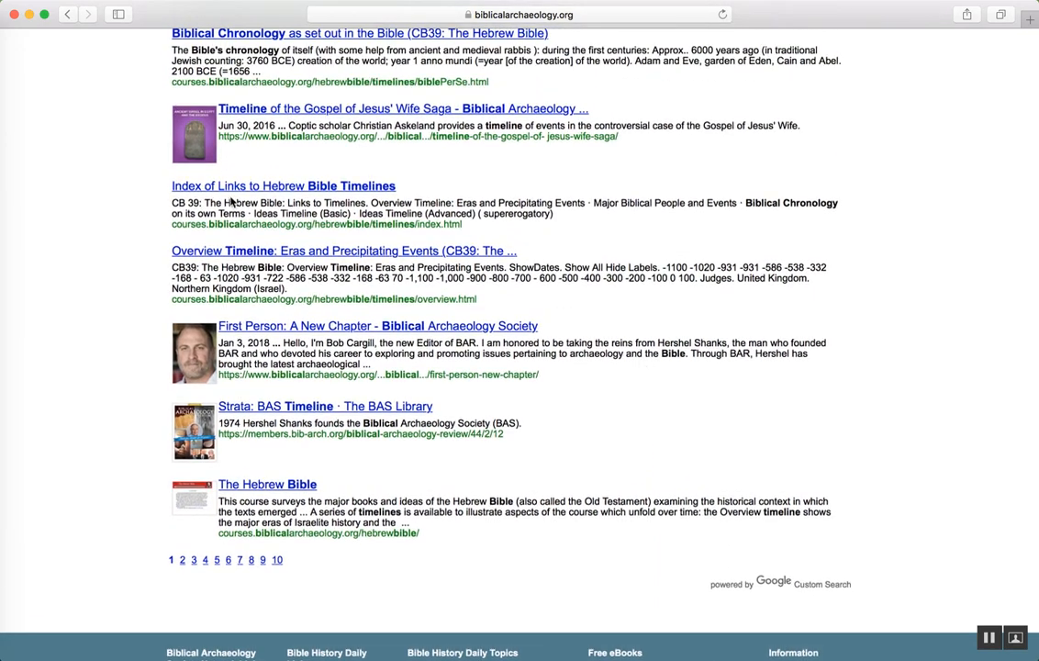
mouse_move(312, 255)
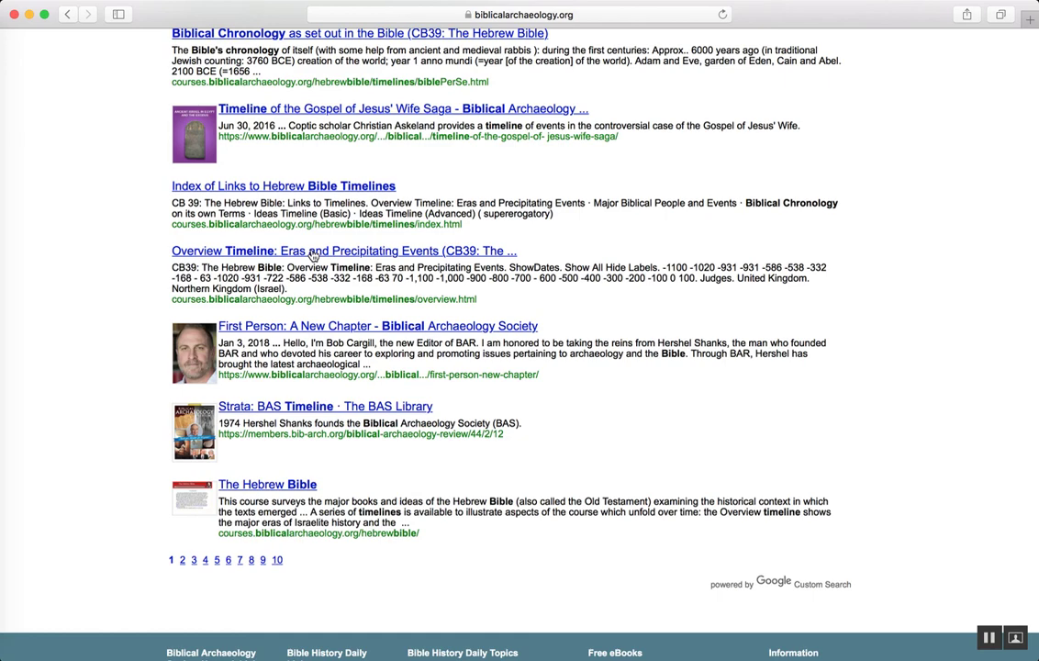
left_click(343, 250)
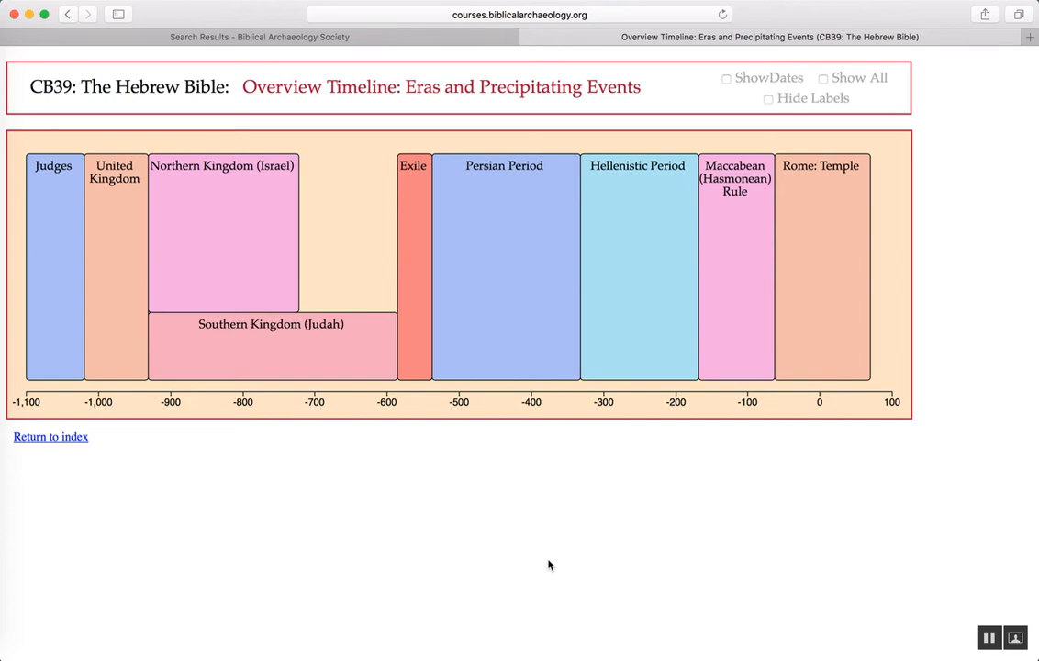
mouse_move(371, 540)
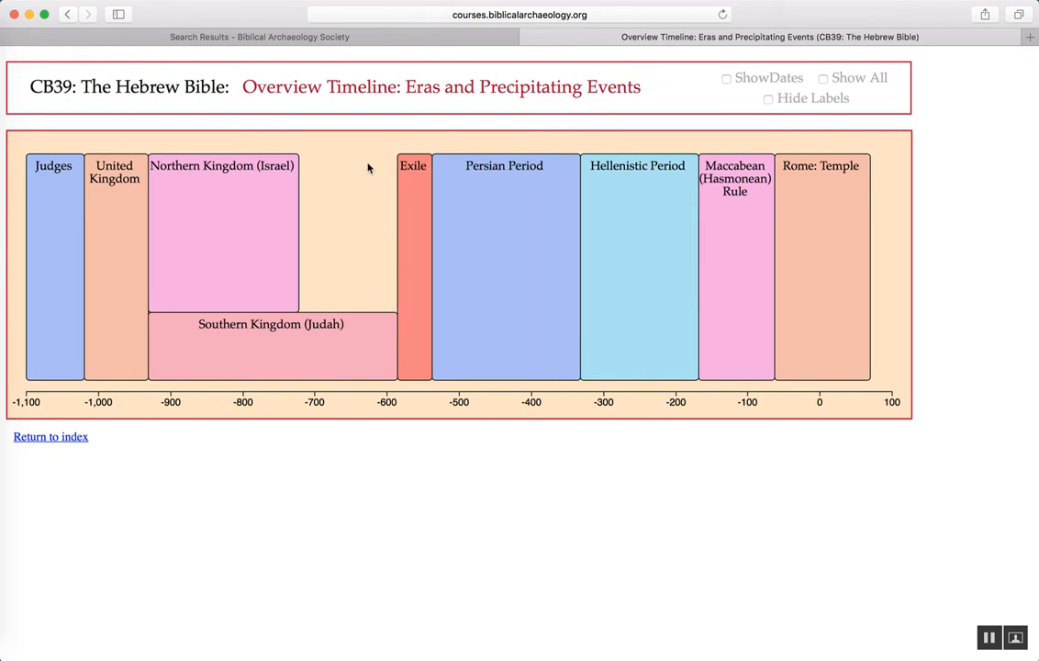
mouse_move(419, 156)
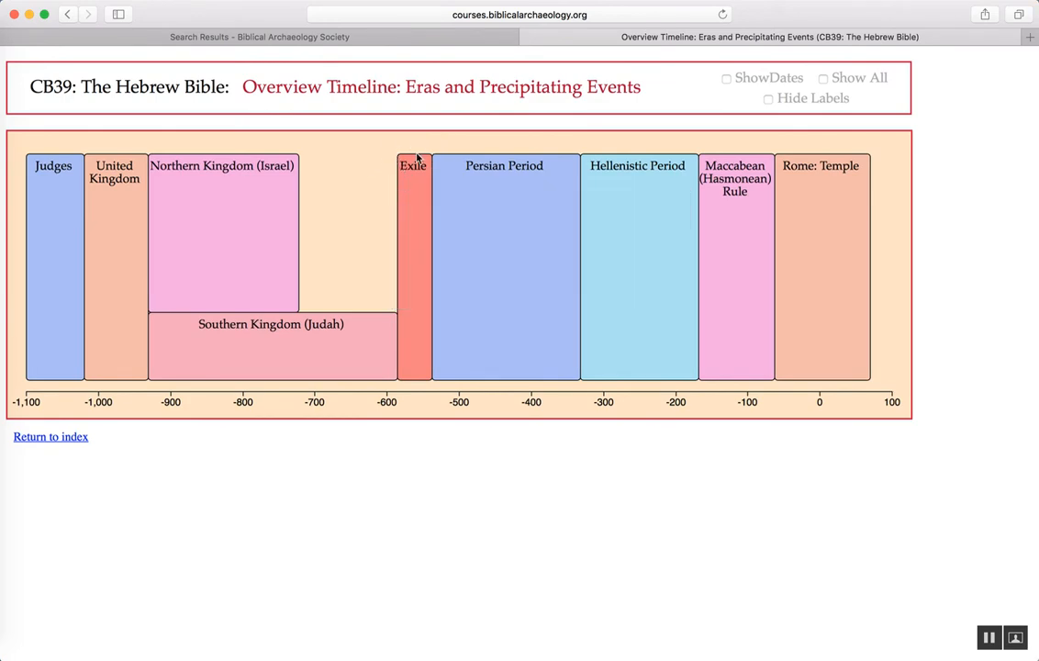
left_click(413, 165)
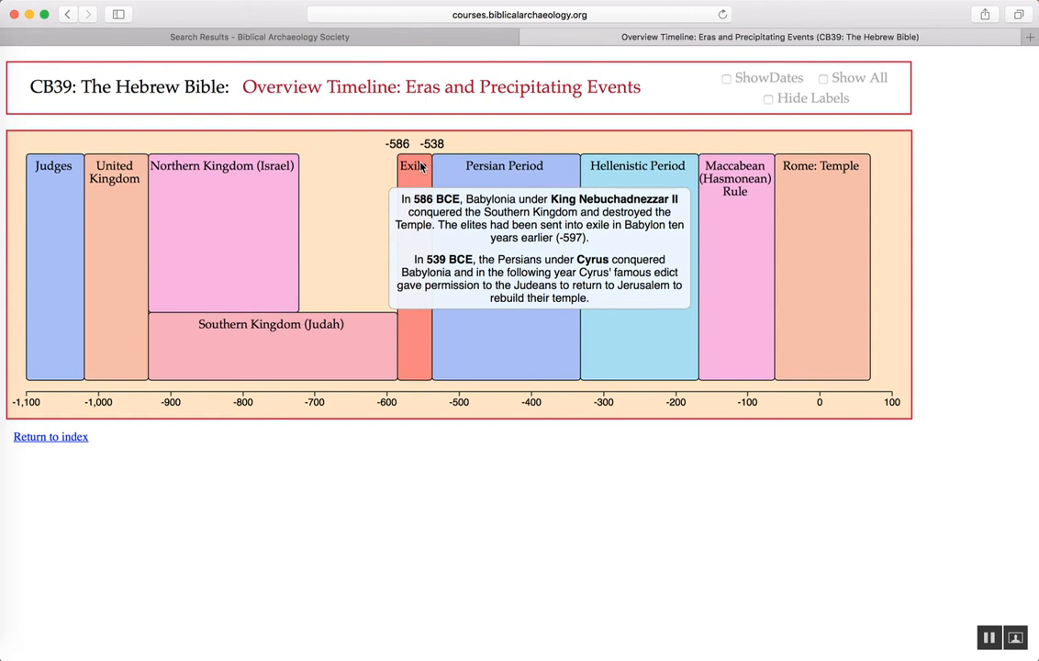
mouse_move(415, 25)
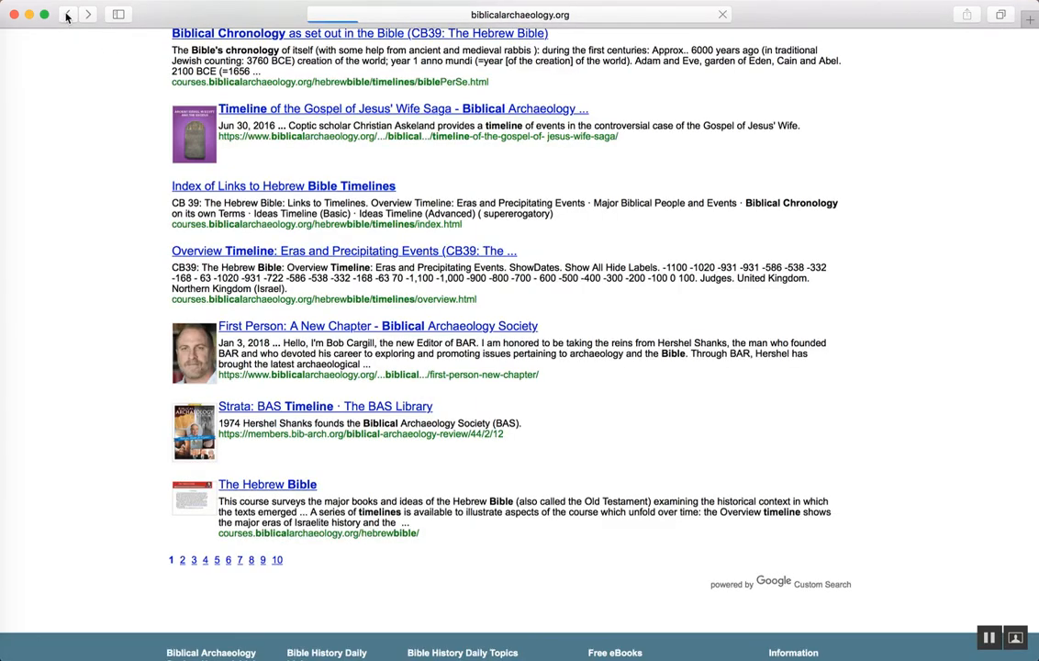
- Return from Bible History Daily to the blog's Free Resources page and scroll to its top
left_click(66, 15)
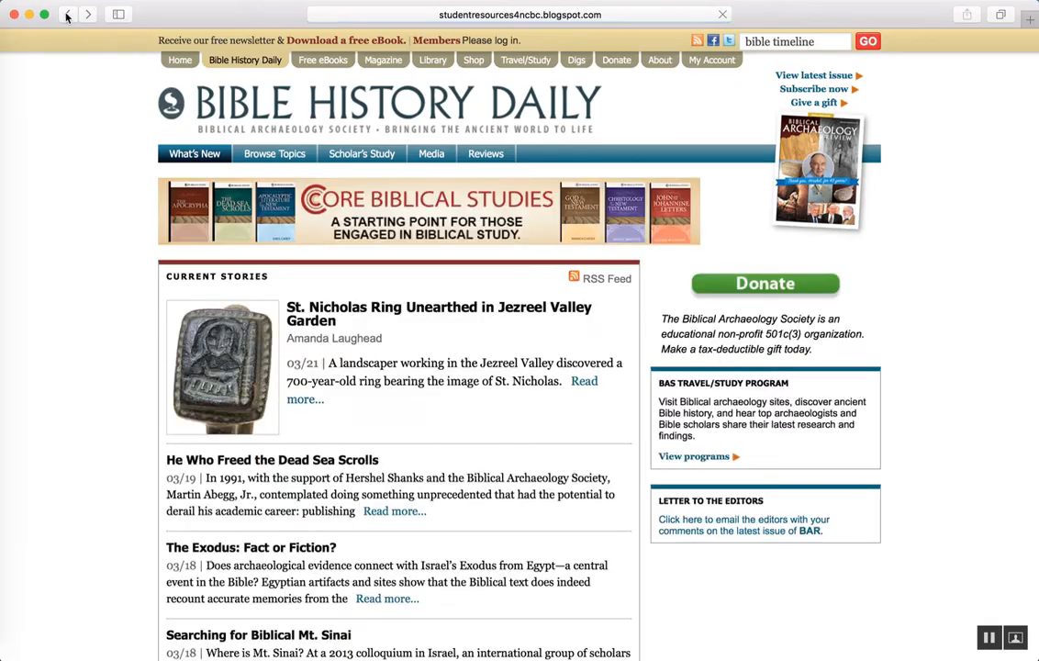
left_click(66, 15)
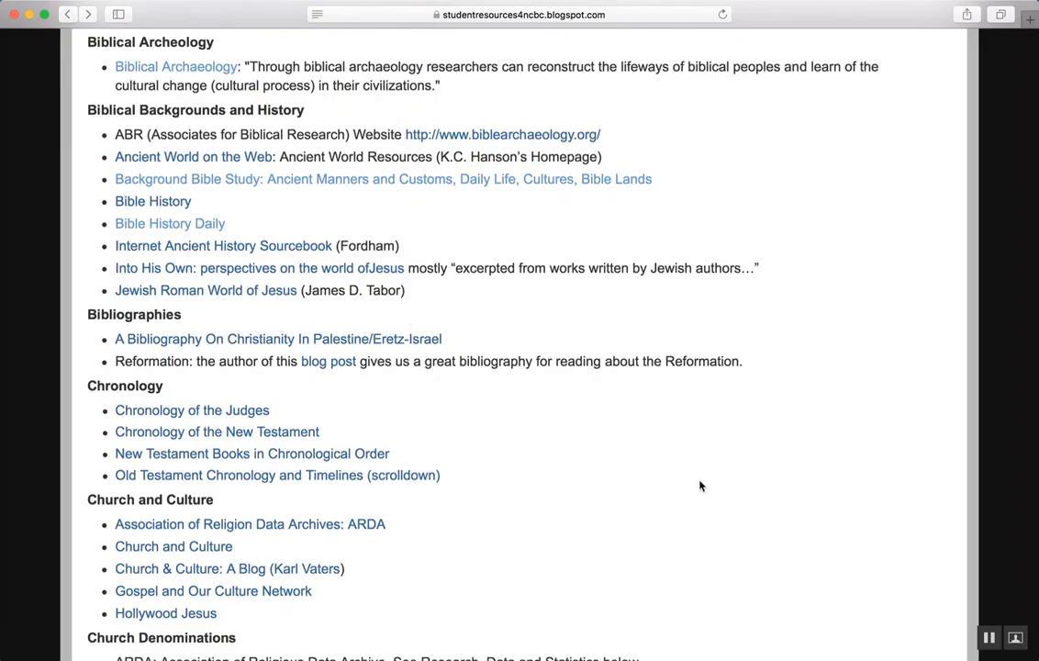
scroll("up", 3)
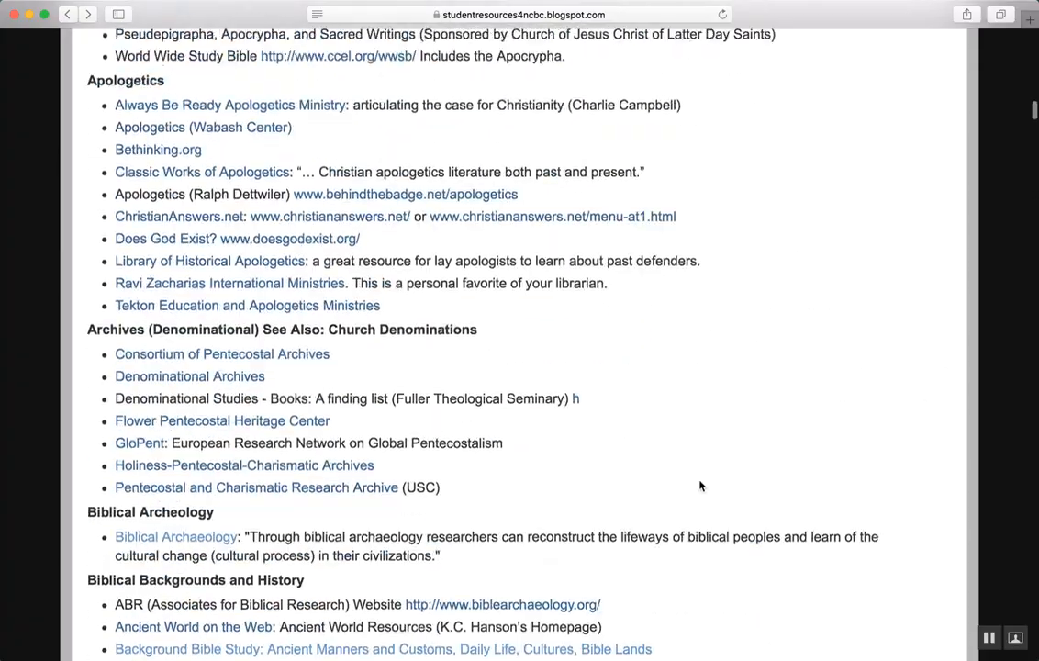
scroll("down", 3)
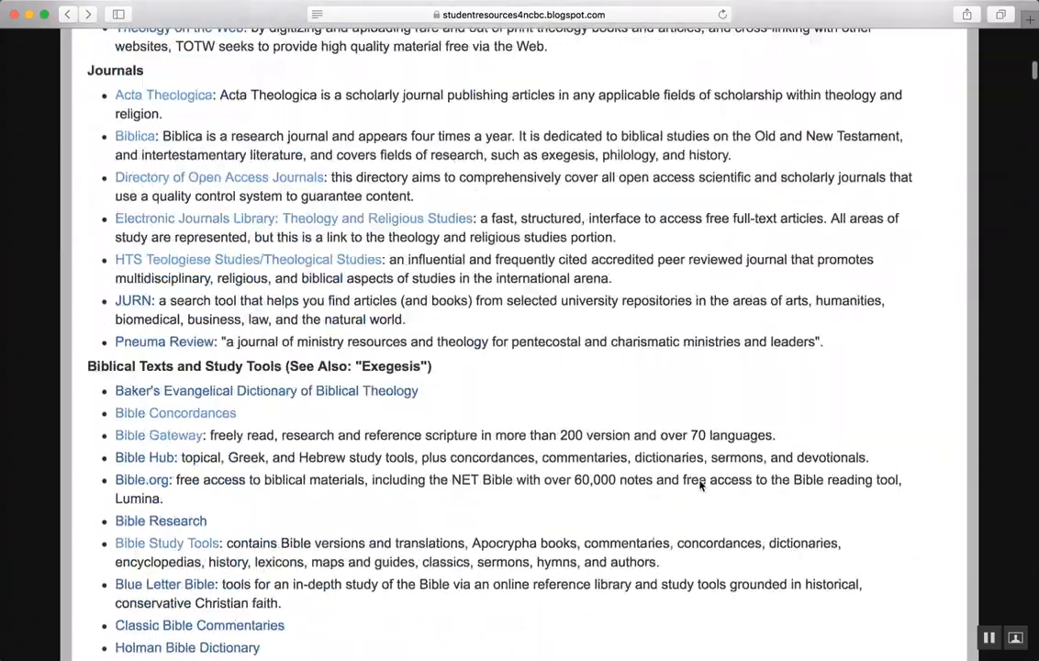
scroll("up", 3)
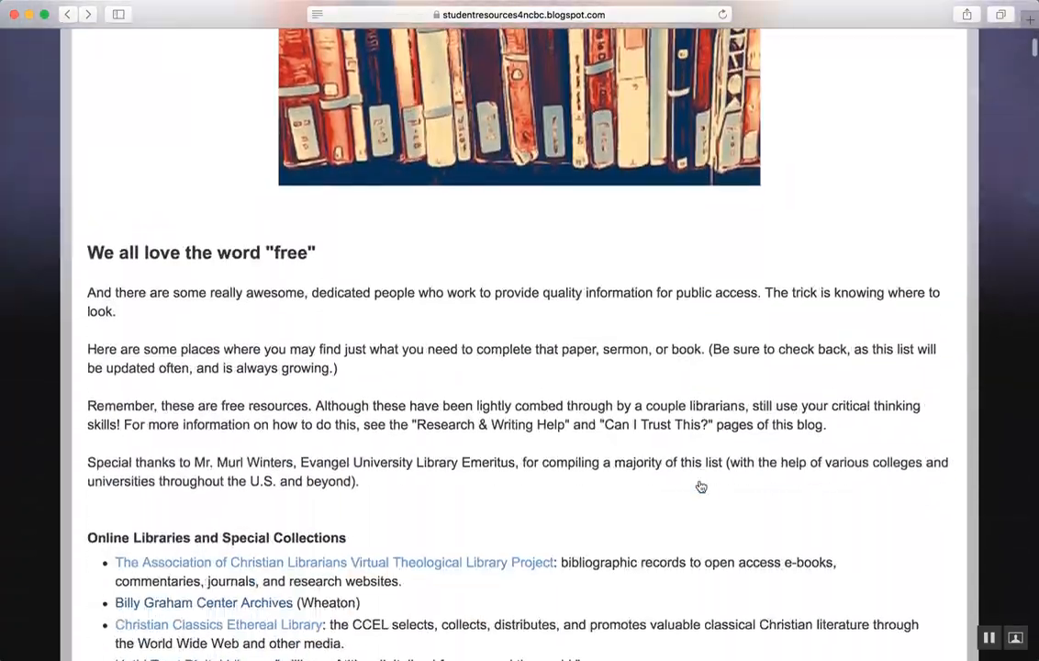
scroll("up", 3)
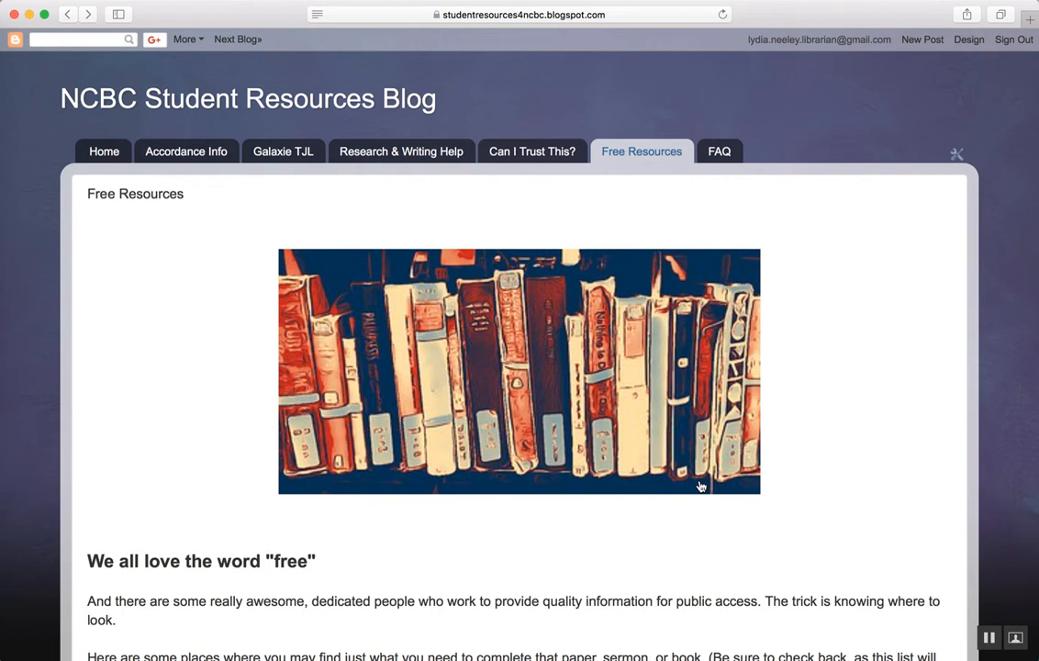
mouse_move(880, 238)
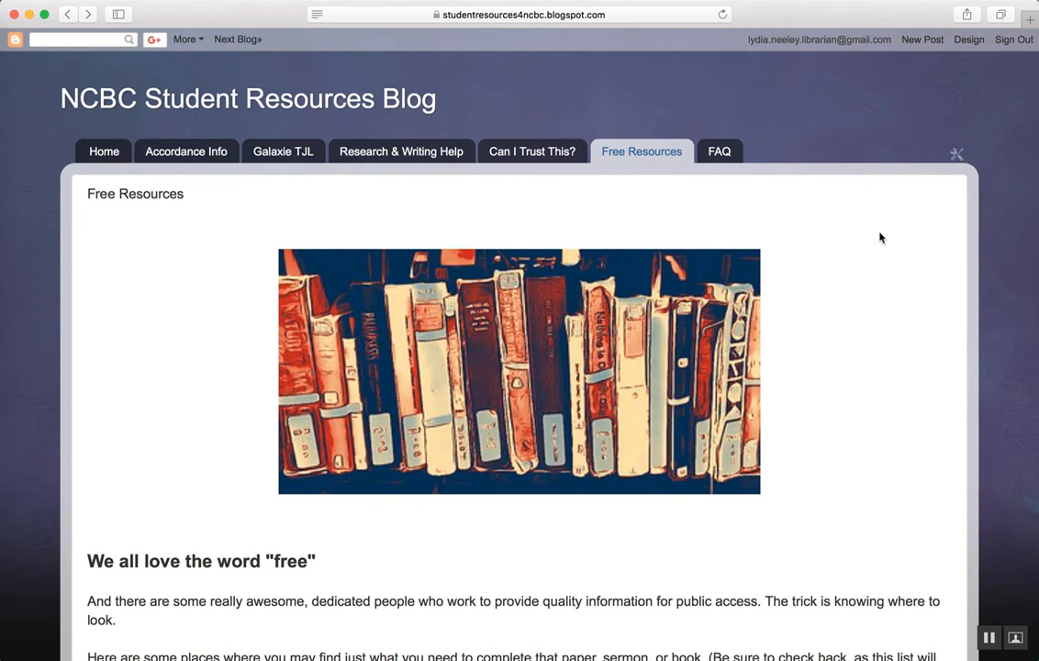
mouse_move(849, 153)
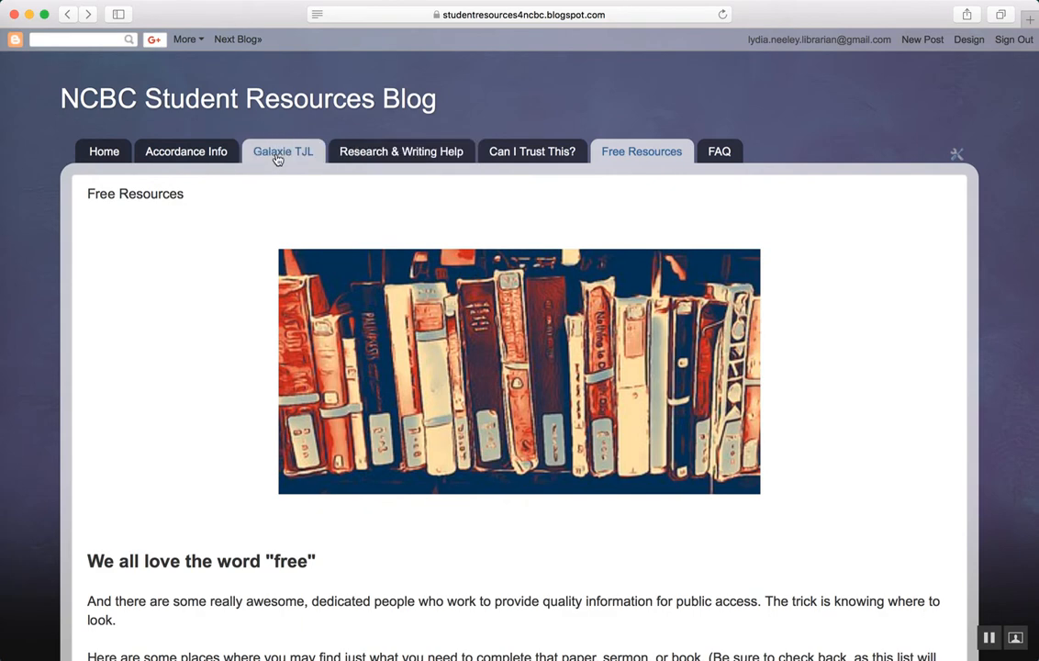
- From the blog's Galaxie TJL page, go to the Galaxie Theological Journal Library site
left_click(283, 150)
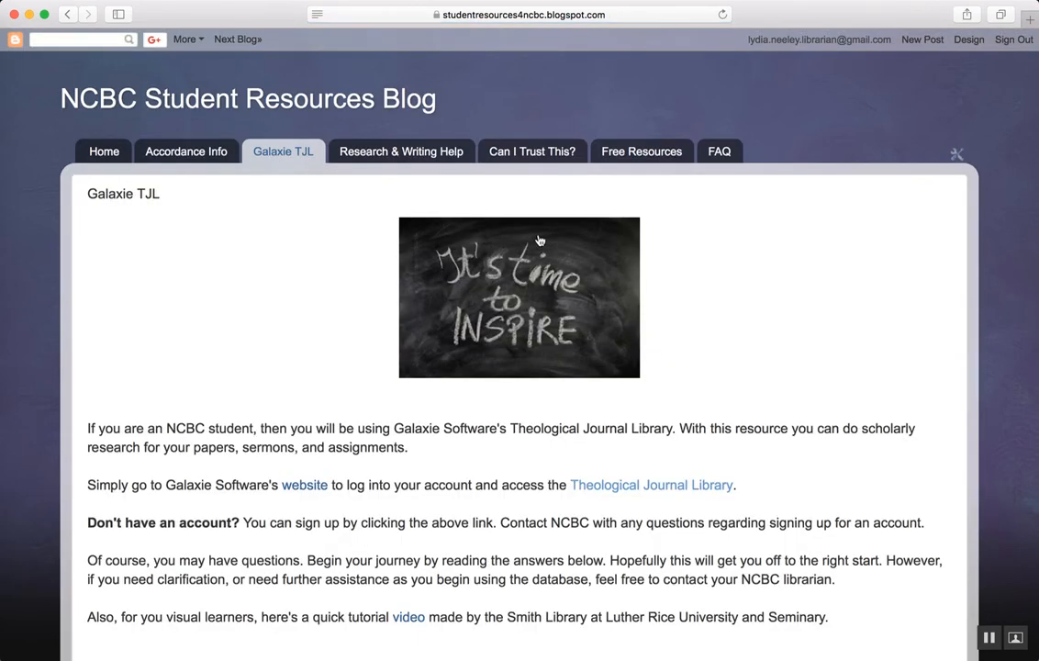
scroll("down", 3)
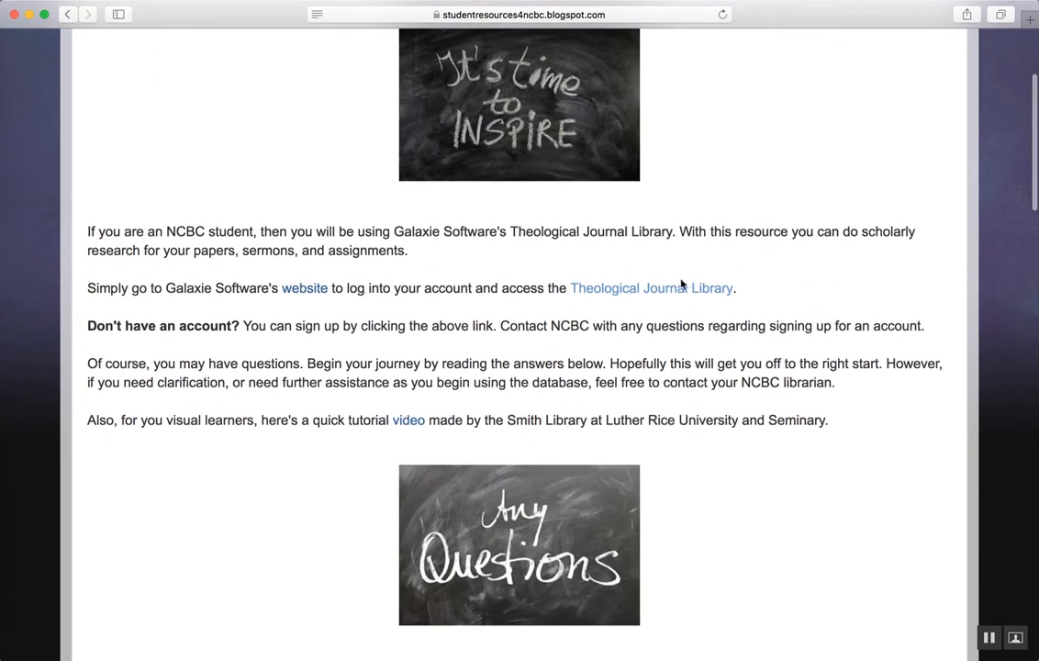
left_click(652, 287)
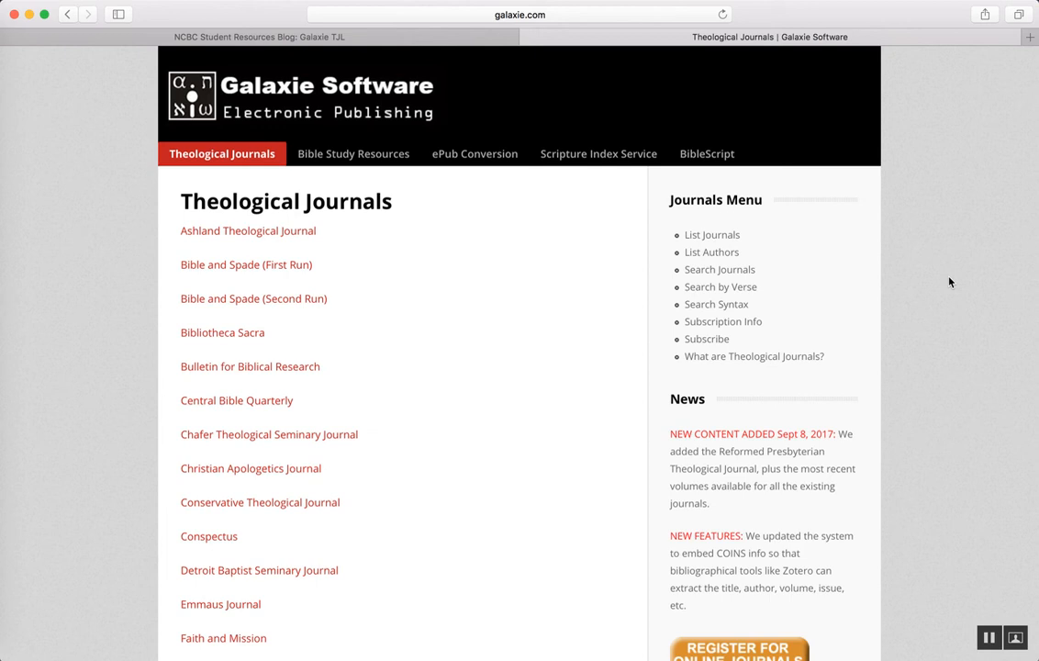
mouse_move(712, 235)
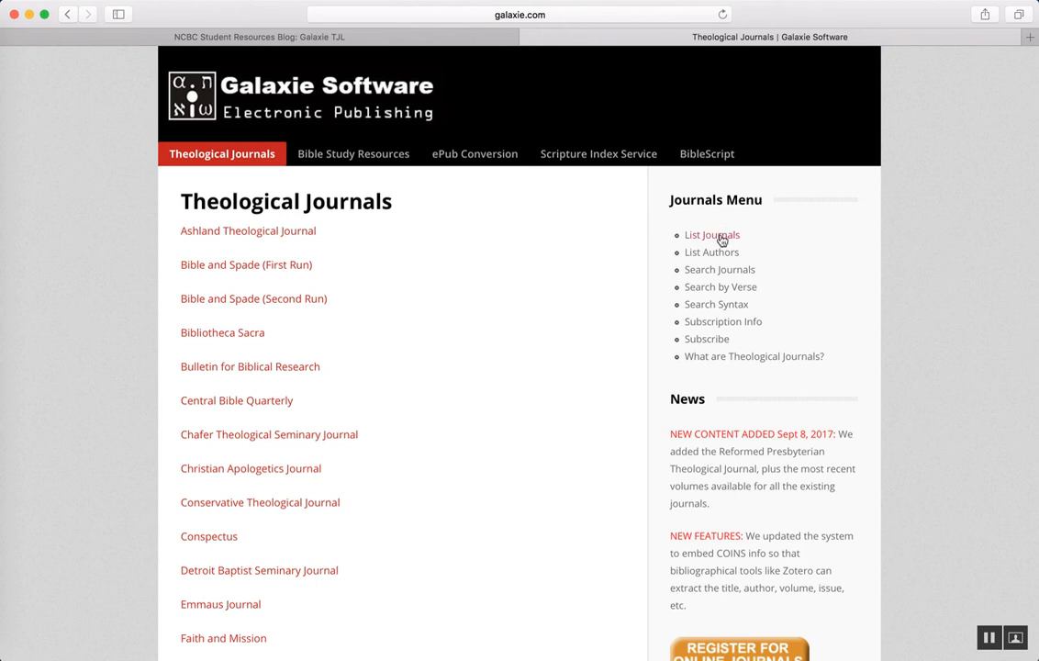
mouse_move(712, 228)
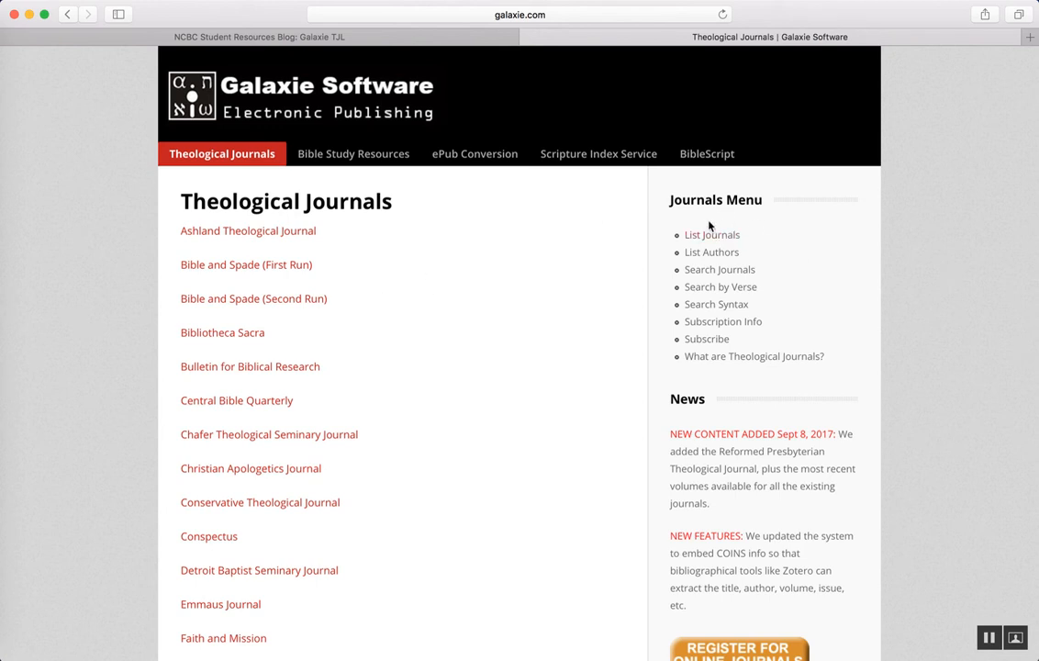
mouse_move(720, 286)
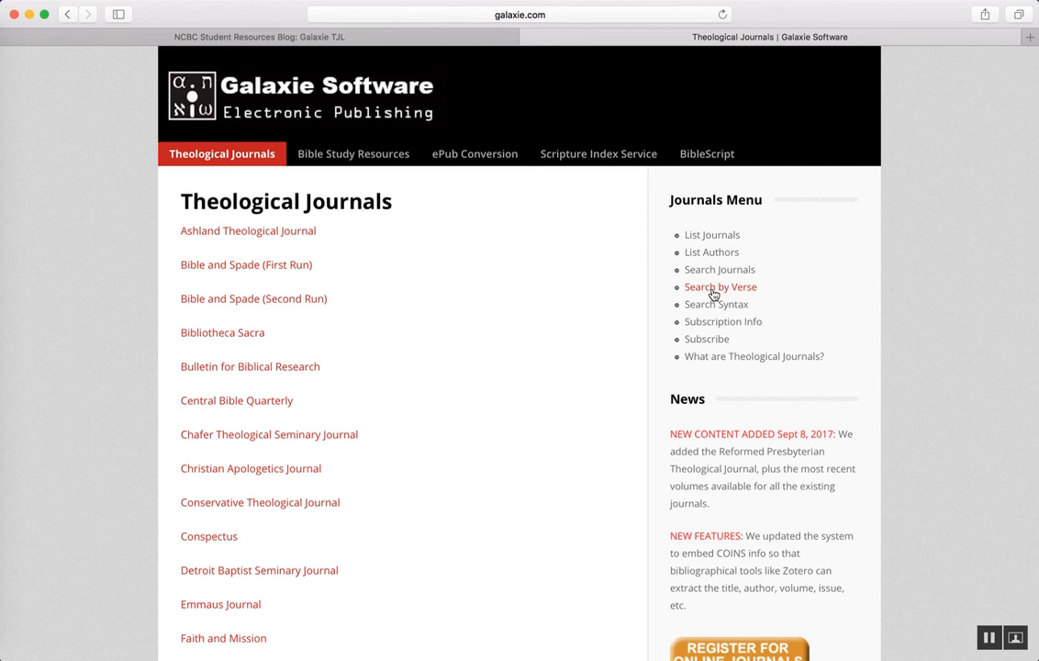
- On Galaxie's Search by Verse page, enter the passage Ruth 2:3
left_click(720, 287)
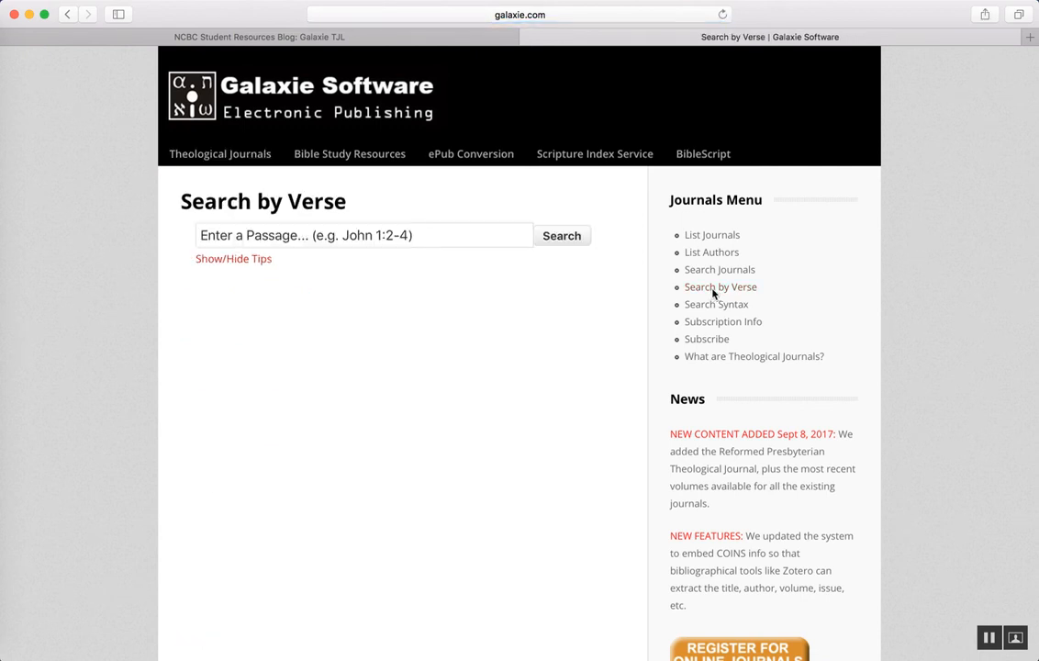
left_click(363, 236)
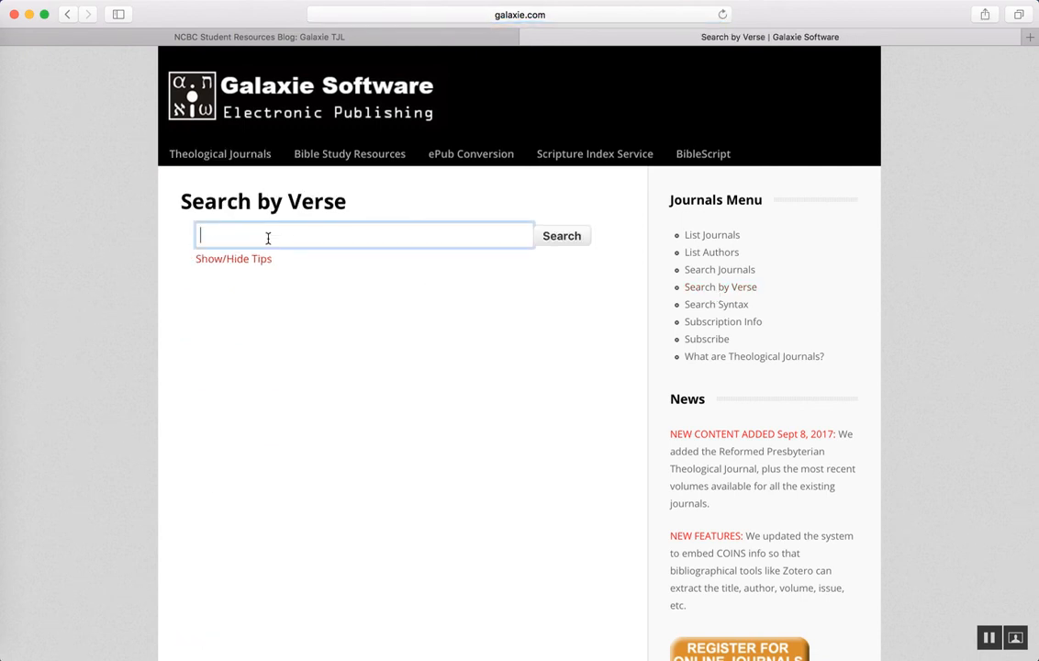
type("Ruth")
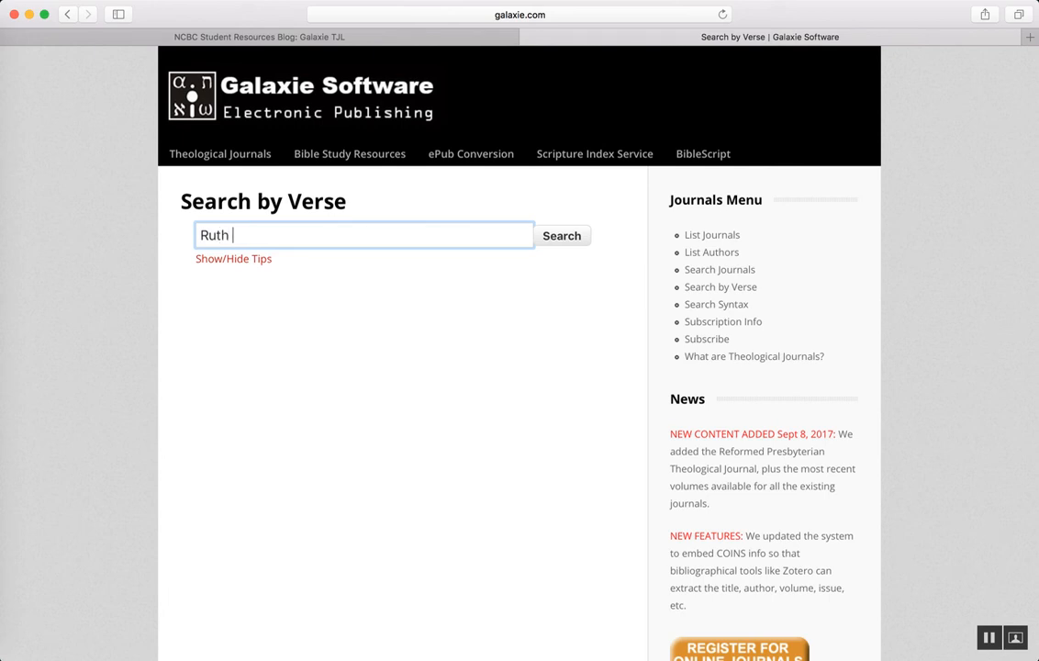
type("2:3")
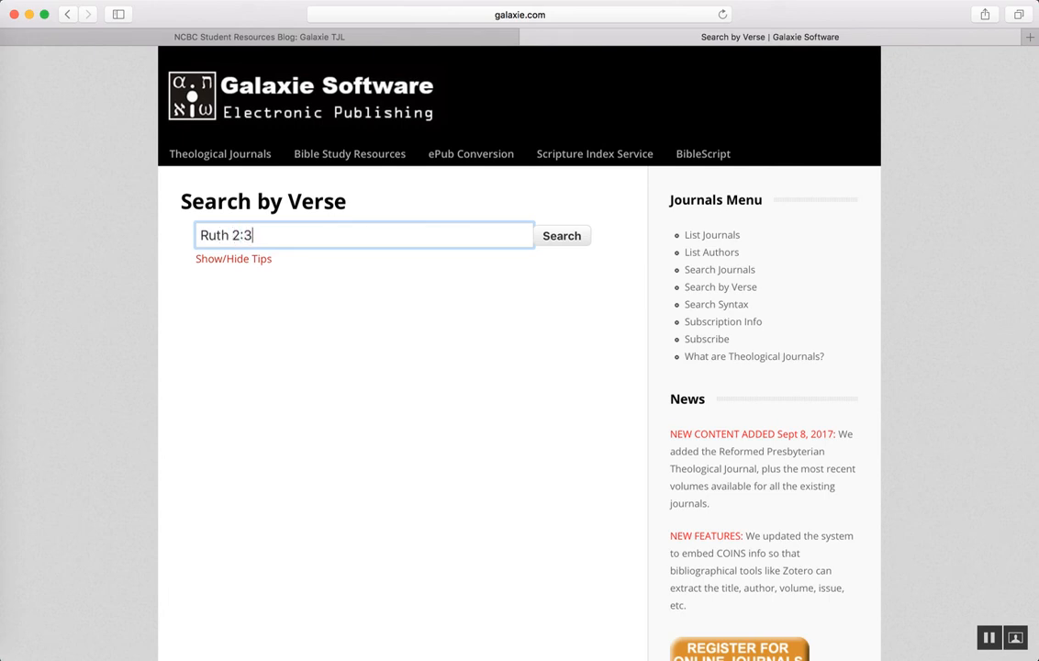
left_click(560, 235)
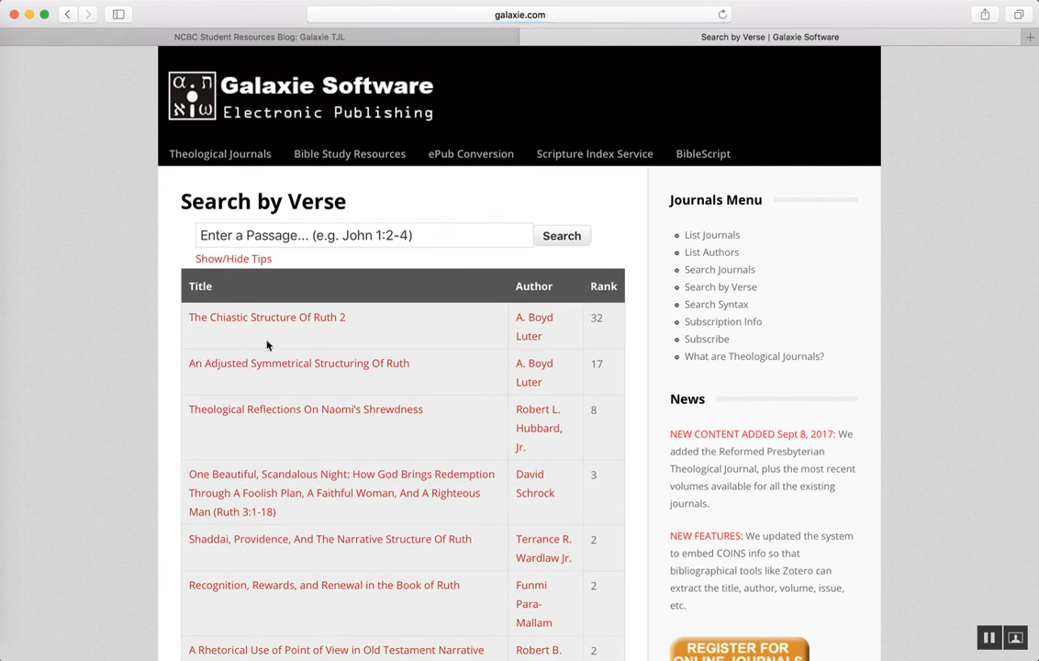
scroll("down", 3)
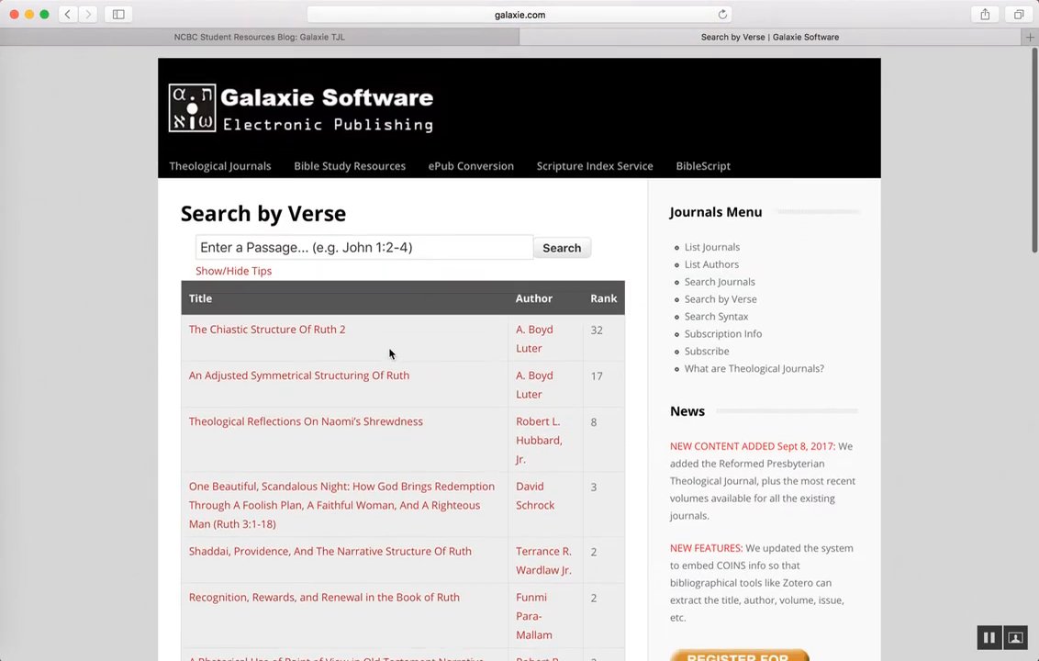
scroll("up", 3)
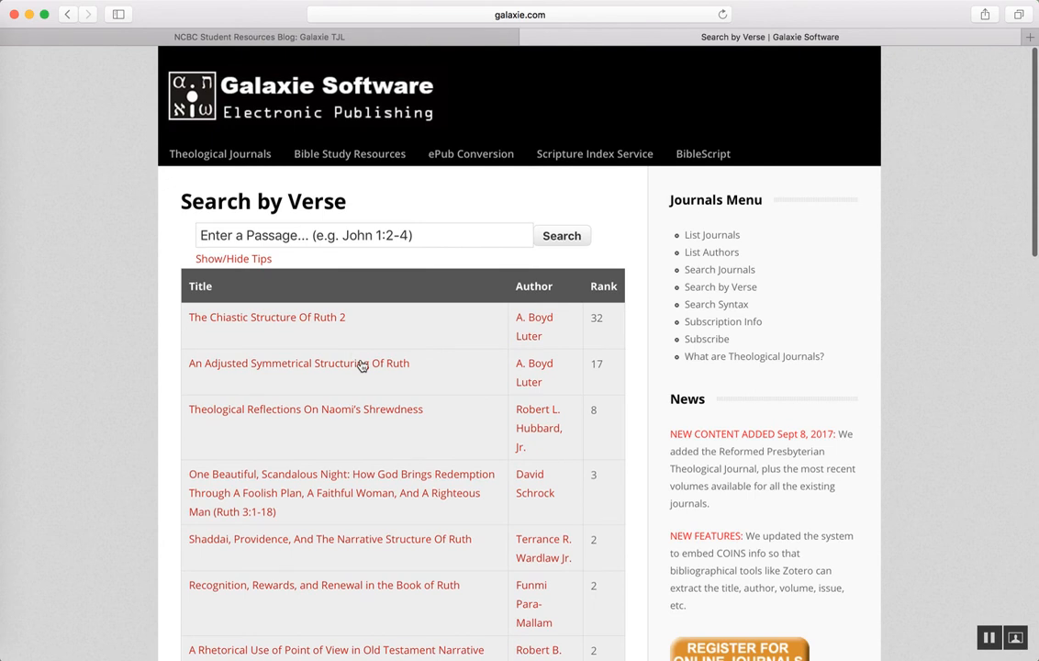
mouse_move(359, 318)
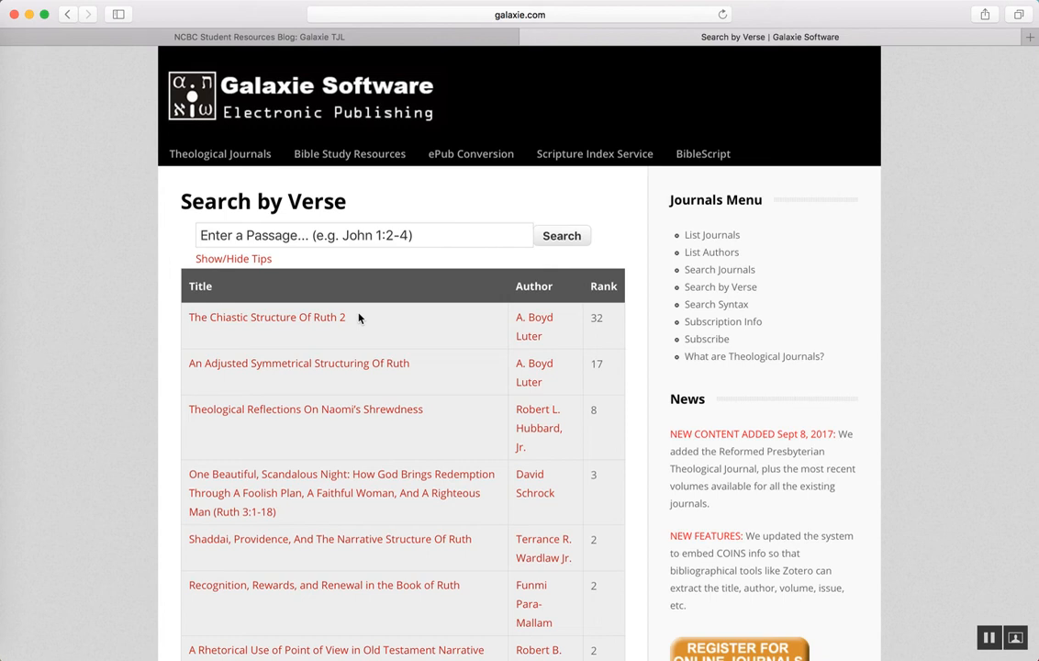
scroll("down", 3)
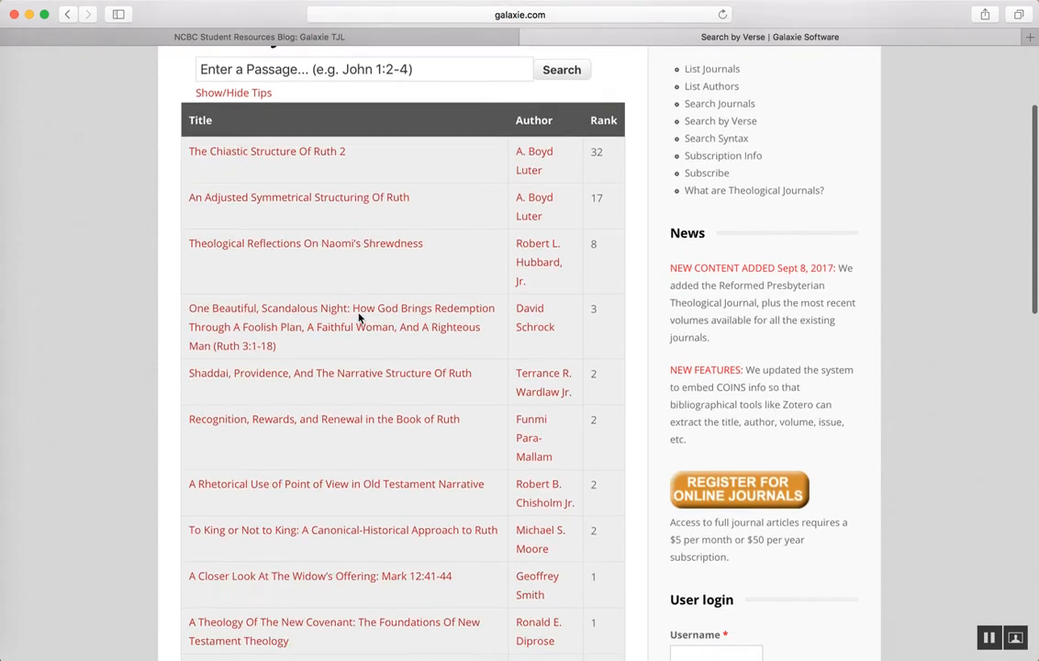
scroll("down", 3)
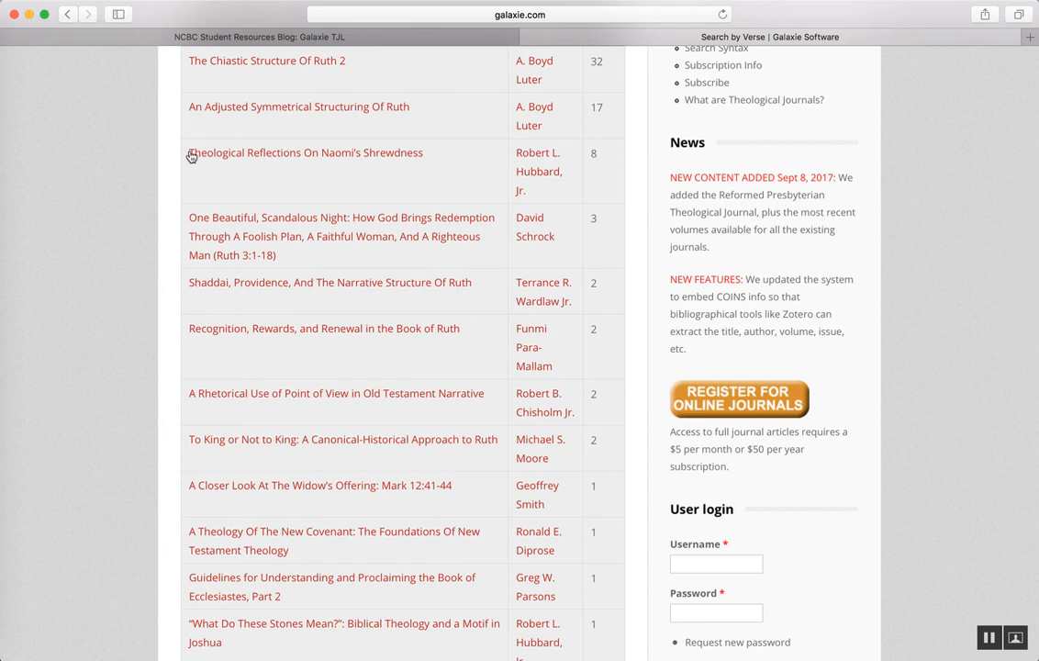
mouse_move(154, 147)
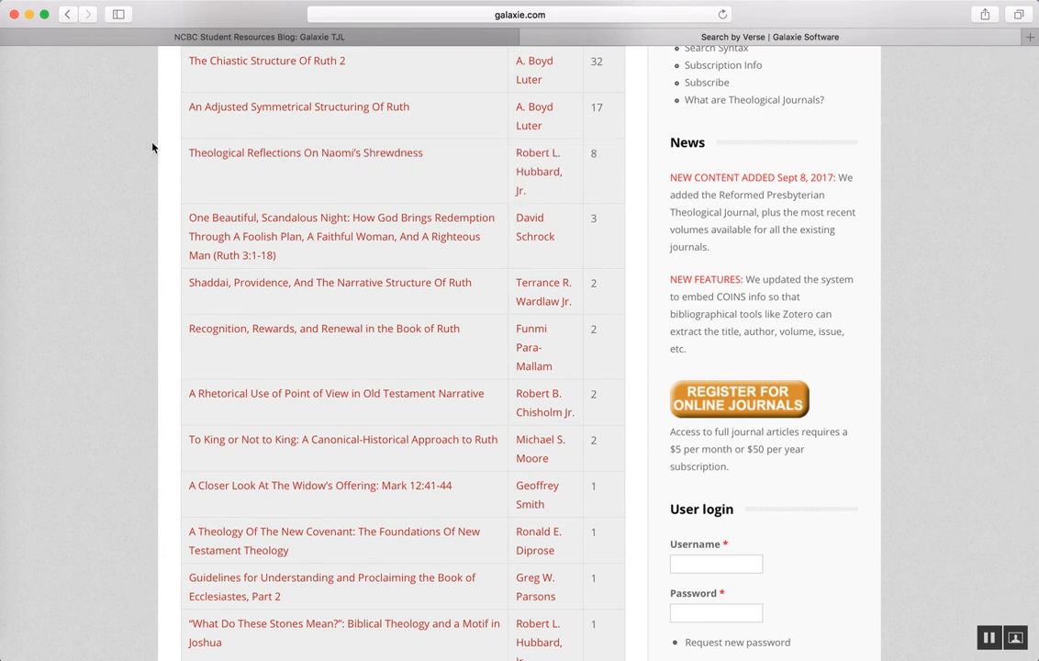
mouse_move(323, 172)
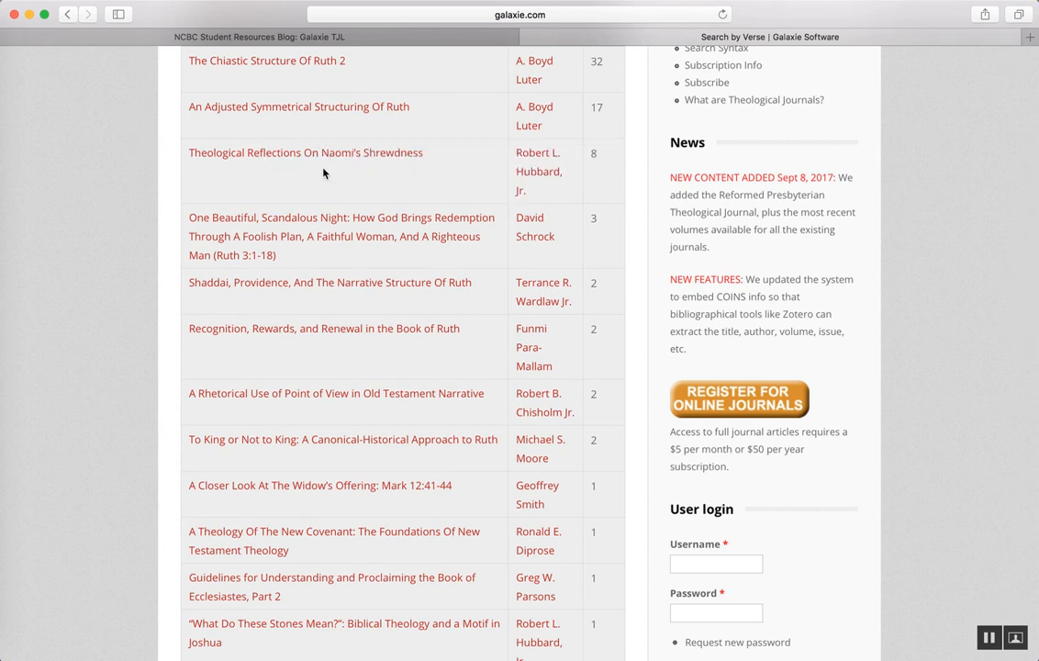
mouse_move(327, 161)
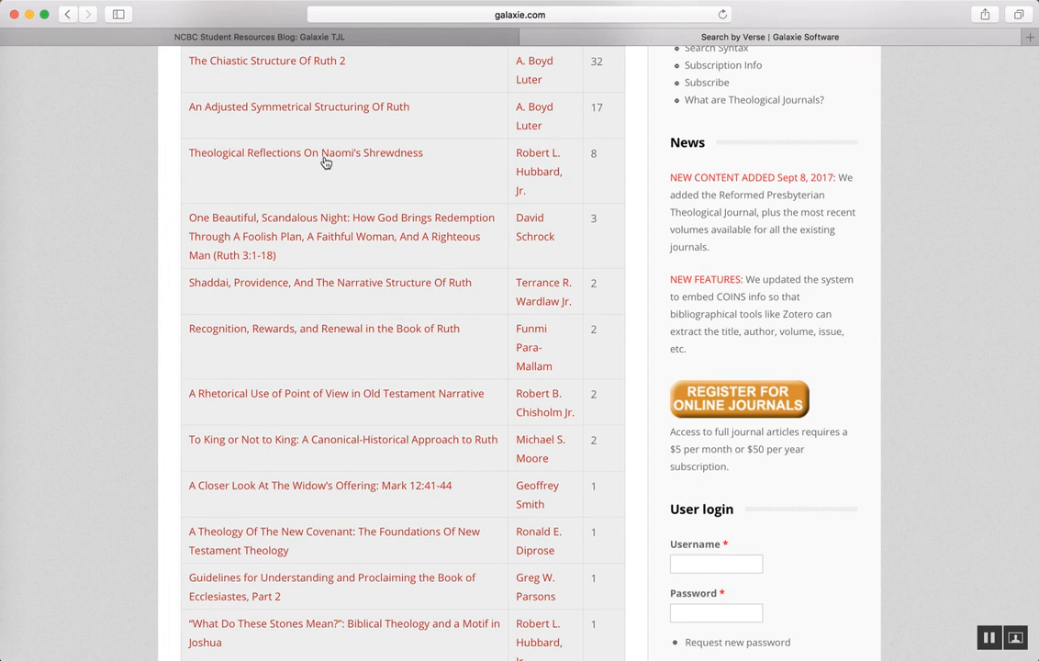
mouse_move(338, 167)
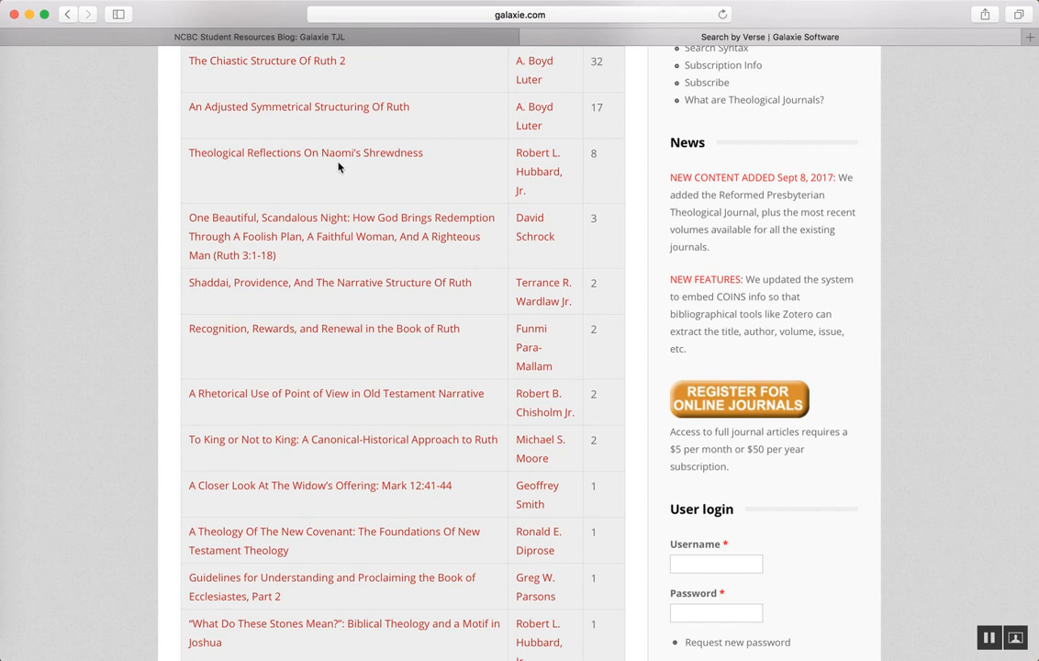
mouse_move(341, 228)
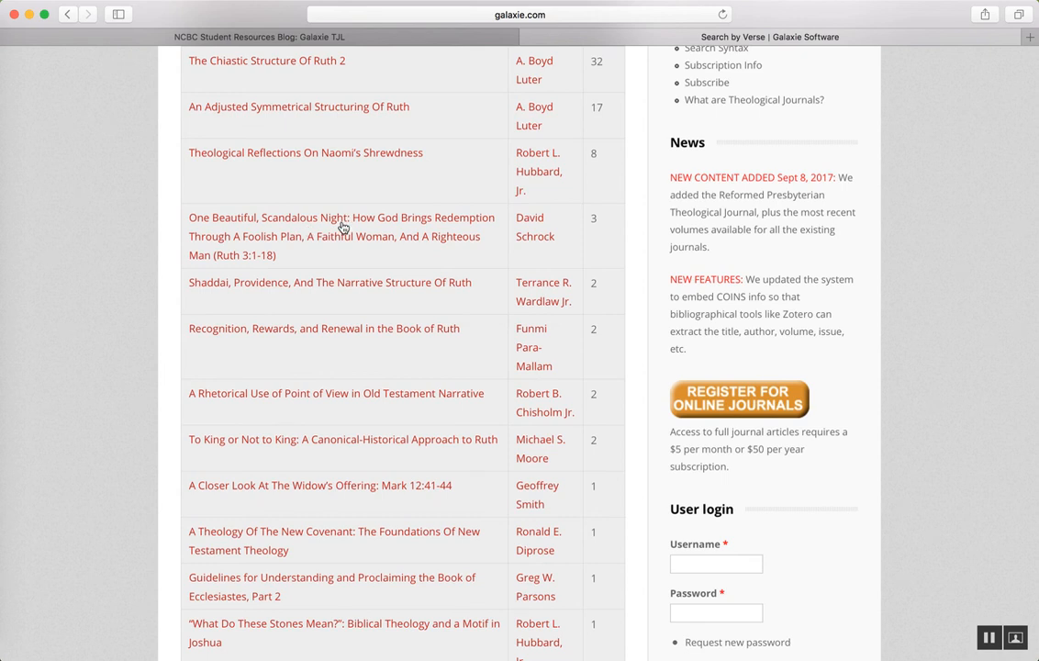
mouse_move(309, 238)
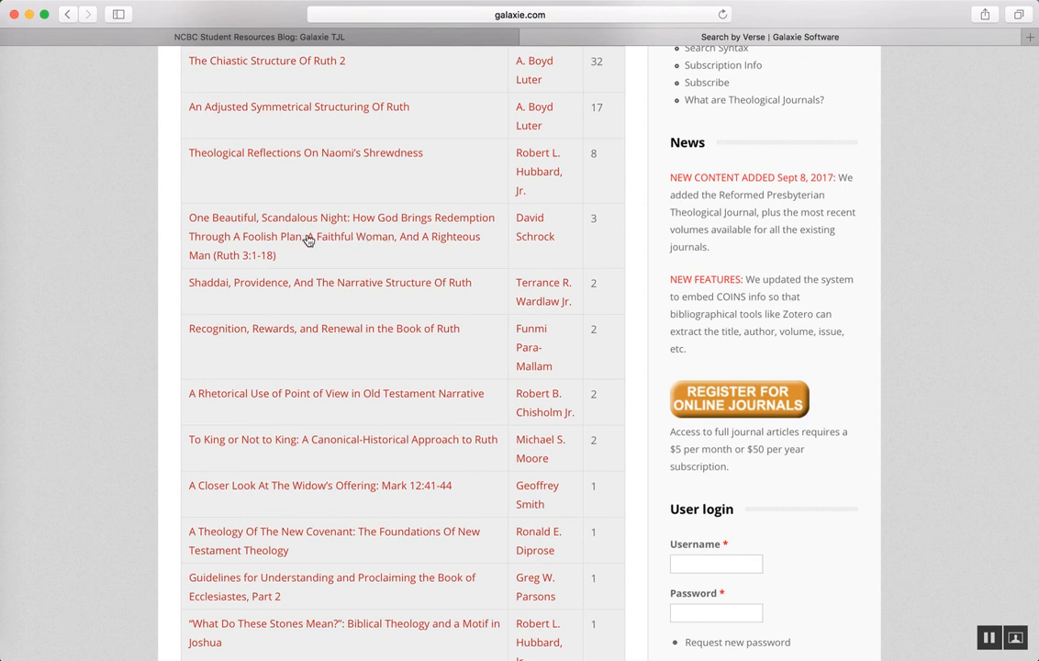
mouse_move(246, 246)
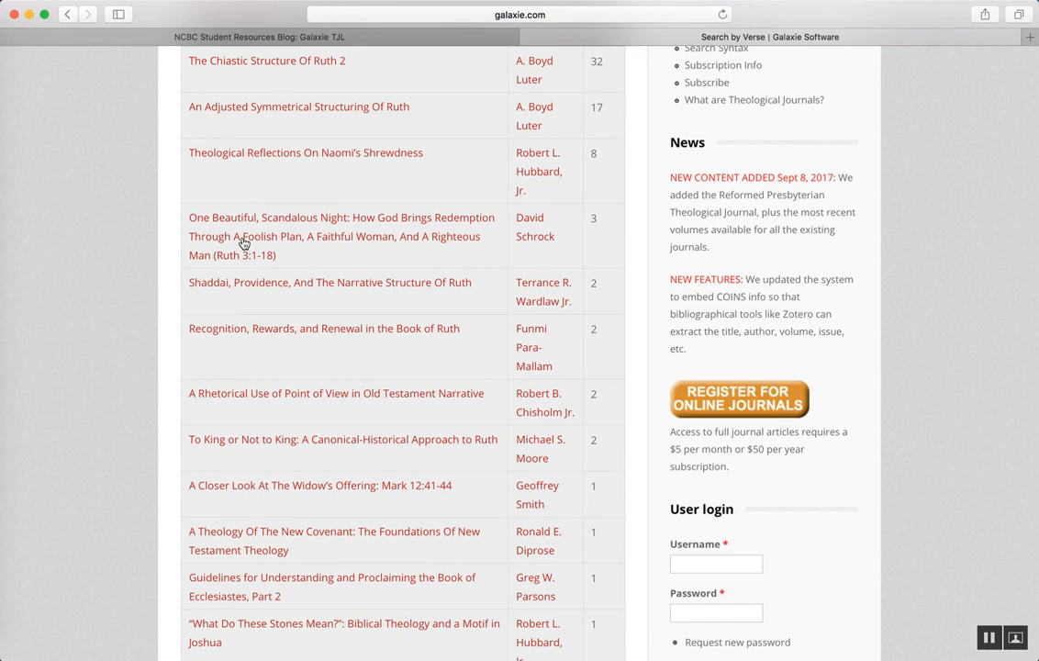
mouse_move(305, 230)
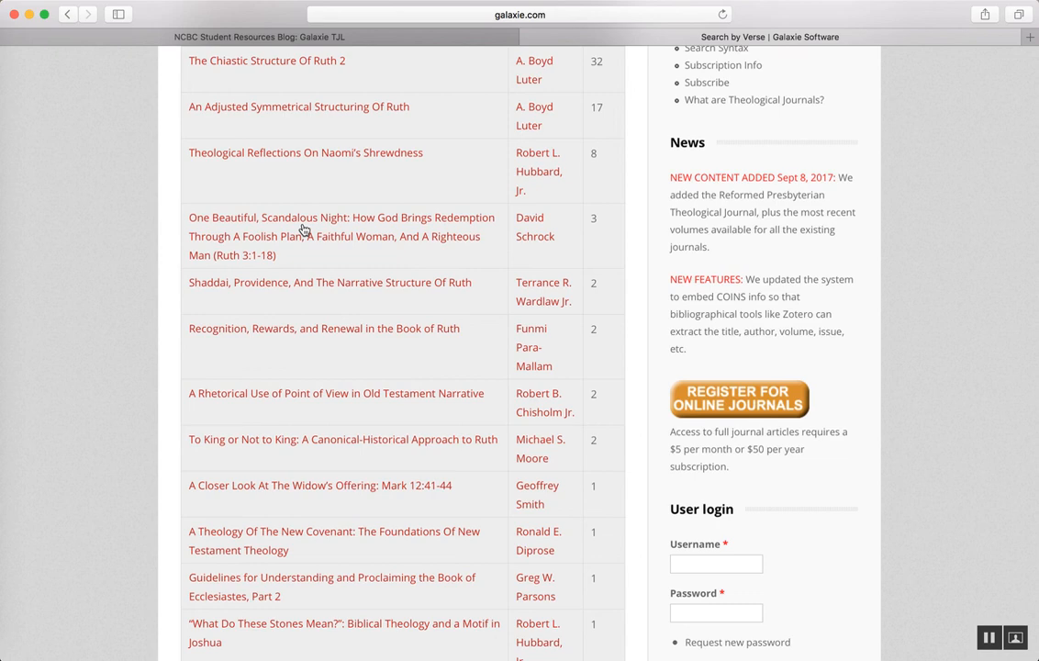
scroll("down", 3)
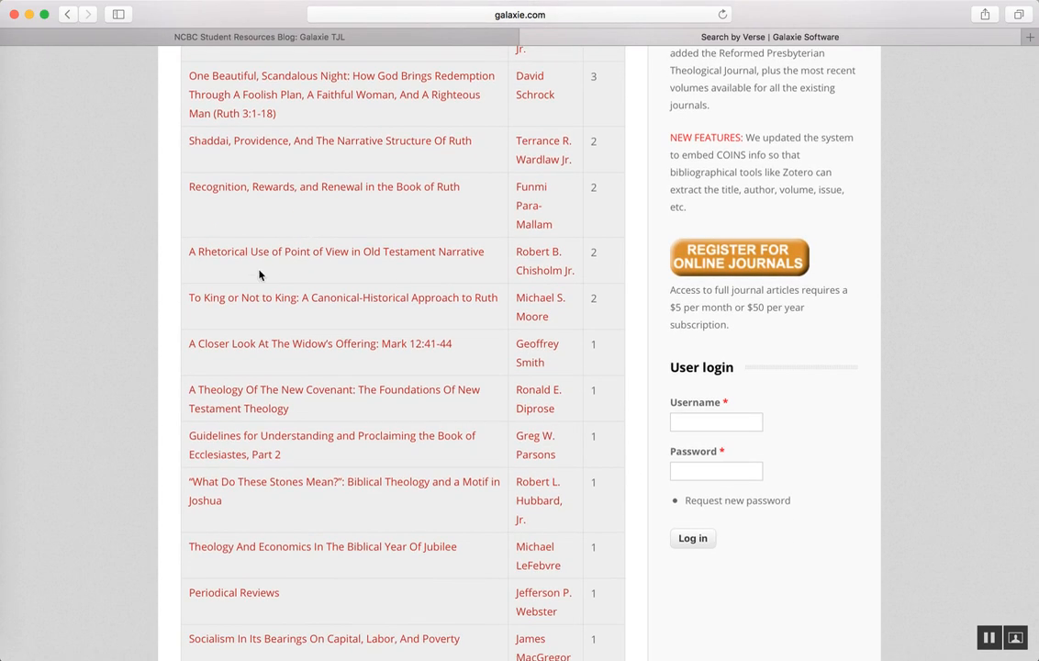
mouse_move(296, 261)
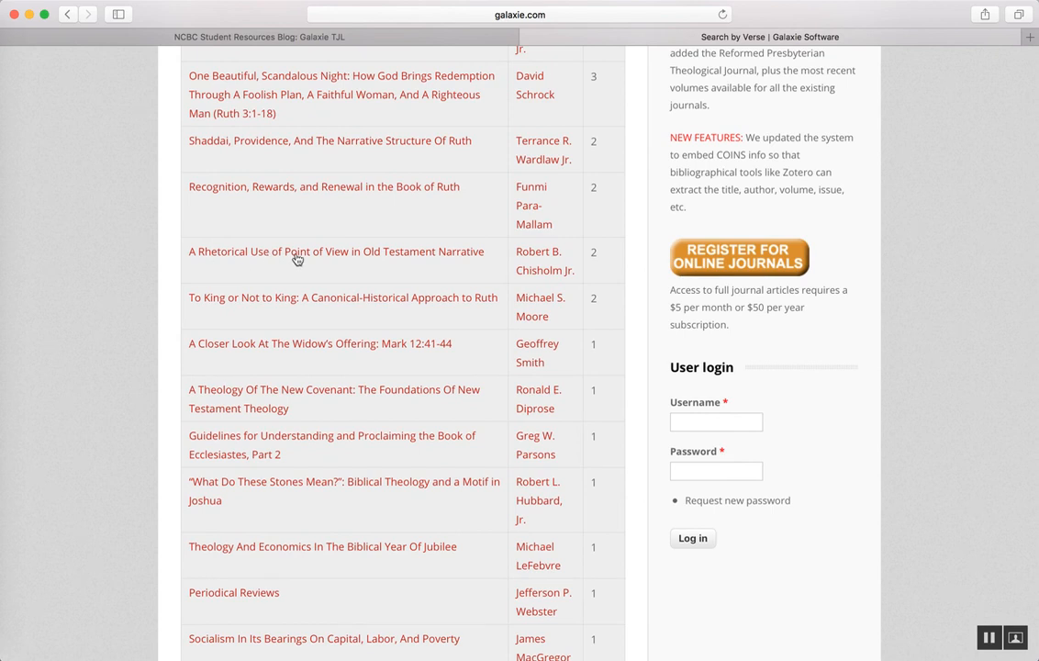
mouse_move(428, 261)
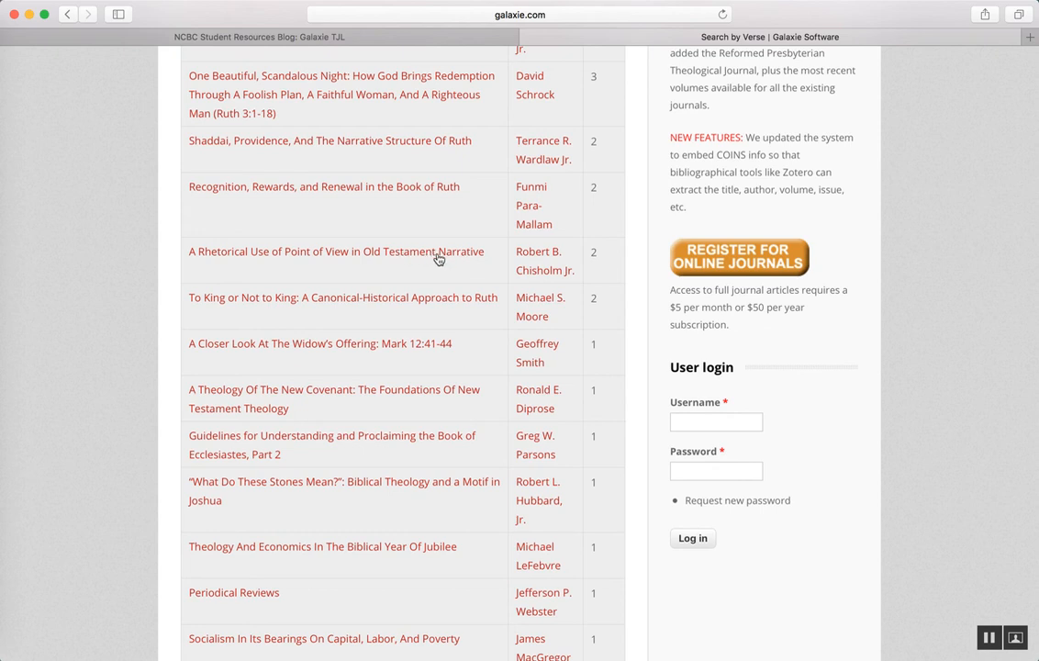
mouse_move(318, 264)
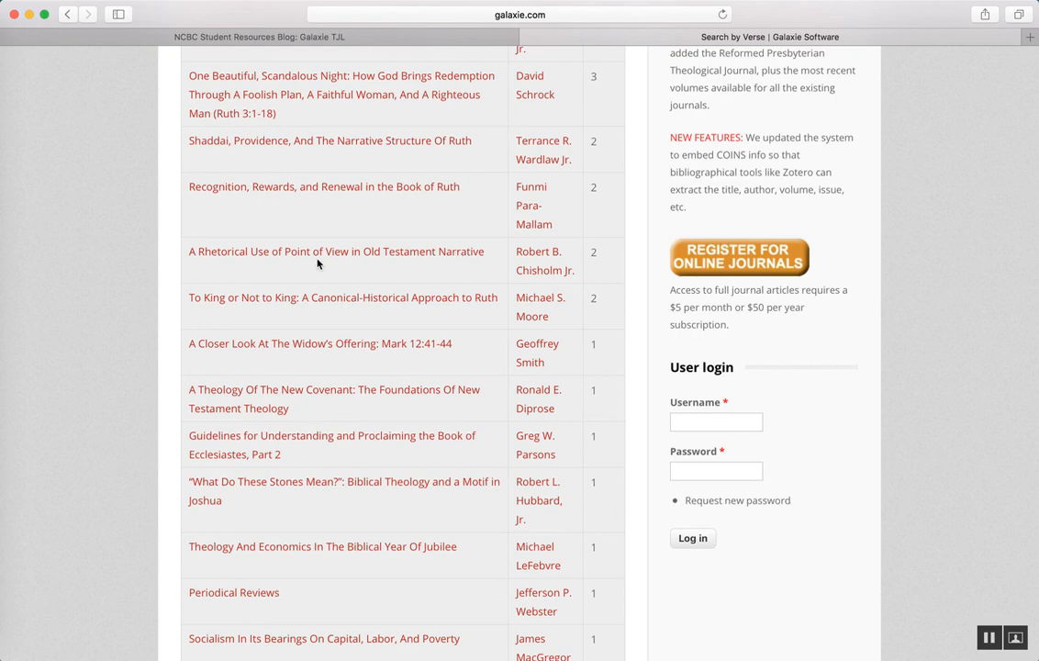
scroll("up", 3)
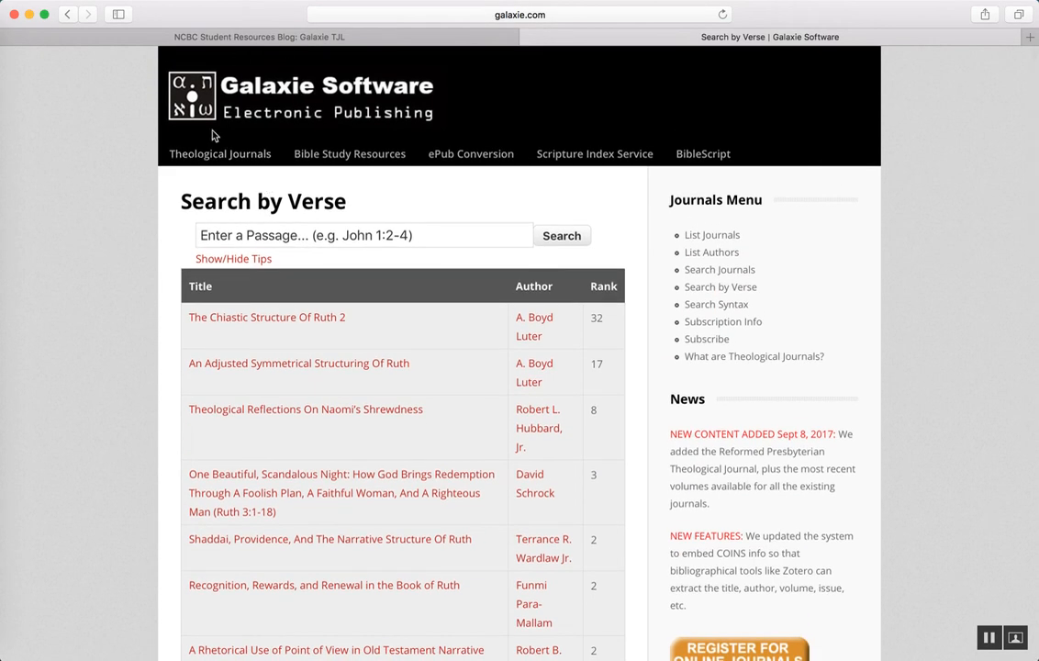
mouse_move(485, 122)
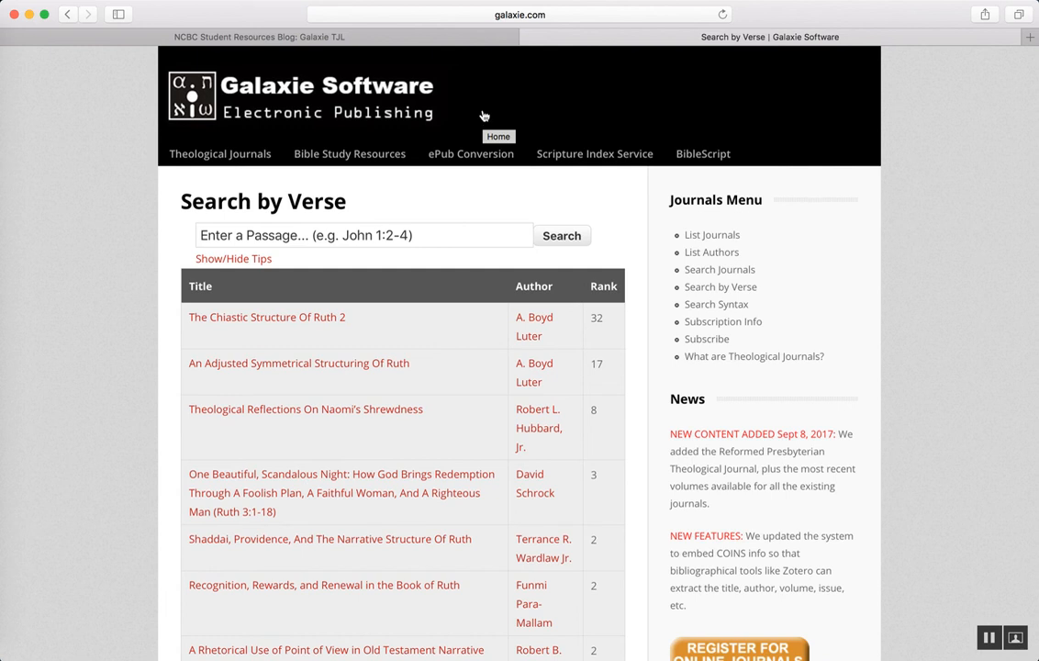
mouse_move(549, 114)
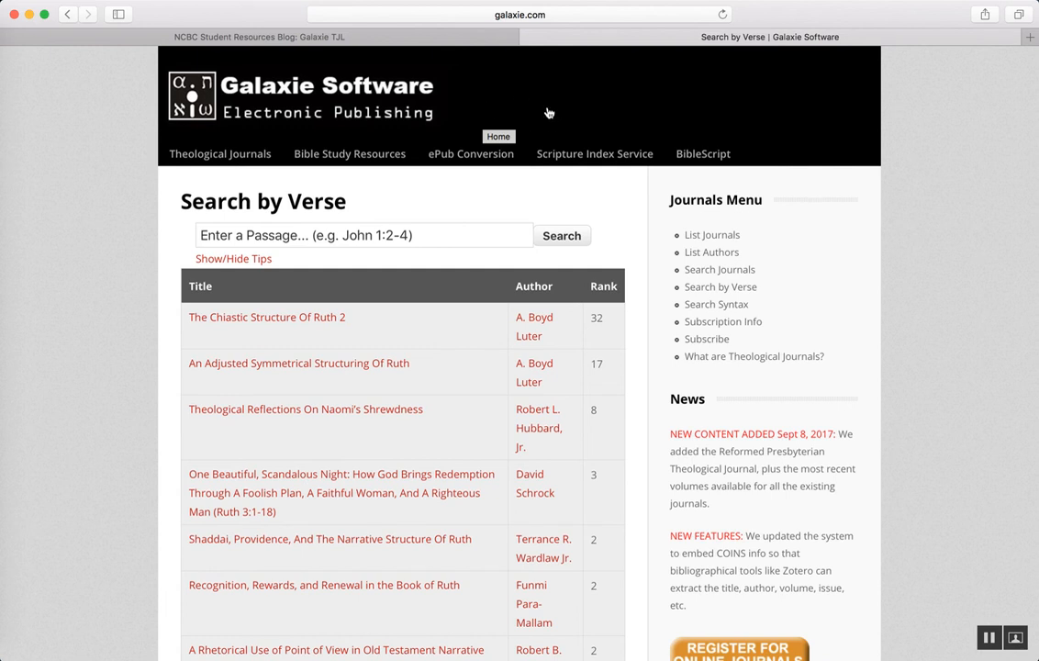
mouse_move(547, 114)
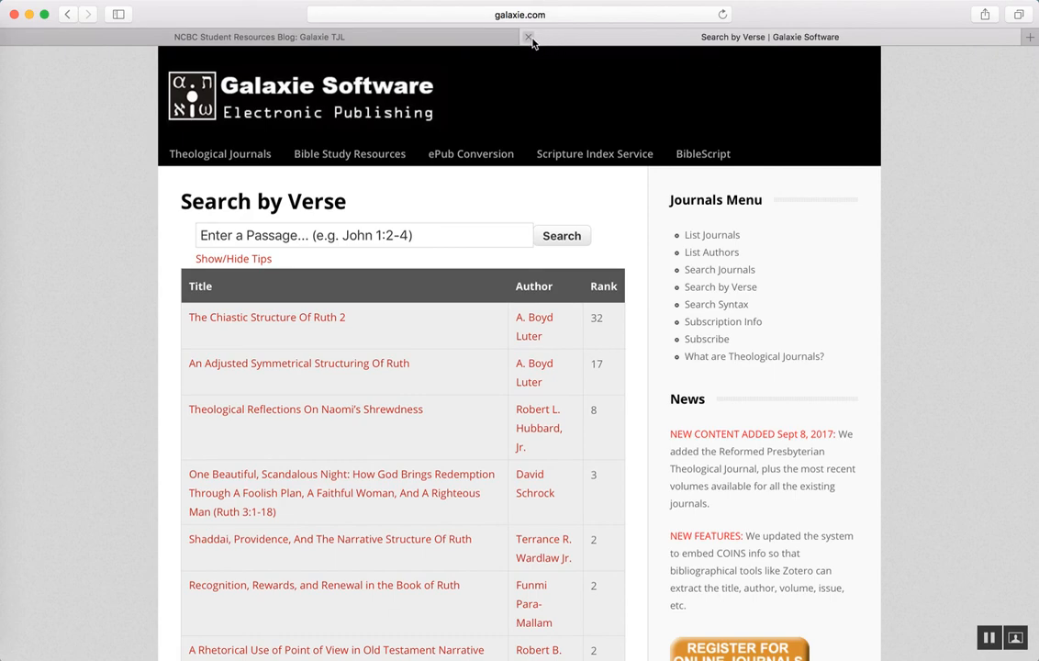
- Close the Galaxie tab, return to the blog's Free Resources Journals list and choose Acta Theologica
left_click(527, 37)
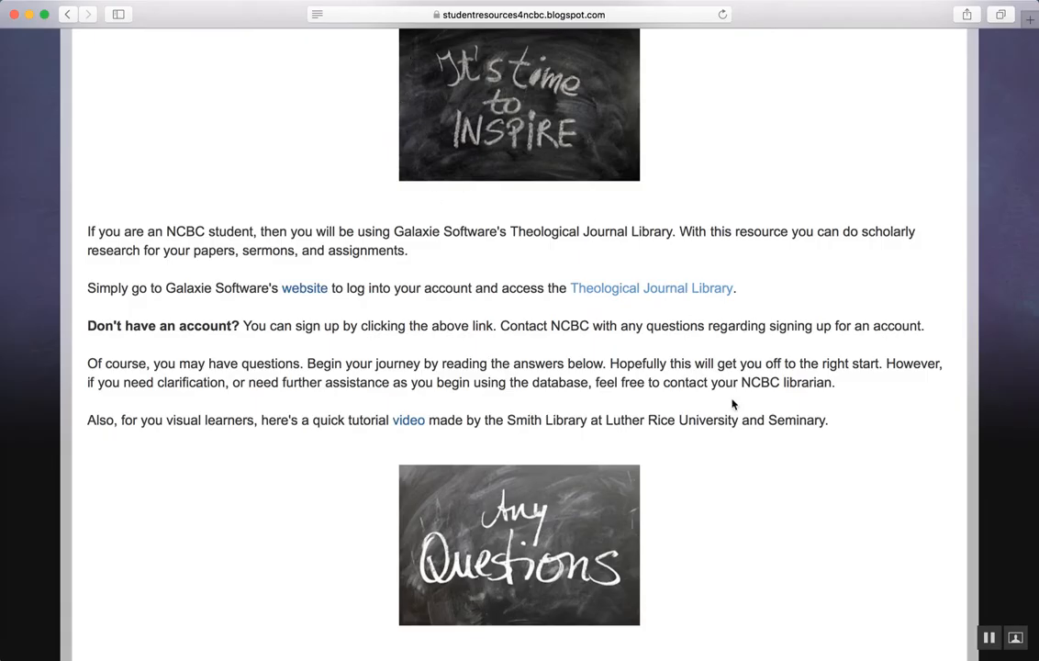
scroll("up", 3)
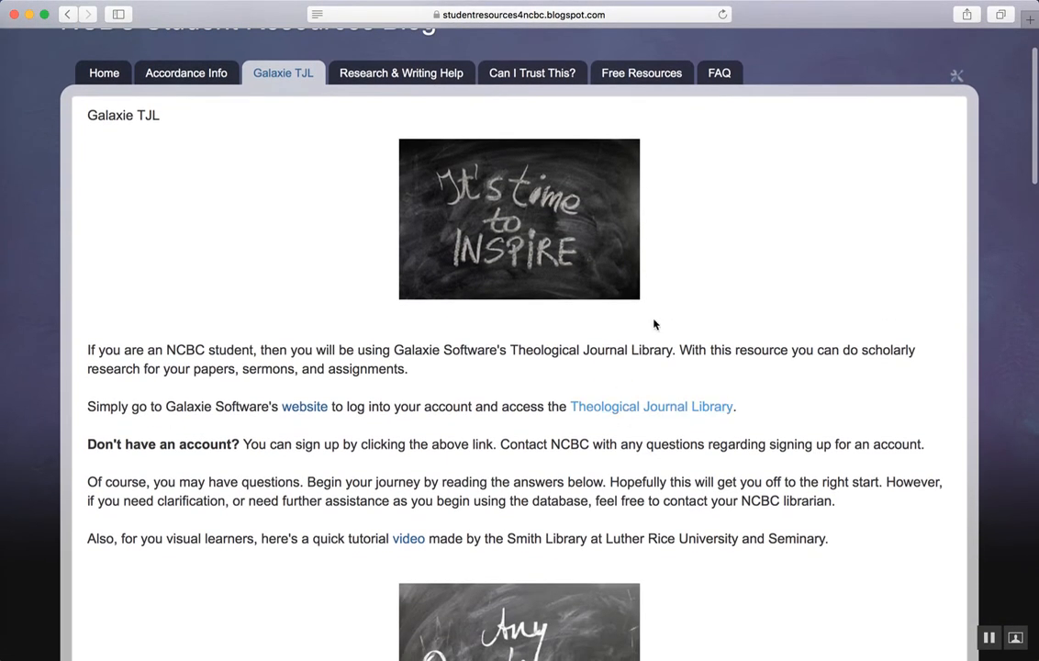
left_click(641, 73)
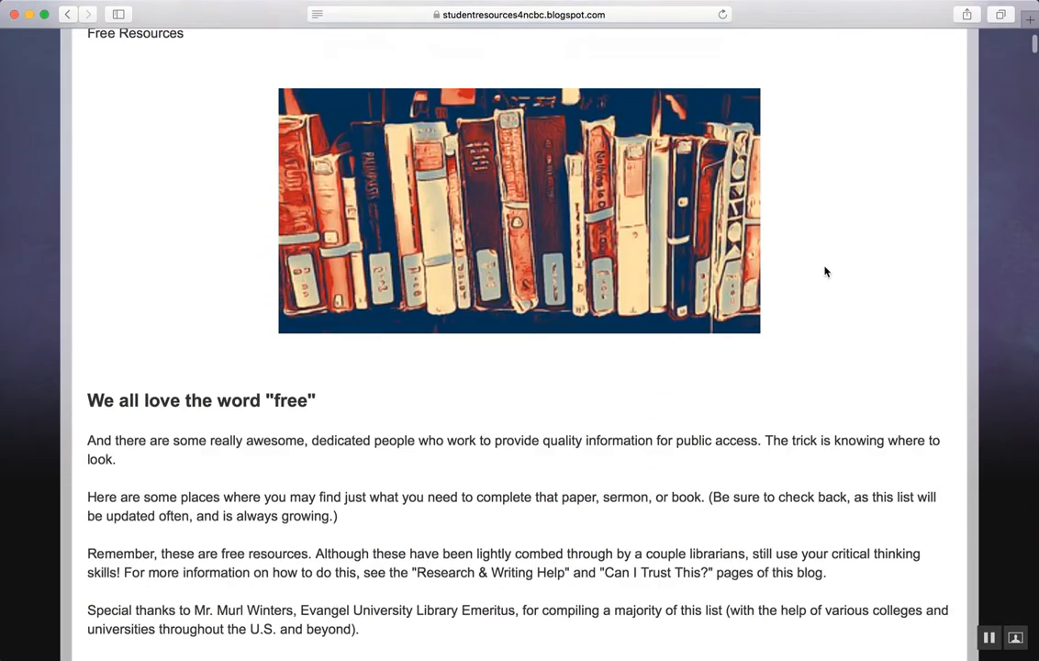
scroll("down", 3)
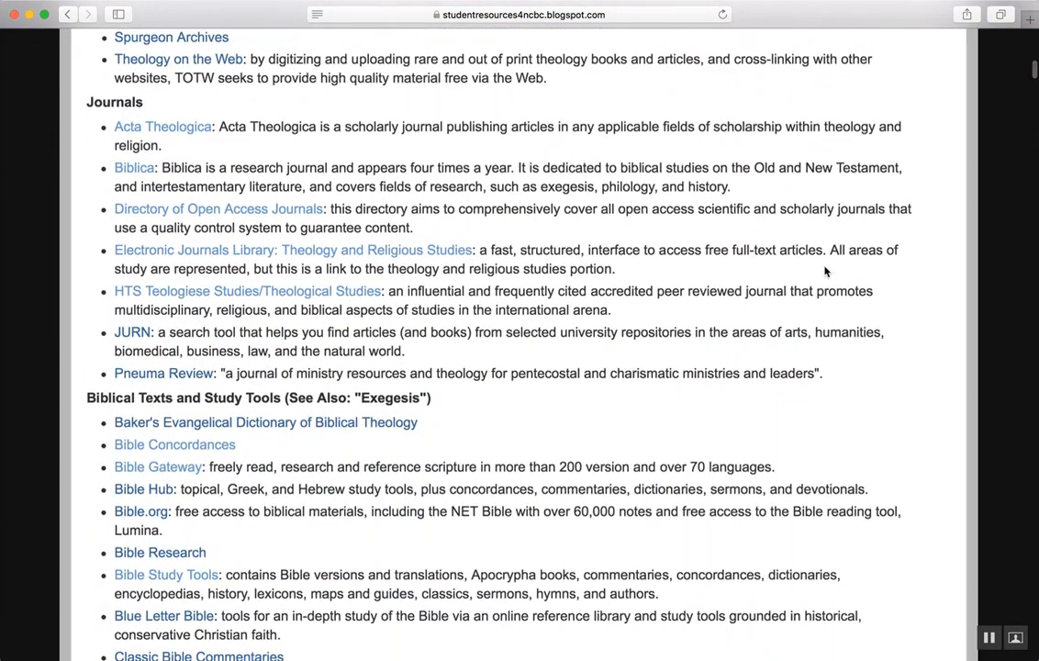
mouse_move(144, 301)
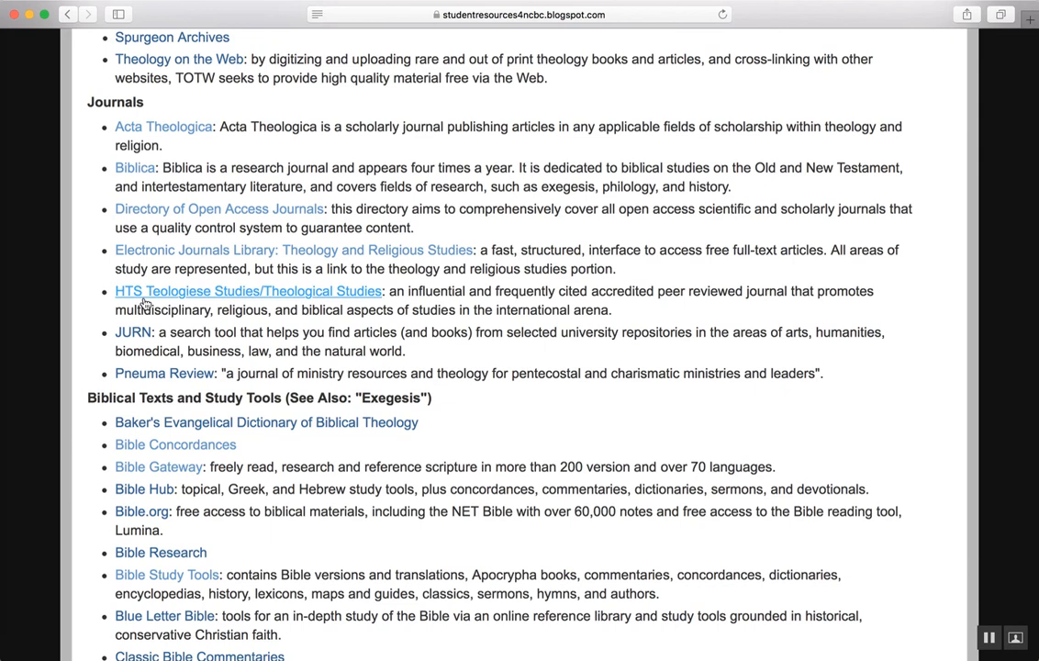
mouse_move(134, 167)
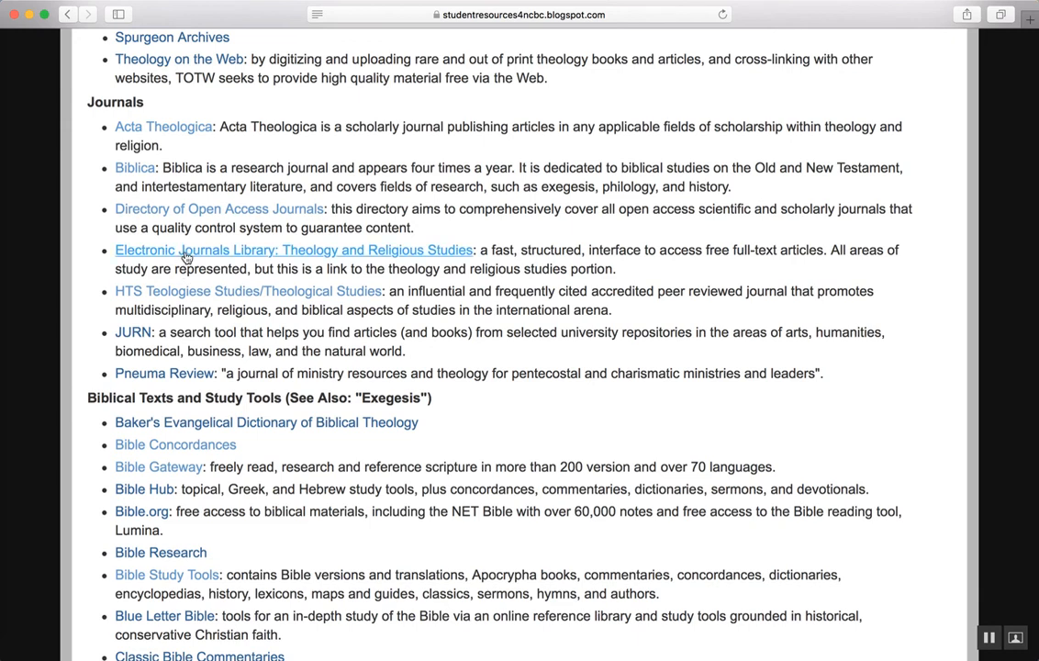
left_click(164, 127)
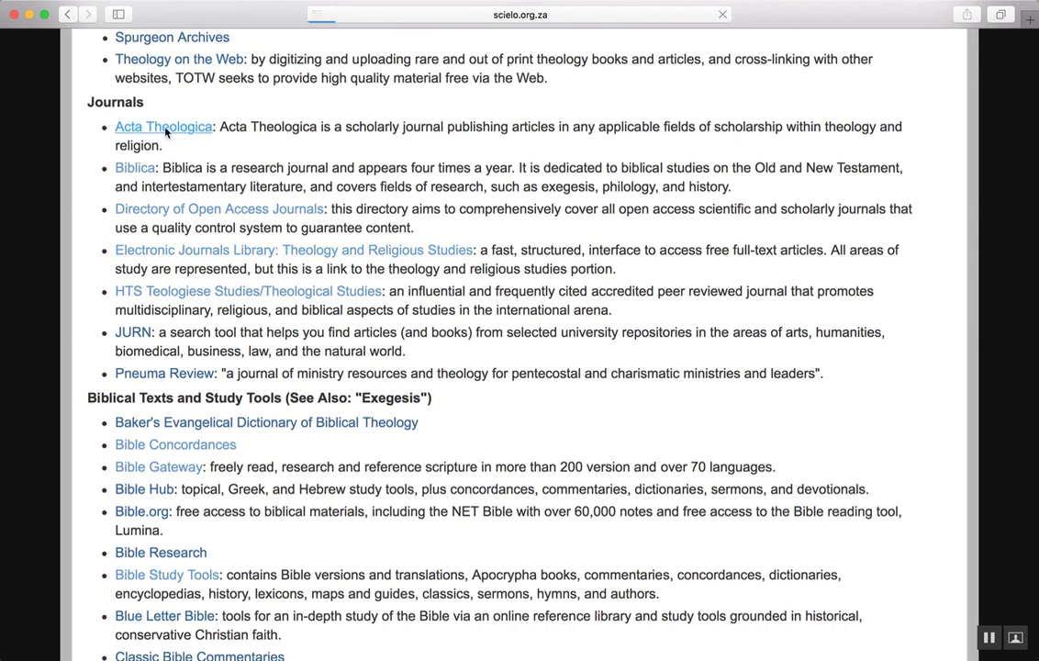
- Search SciELO article titles across all collections for 'ruth' from the Acta Theologica page
left_click(162, 125)
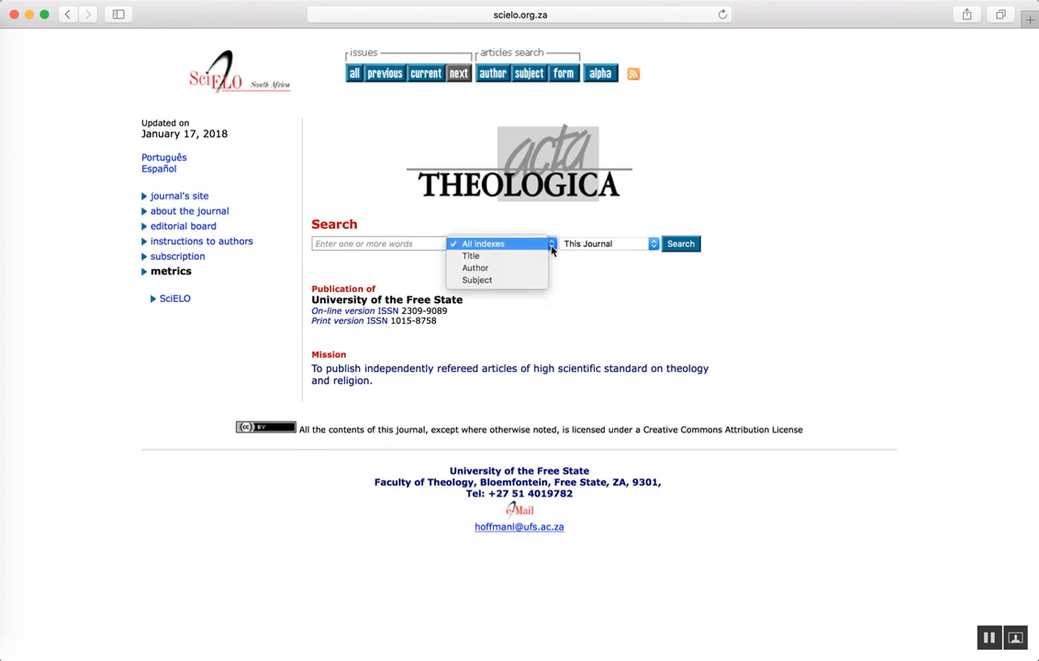
left_click(483, 242)
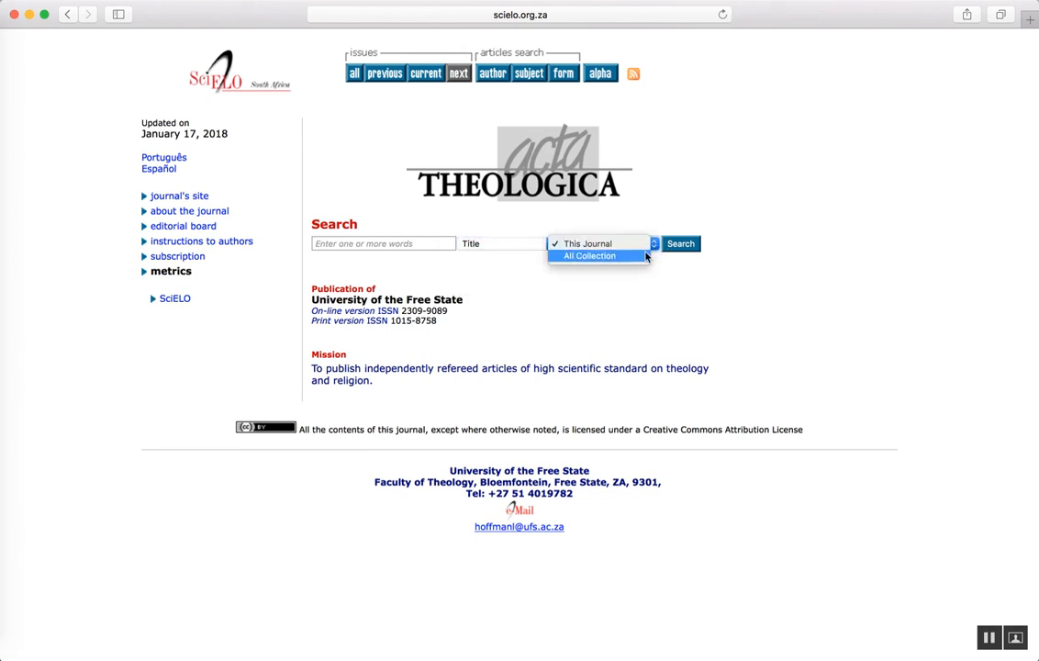
left_click(587, 256)
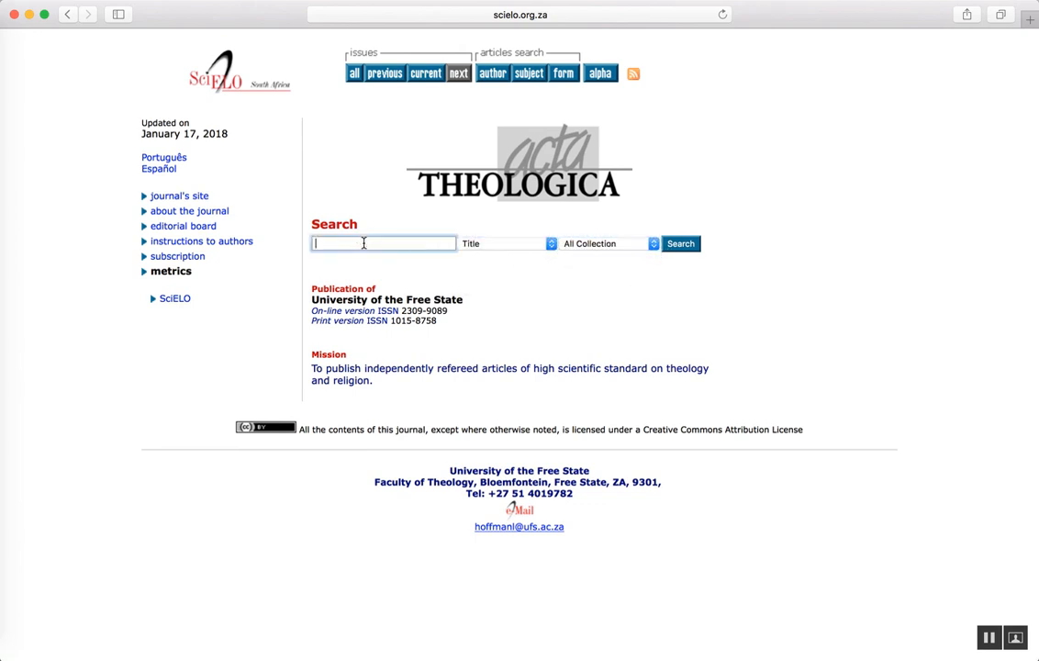
type("ruth")
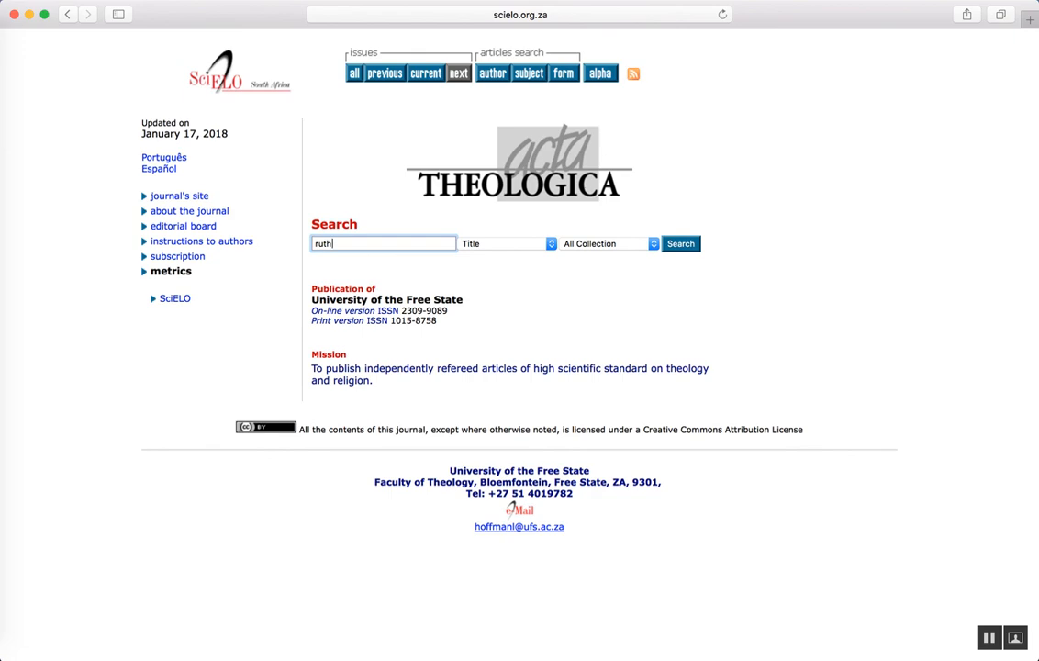
left_click(679, 242)
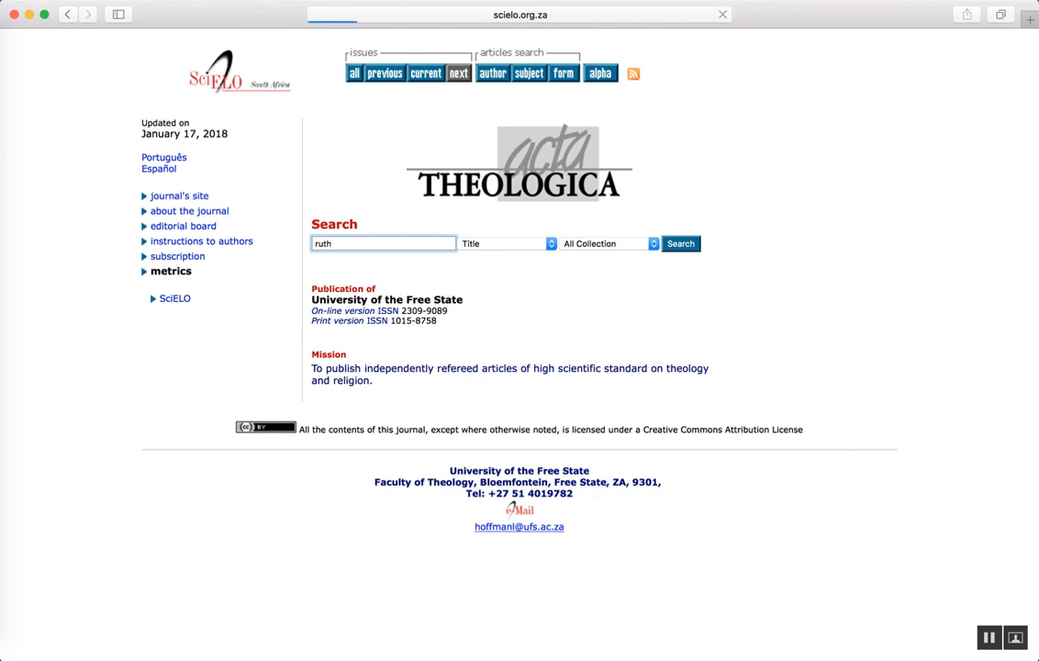
left_click(679, 243)
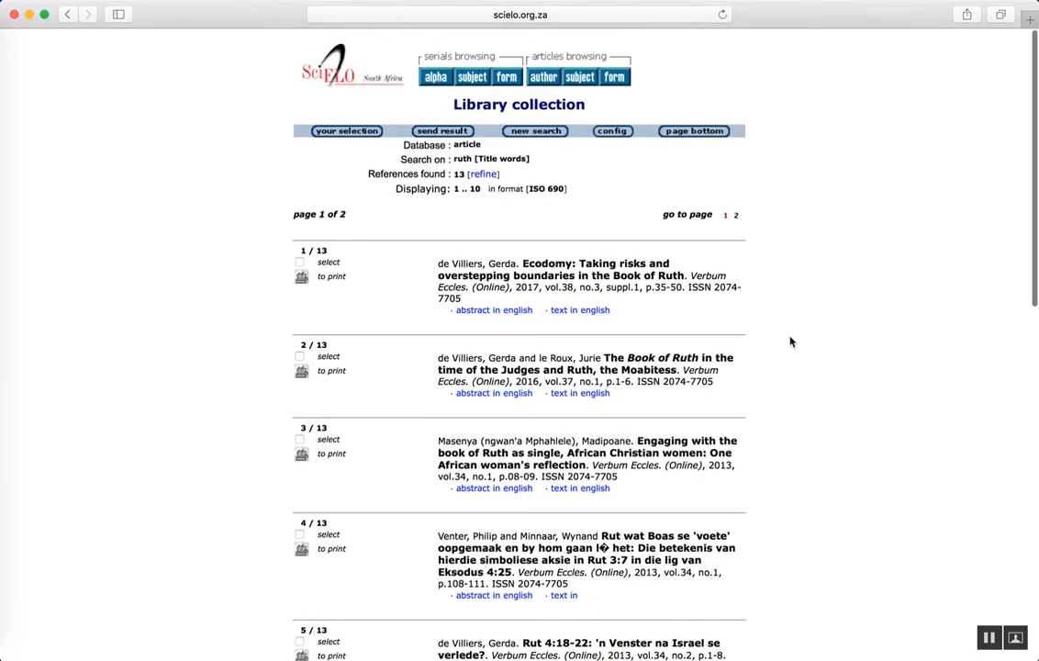
scroll("down", 3)
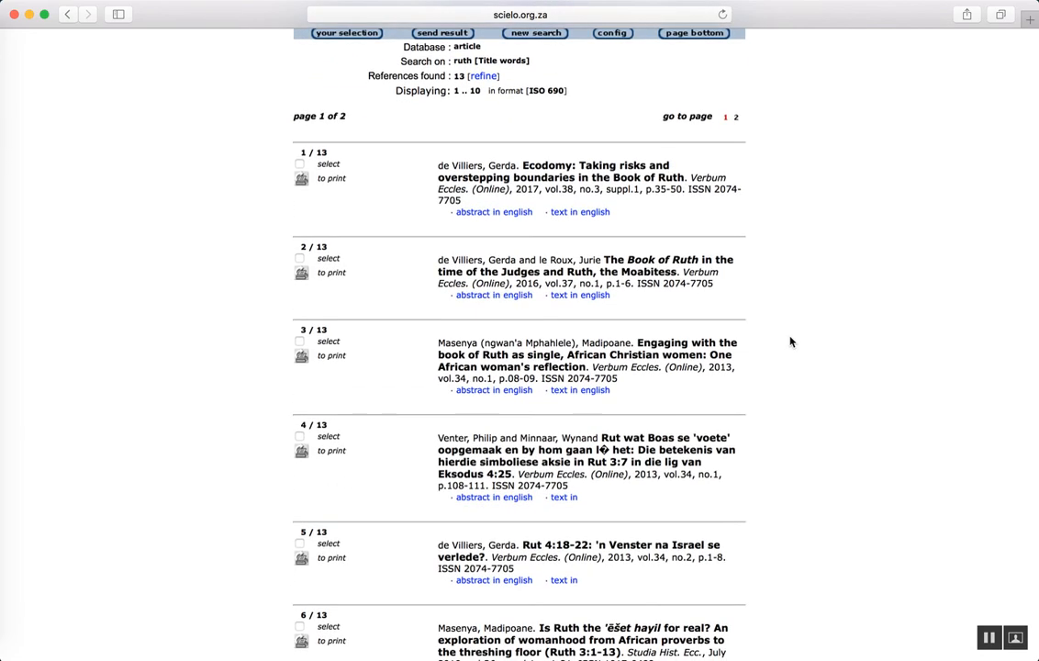
scroll("up", 3)
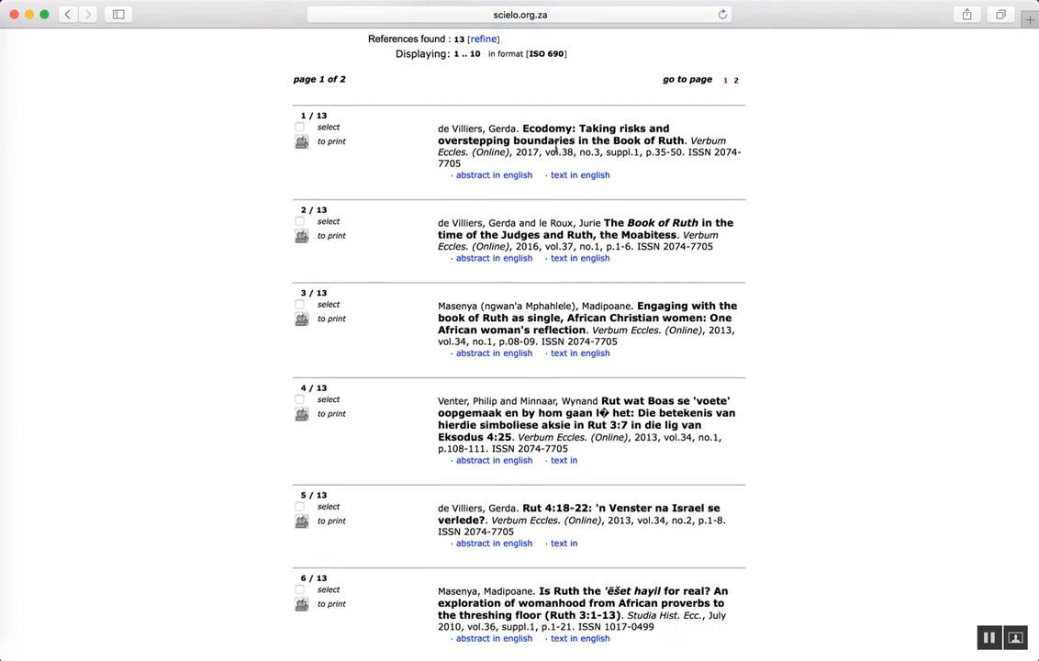
mouse_move(697, 206)
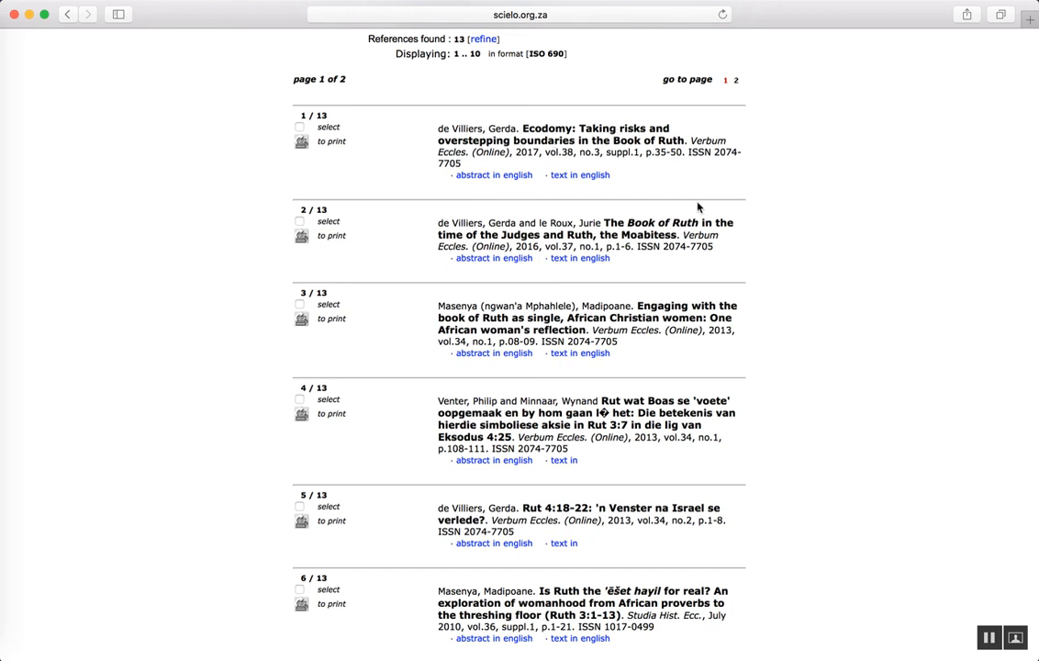
scroll("down", 3)
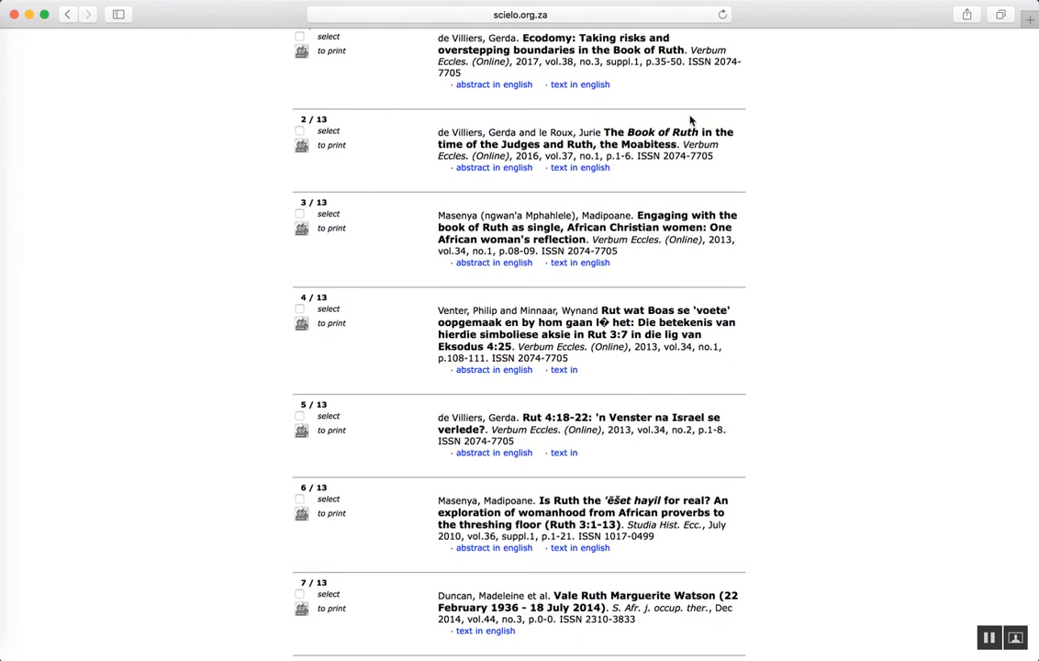
mouse_move(492, 143)
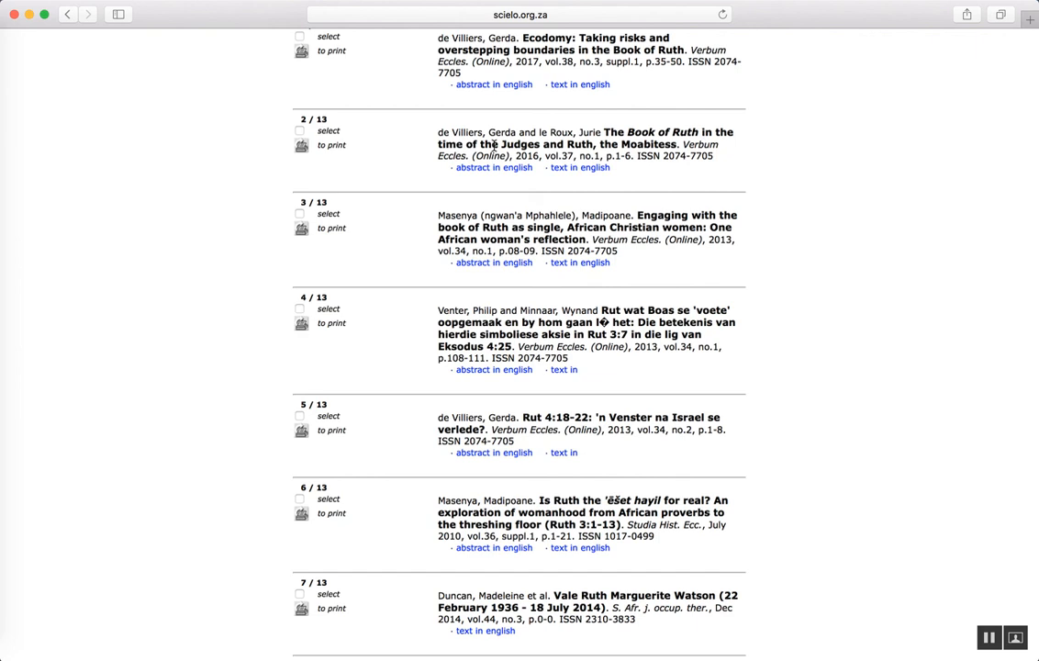
mouse_move(664, 145)
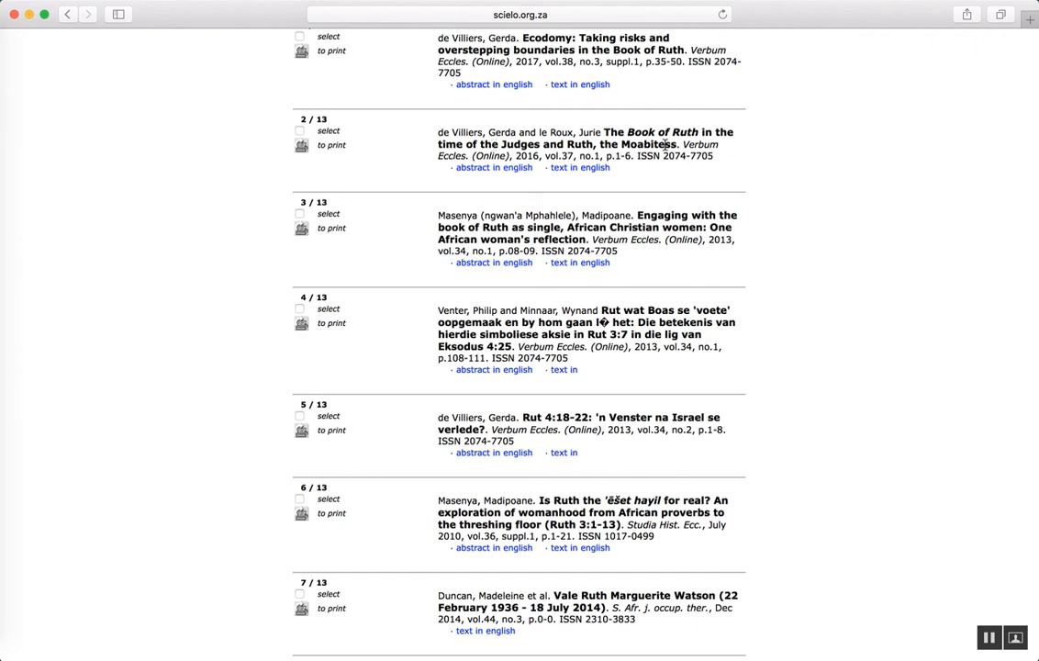
mouse_move(724, 127)
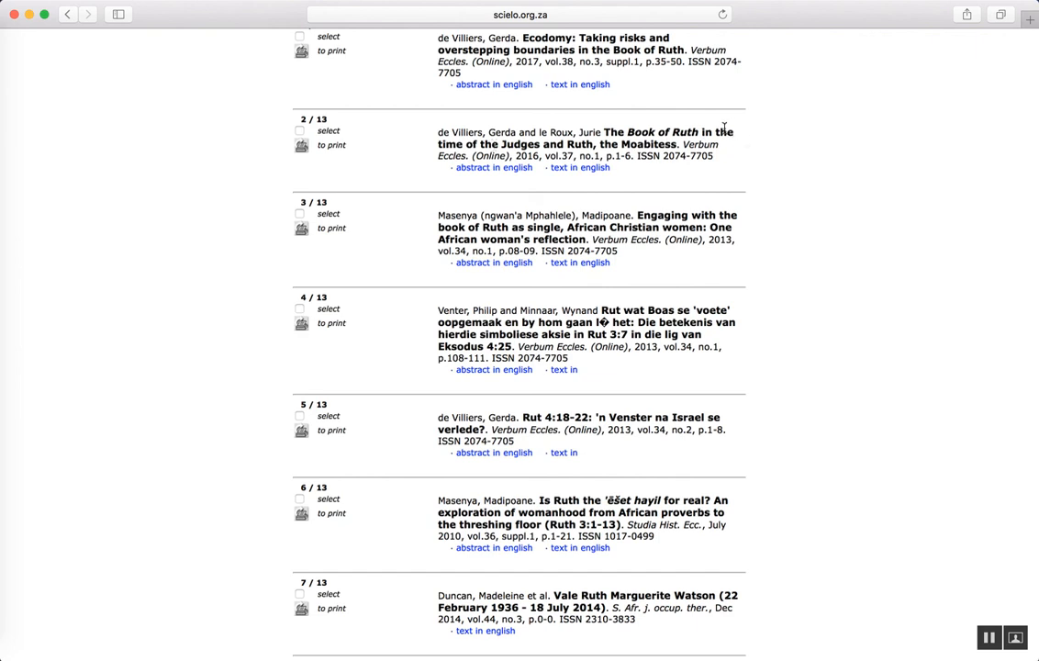
scroll("up", 3)
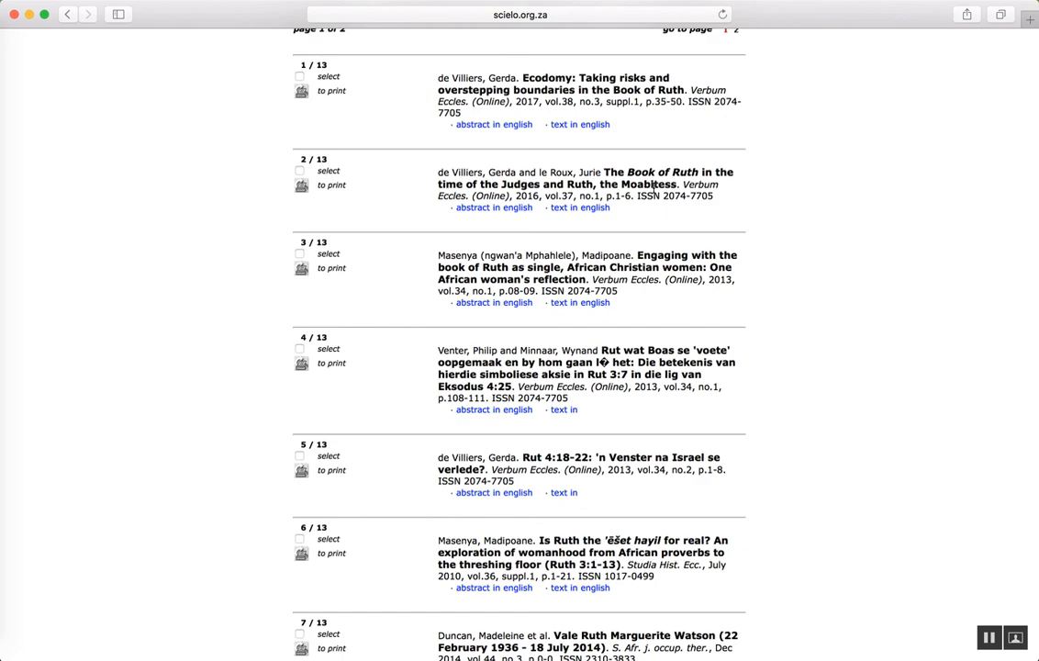
scroll("down", 3)
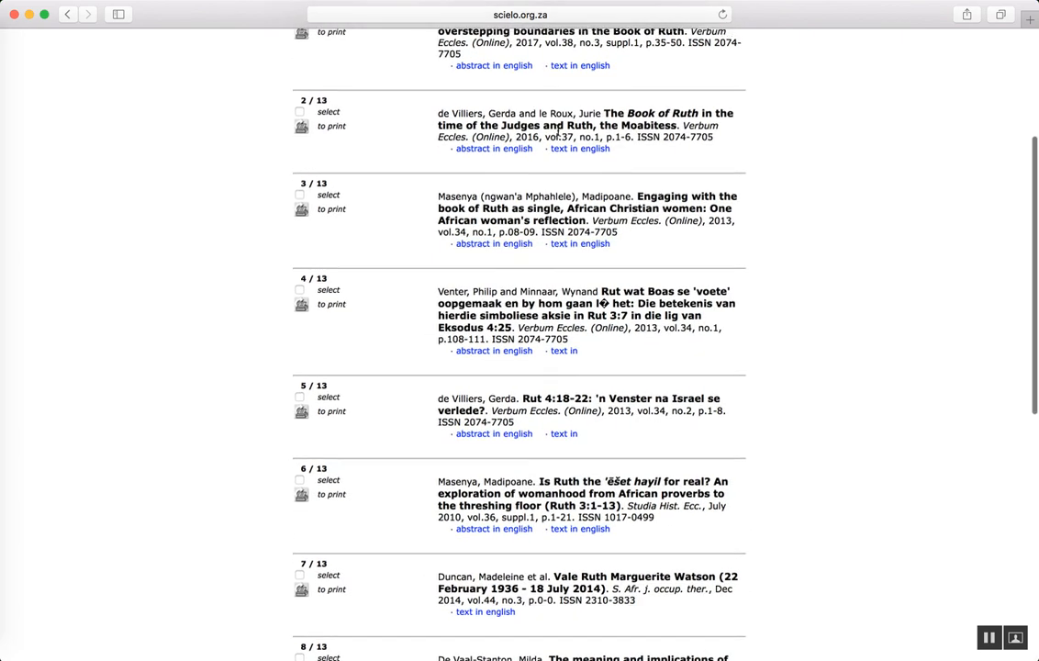
scroll("up", 3)
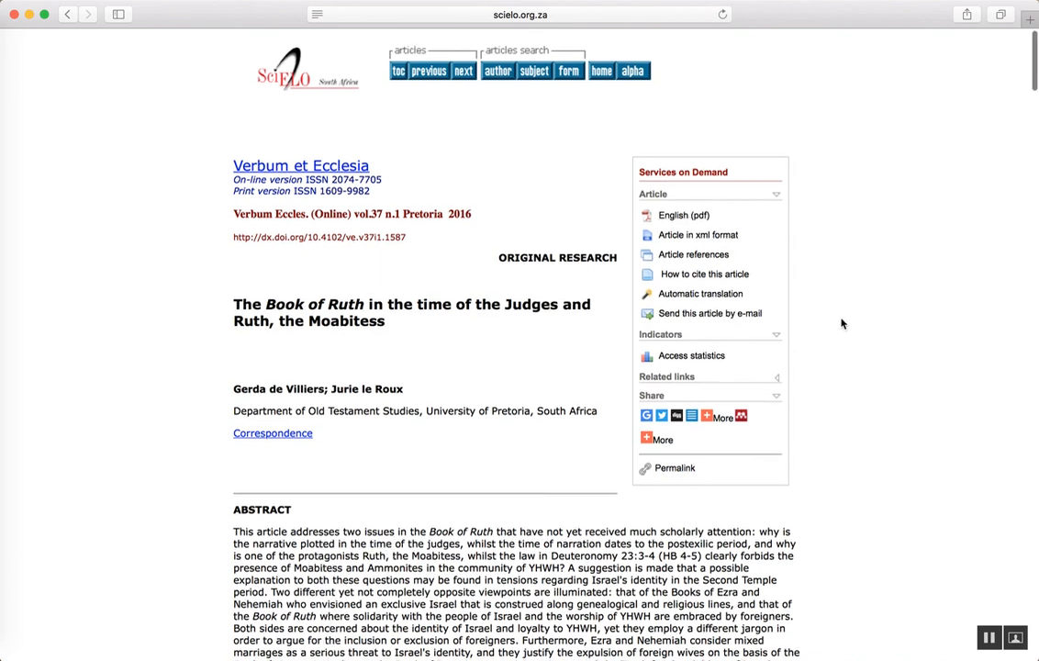
- Read through the Book of Ruth article's abstract and introduction, then go back to earlier pages
scroll("down", 3)
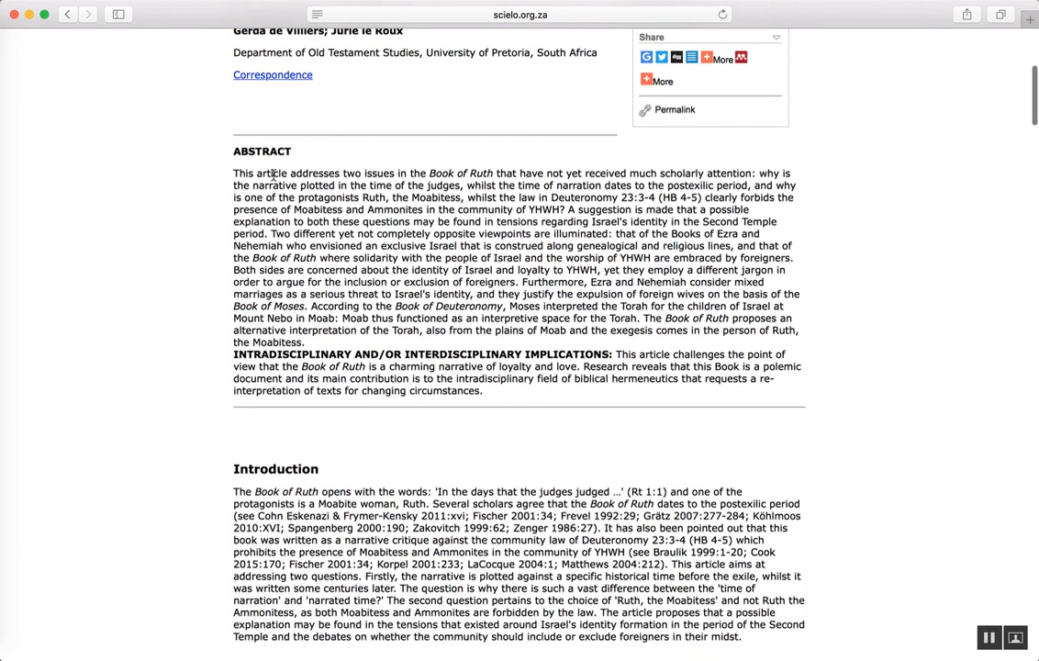
mouse_move(507, 187)
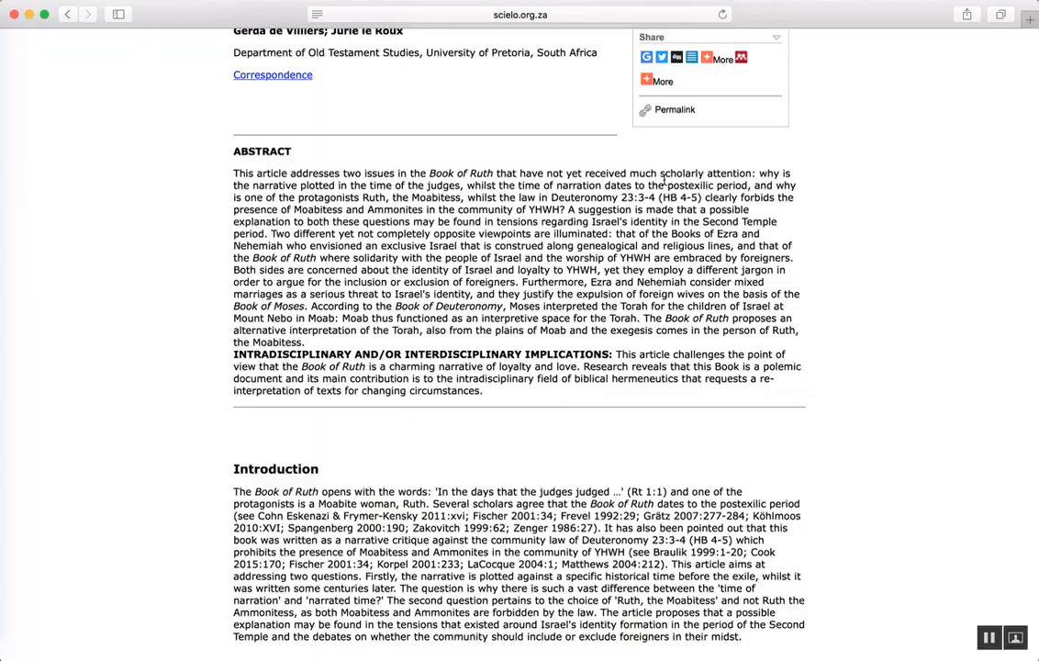
scroll("down", 3)
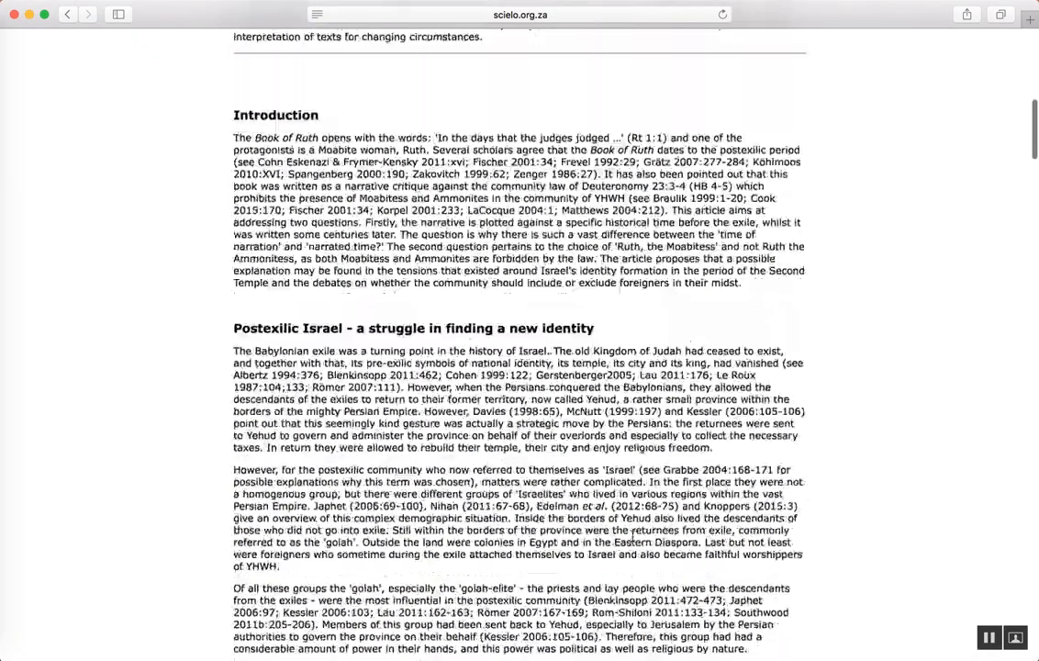
scroll("up", 3)
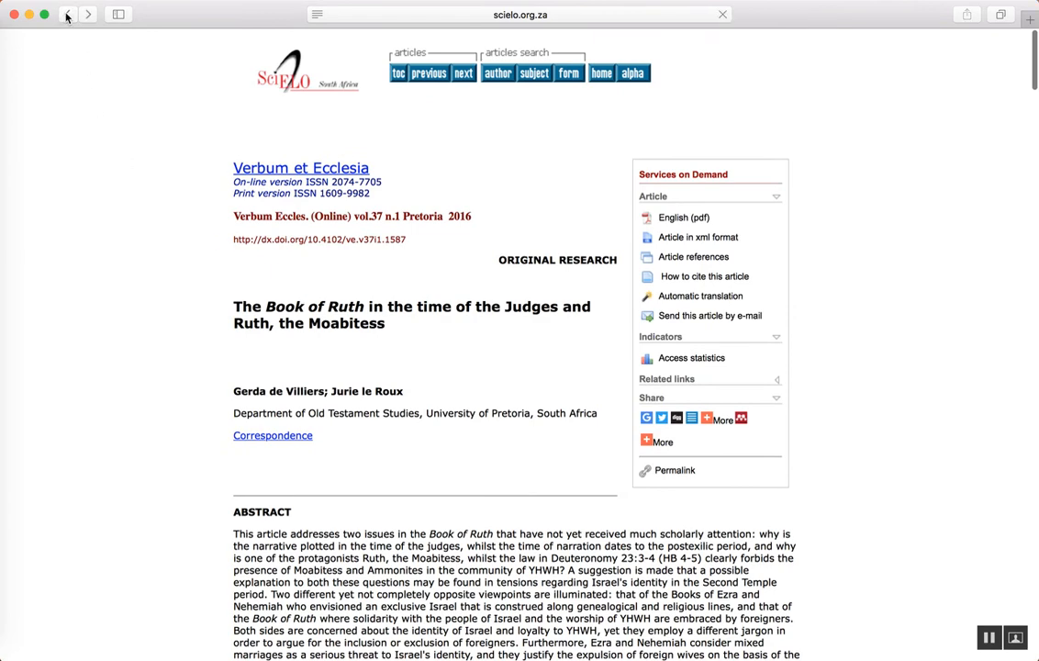
left_click(67, 15)
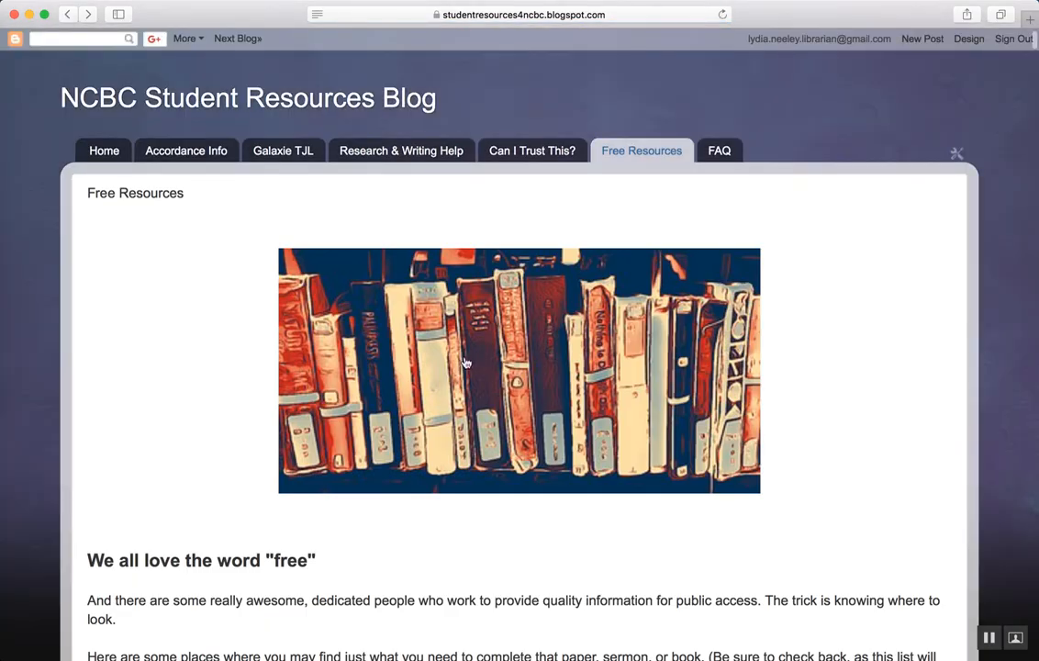
- Scroll through the Free Resources lists of libraries, journals and Bible study sites, ending at the top
scroll("down", 3)
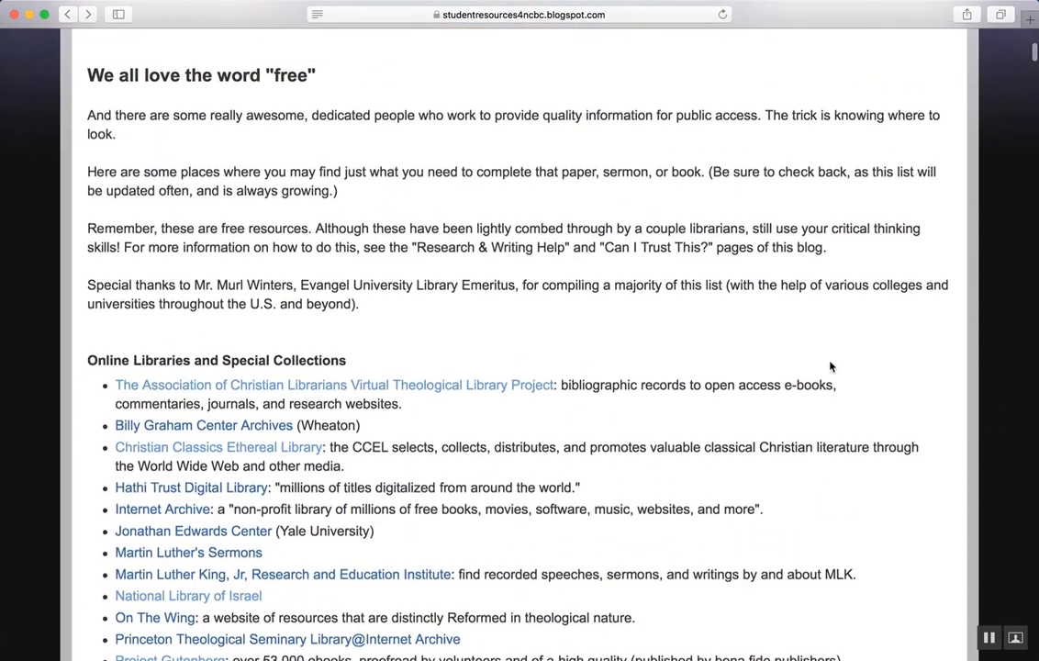
scroll("down", 3)
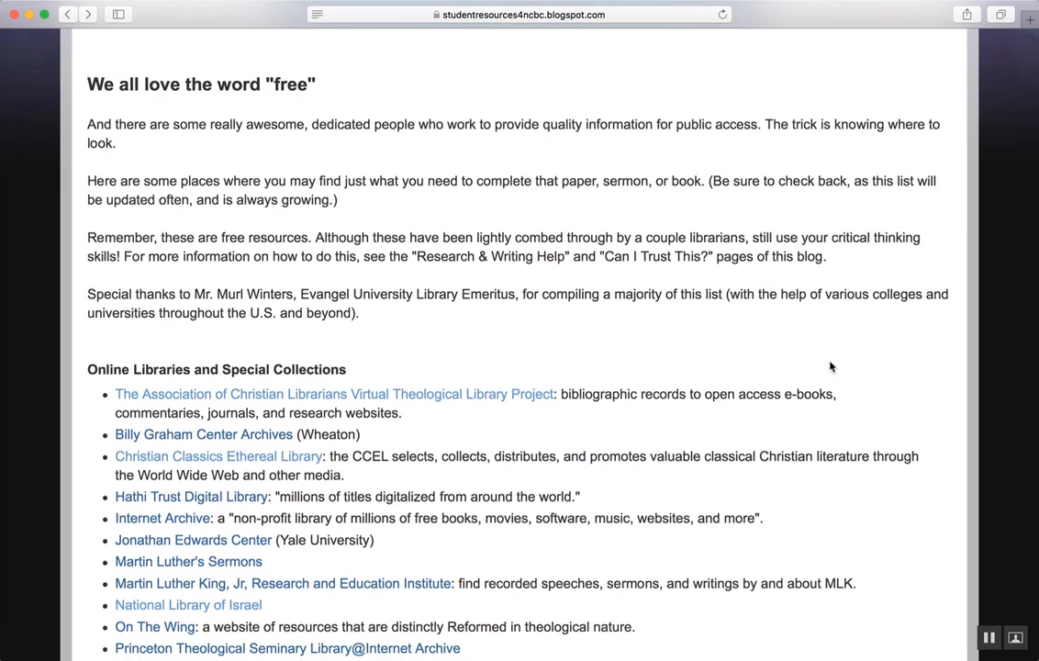
scroll("down", 3)
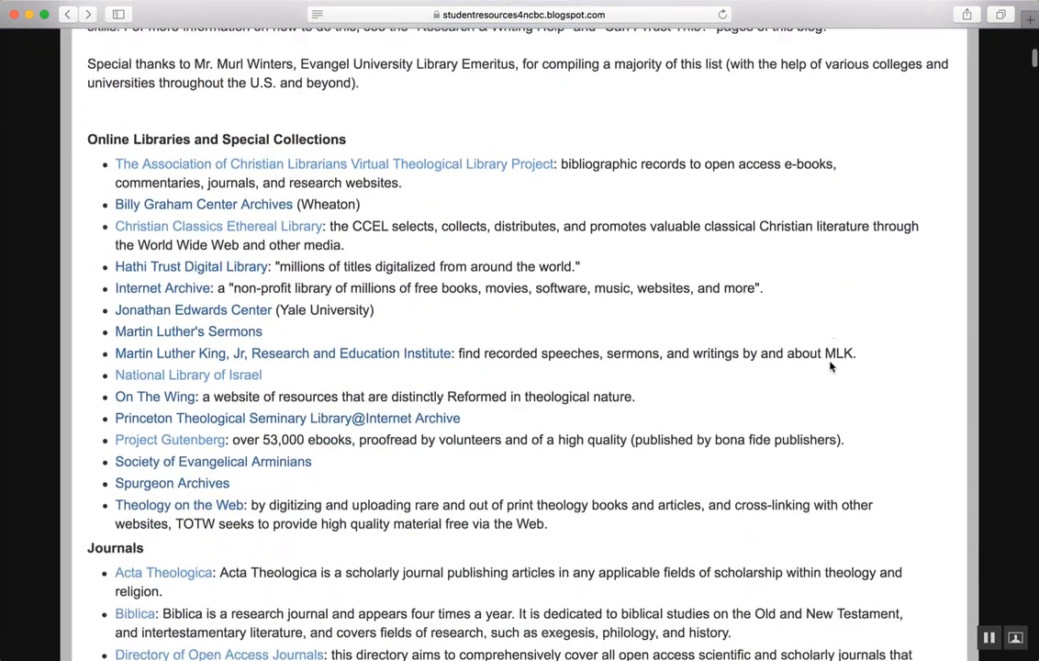
scroll("up", 3)
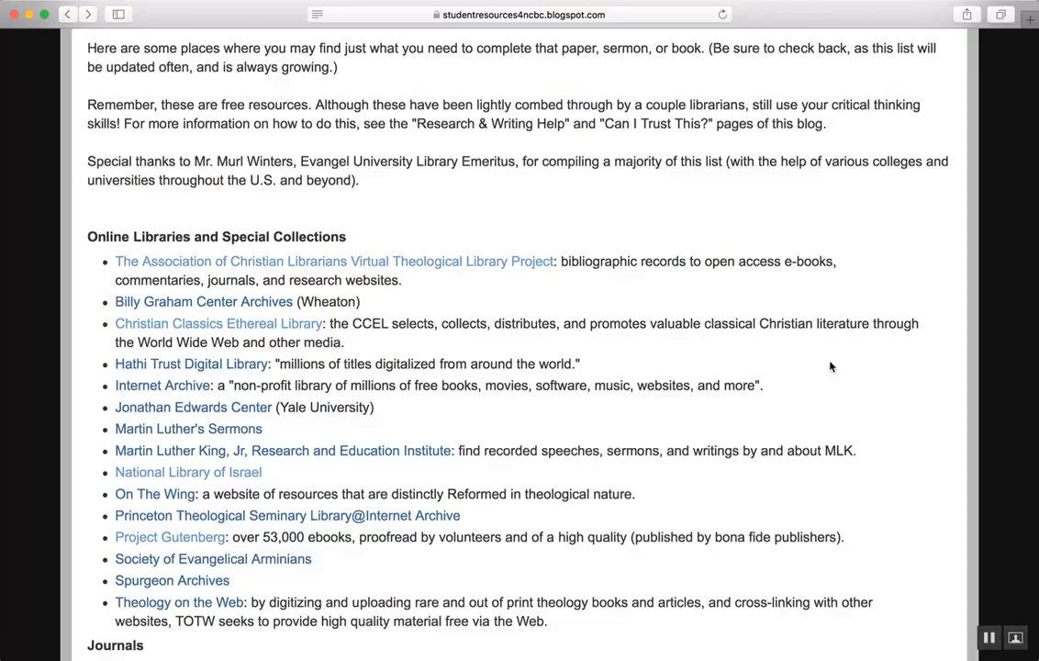
scroll("down", 3)
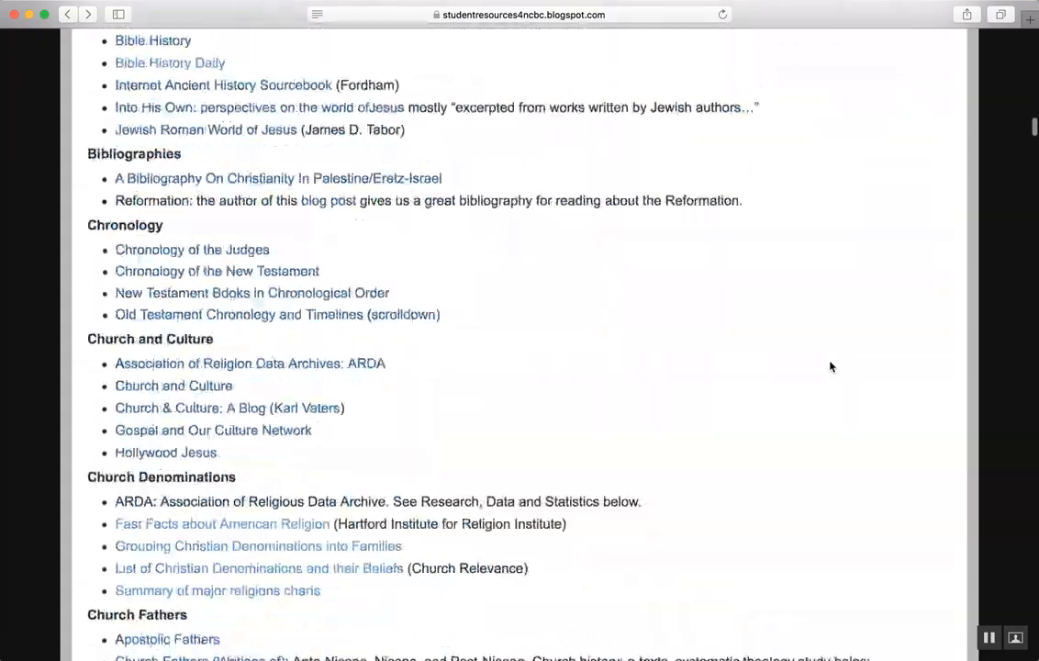
scroll("up", 3)
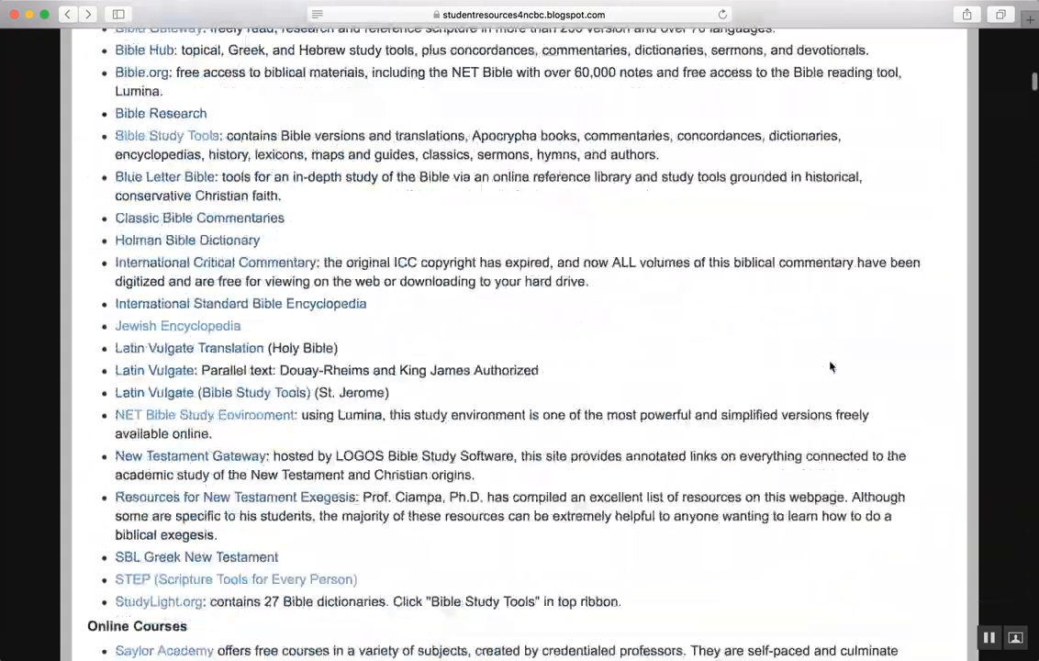
scroll("up", 3)
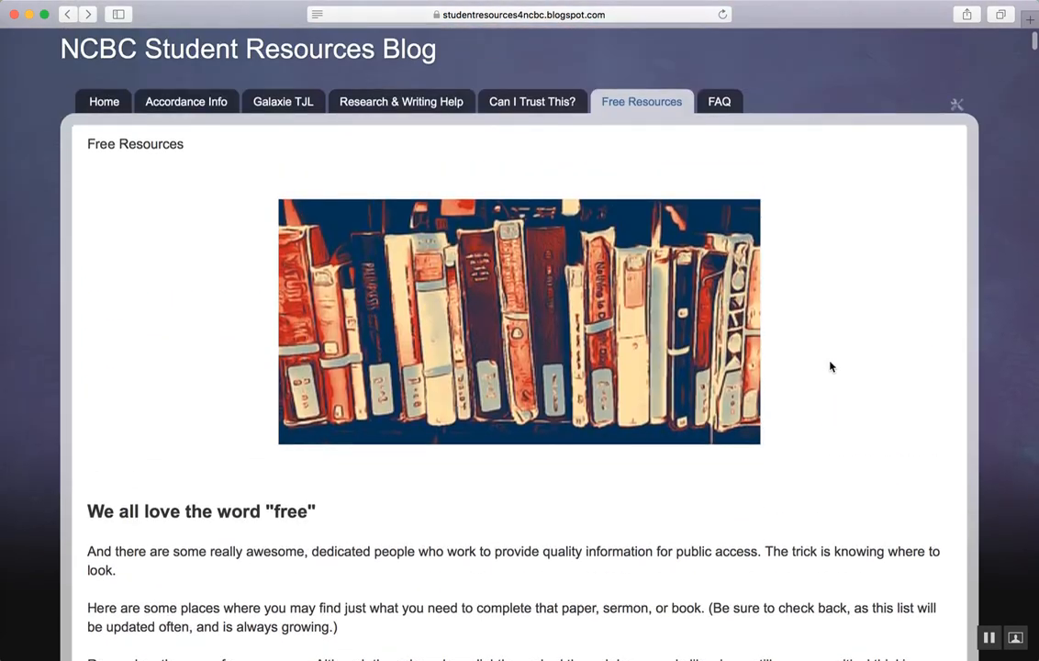